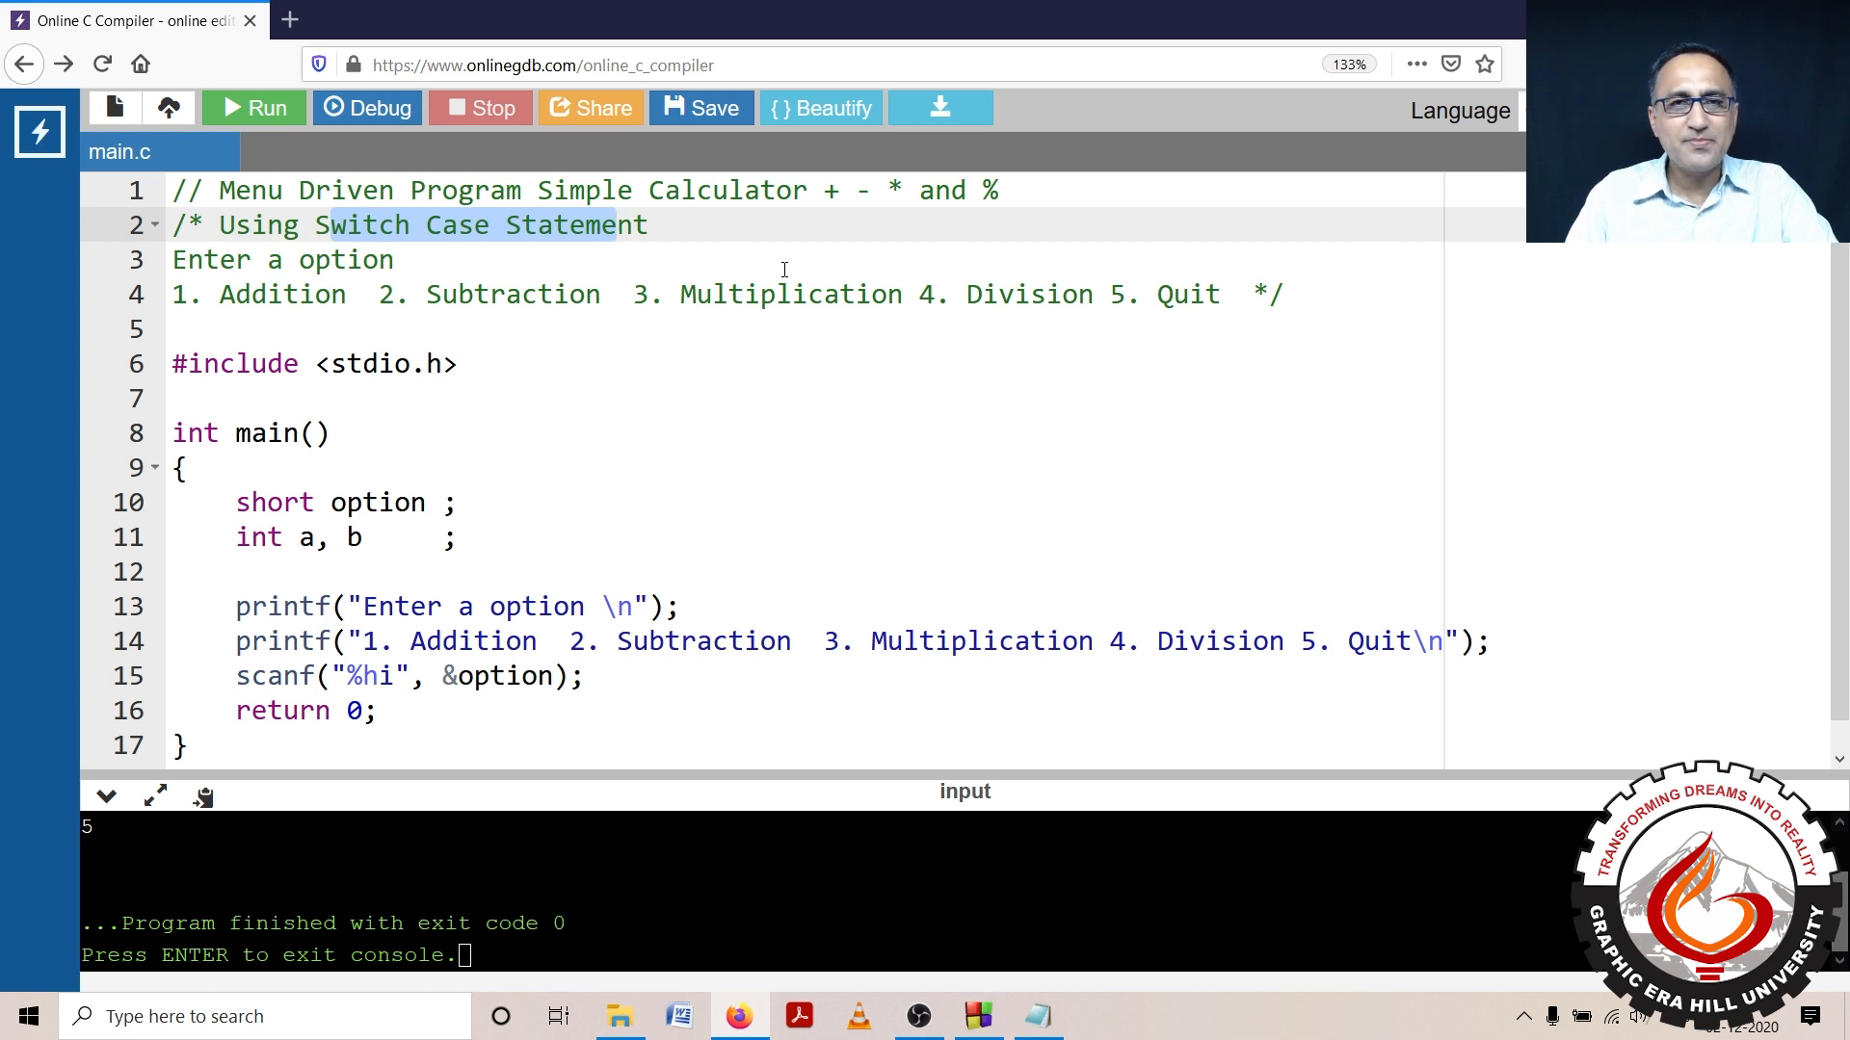
Step: Rename menu option 4 from 'Division' to 'Mod' in the header comment and the printf menu line
{"action": "left_click", "coordinate": [316, 294]}
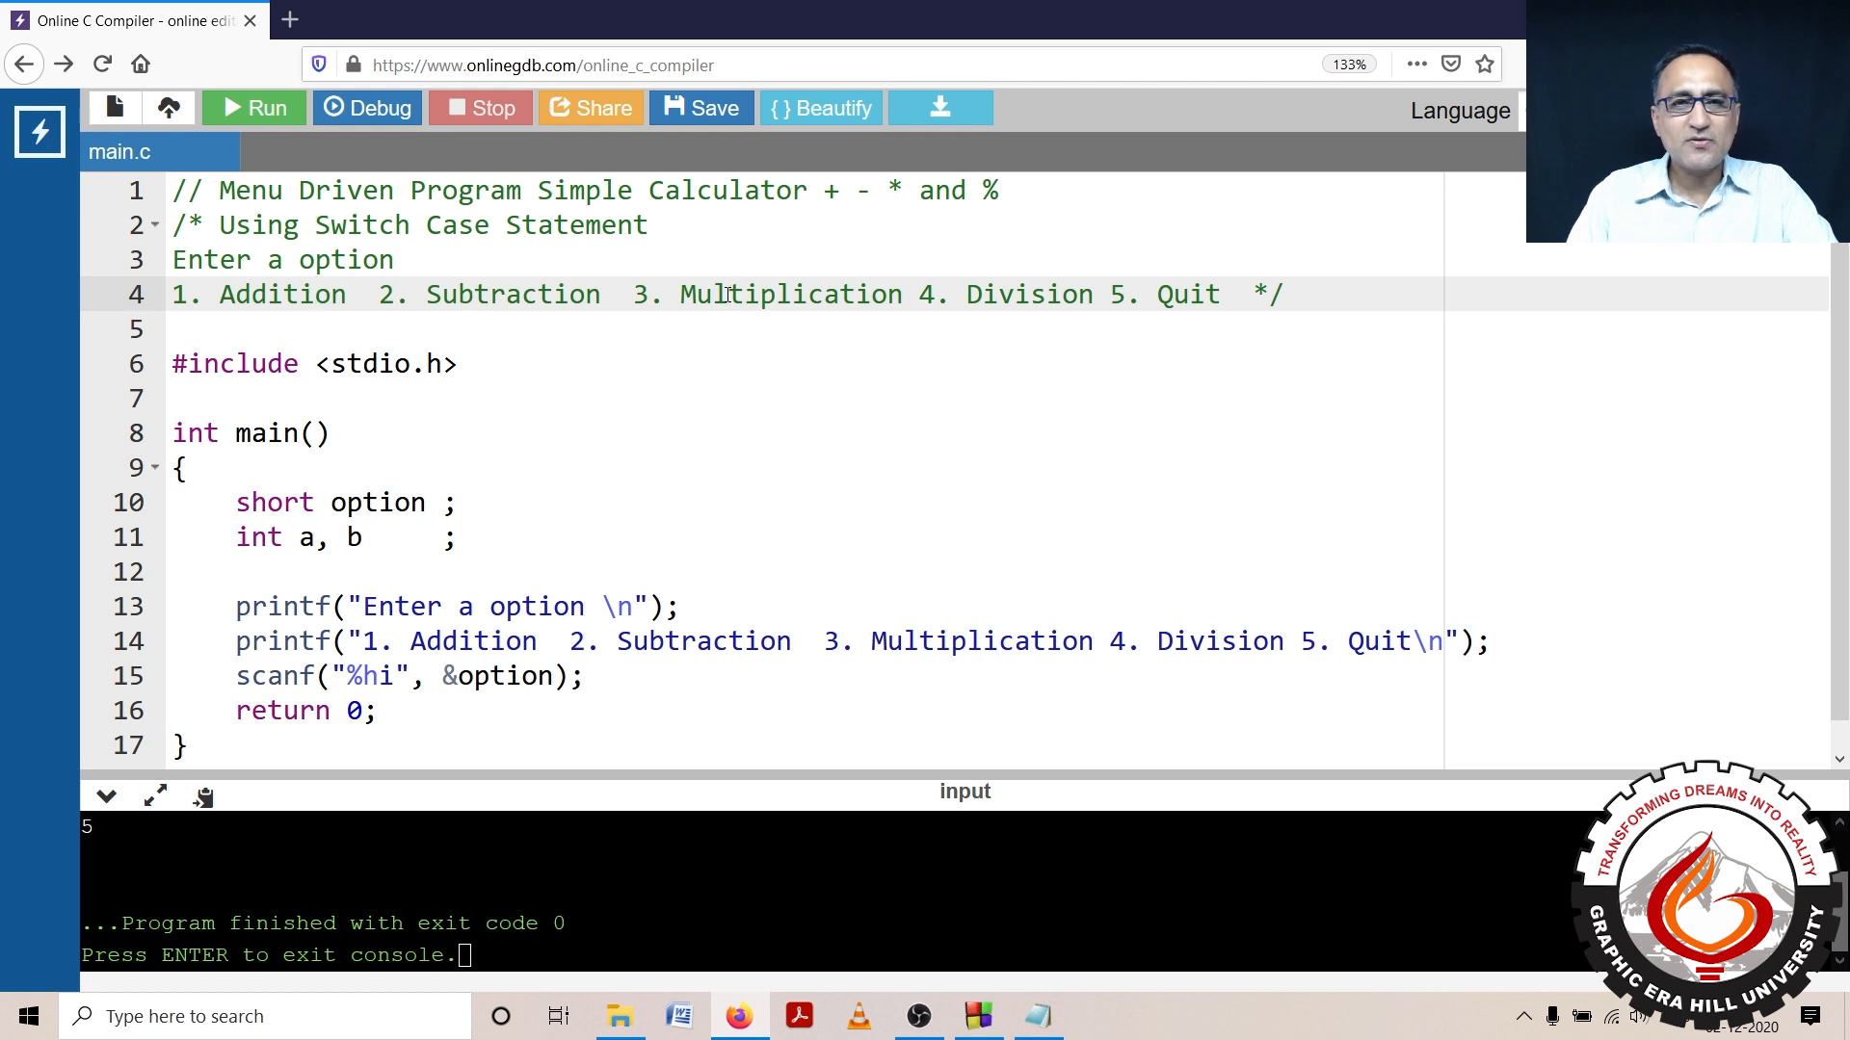
{"action": "double_click", "coordinate": [1021, 294]}
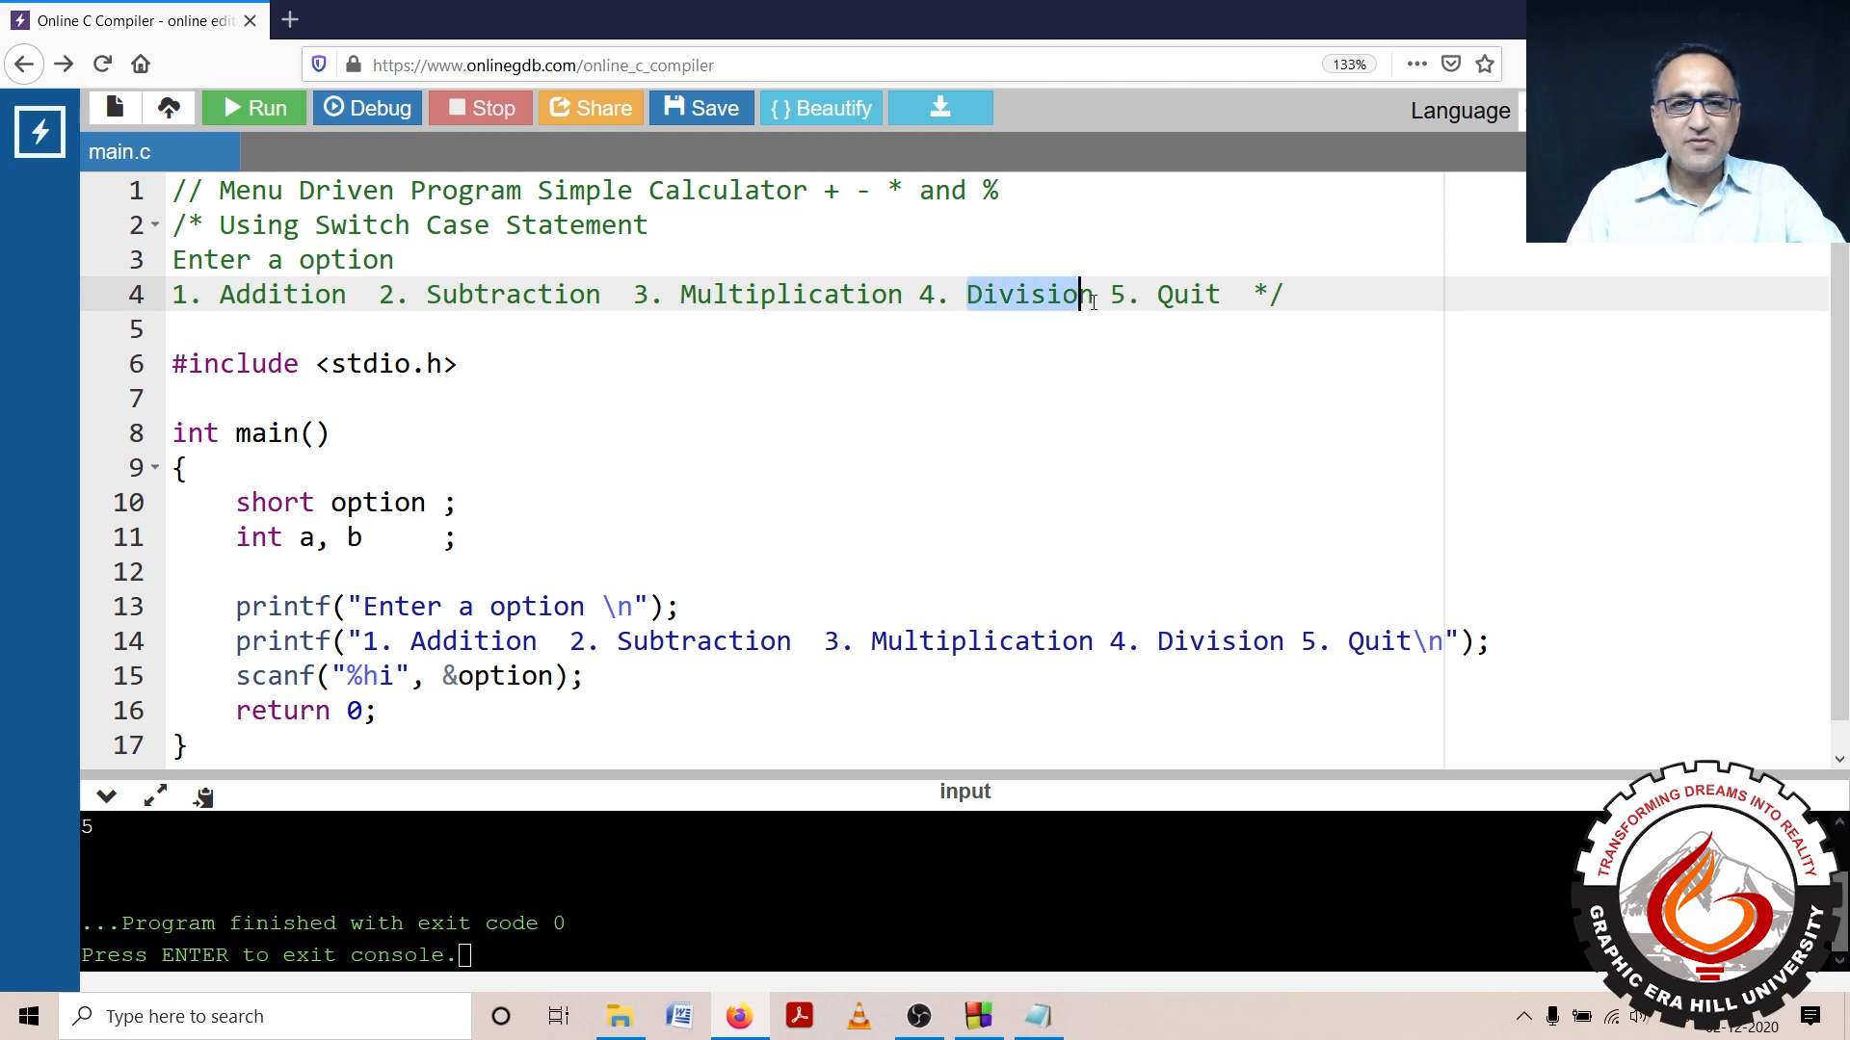
{"action": "type", "text": "Mod"}
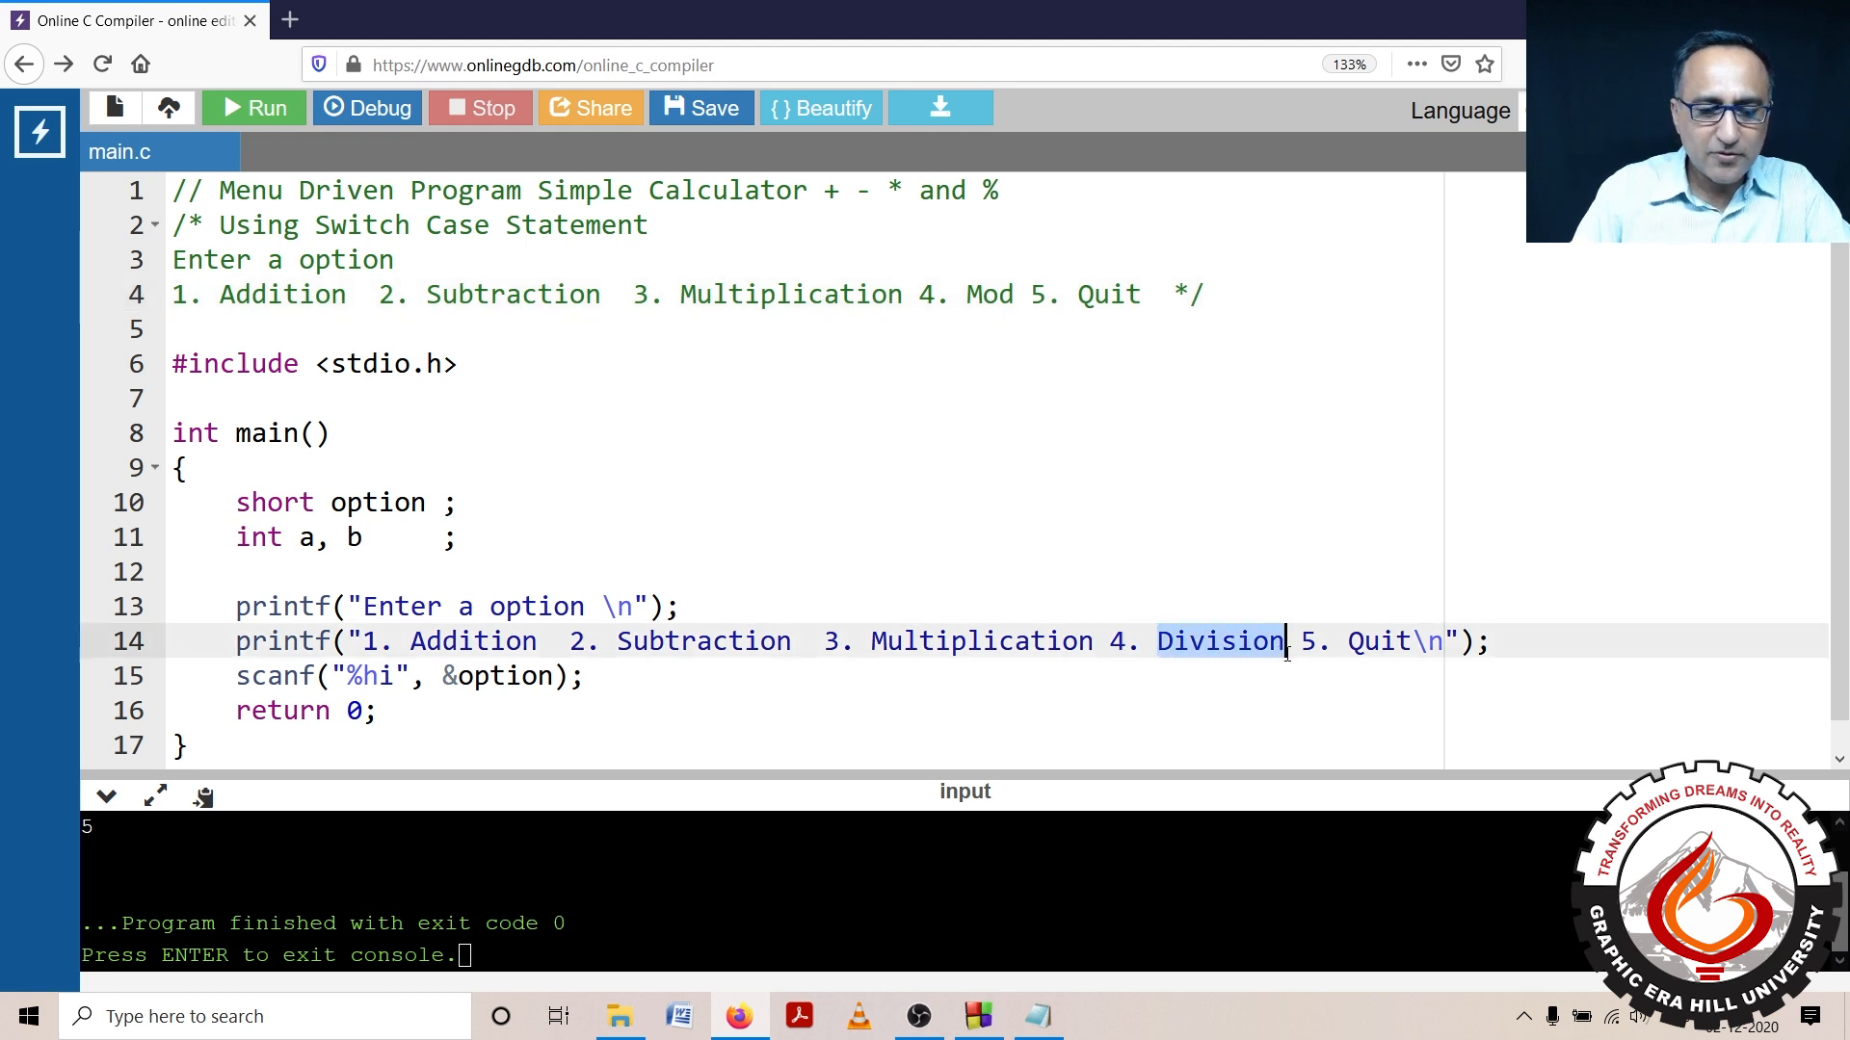
{"action": "type", "text": "Mod"}
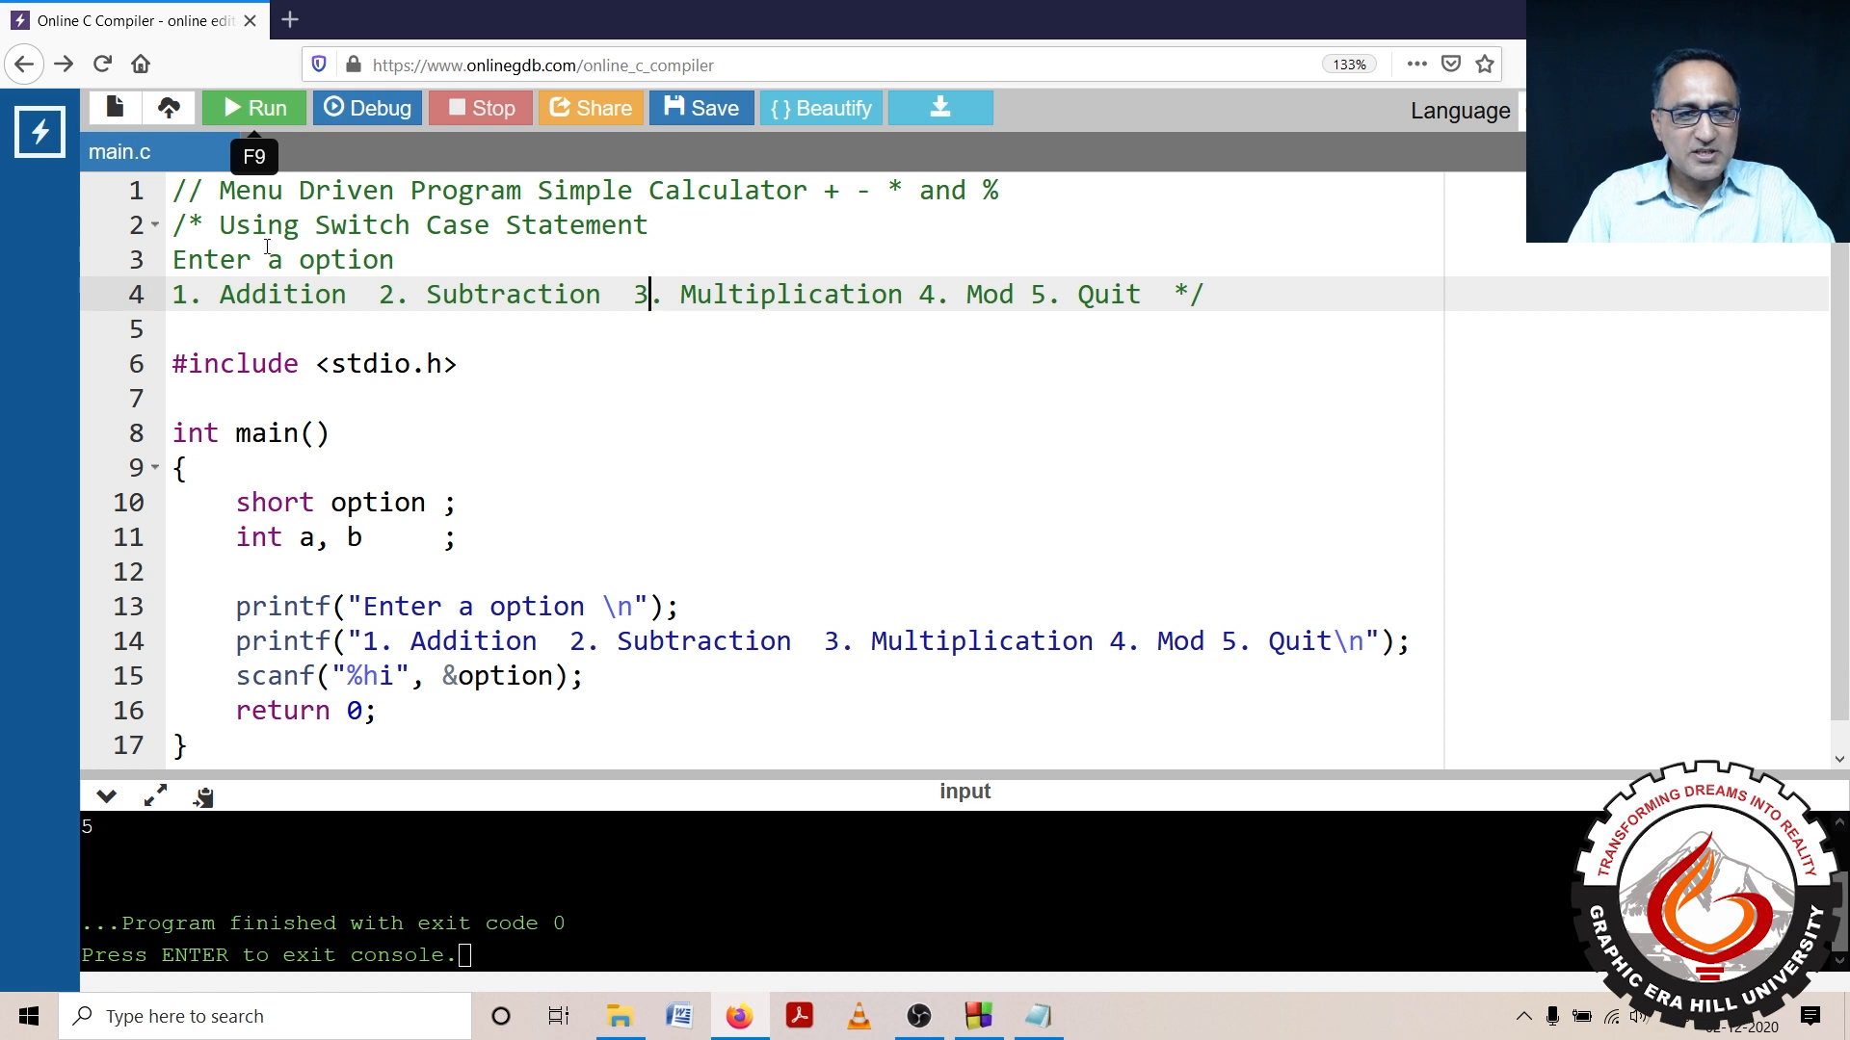
{"action": "mouse_move", "coordinate": [1160, 316]}
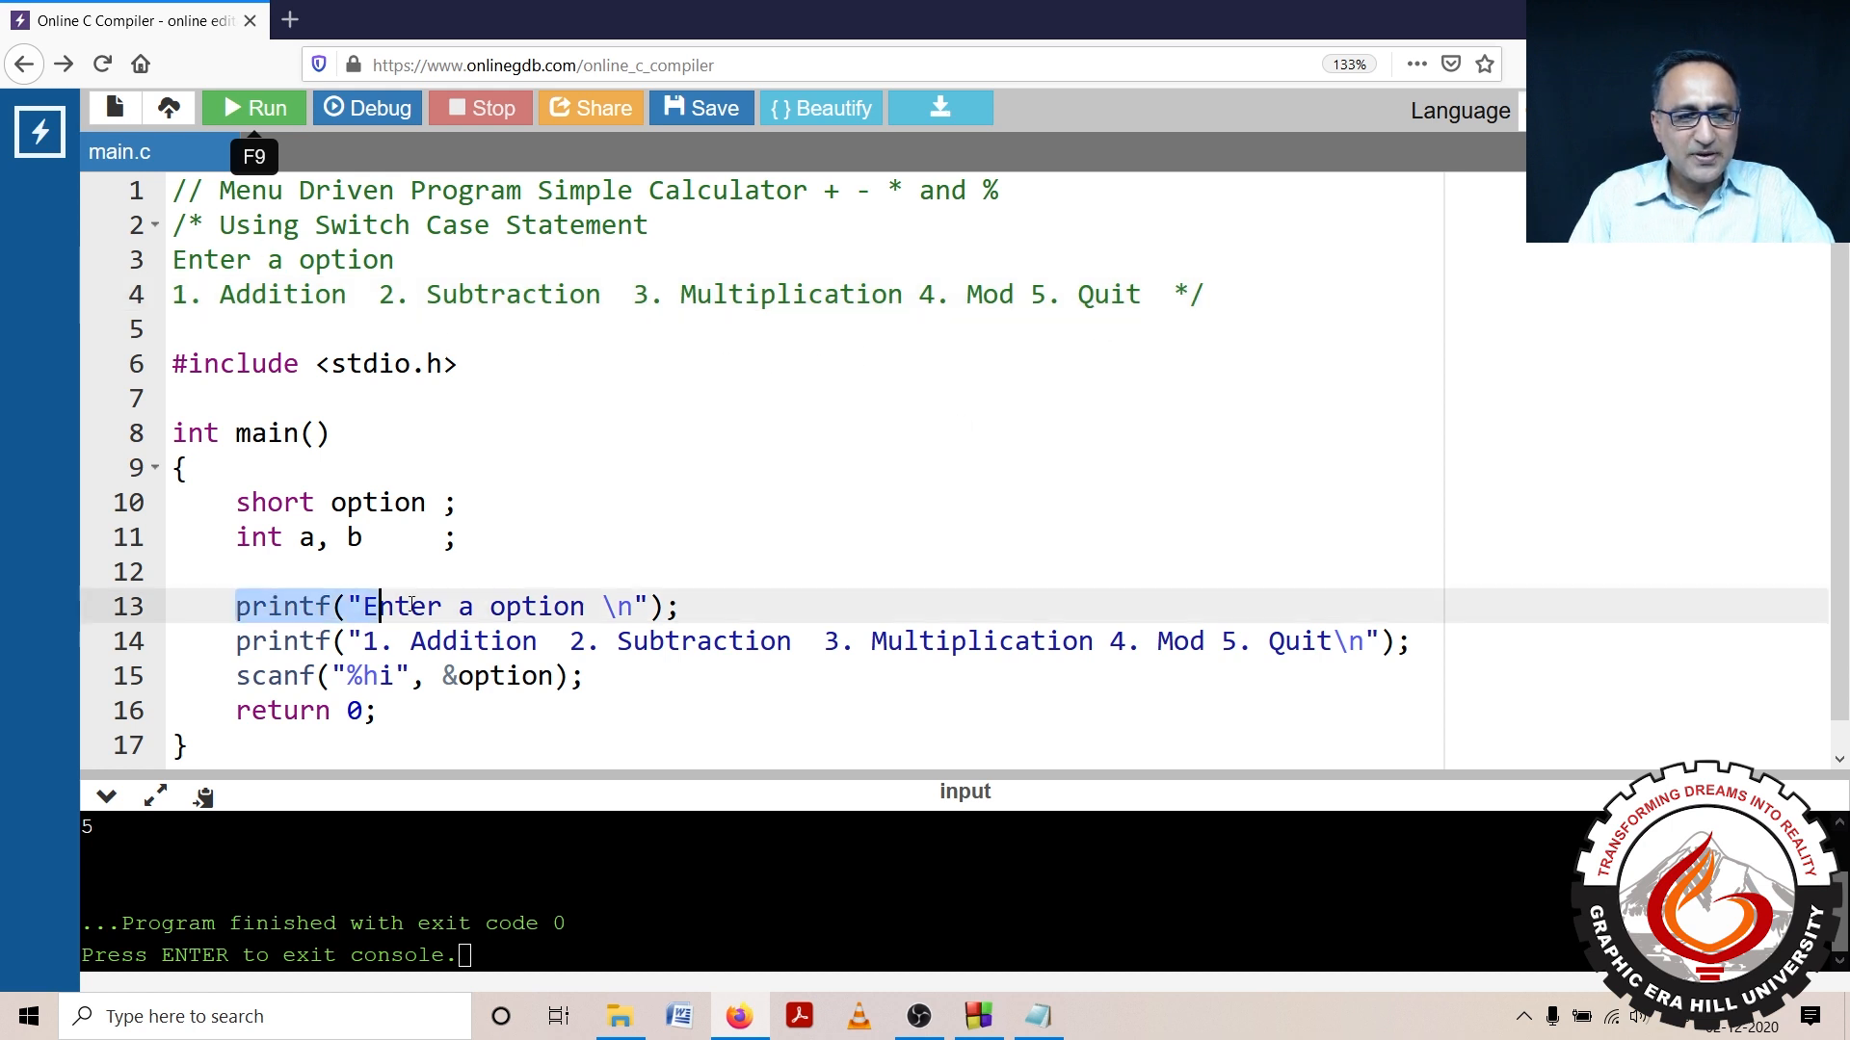
Step: Open blank lines after the scanf call inside main
{"action": "left_click", "coordinate": [238, 641]}
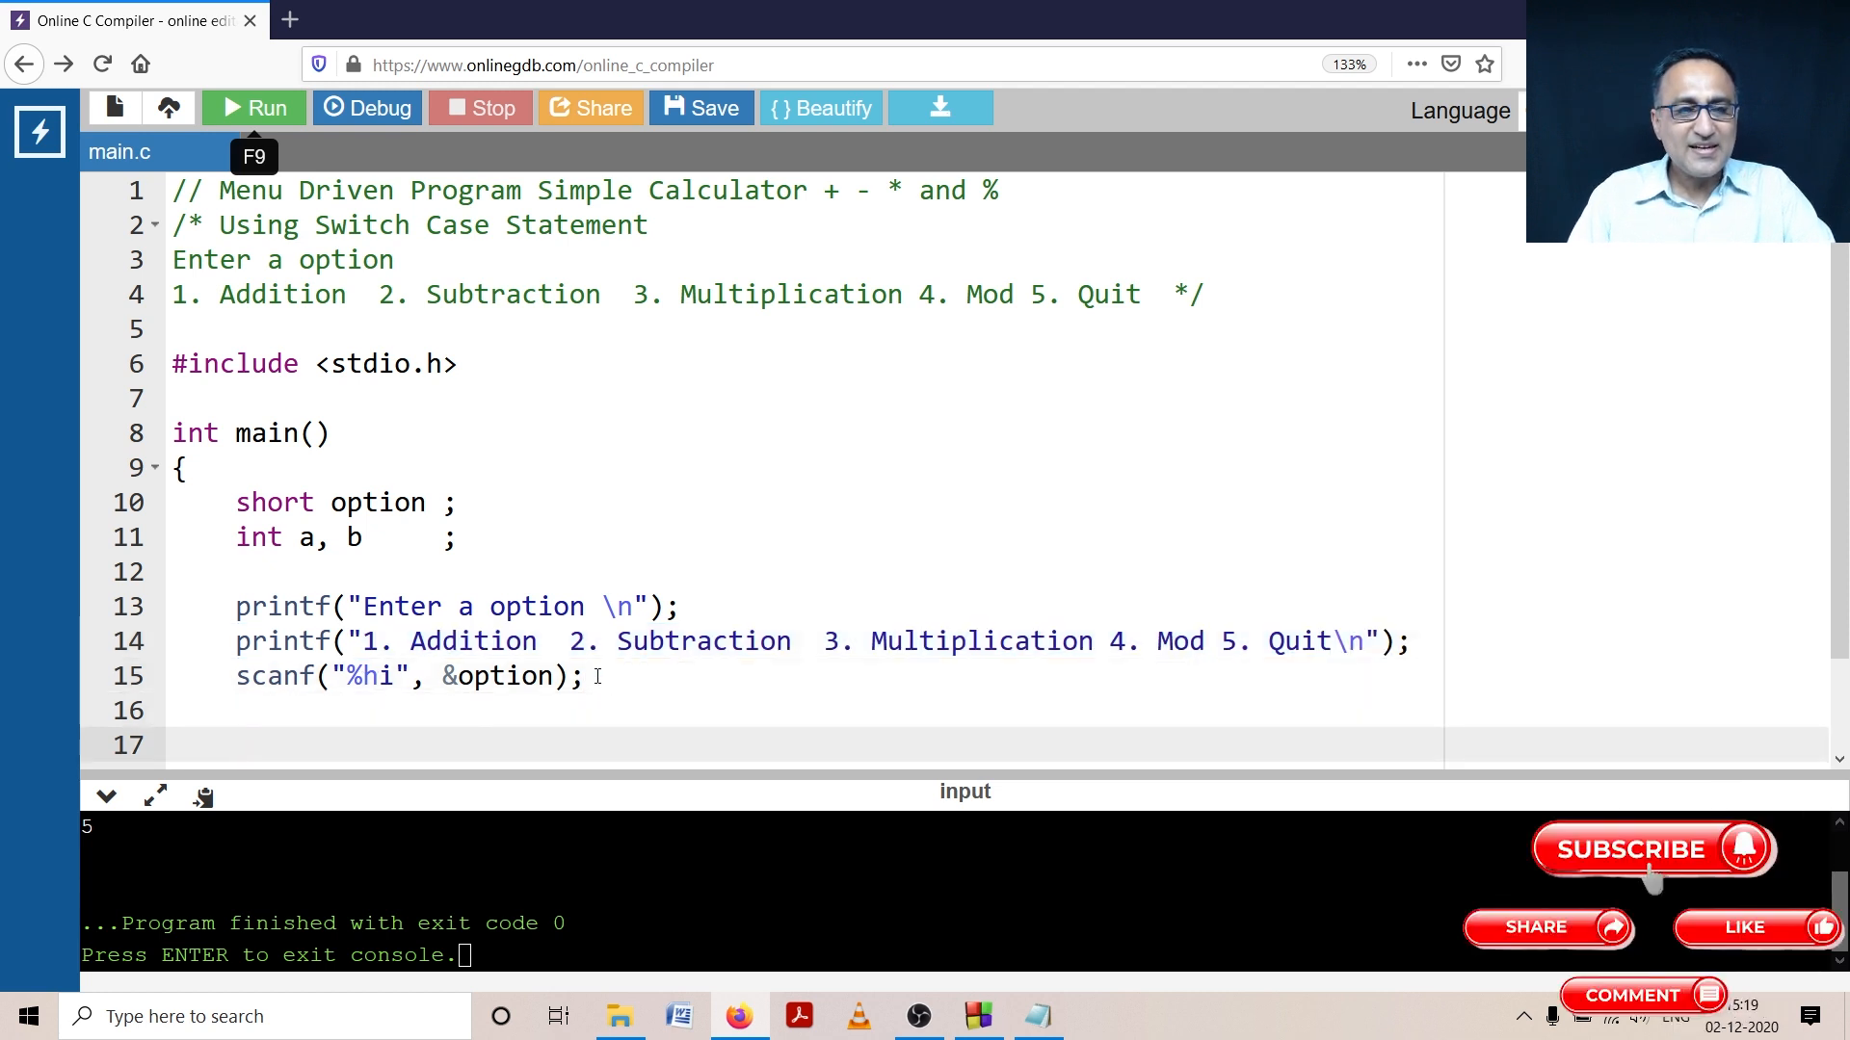
{"action": "left_click", "coordinate": [390, 452]}
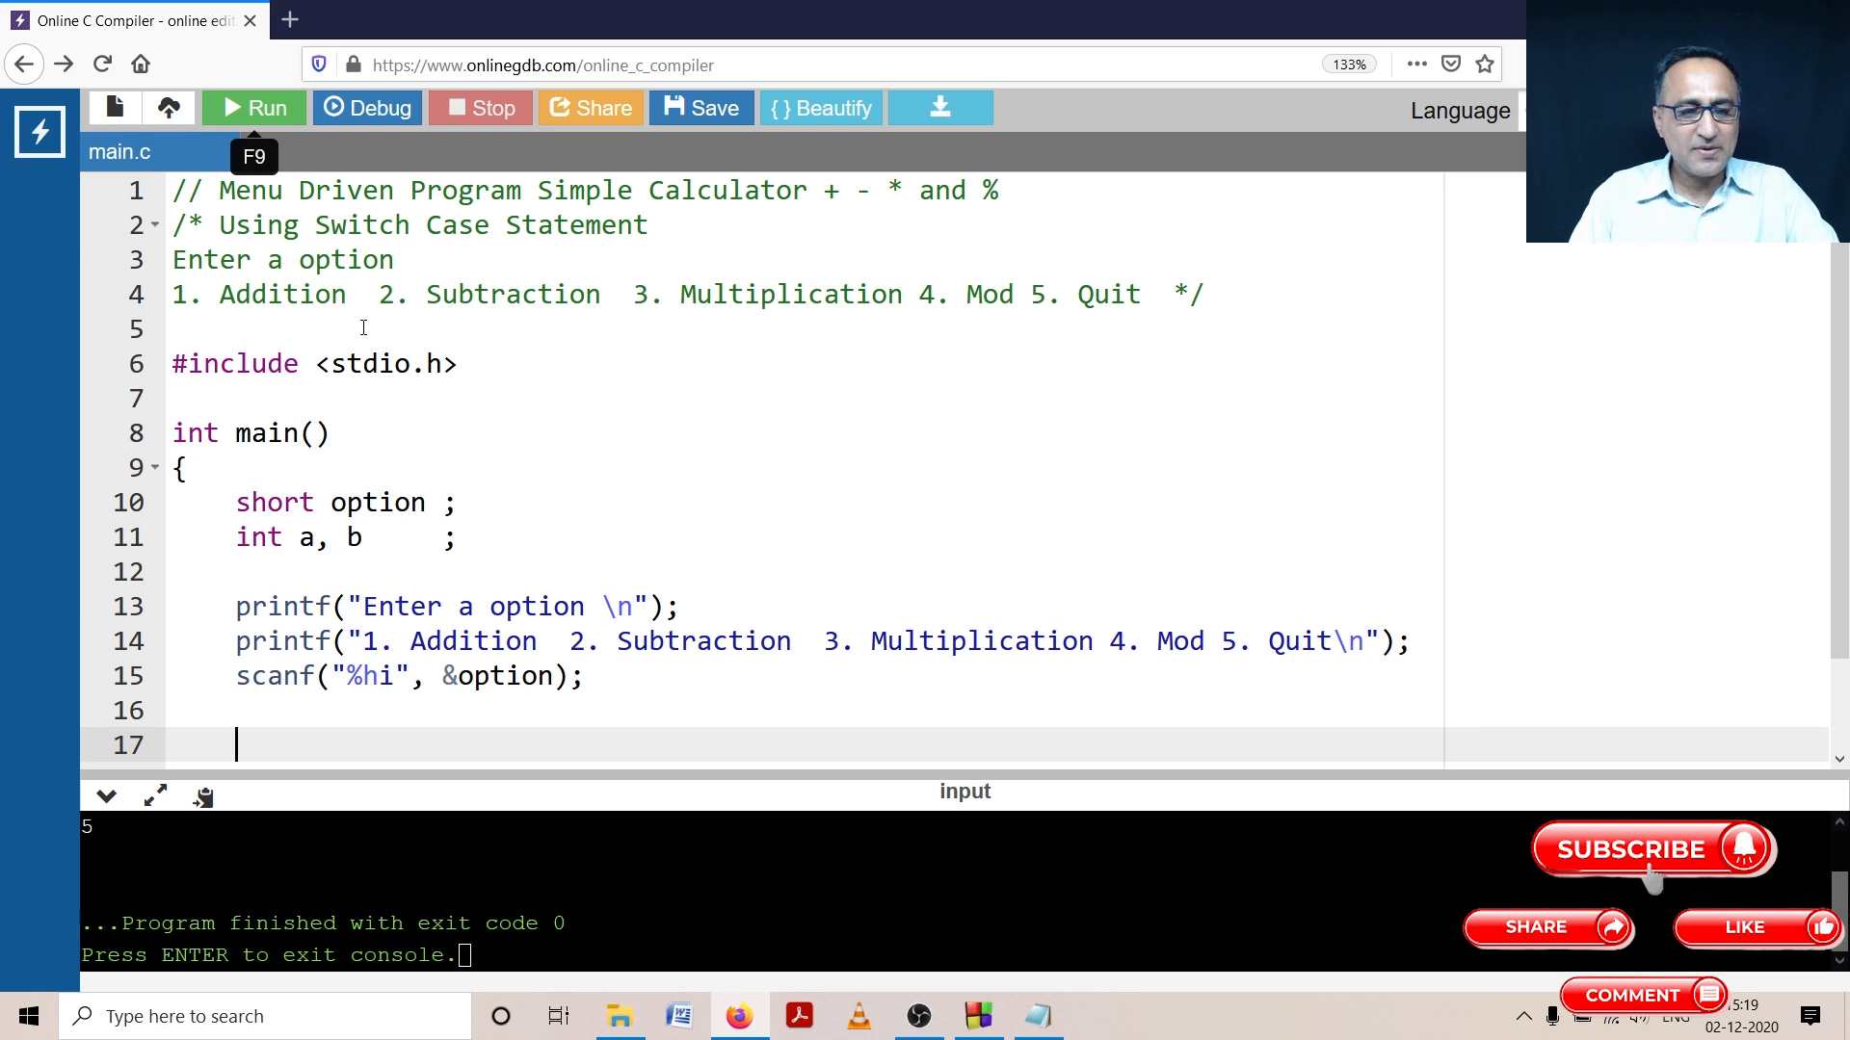
Step: Write switch (option) with case 1 to case 4 and default labels
{"action": "type", "text": "switch"}
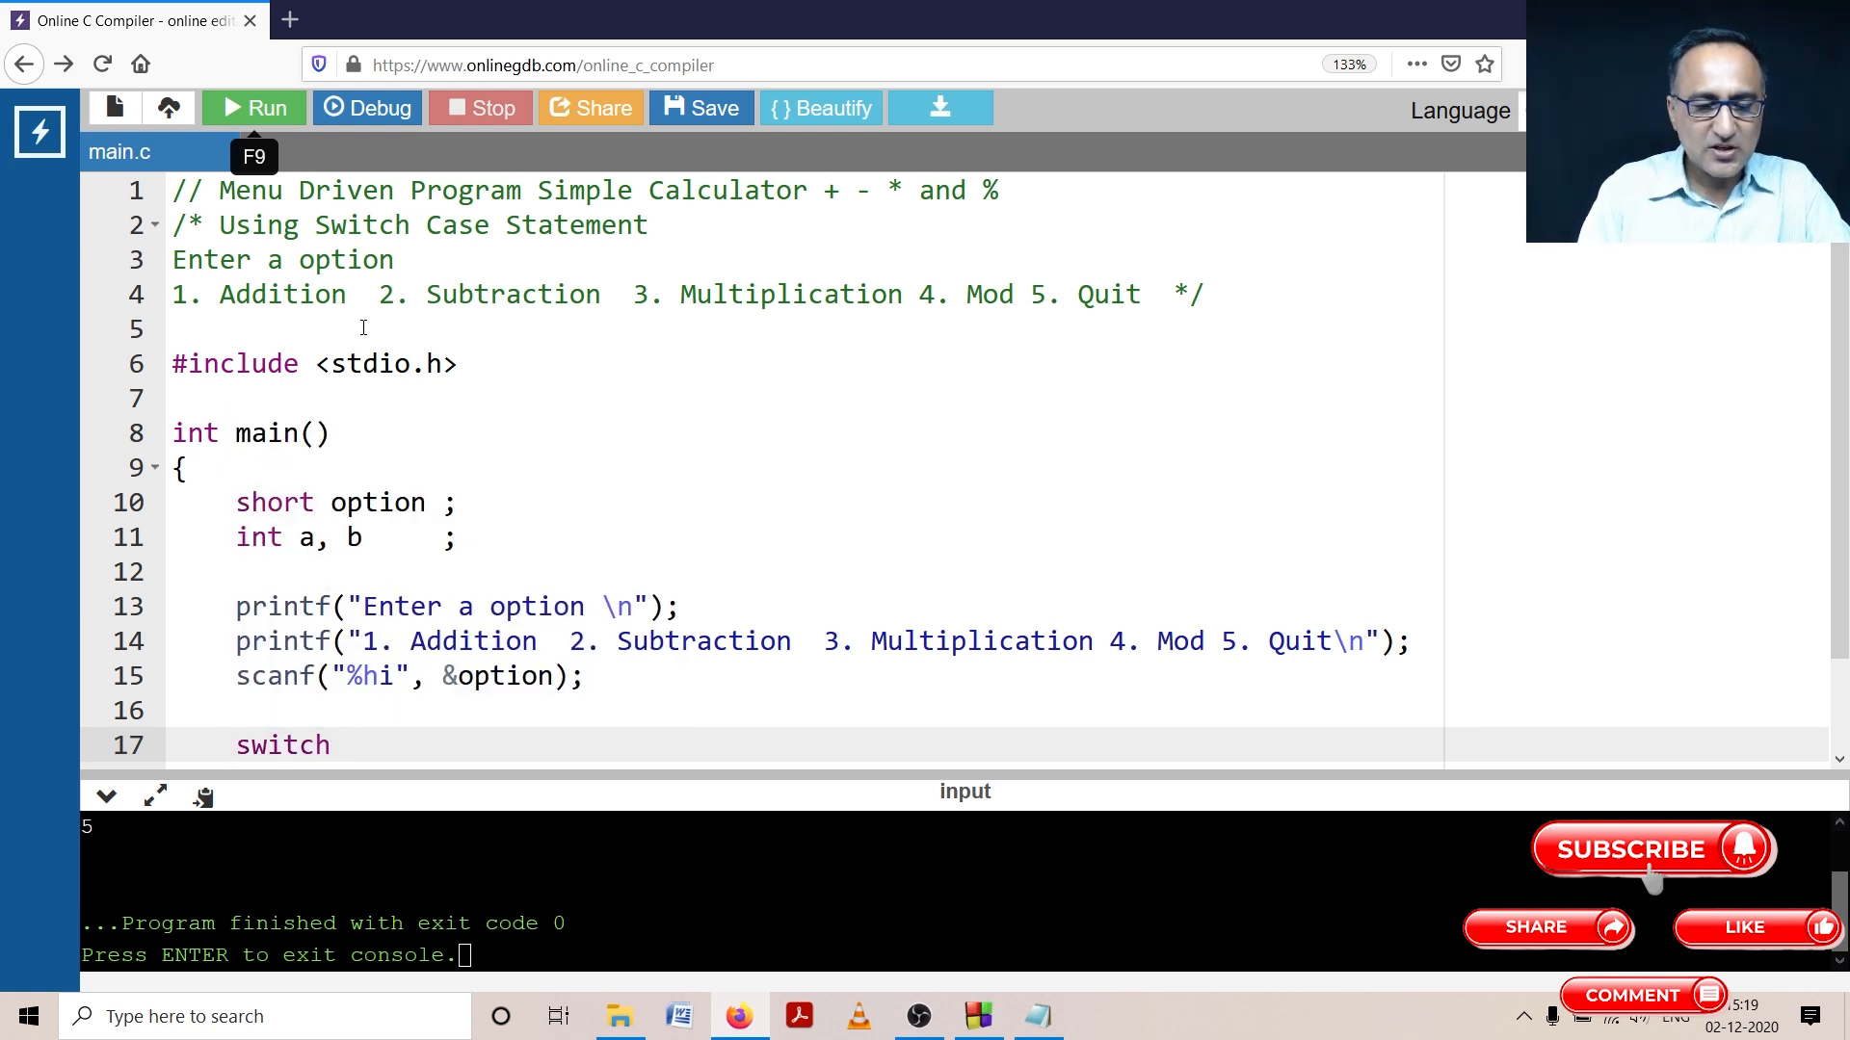
{"action": "type", "text": "(option"}
{"action": "type", "text": "{"}
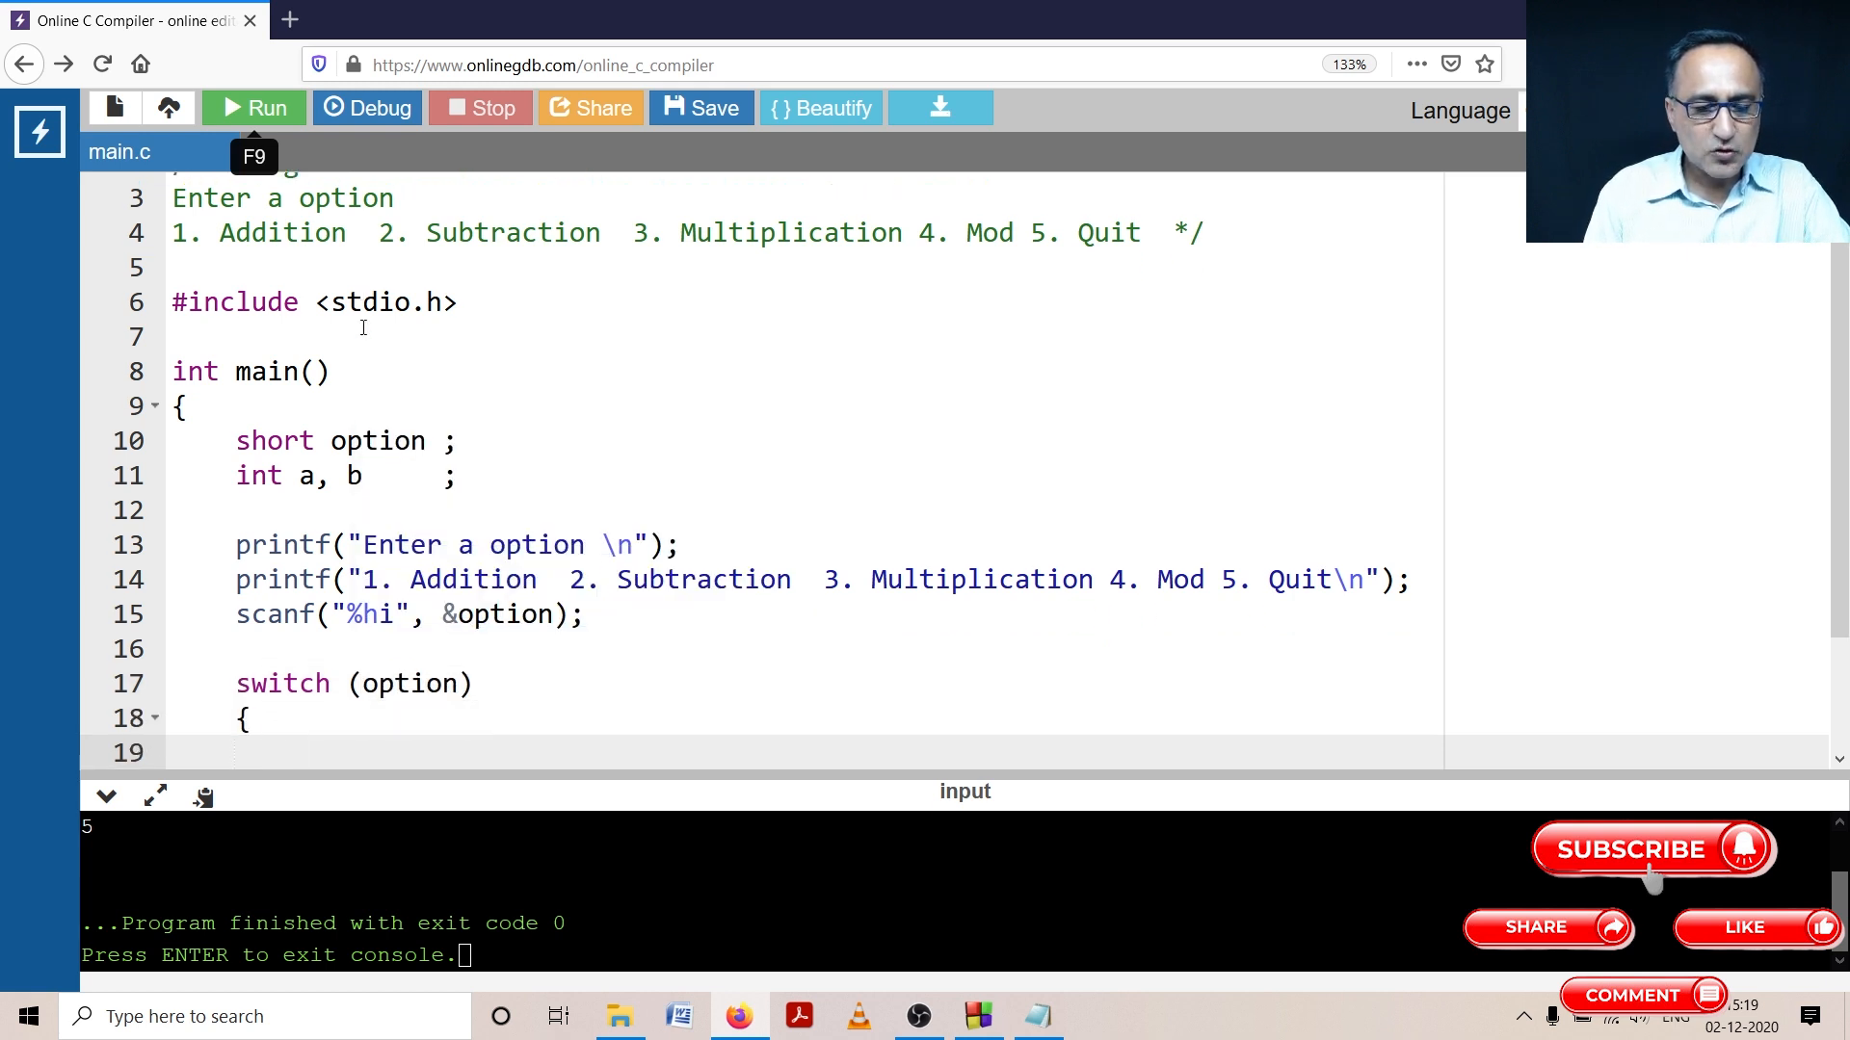
{"action": "type", "text": "case 1:"}
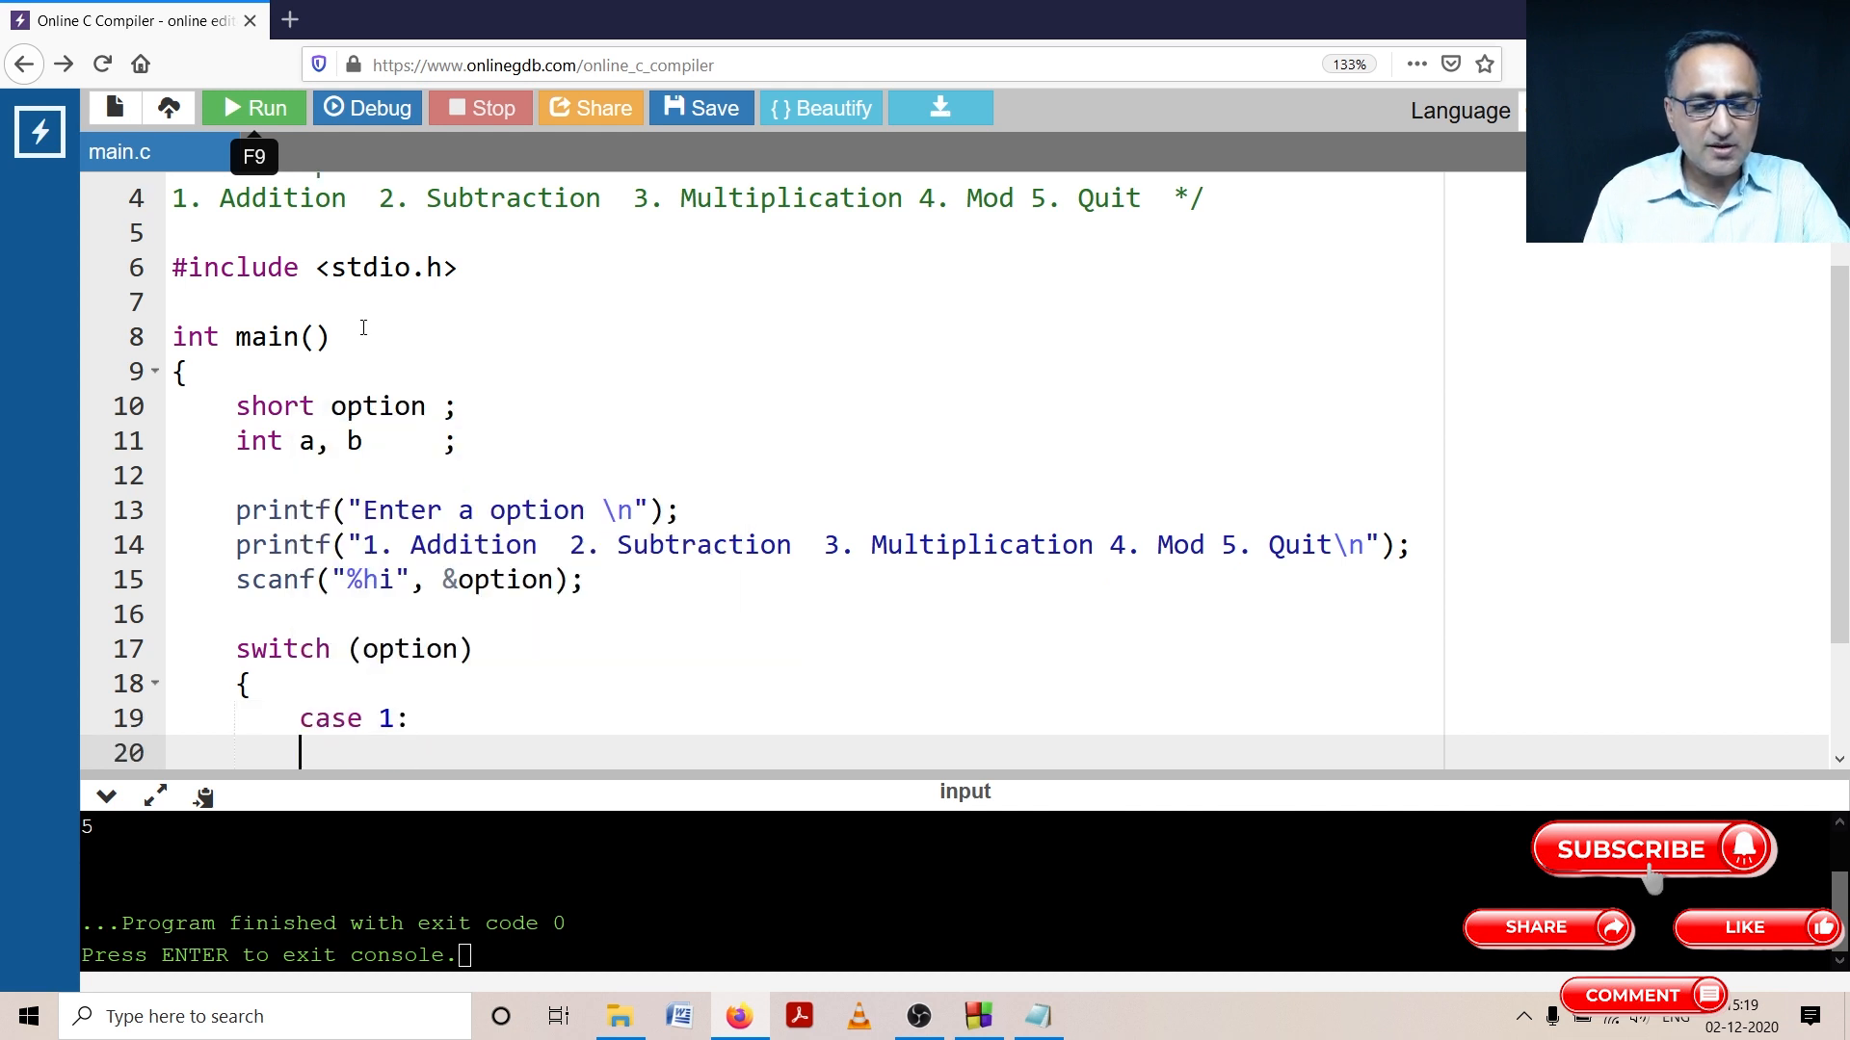
{"action": "type", "text": "case 2:"}
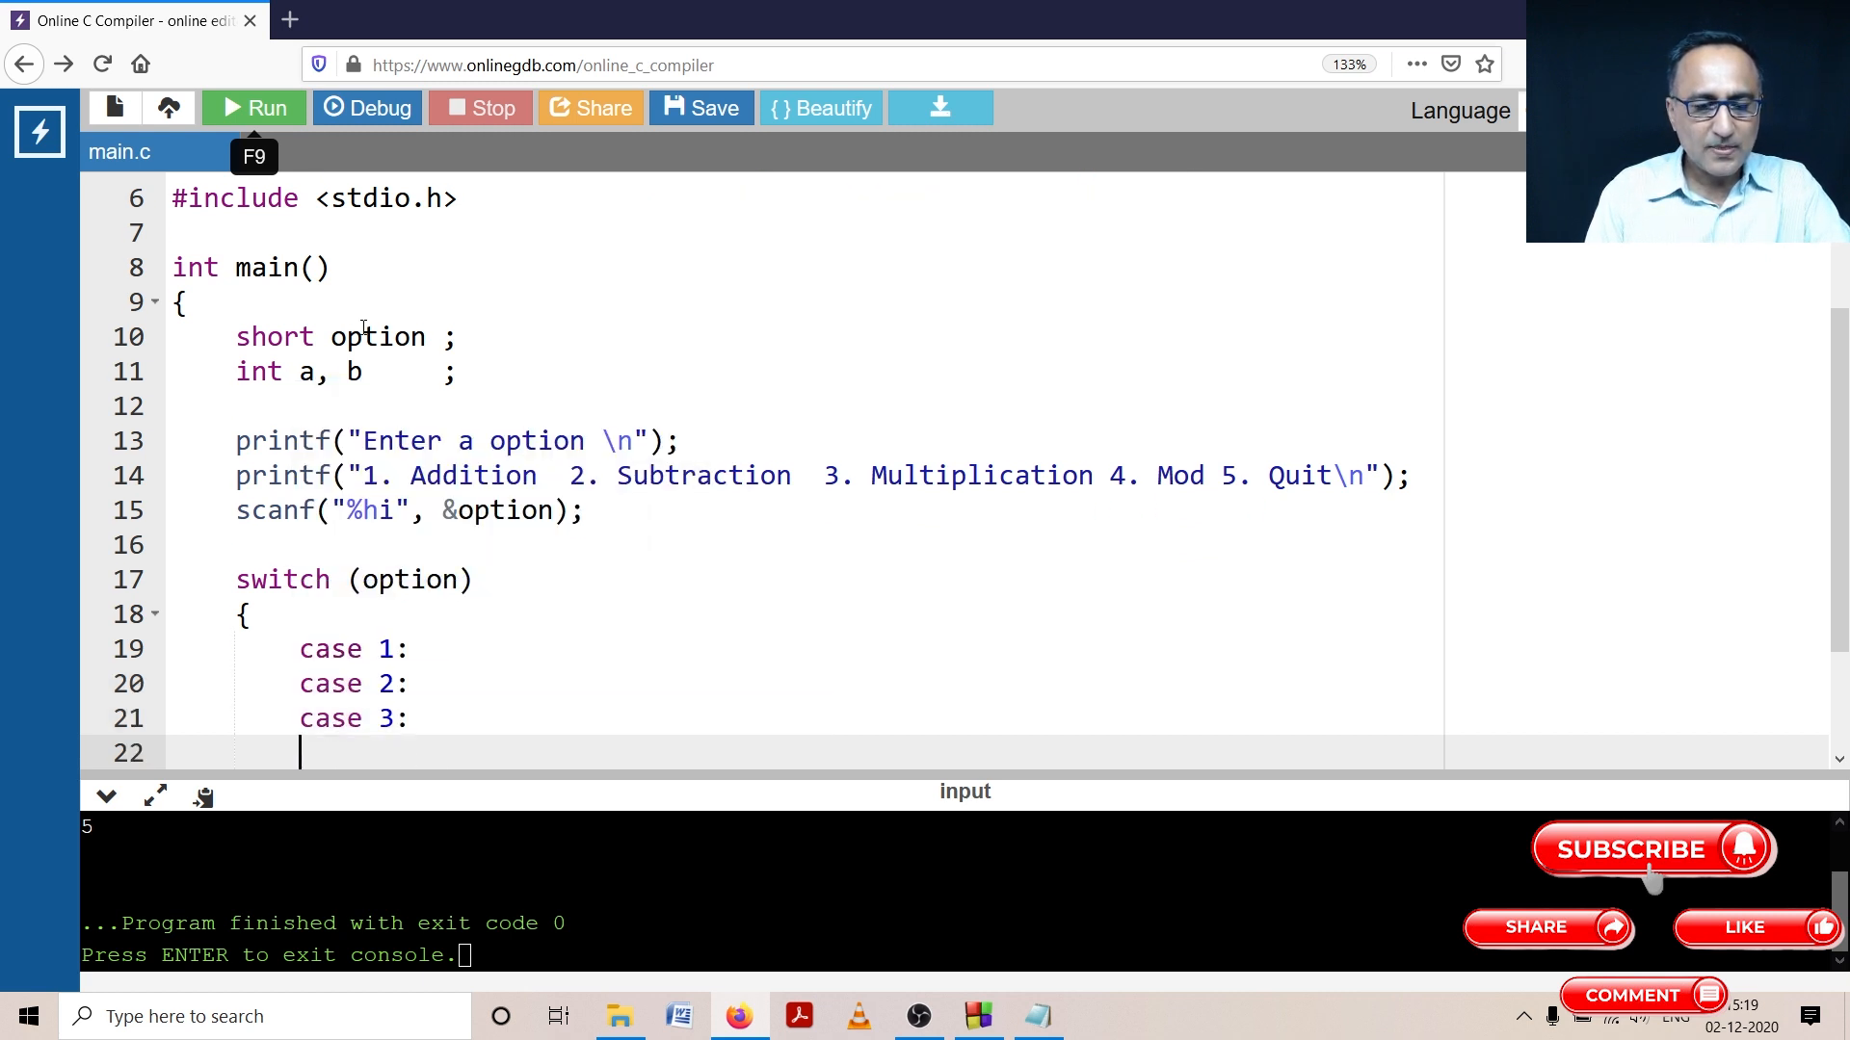
{"action": "type", "text": "case 4:"}
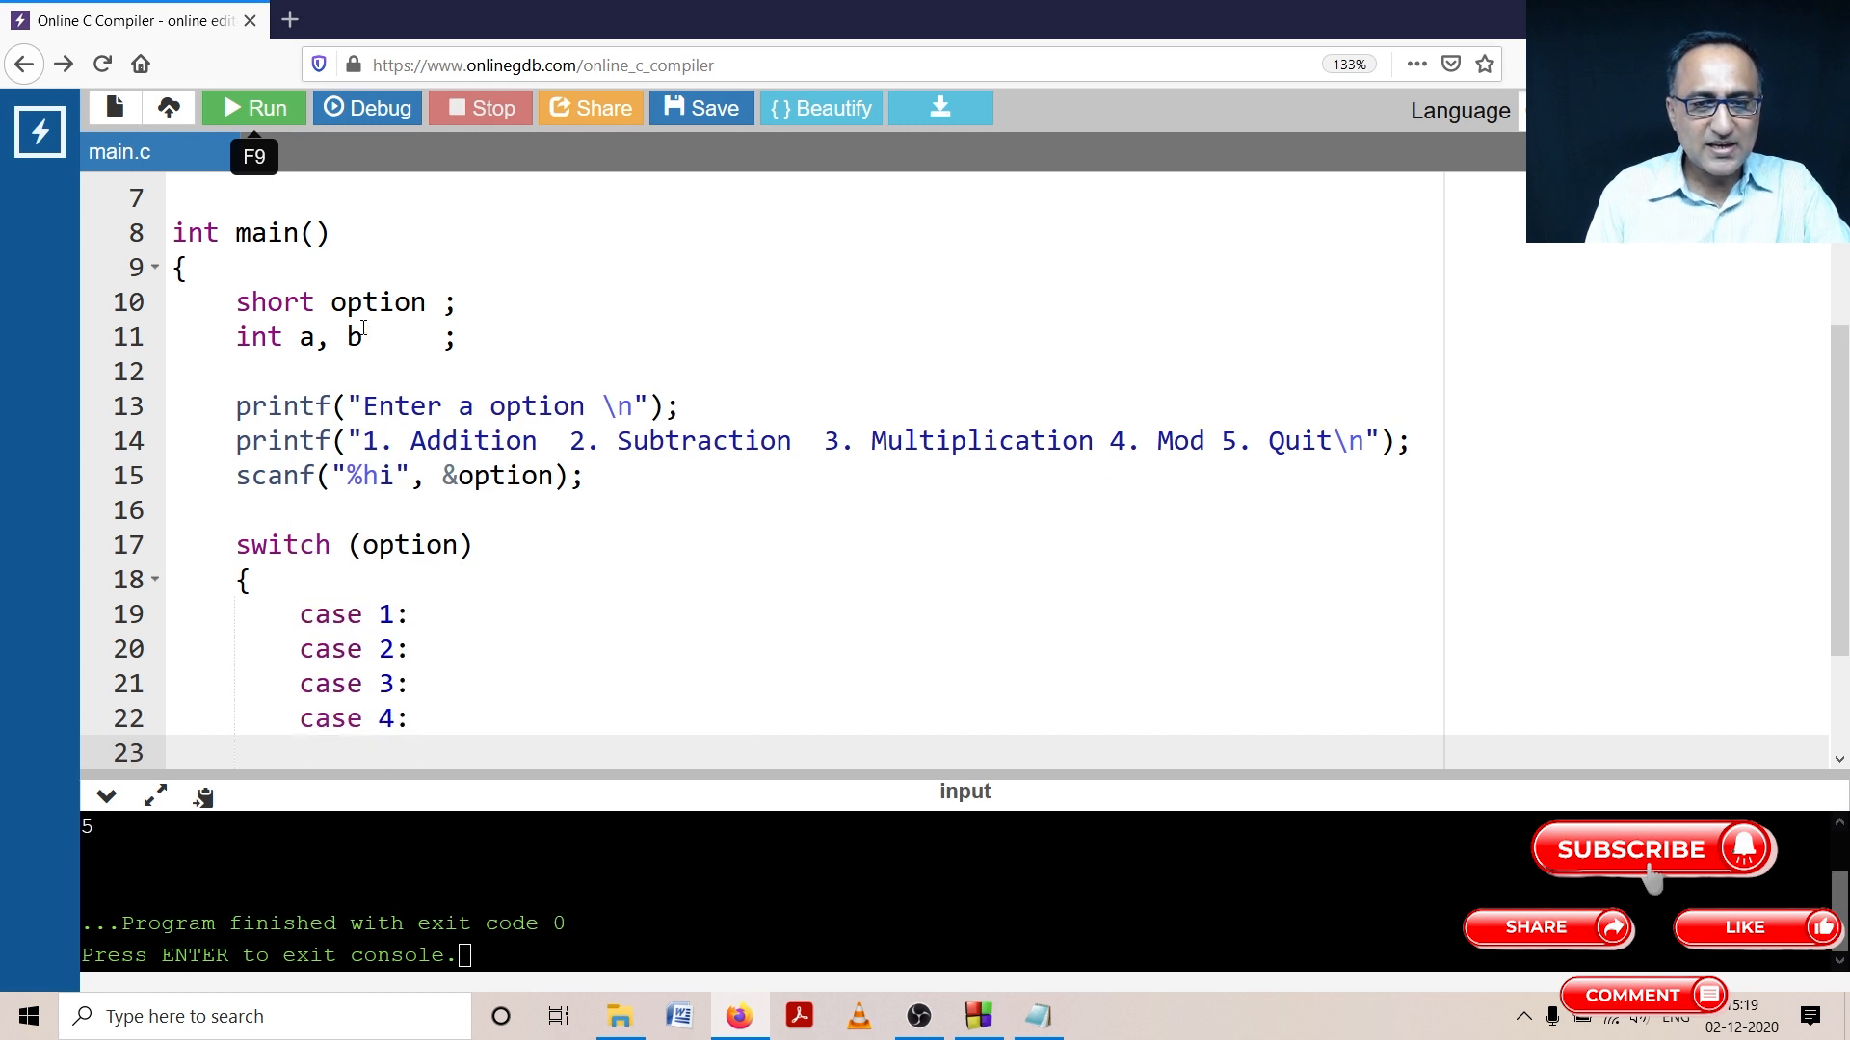
{"action": "type", "text": "default :"}
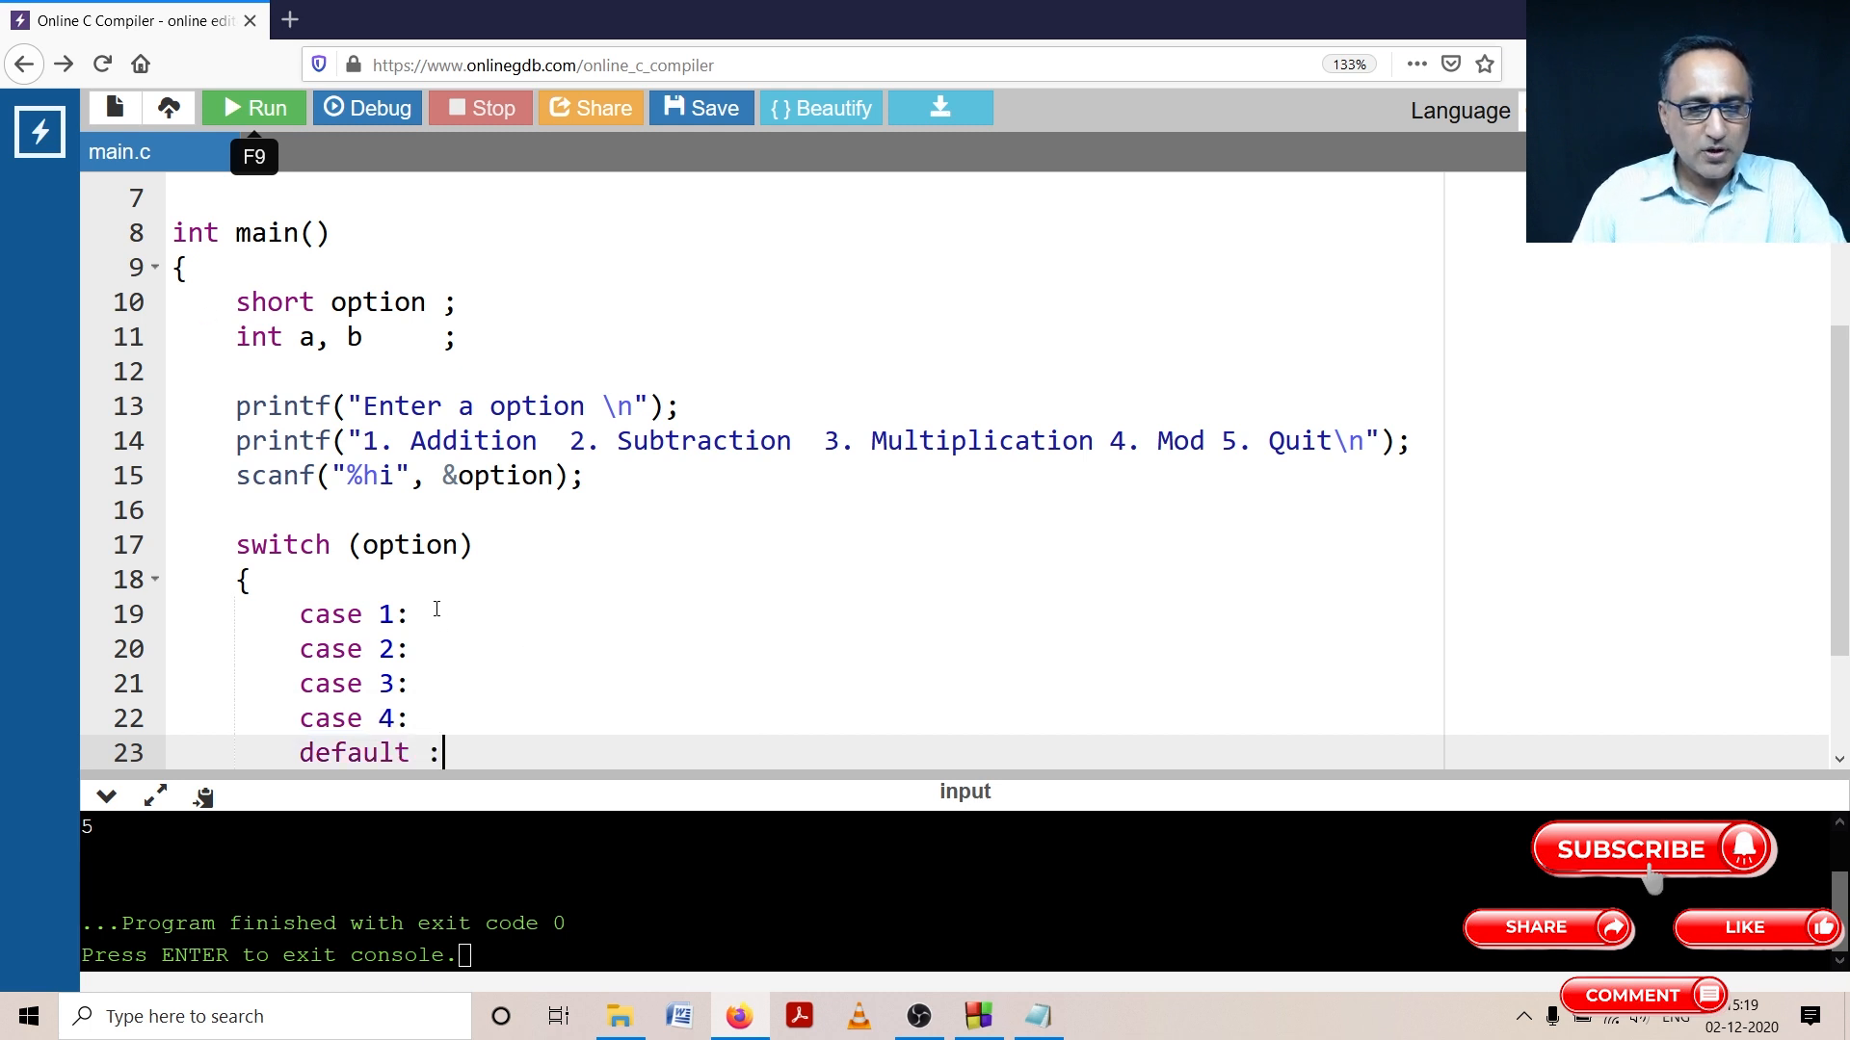
{"action": "type", "text": "printf("}
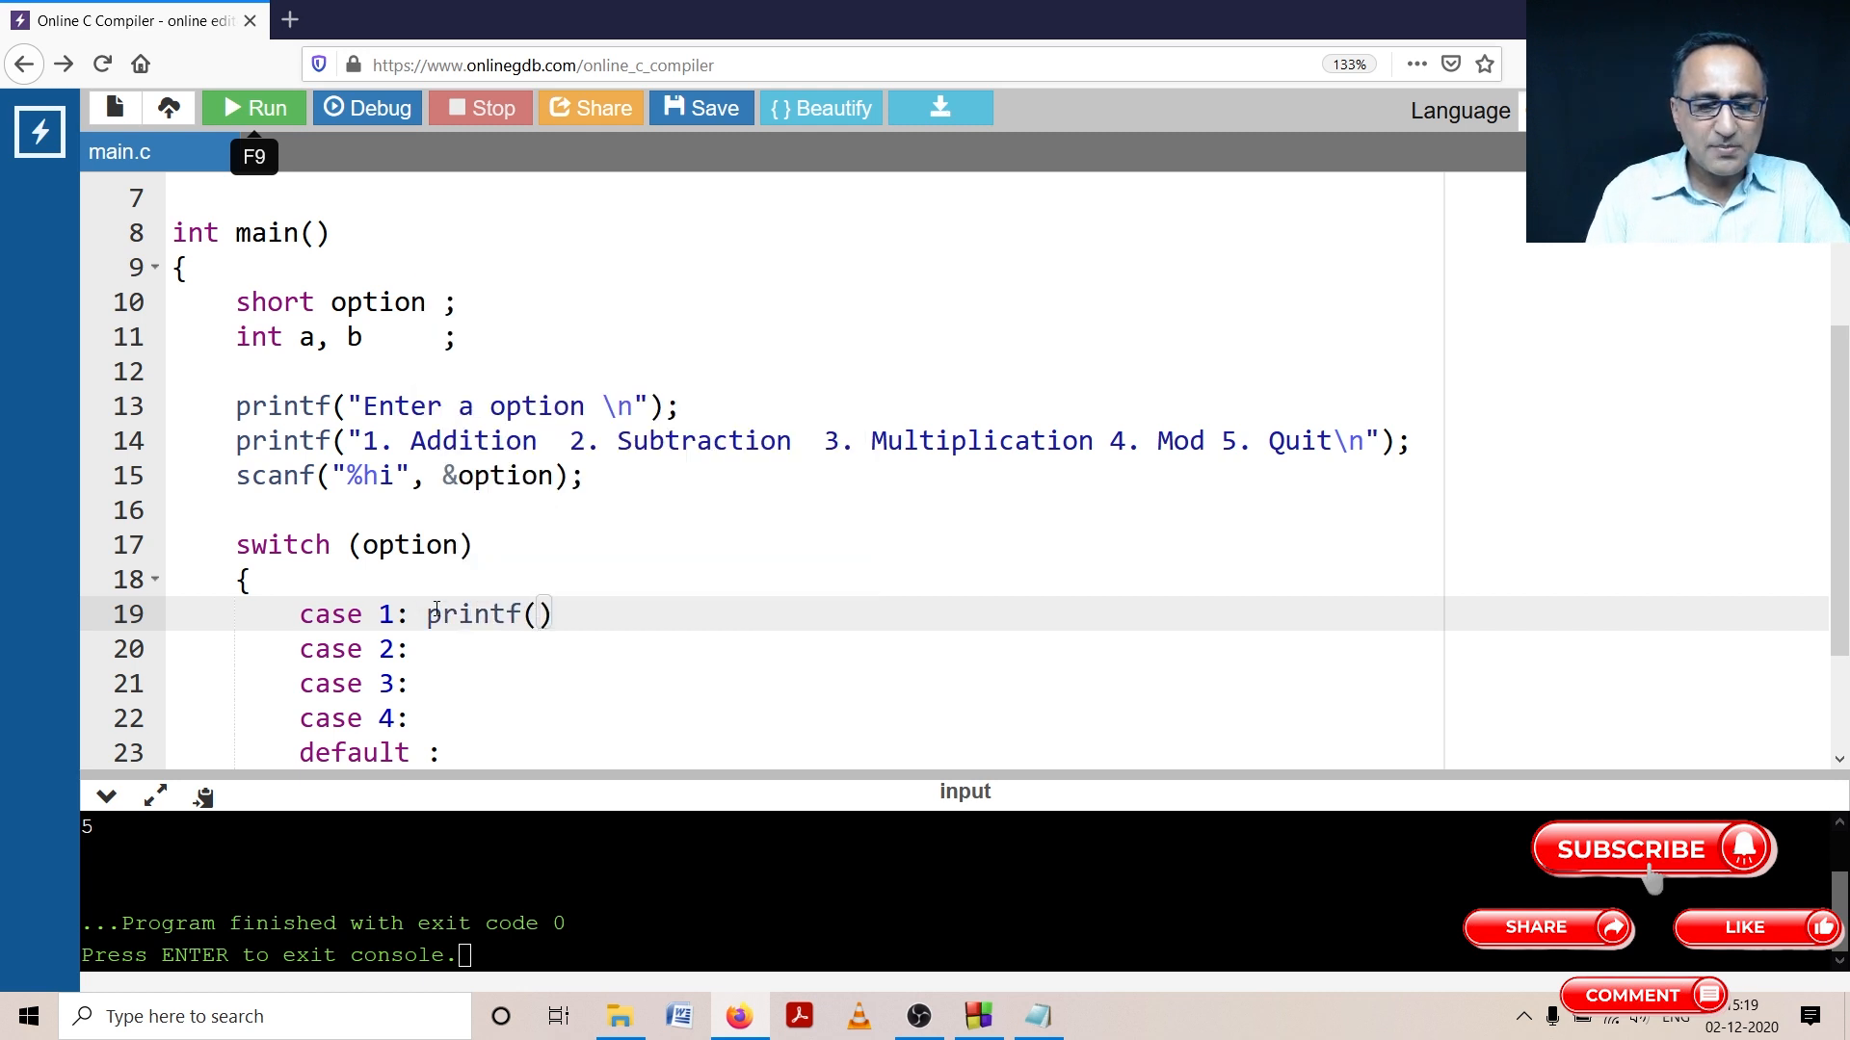
Step: Make case 1 print "Addition of %d = %d + %d" with a+b, a, b, then break
{"action": "type", "text": "Addition of \""}
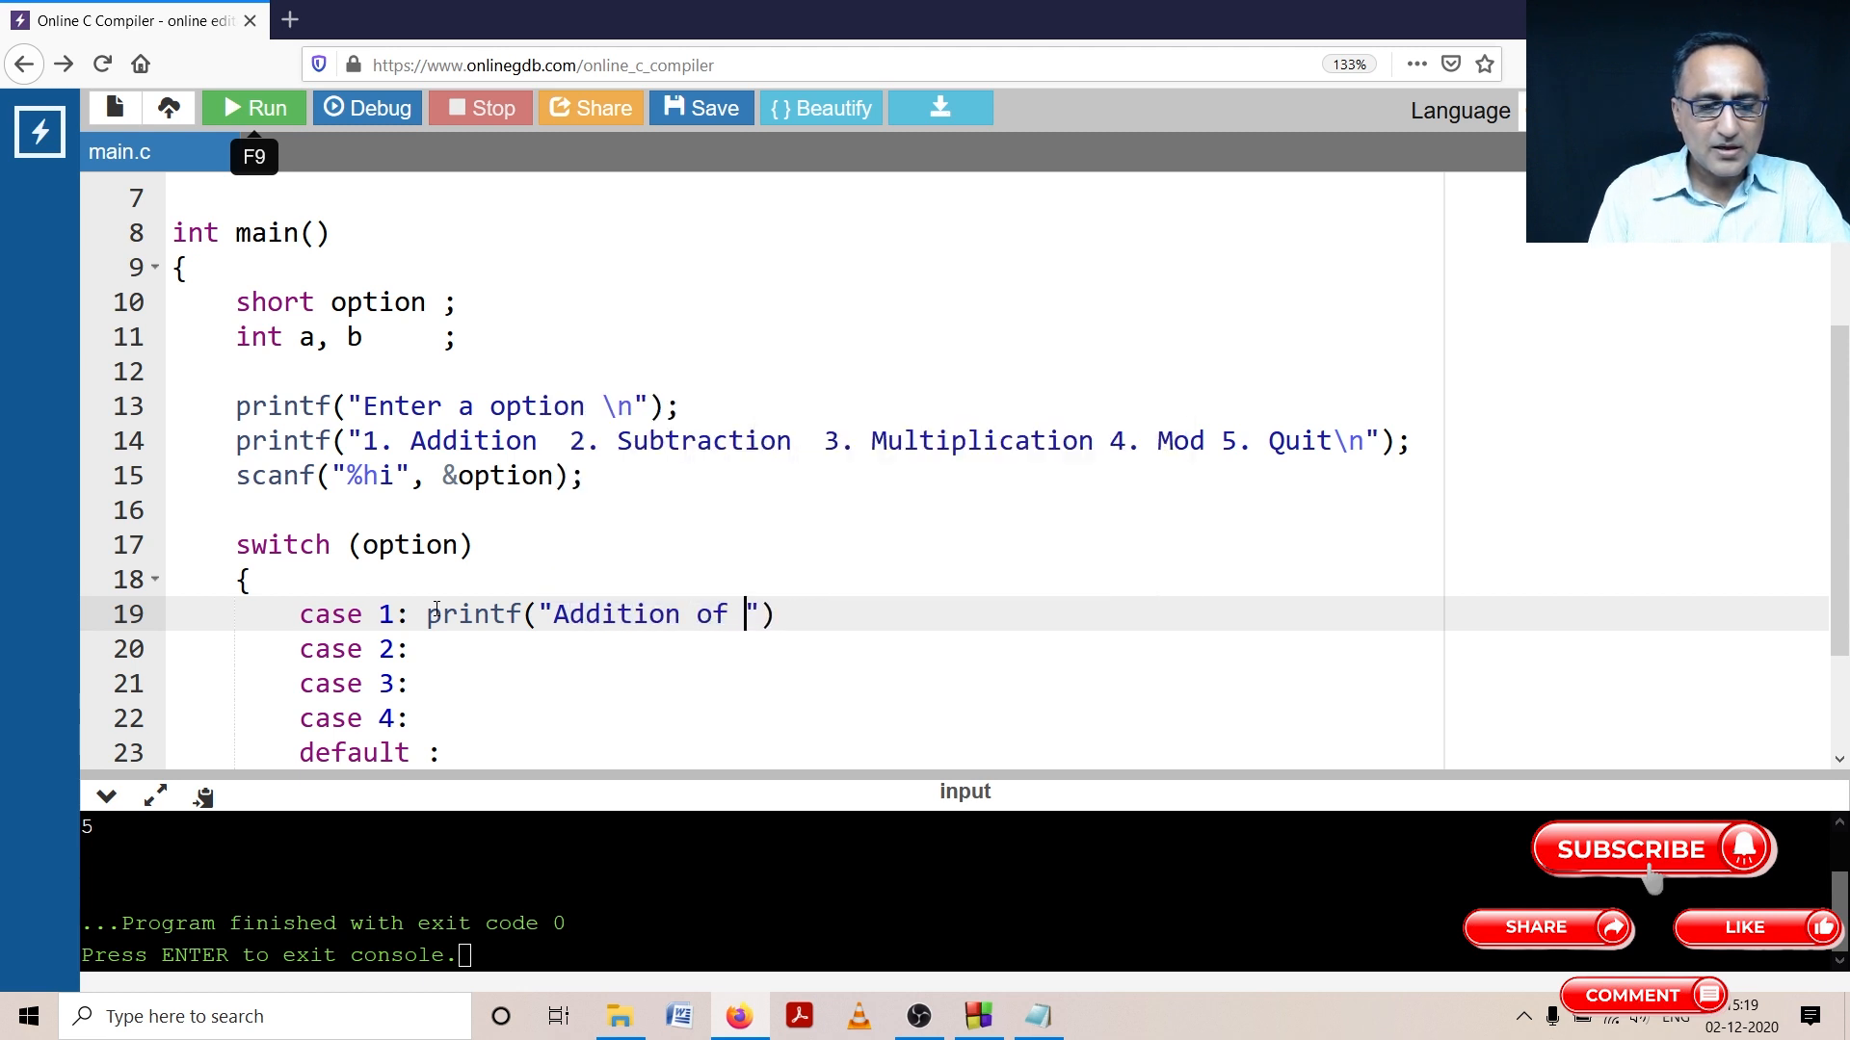
{"action": "type", "text": "%d + %d = %d"}
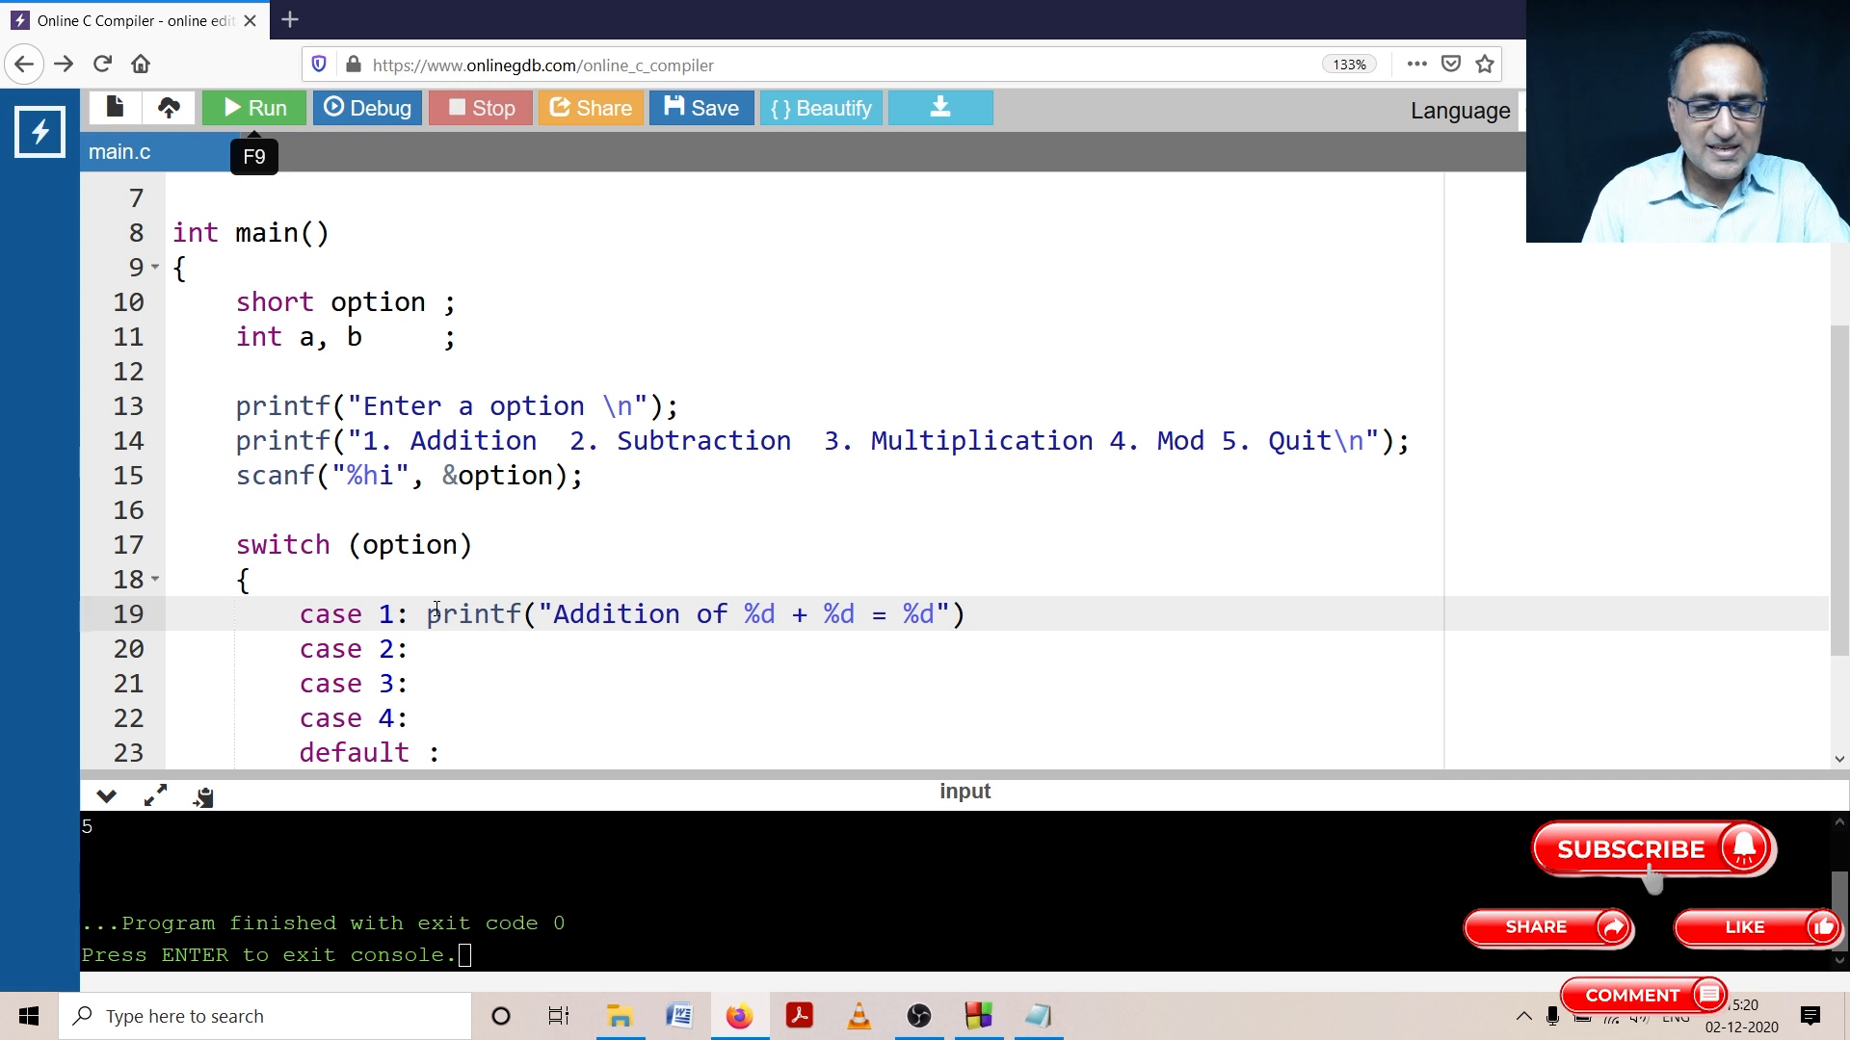
{"action": "type", "text": ", a"}
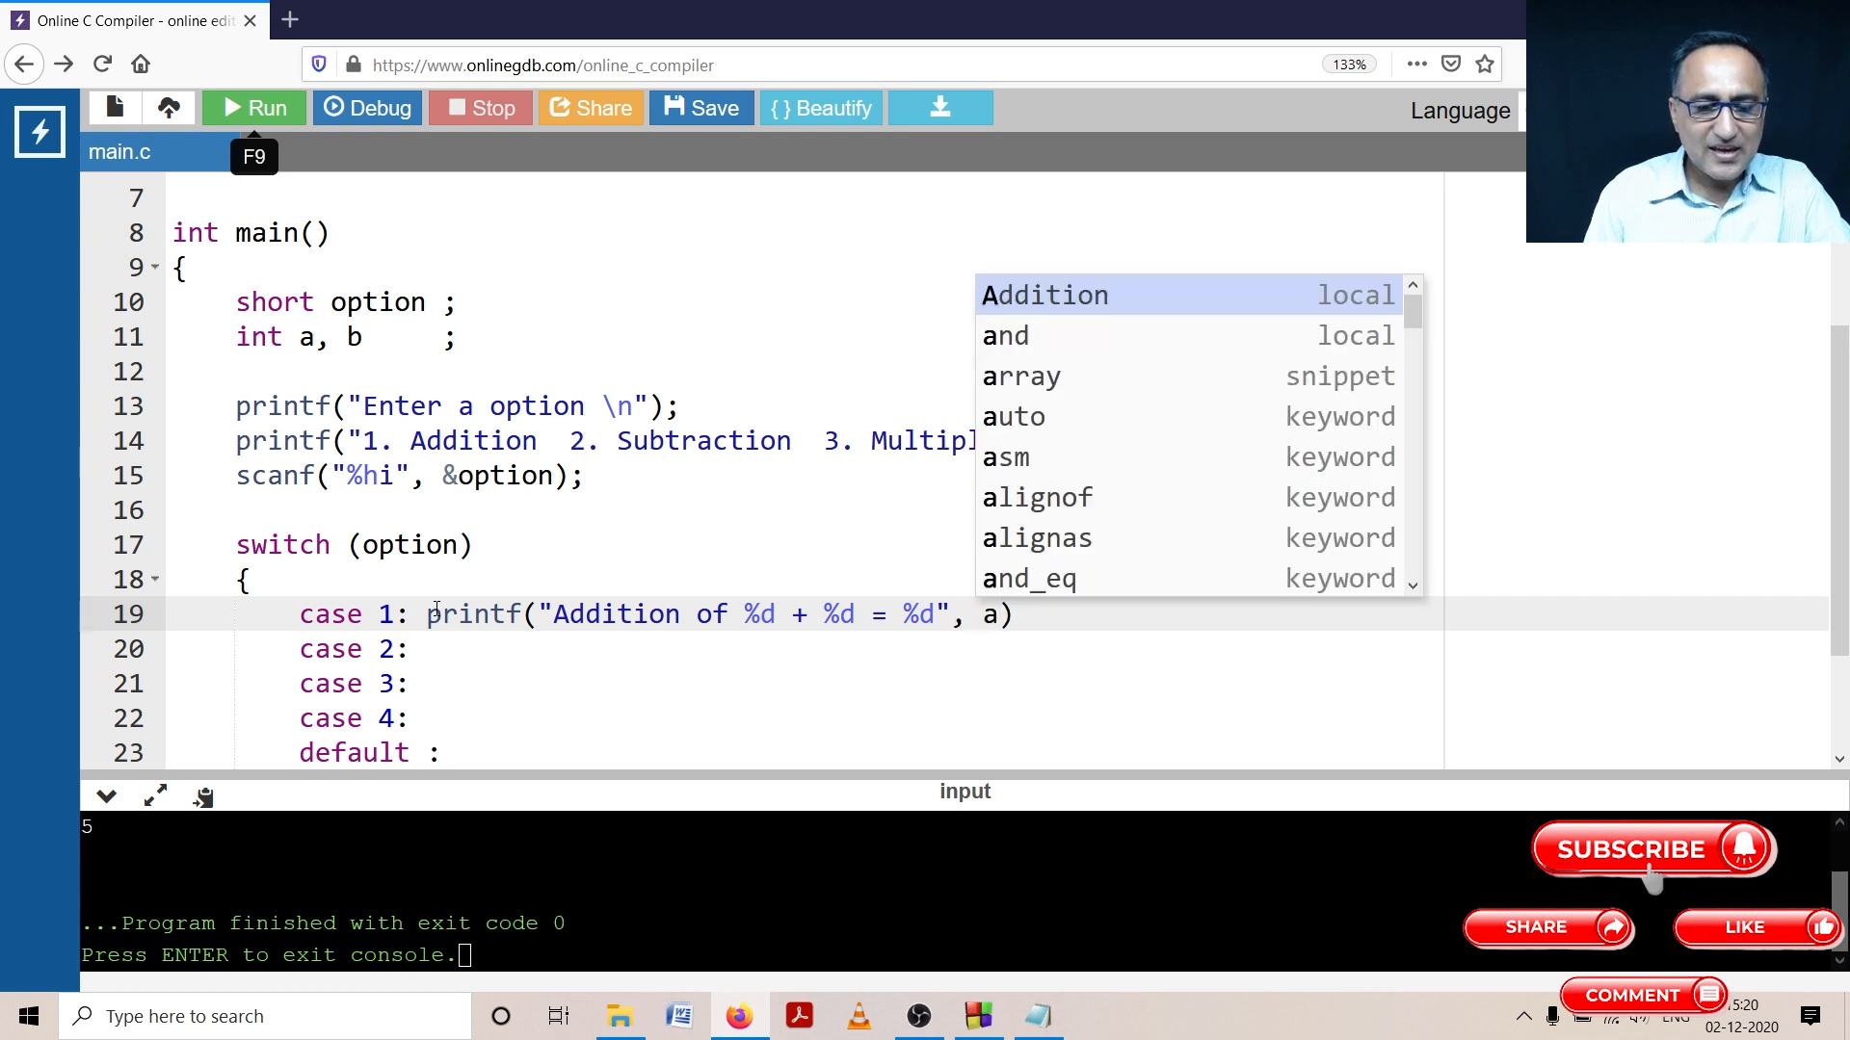
{"action": "type", "text": ",b,"}
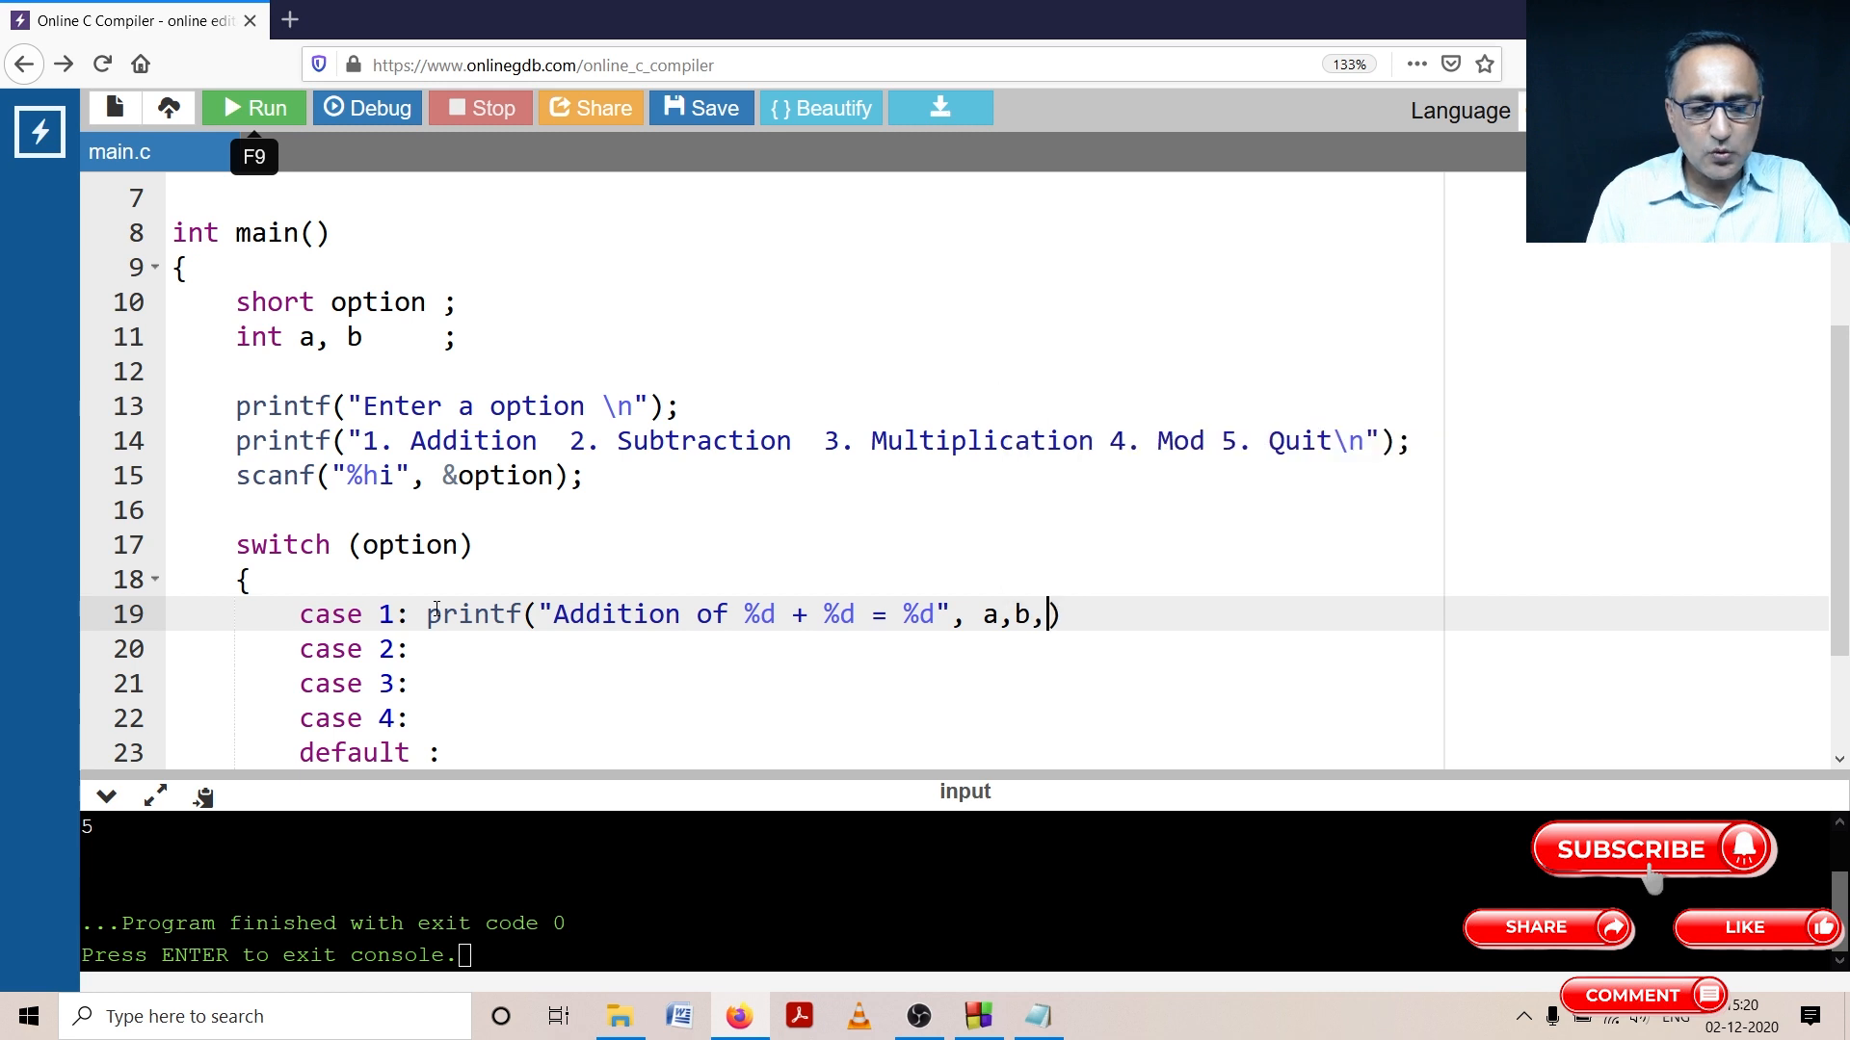
{"action": "type", "text": "a+b"}
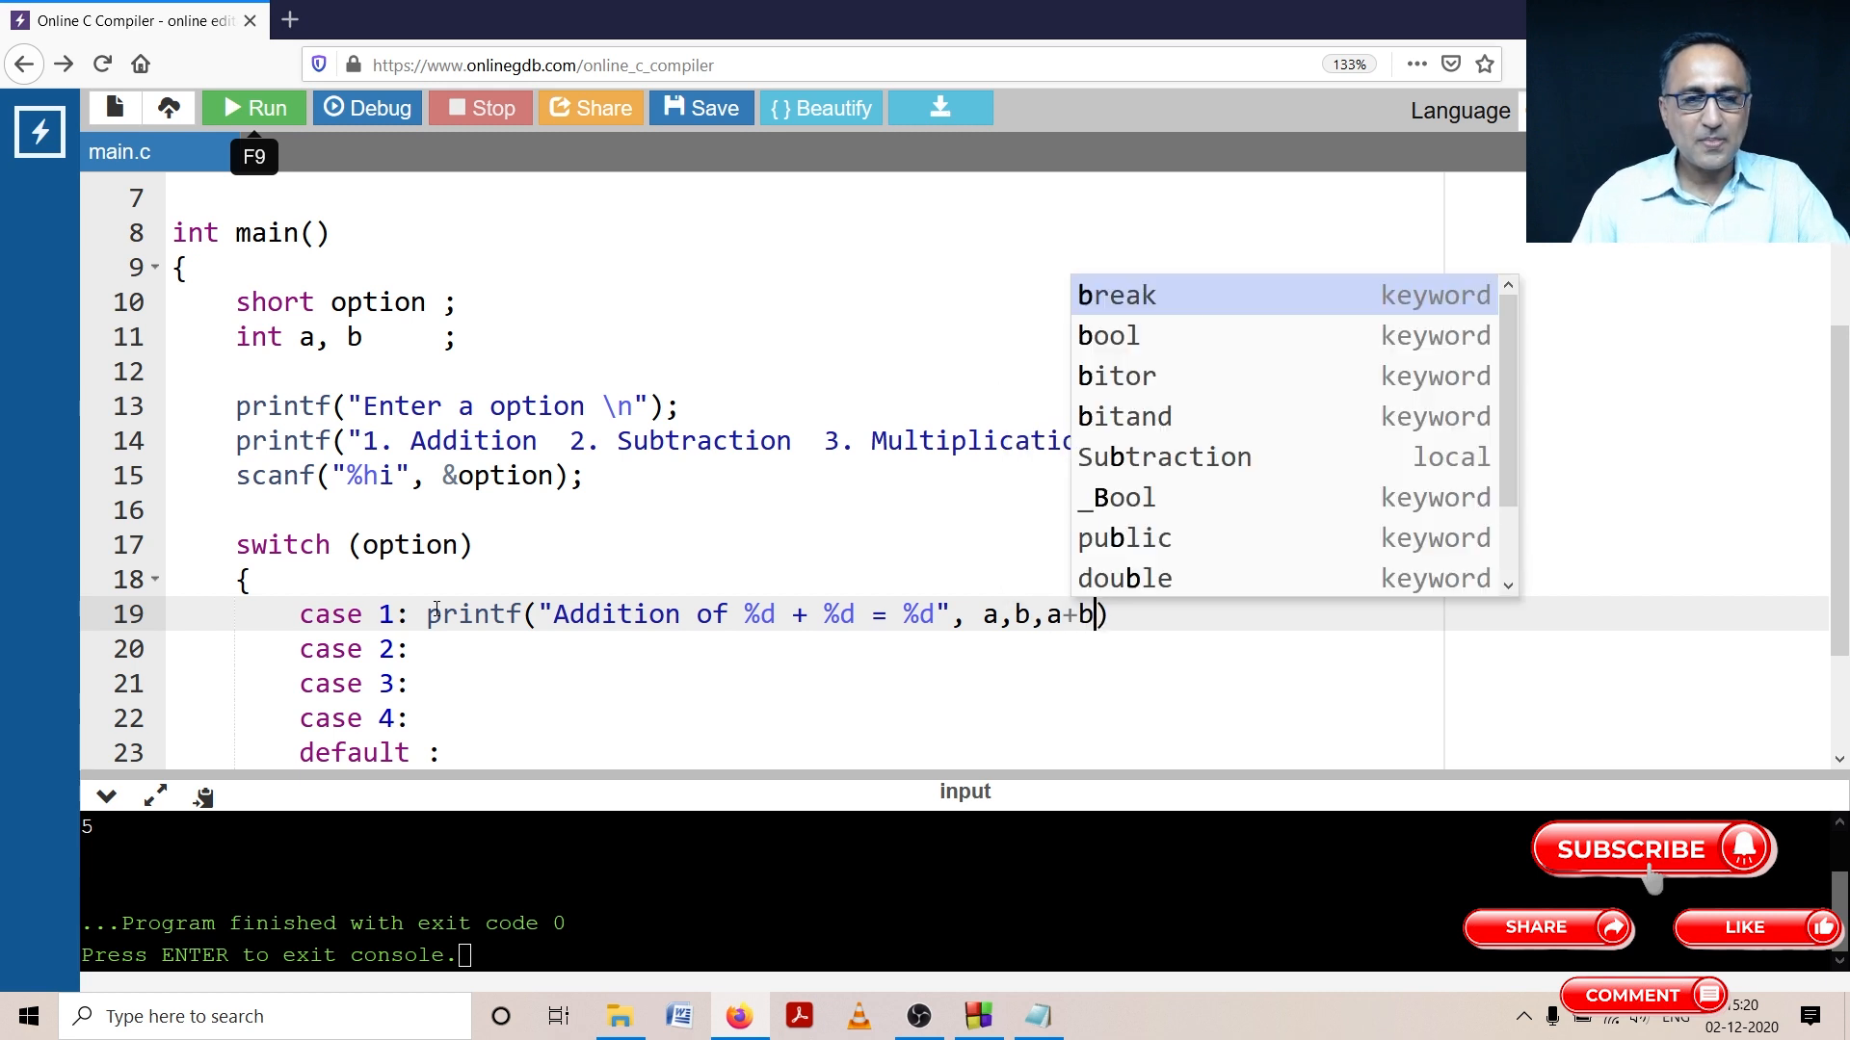
{"action": "mouse_move", "coordinate": [967, 671]}
{"action": "type", "text": "="}
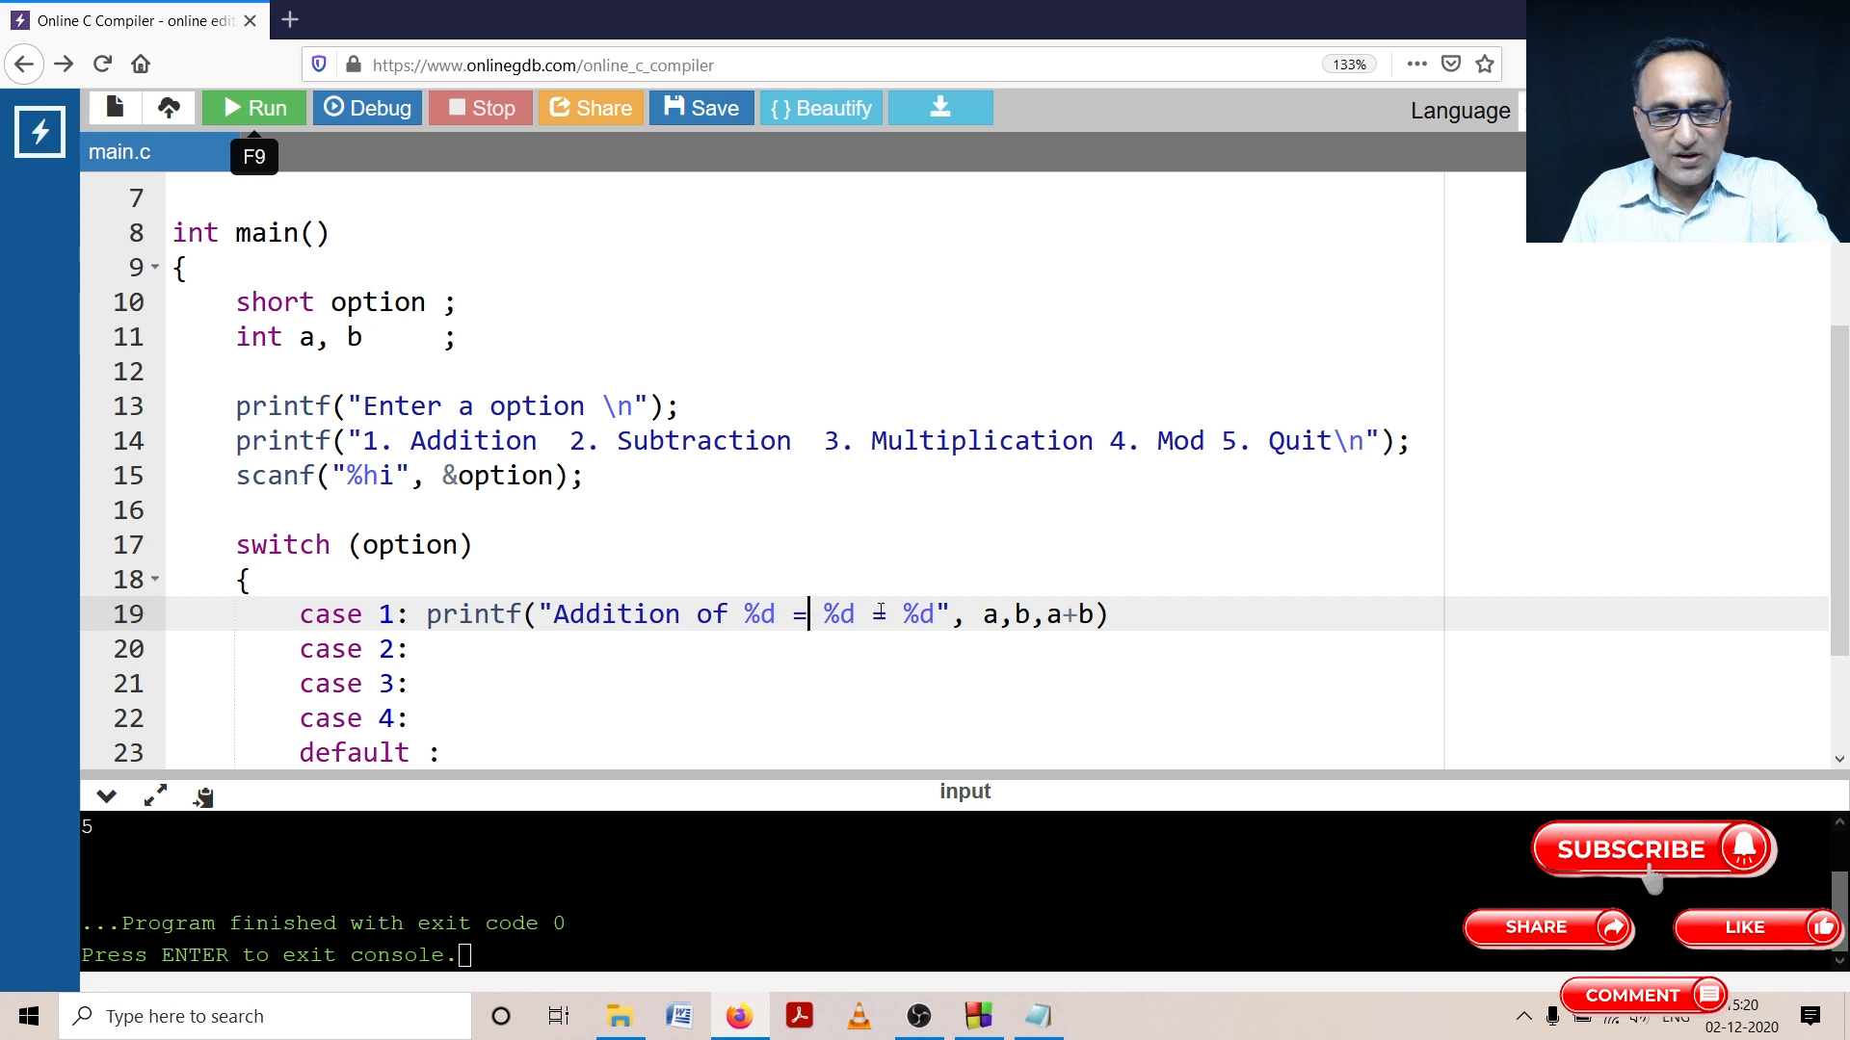
{"action": "type", "text": "+"}
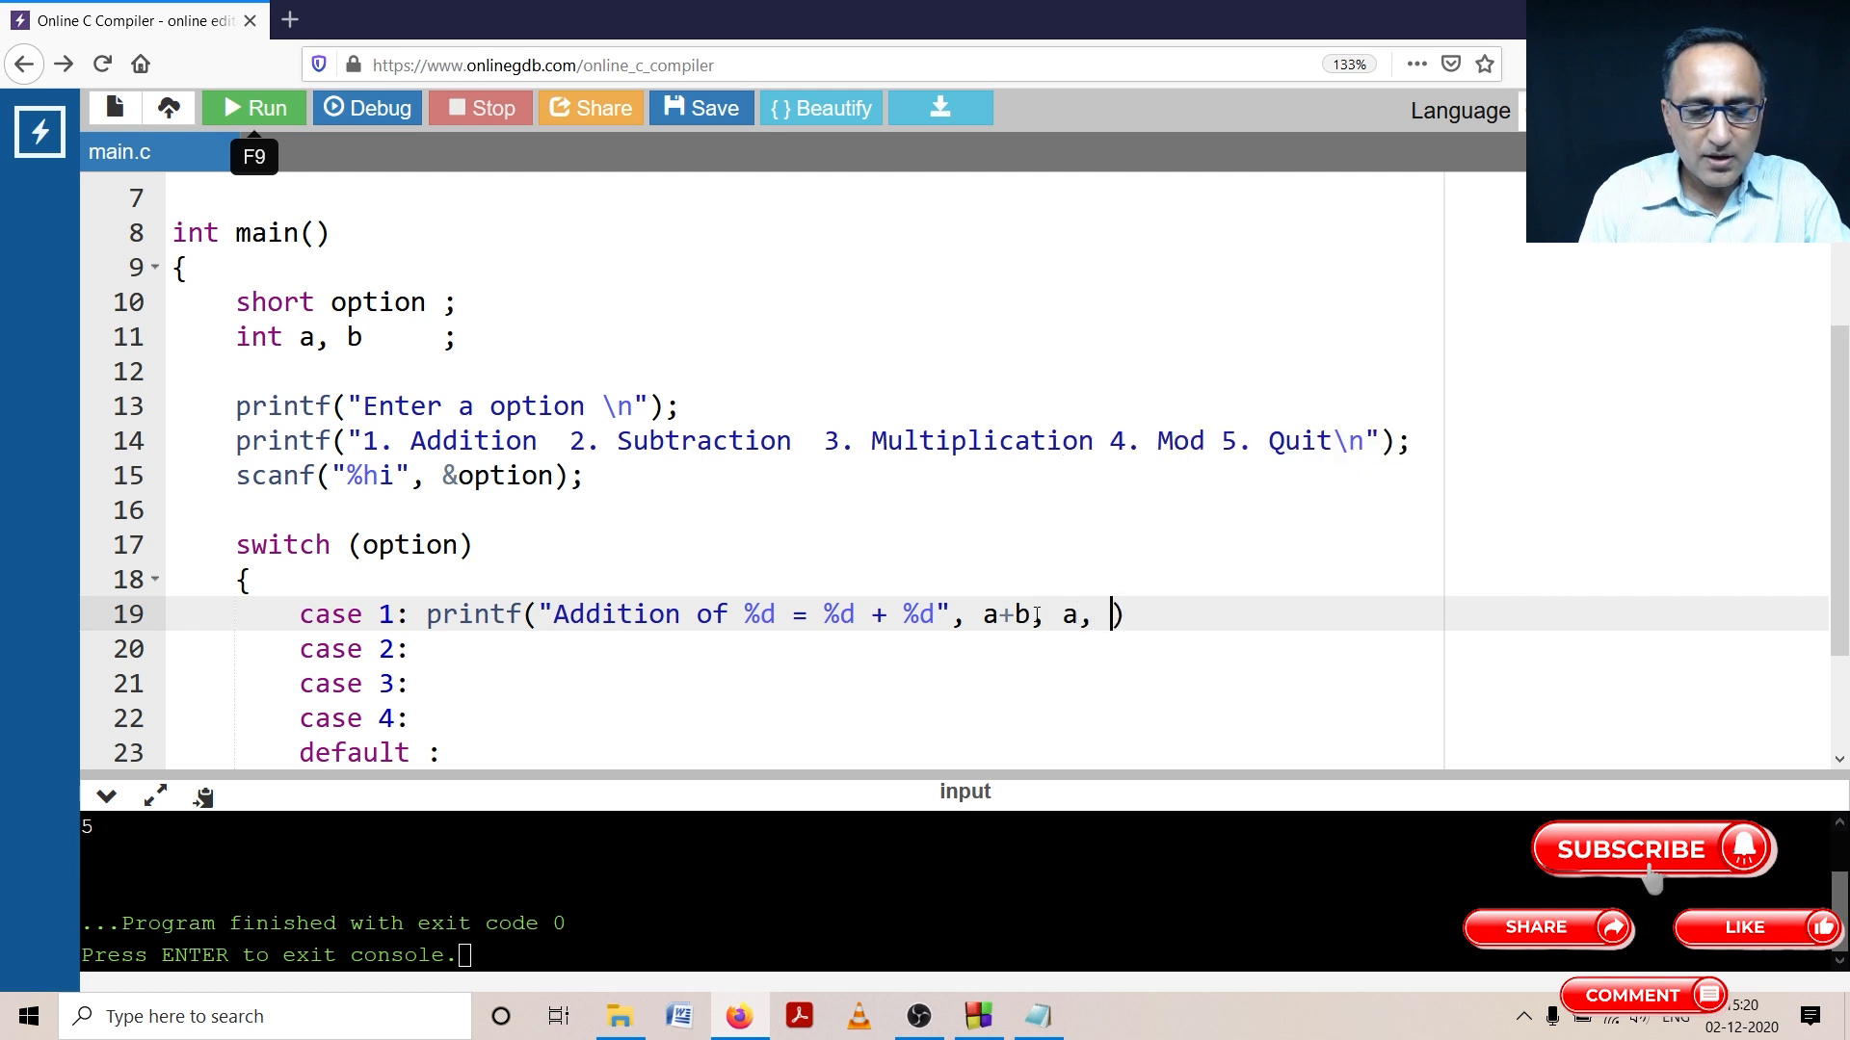
{"action": "type", "text": "b"}
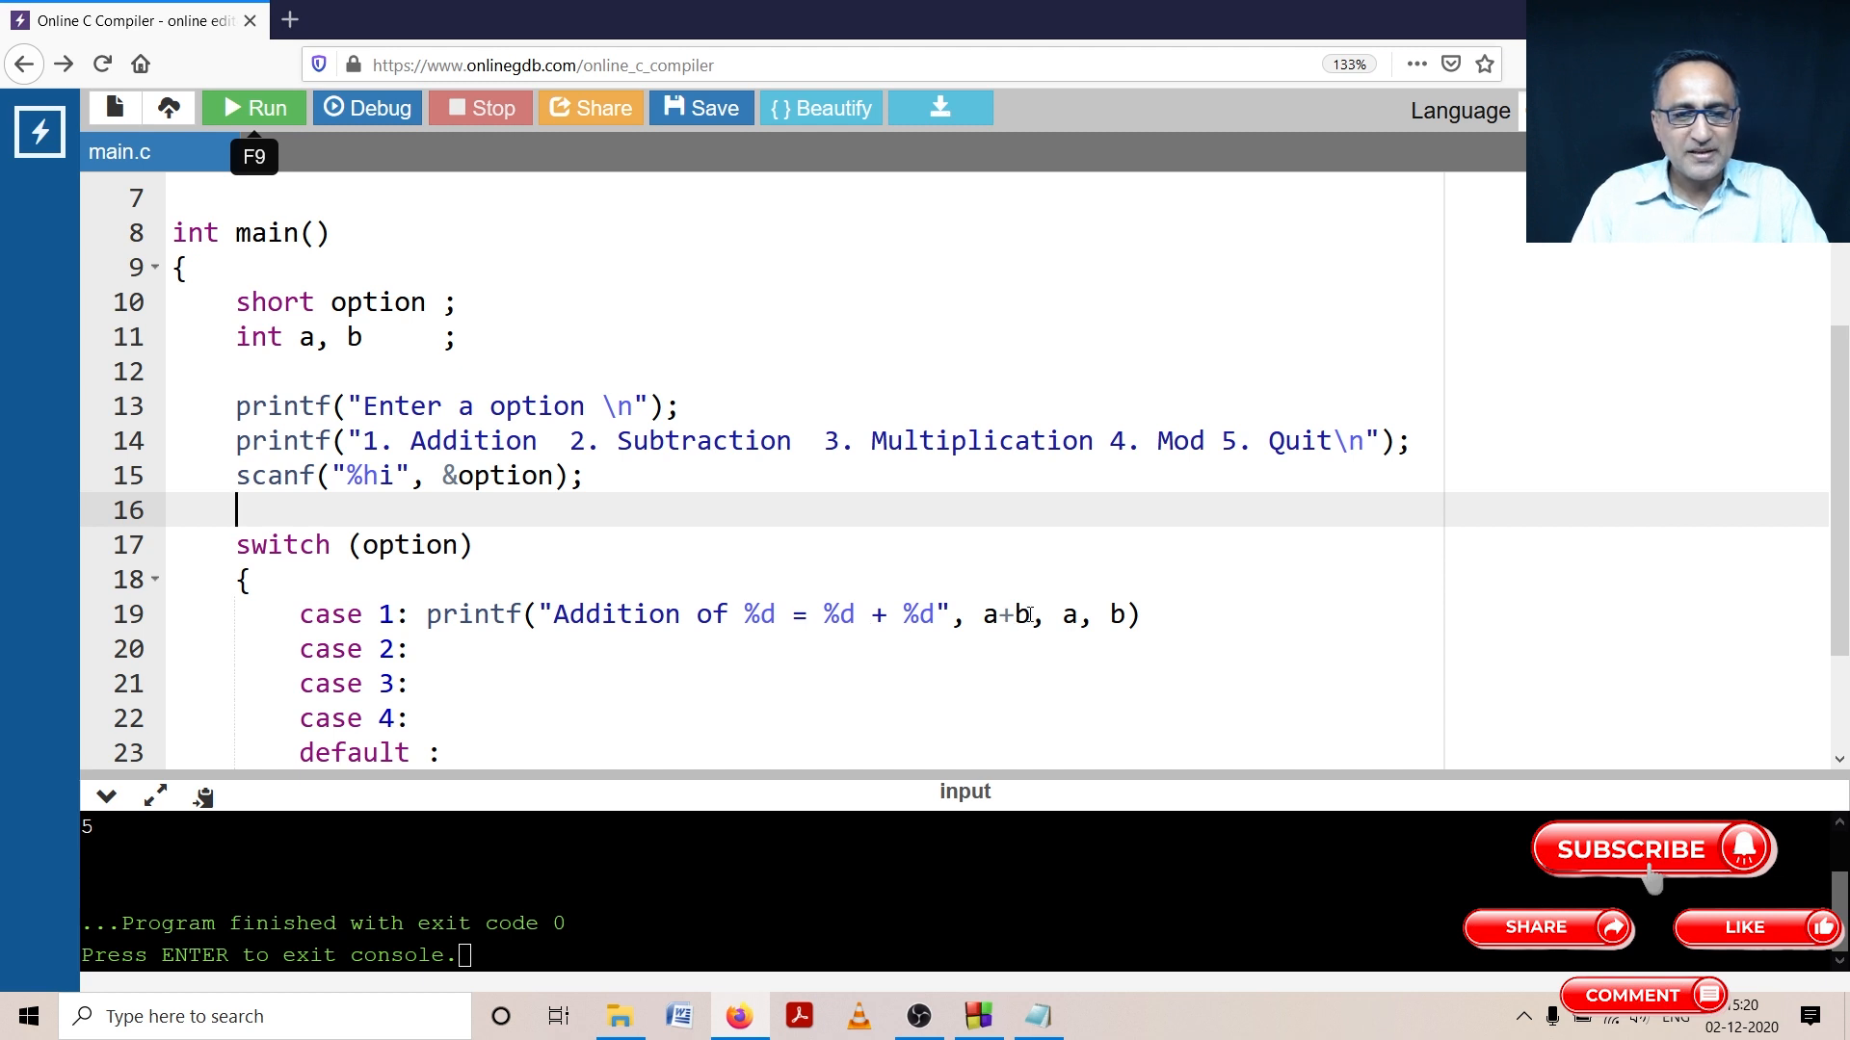
{"action": "left_click", "coordinate": [1162, 615]}
{"action": "type", "text": ";"}
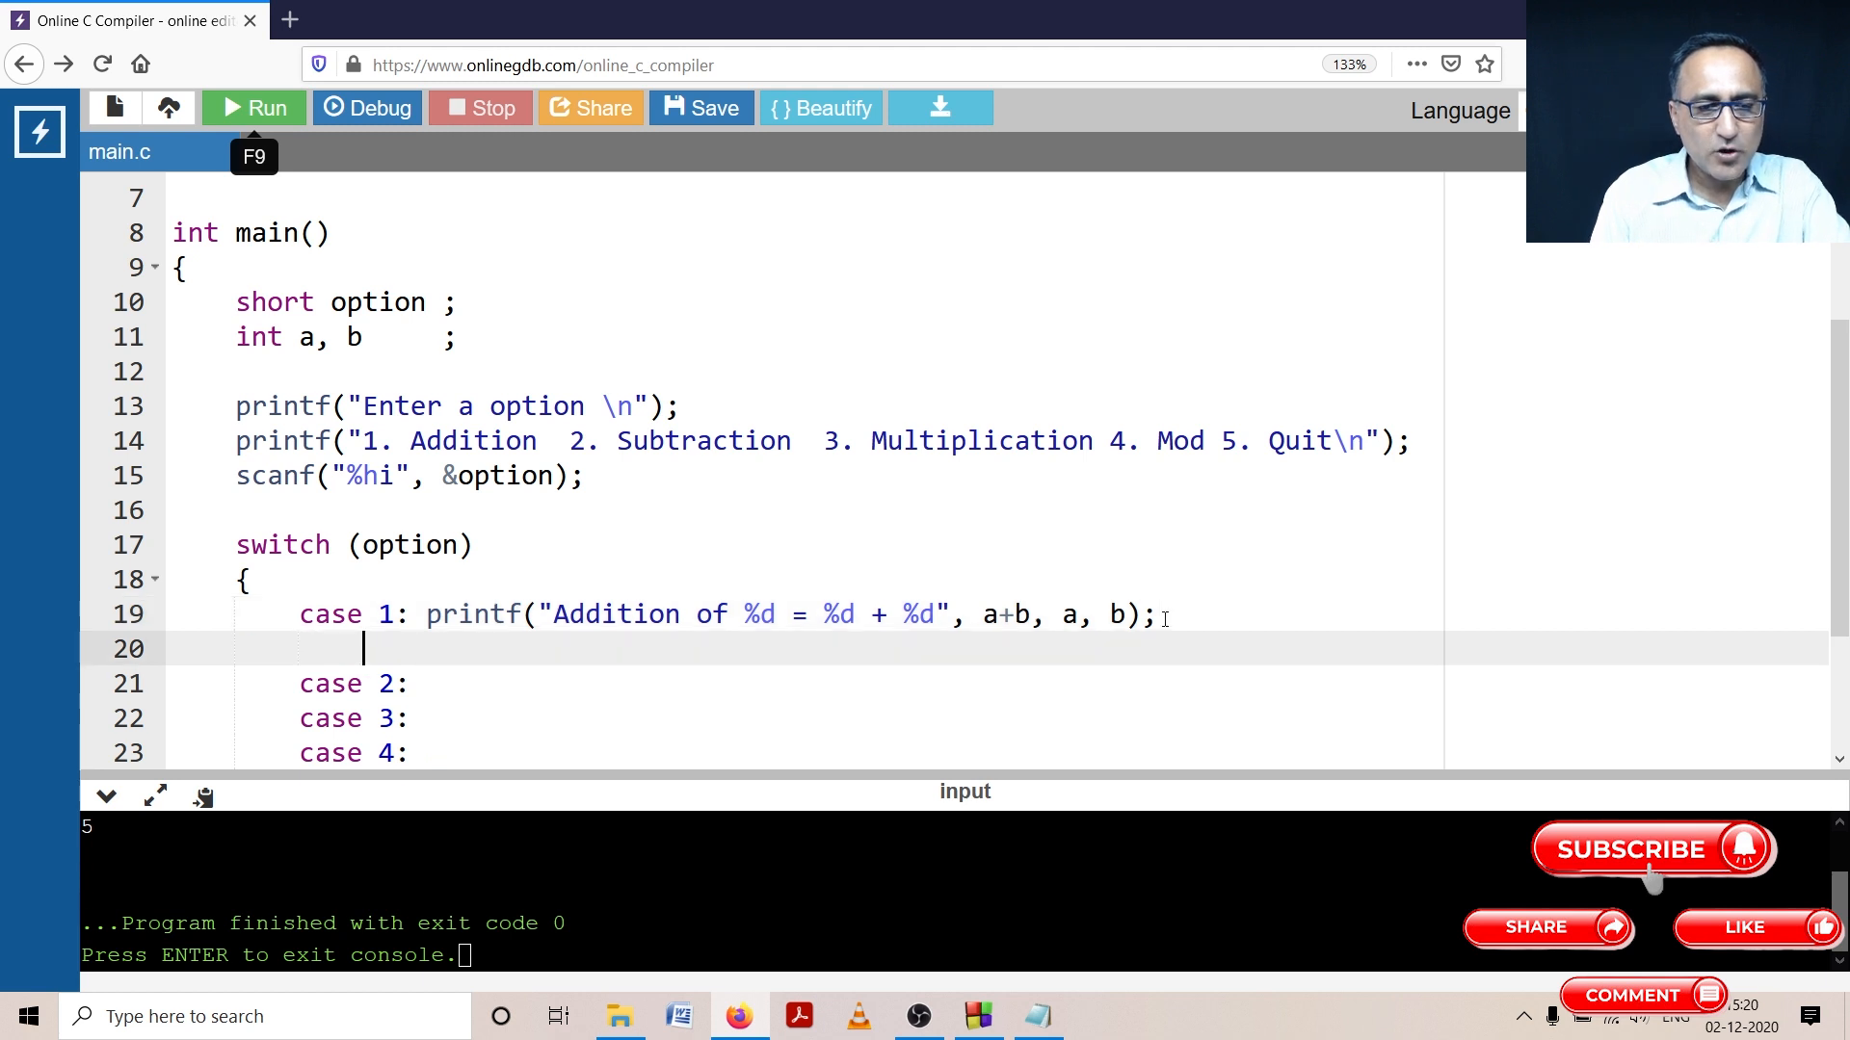
{"action": "type", "text": "break ;"}
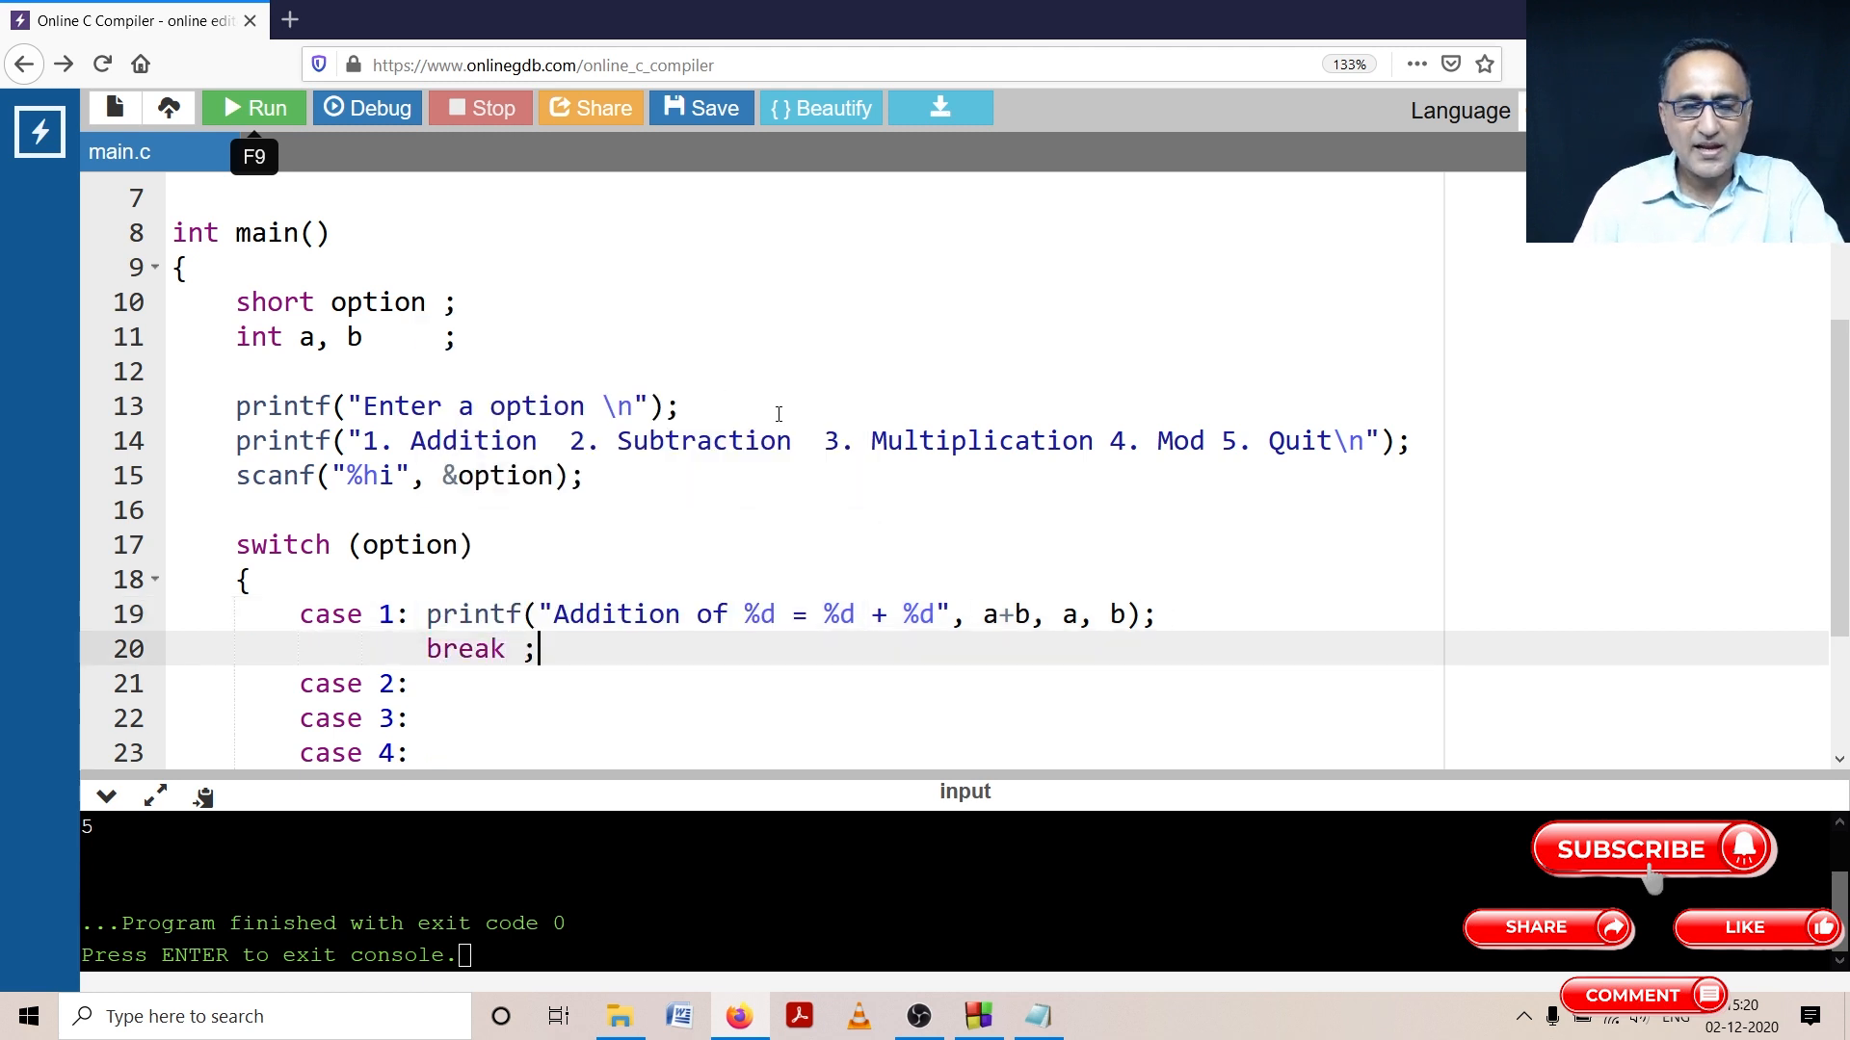
{"action": "scroll", "scroll_direction": "down", "scroll_amount": 3}
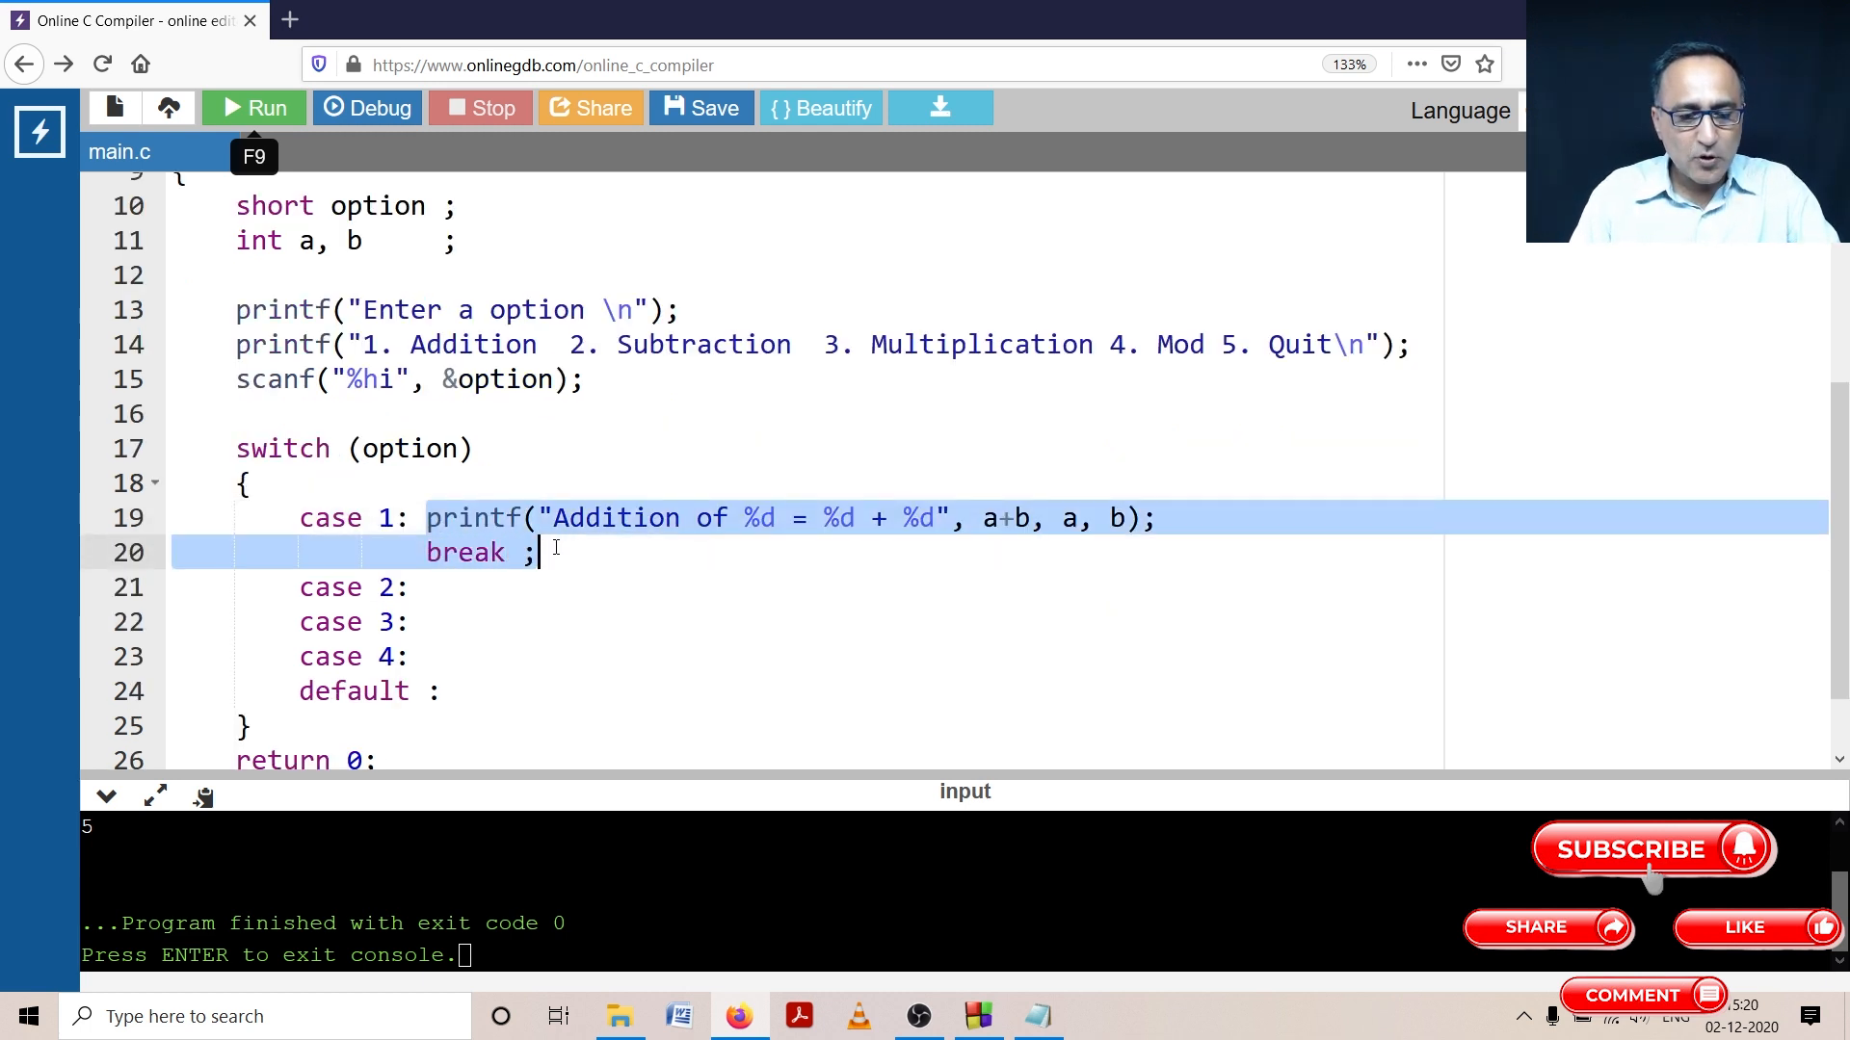
Step: Turn the copied case 2 code into a Subtraction message computing a-b
{"action": "left_click", "coordinate": [413, 588]}
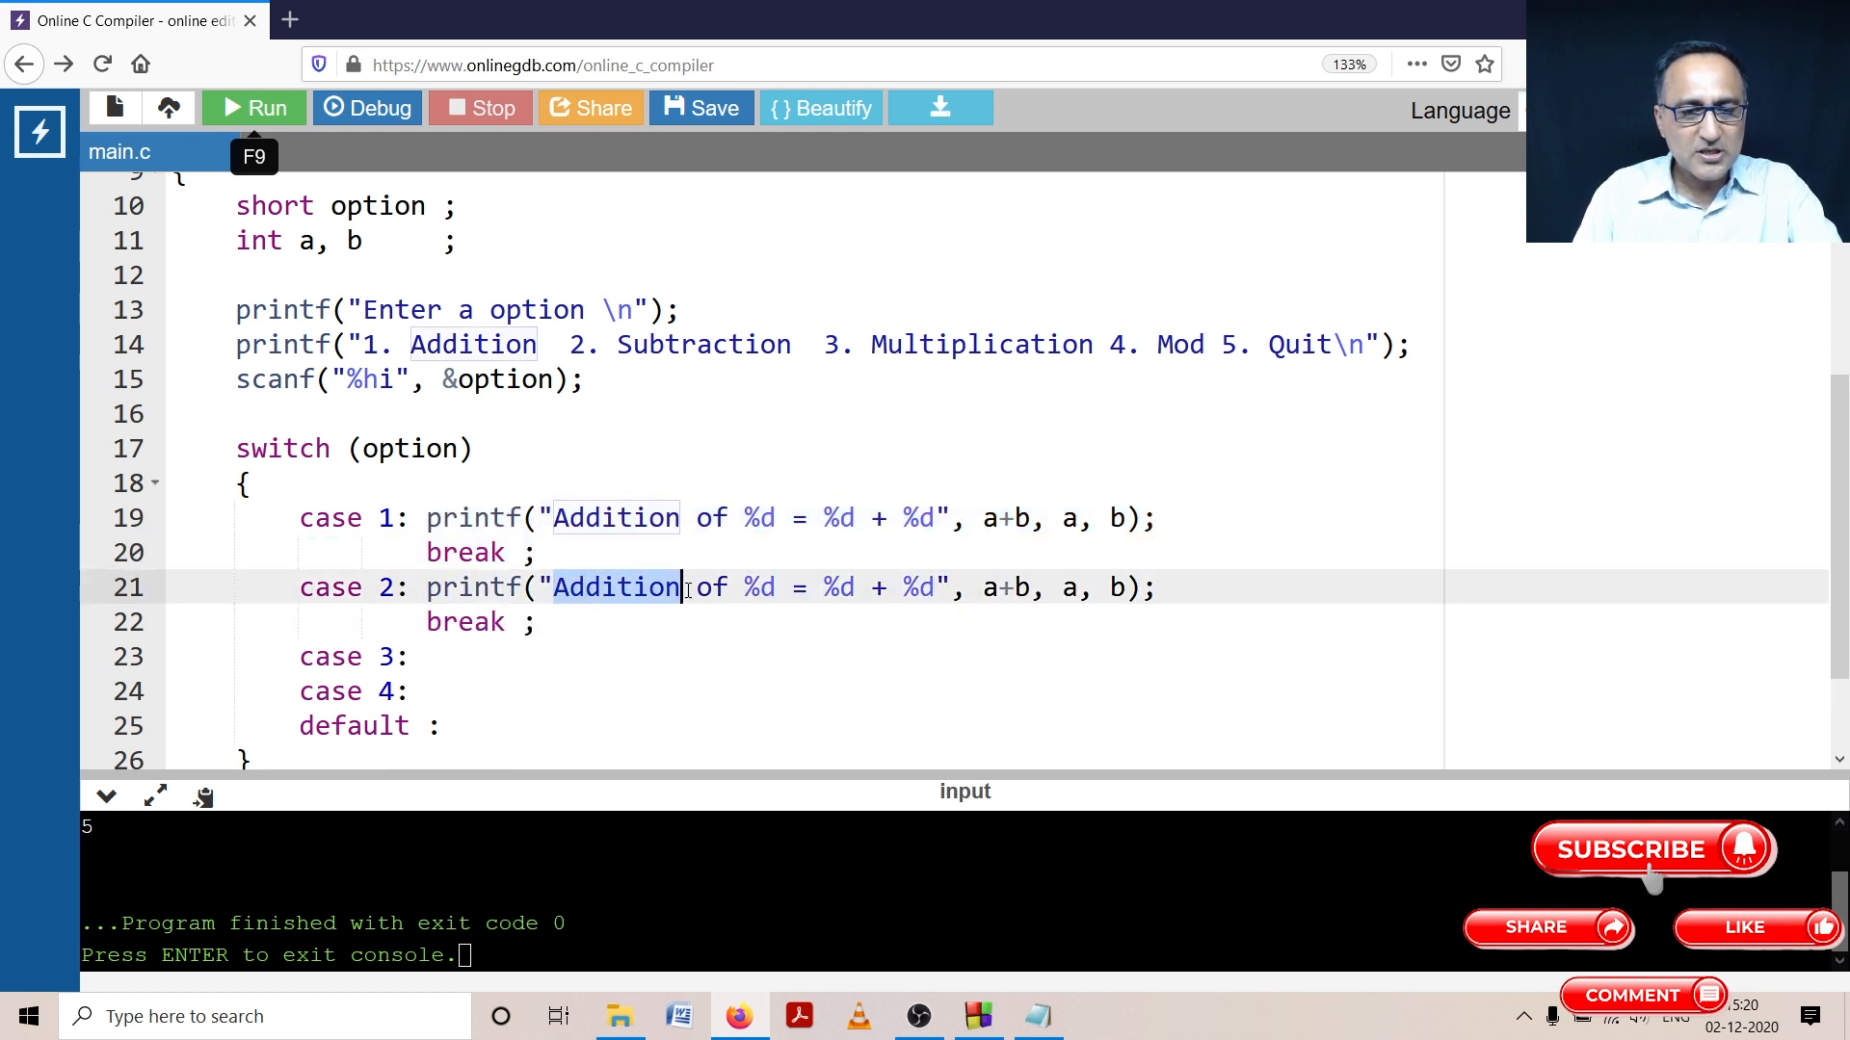
{"action": "type", "text": "Subtrac"}
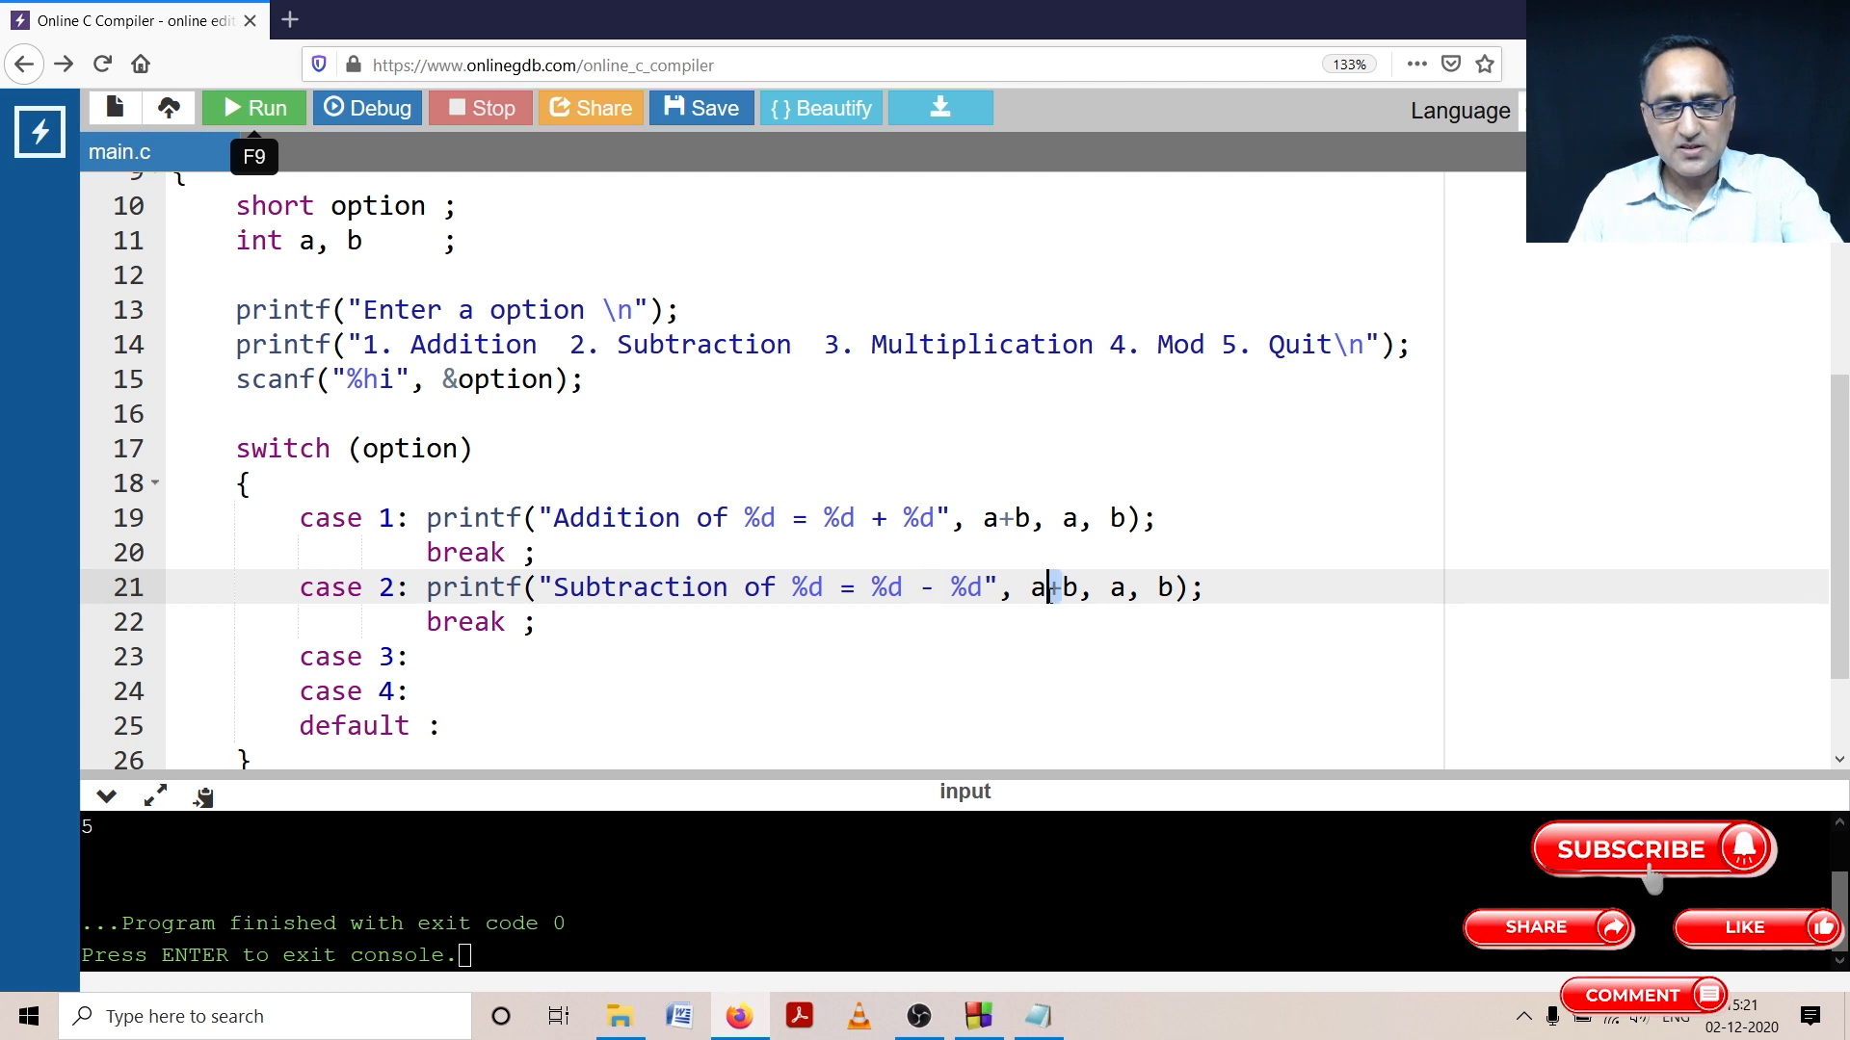
{"action": "type", "text": "-"}
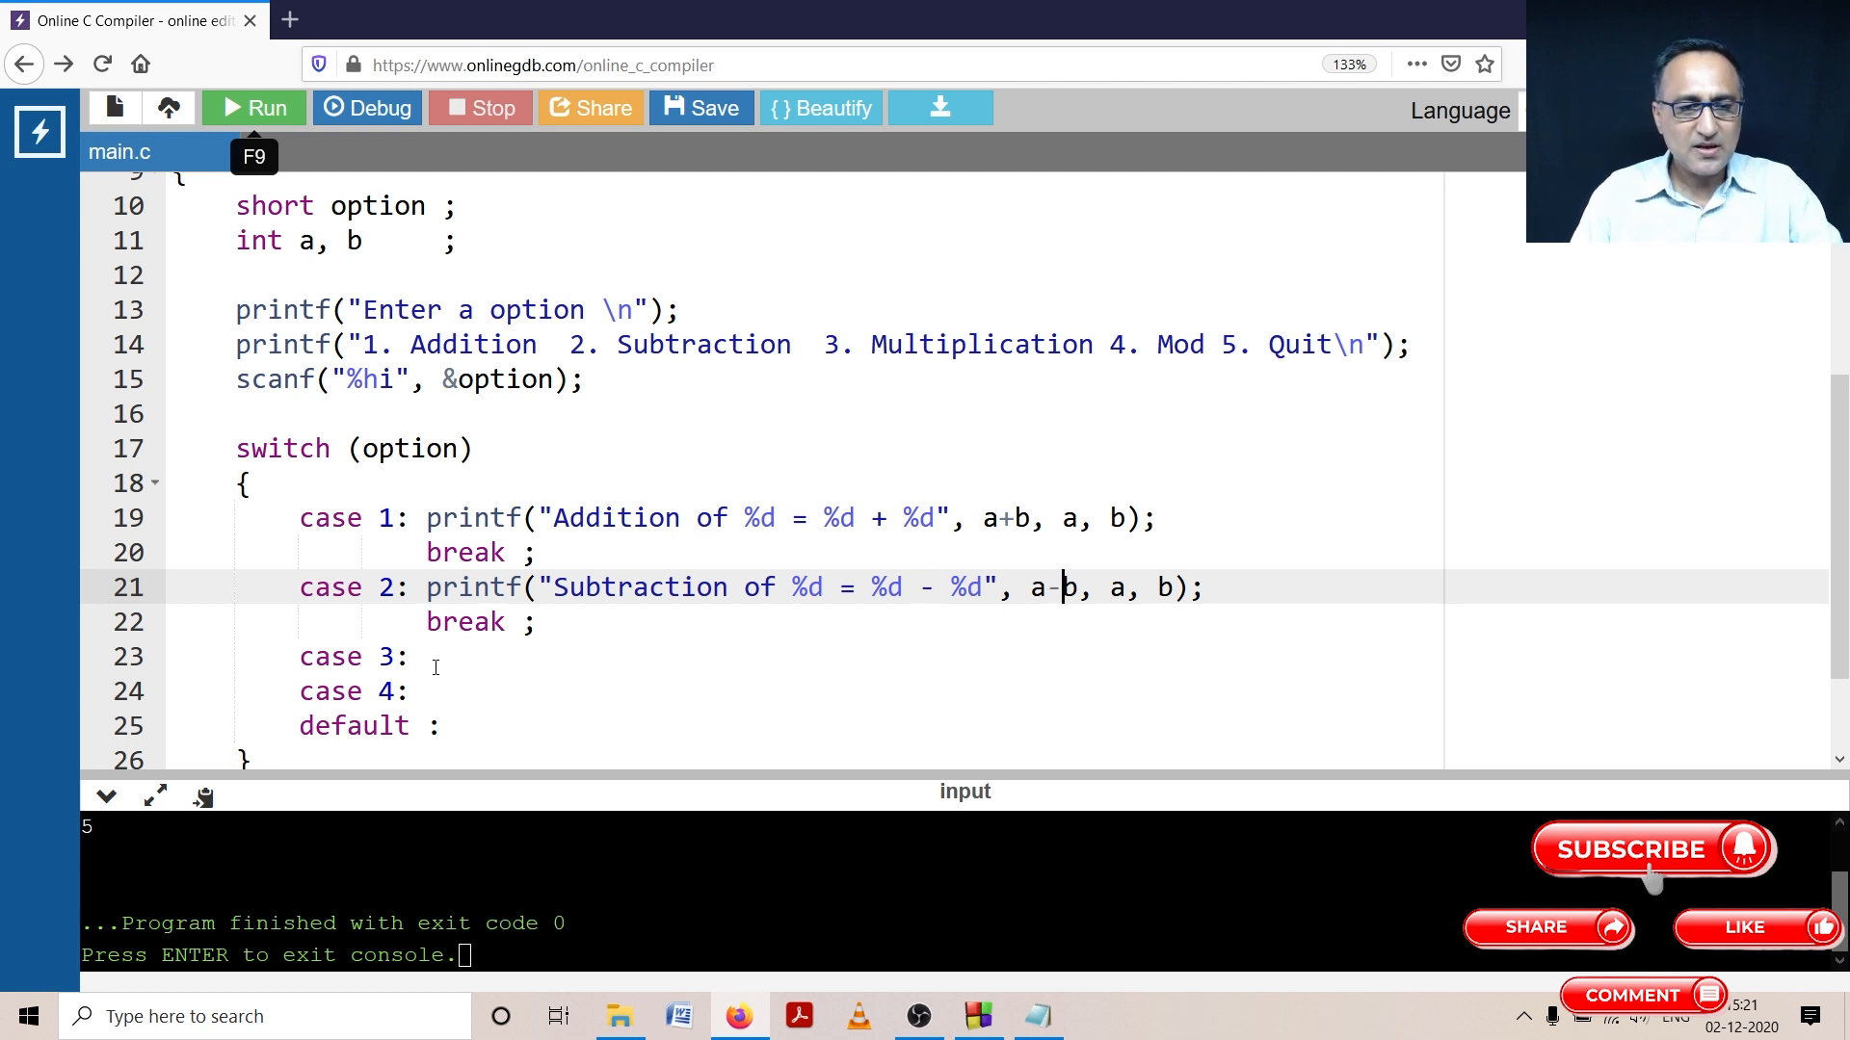
Step: Rename case 3's message from Addition to Multiplication
{"action": "left_click", "coordinate": [435, 657]}
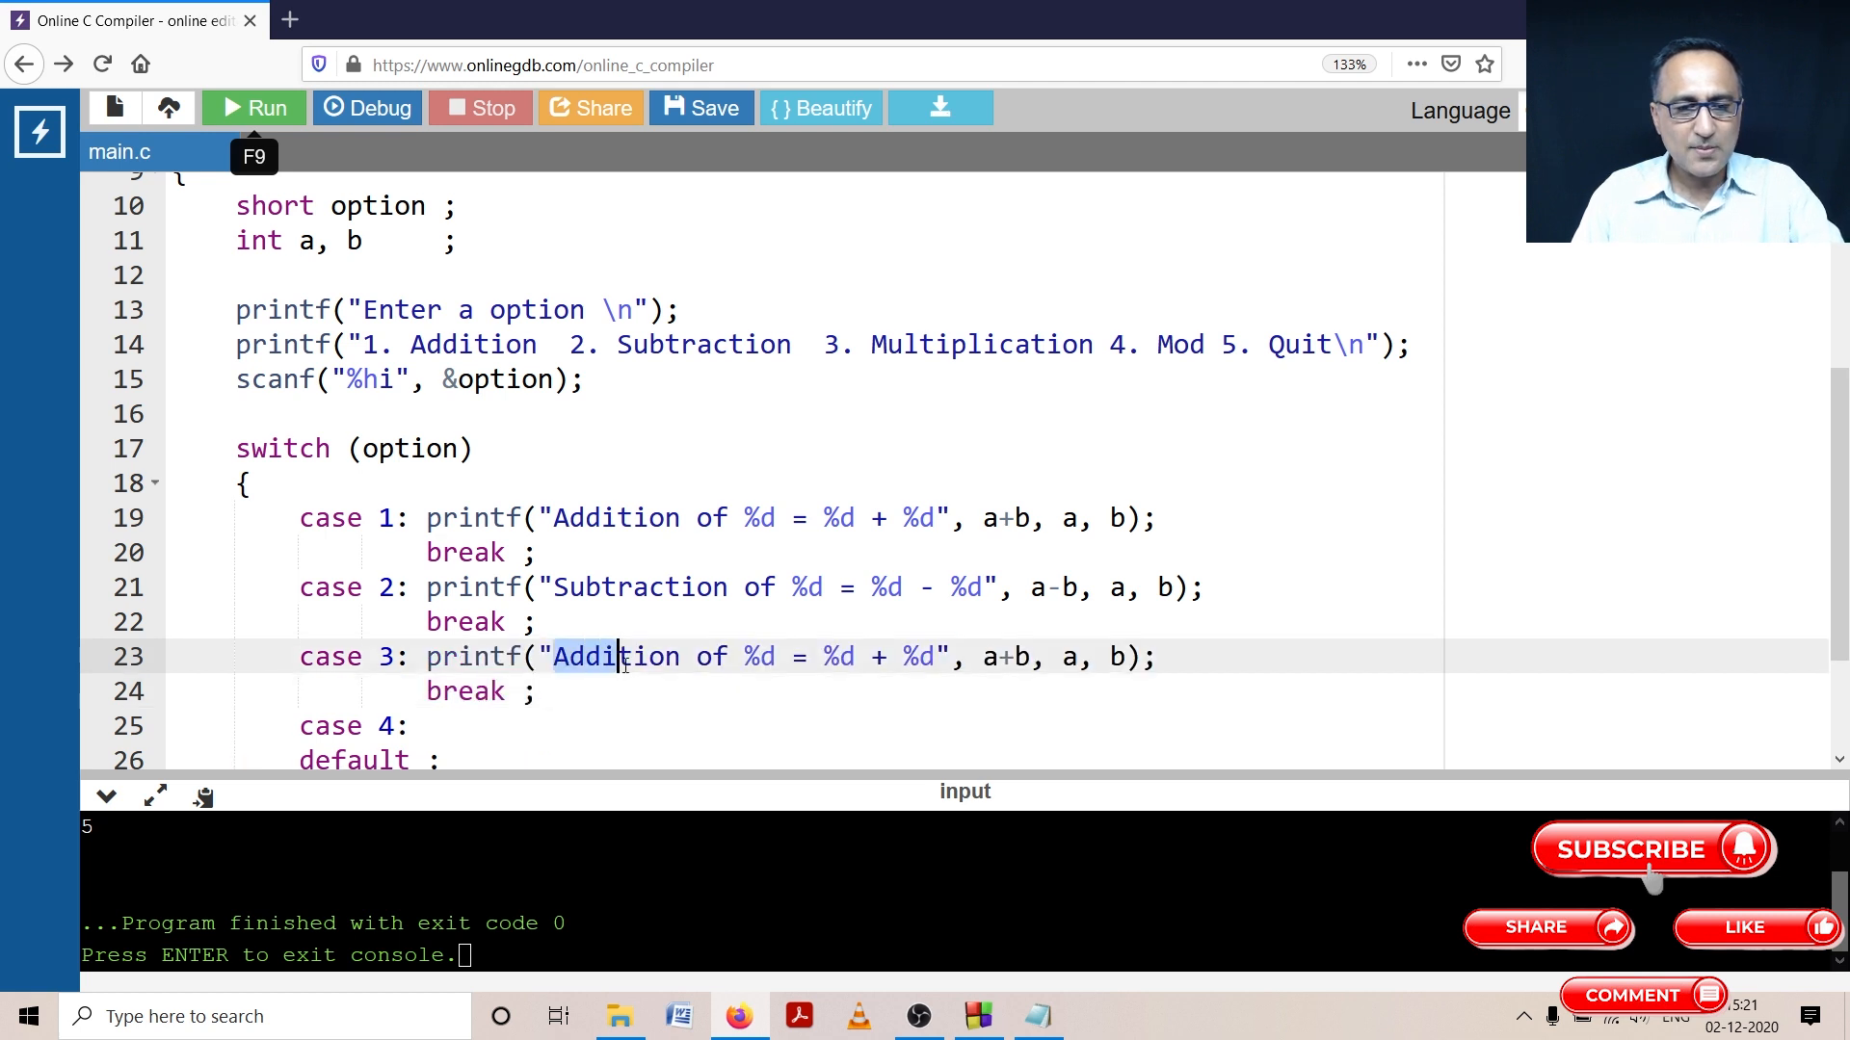
{"action": "double_click", "coordinate": [613, 657]}
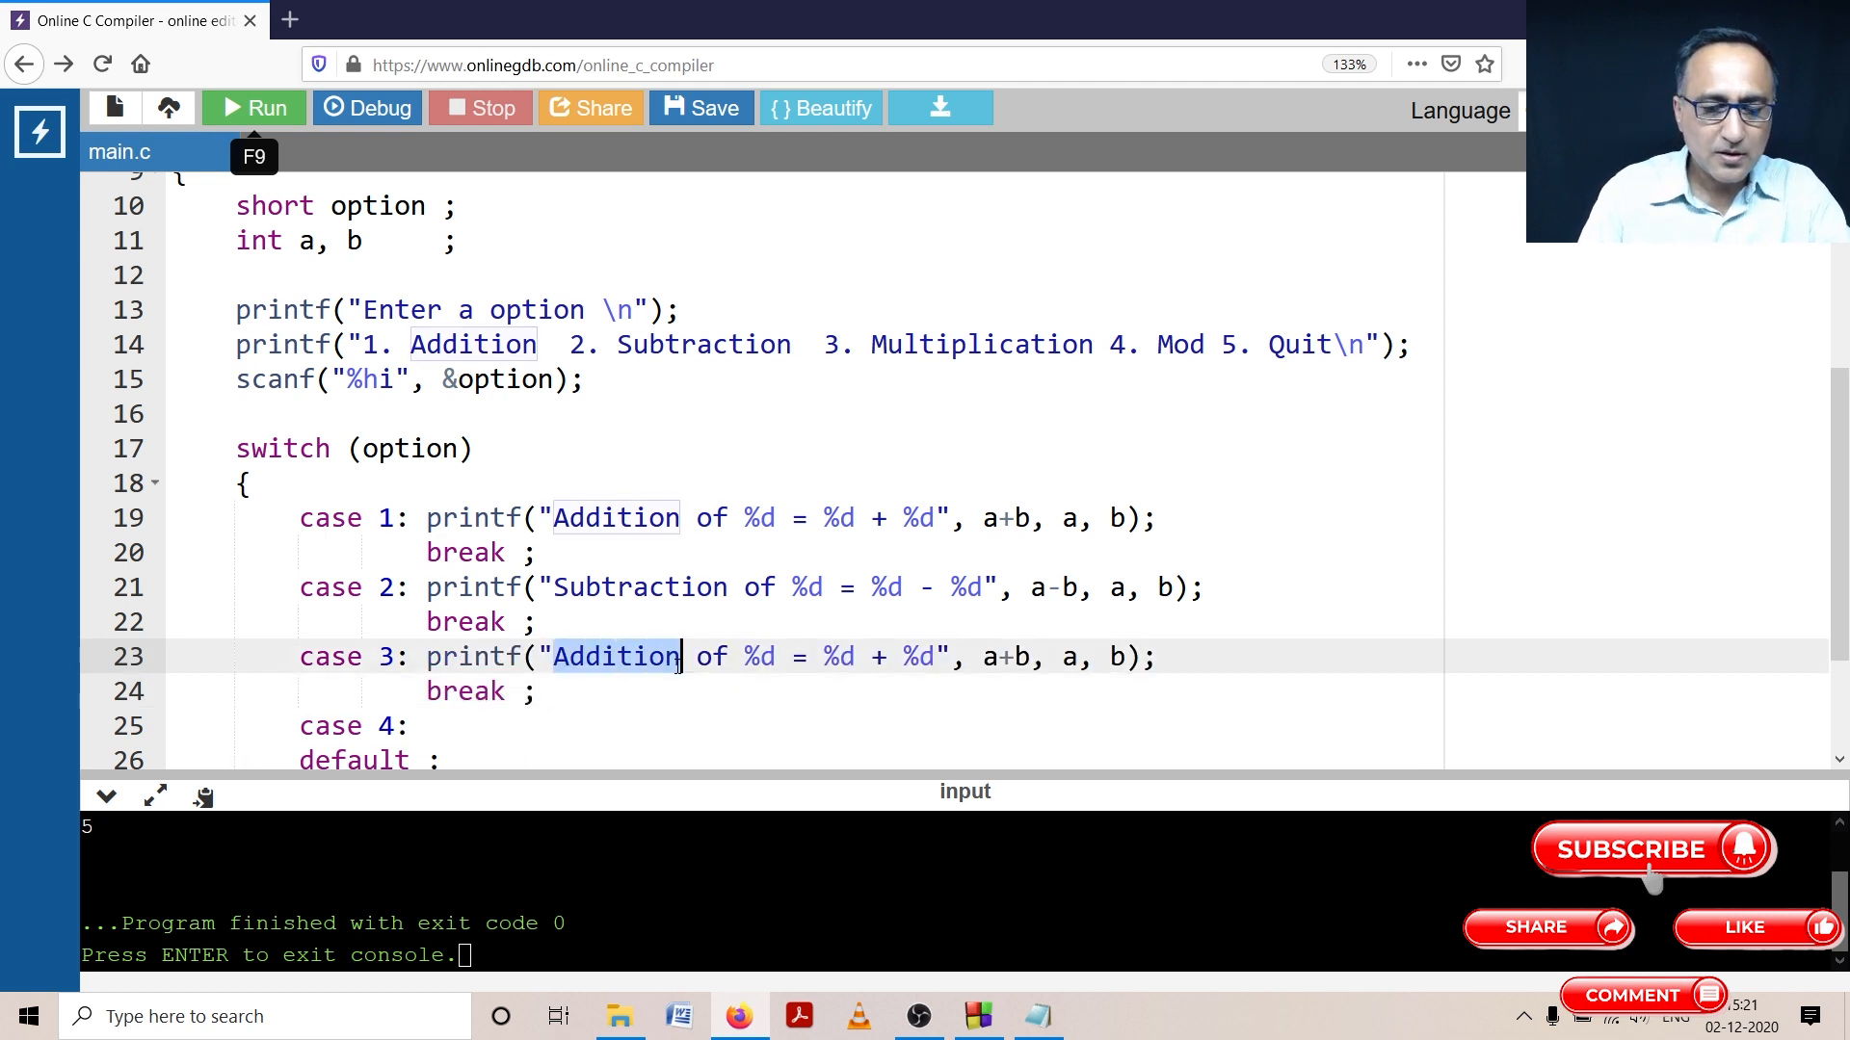
{"action": "type", "text": "Multplica"}
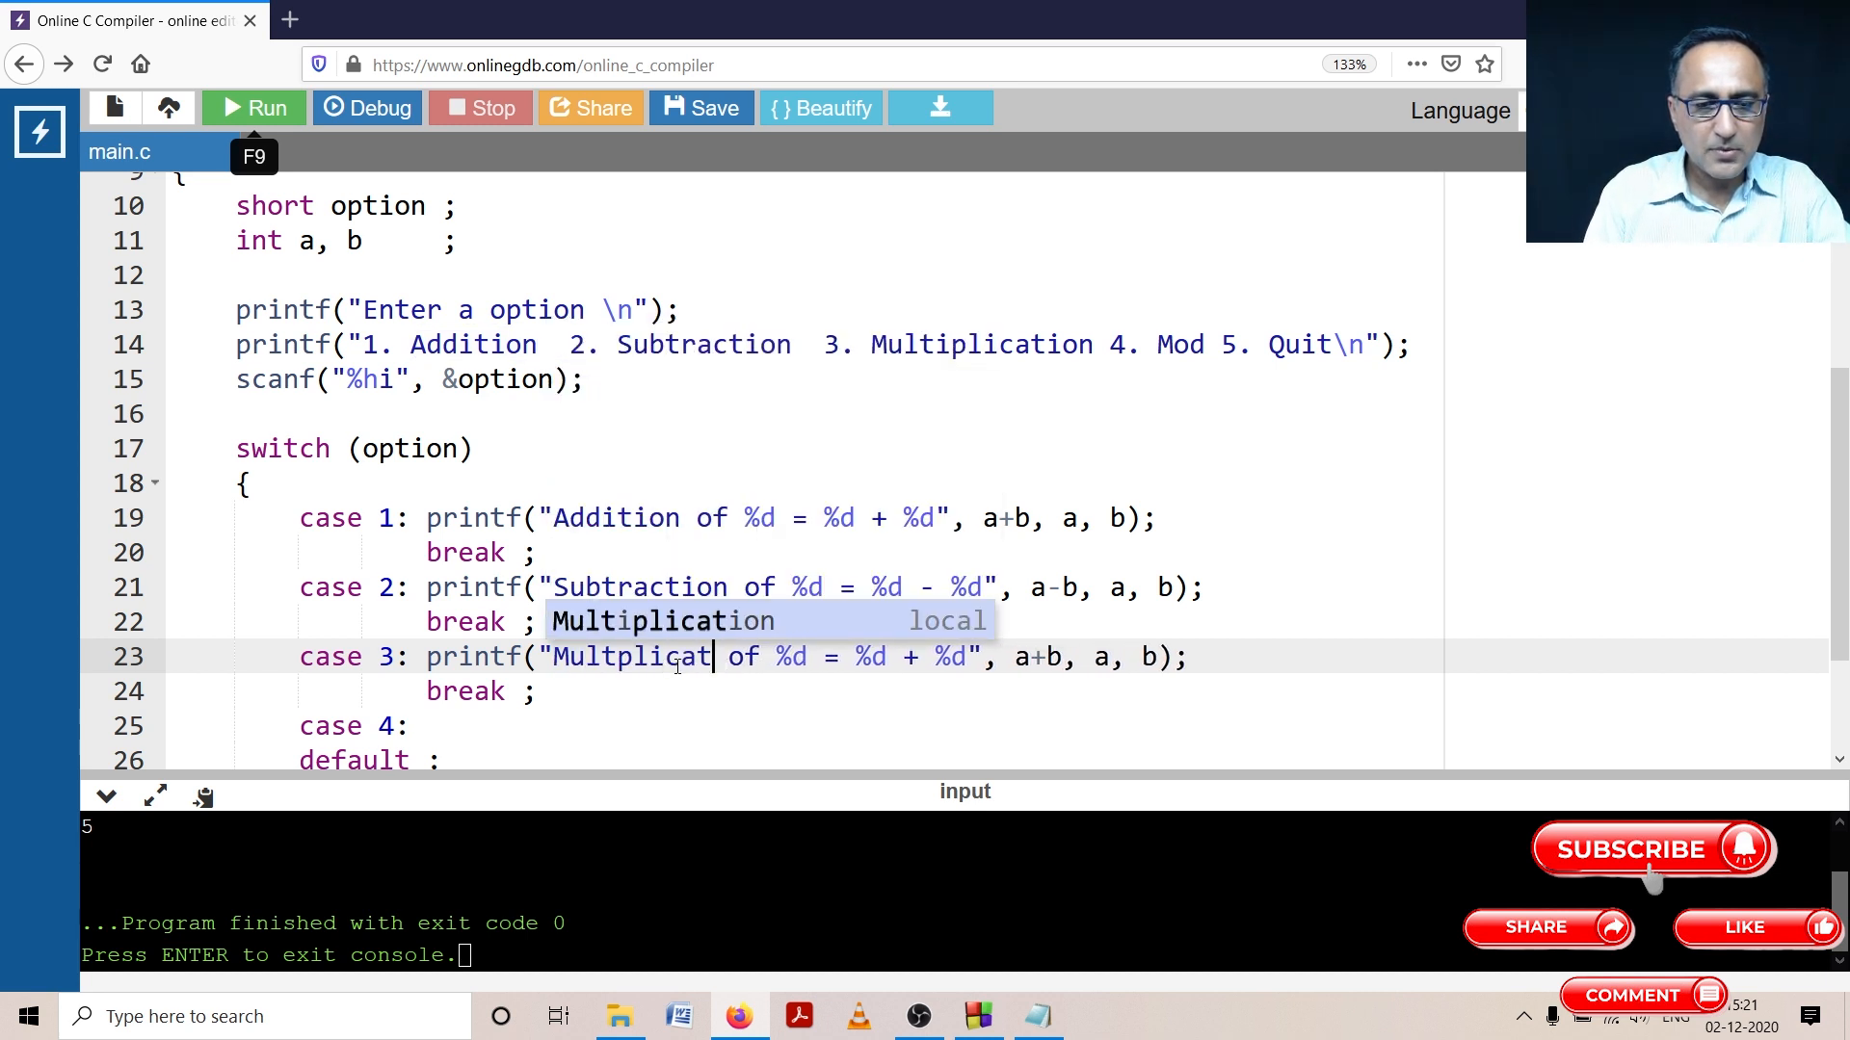
{"action": "type", "text": "ion"}
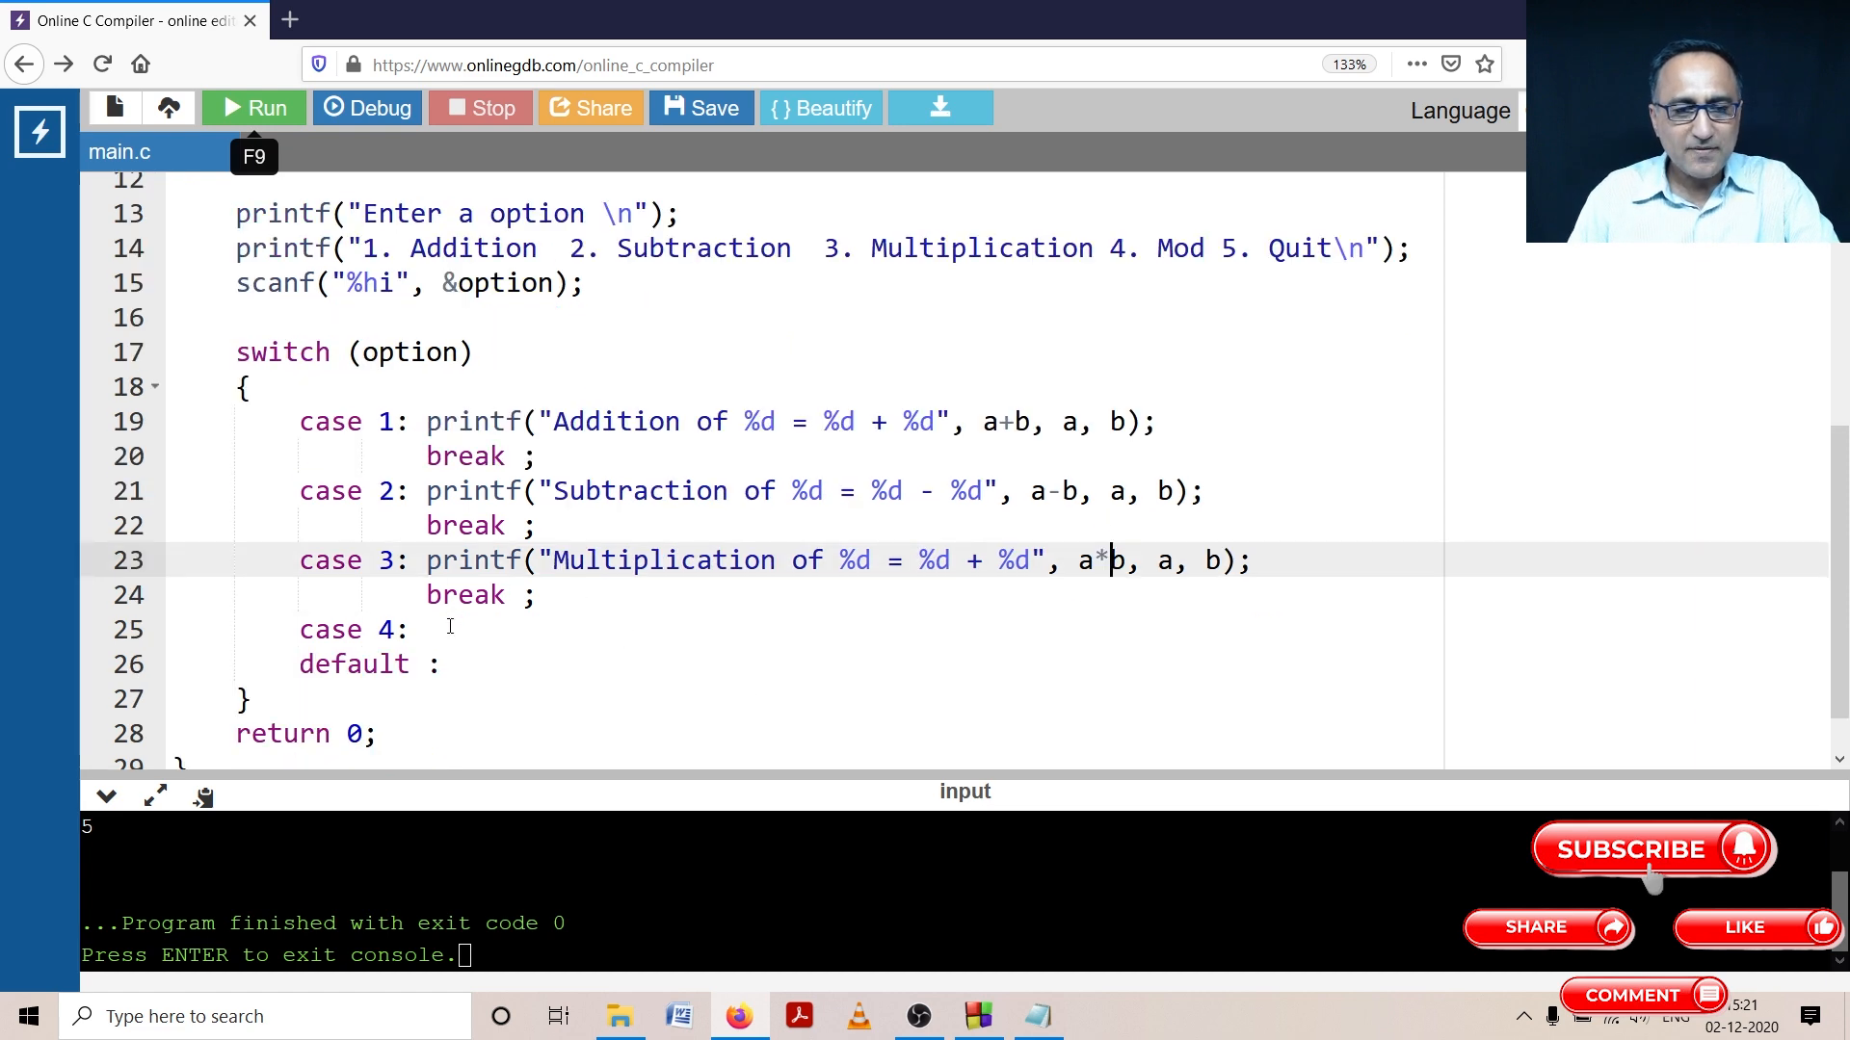
{"action": "left_click", "coordinate": [442, 629]}
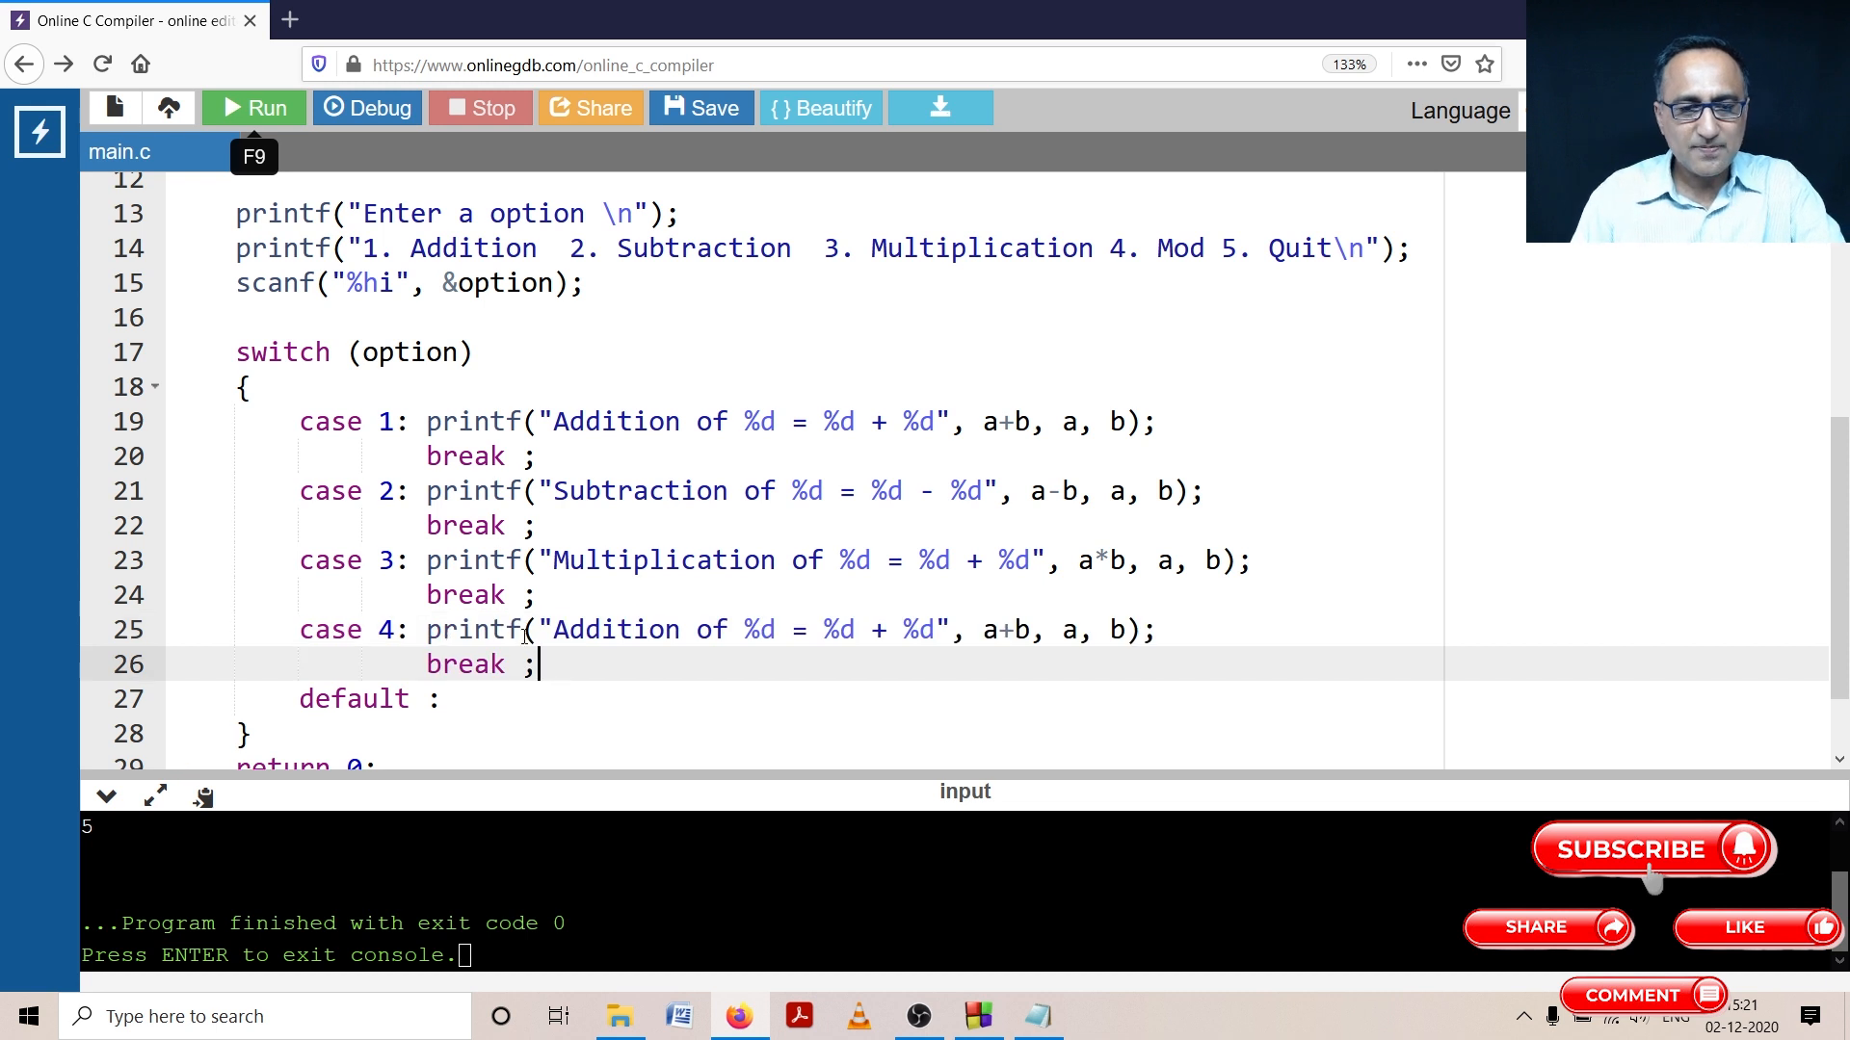
Step: Make case 4 print a Remainder message with MOD, computing a%b, without 'of'
{"action": "double_click", "coordinate": [613, 629]}
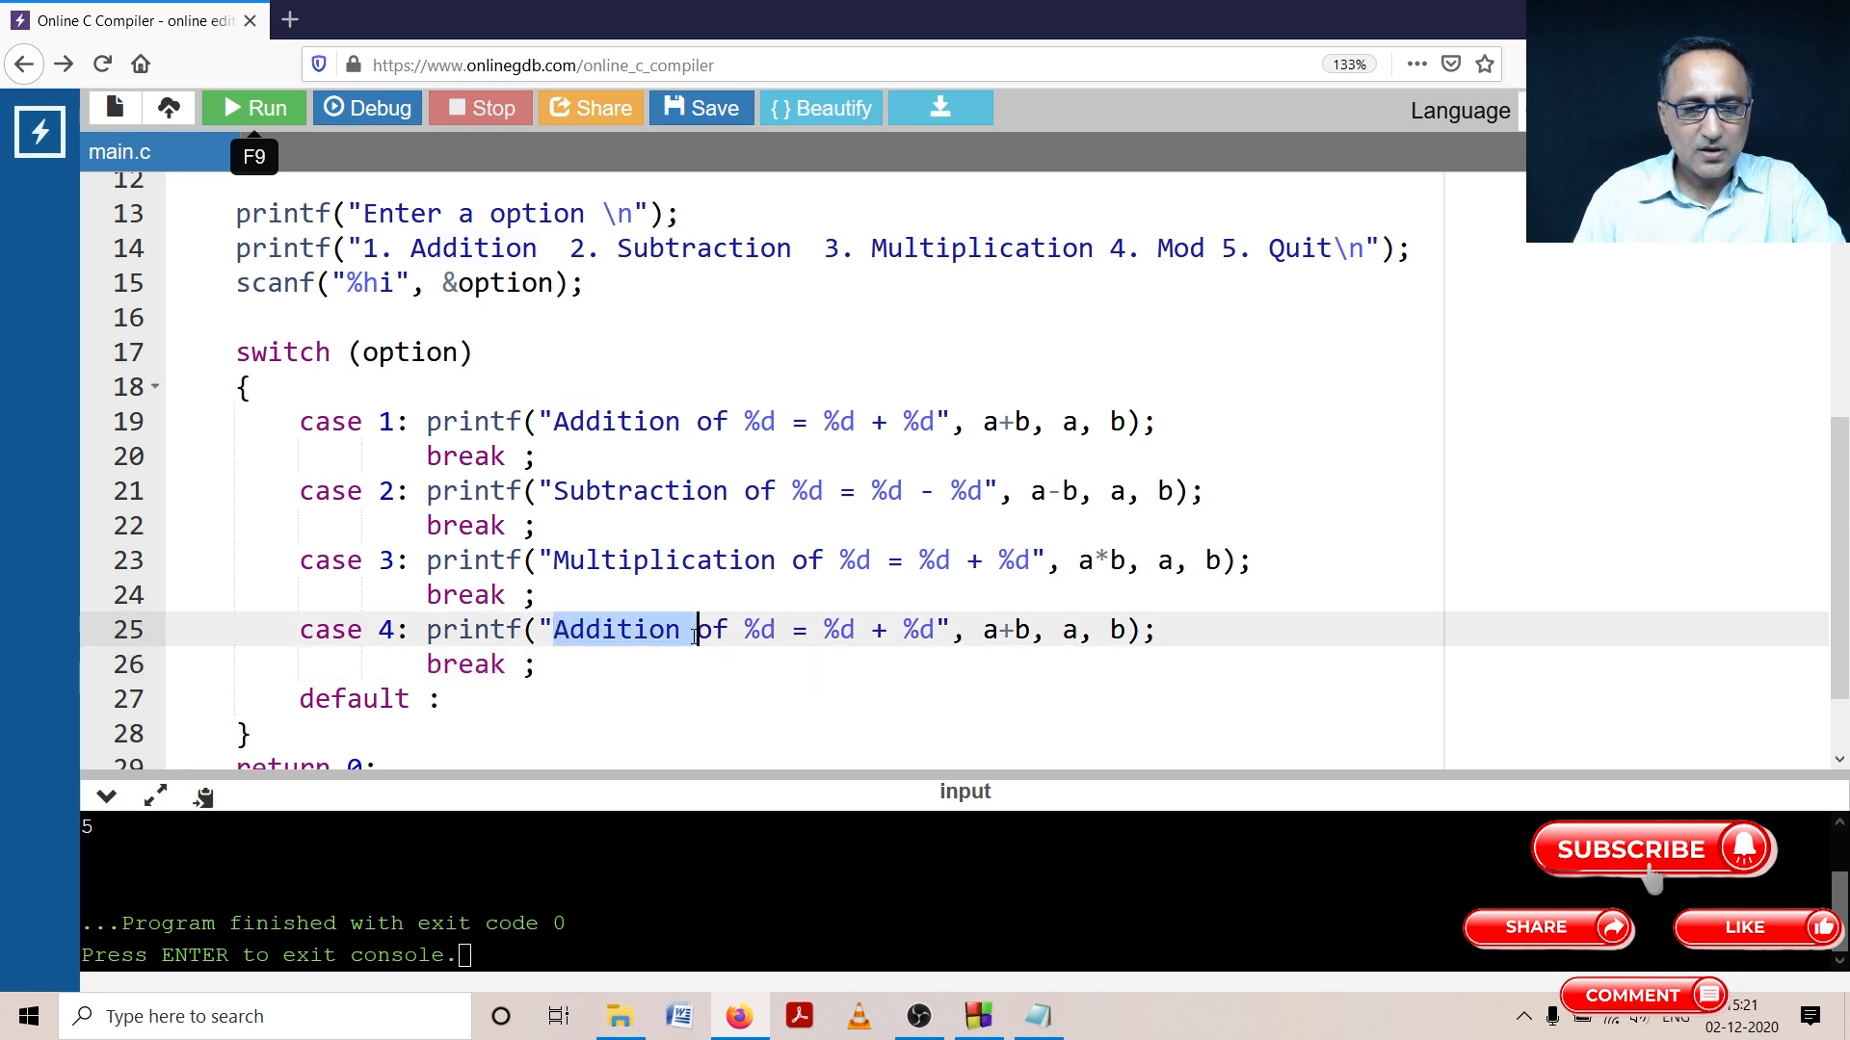
{"action": "type", "text": "Rema"}
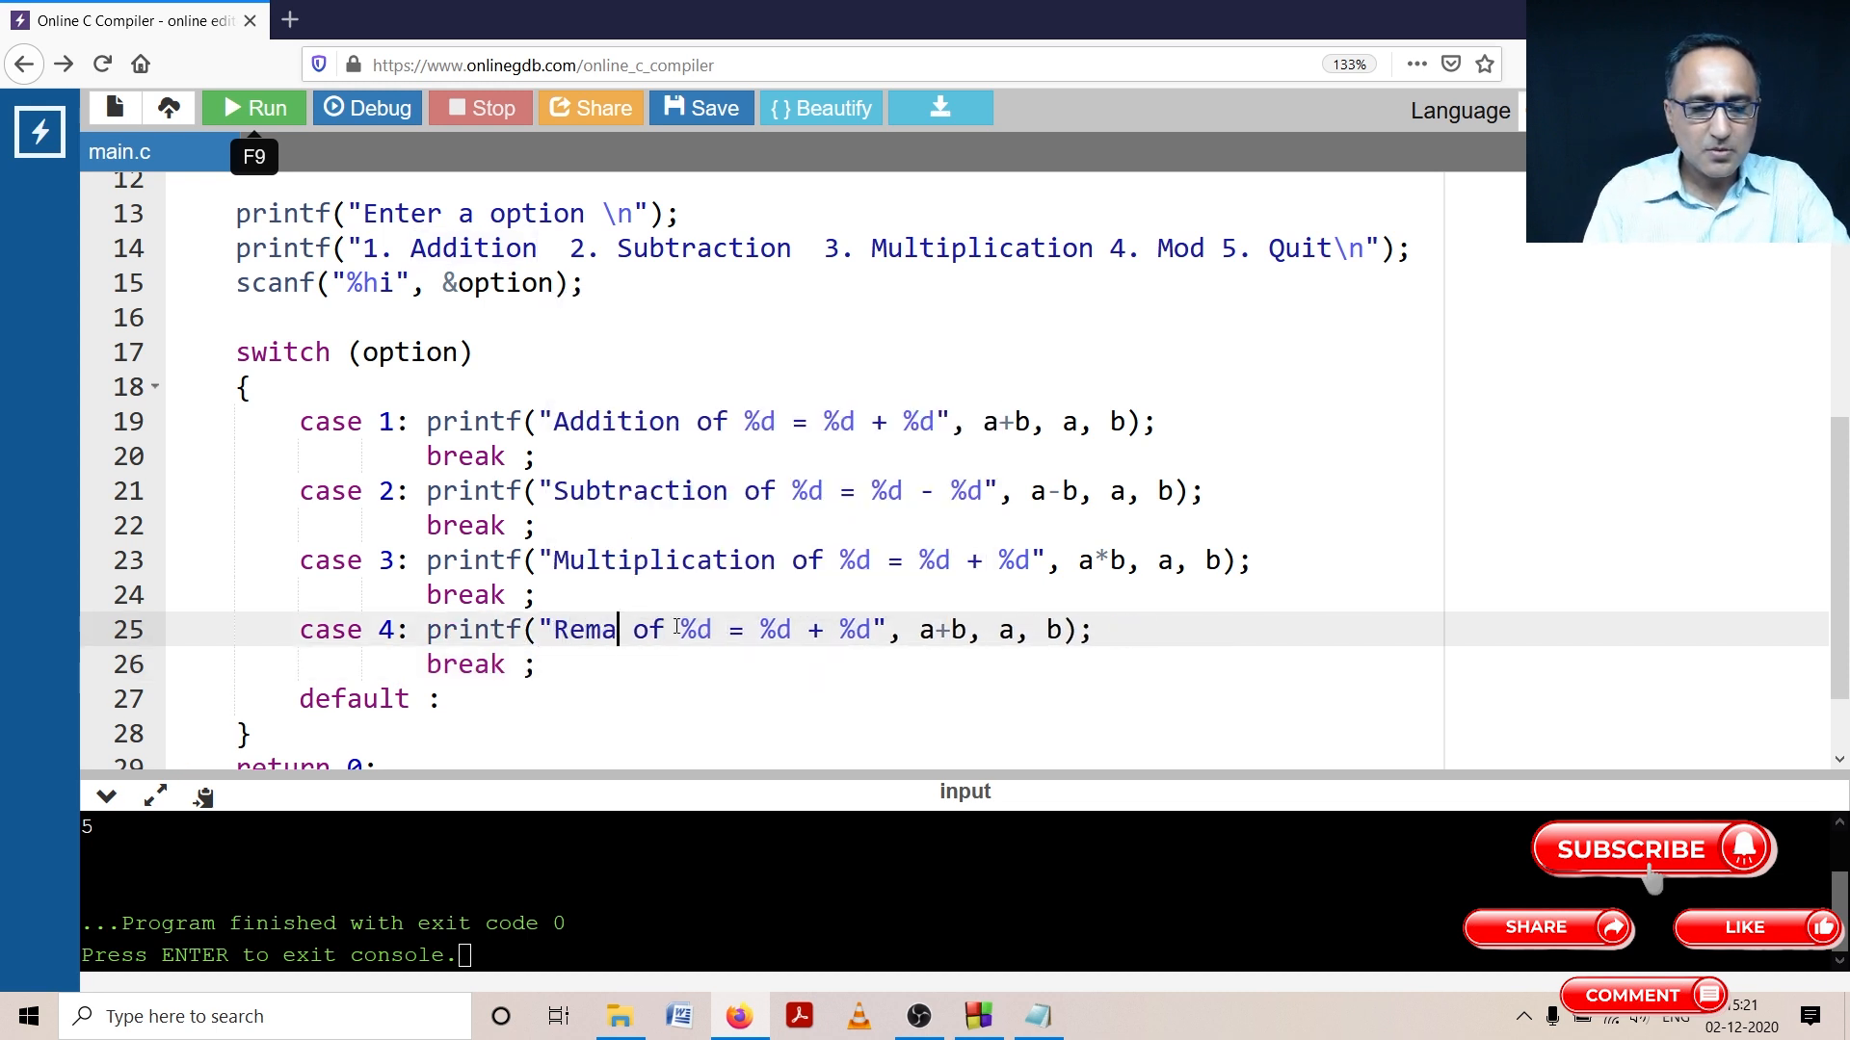
{"action": "type", "text": "inder"}
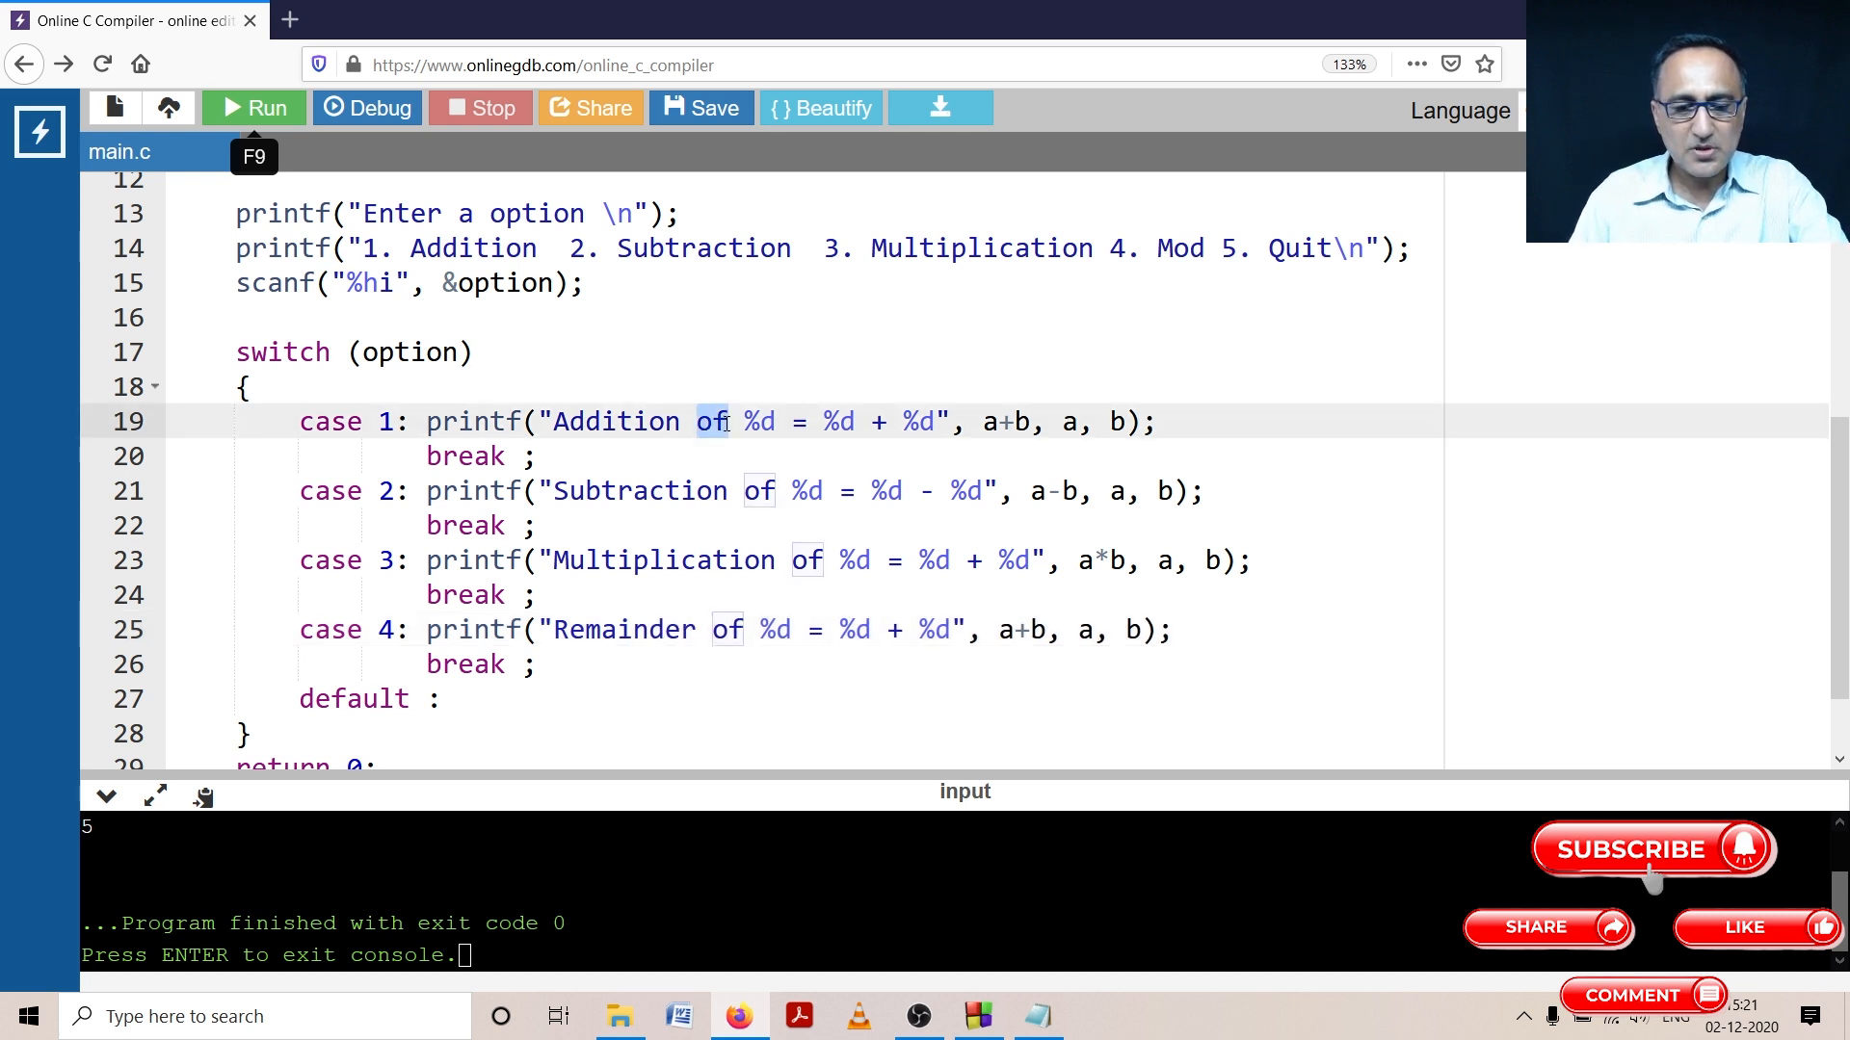
{"action": "type", "text": "is"}
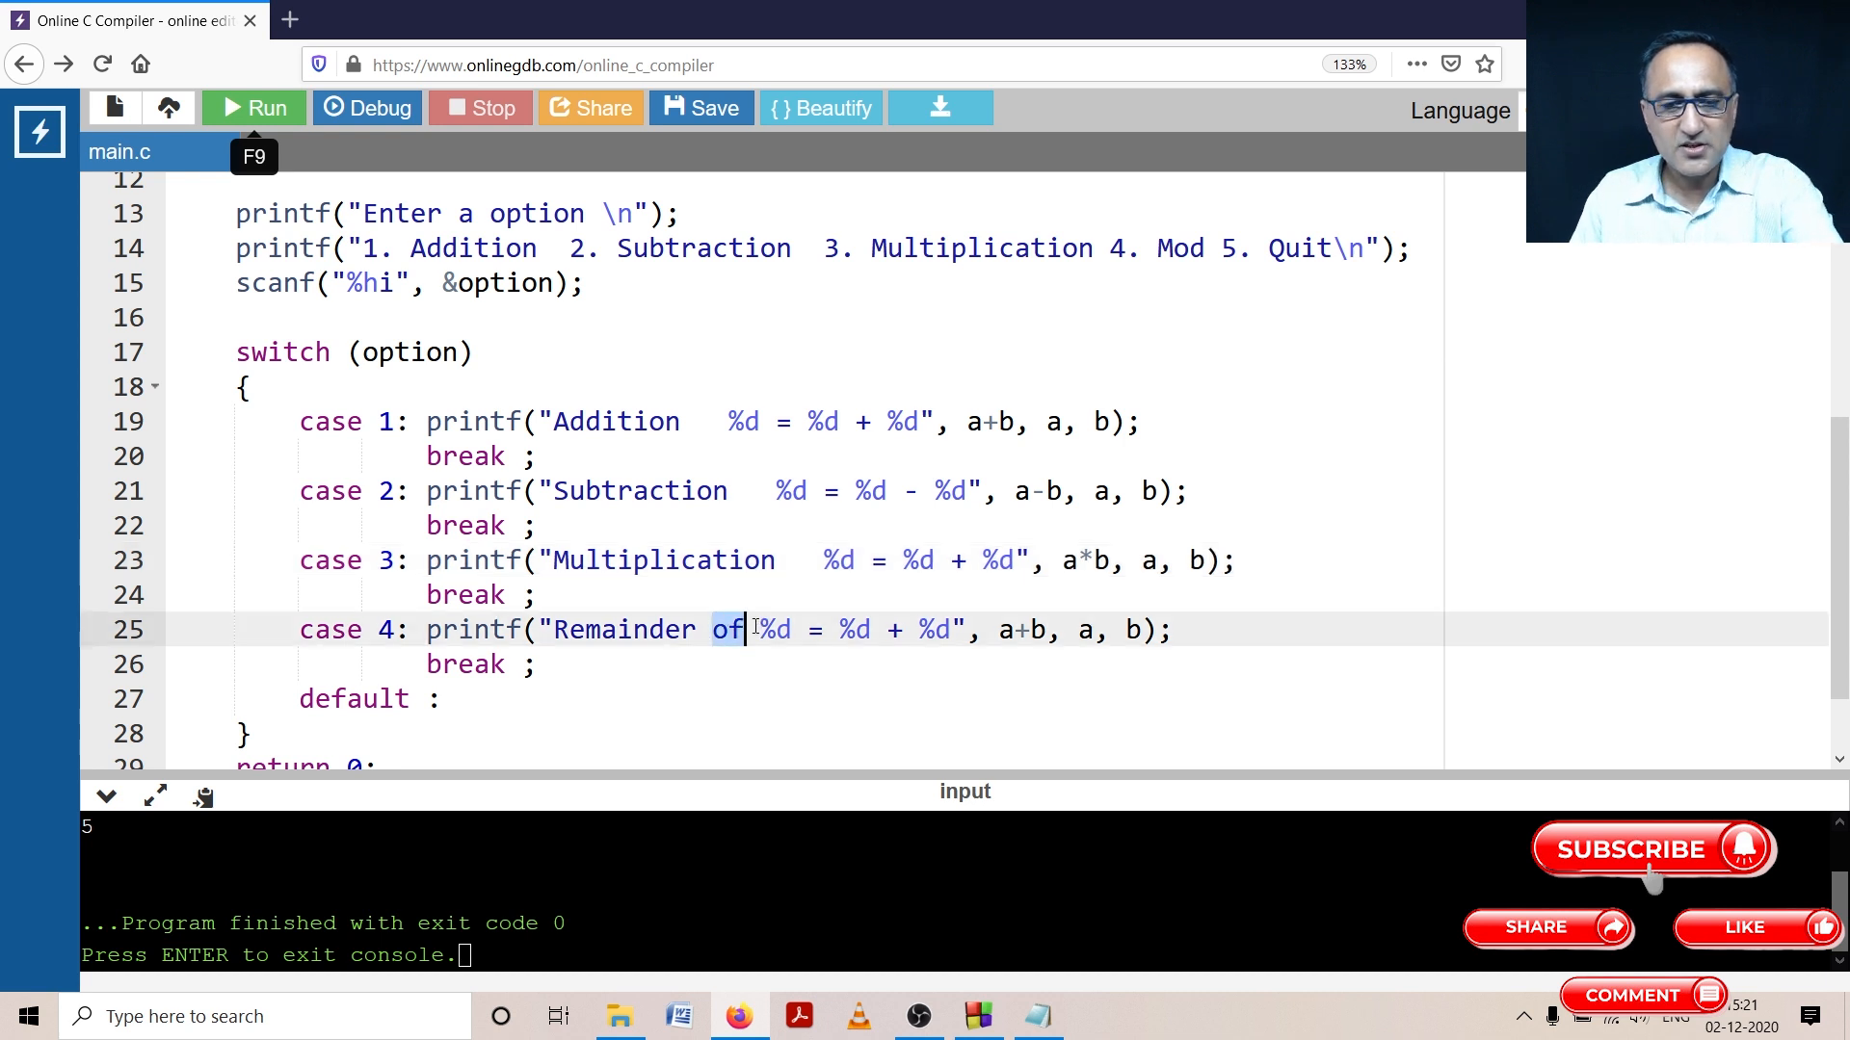
{"action": "key", "text": "Backspace"}
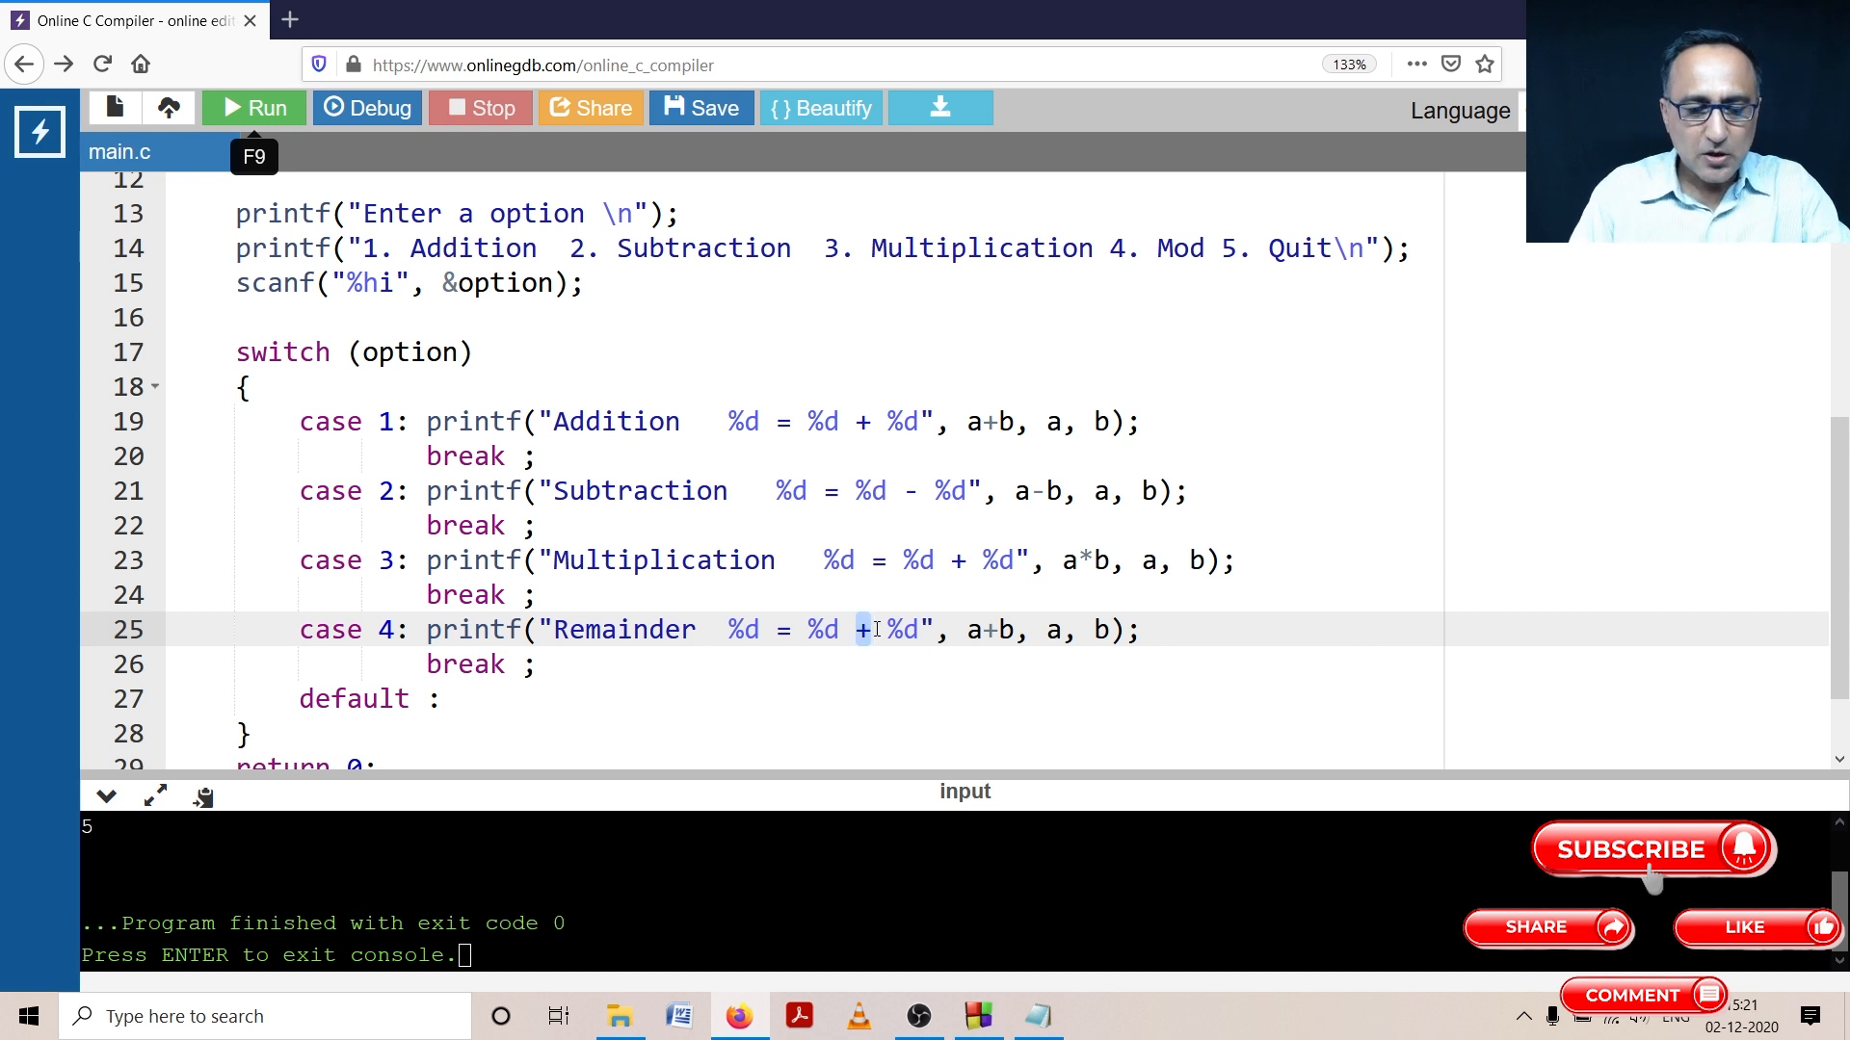
{"action": "type", "text": "MOD"}
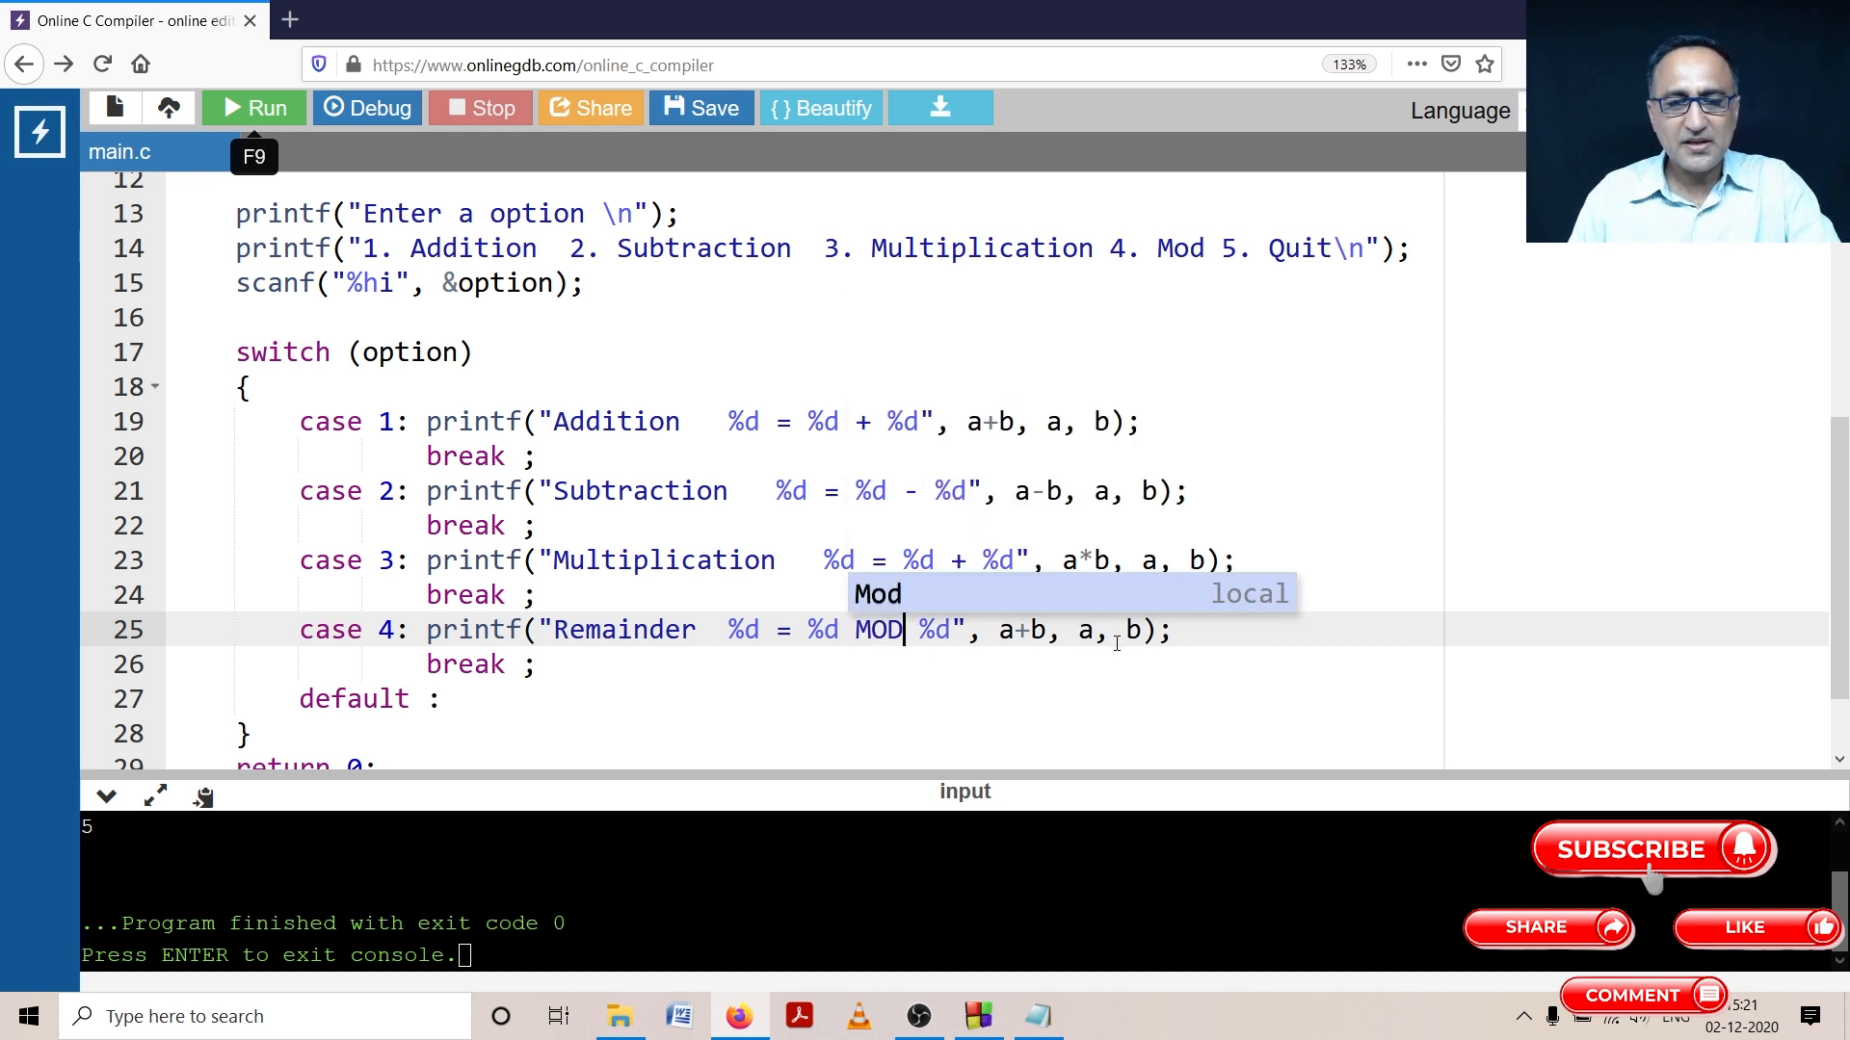
{"action": "left_click", "coordinate": [1017, 630]}
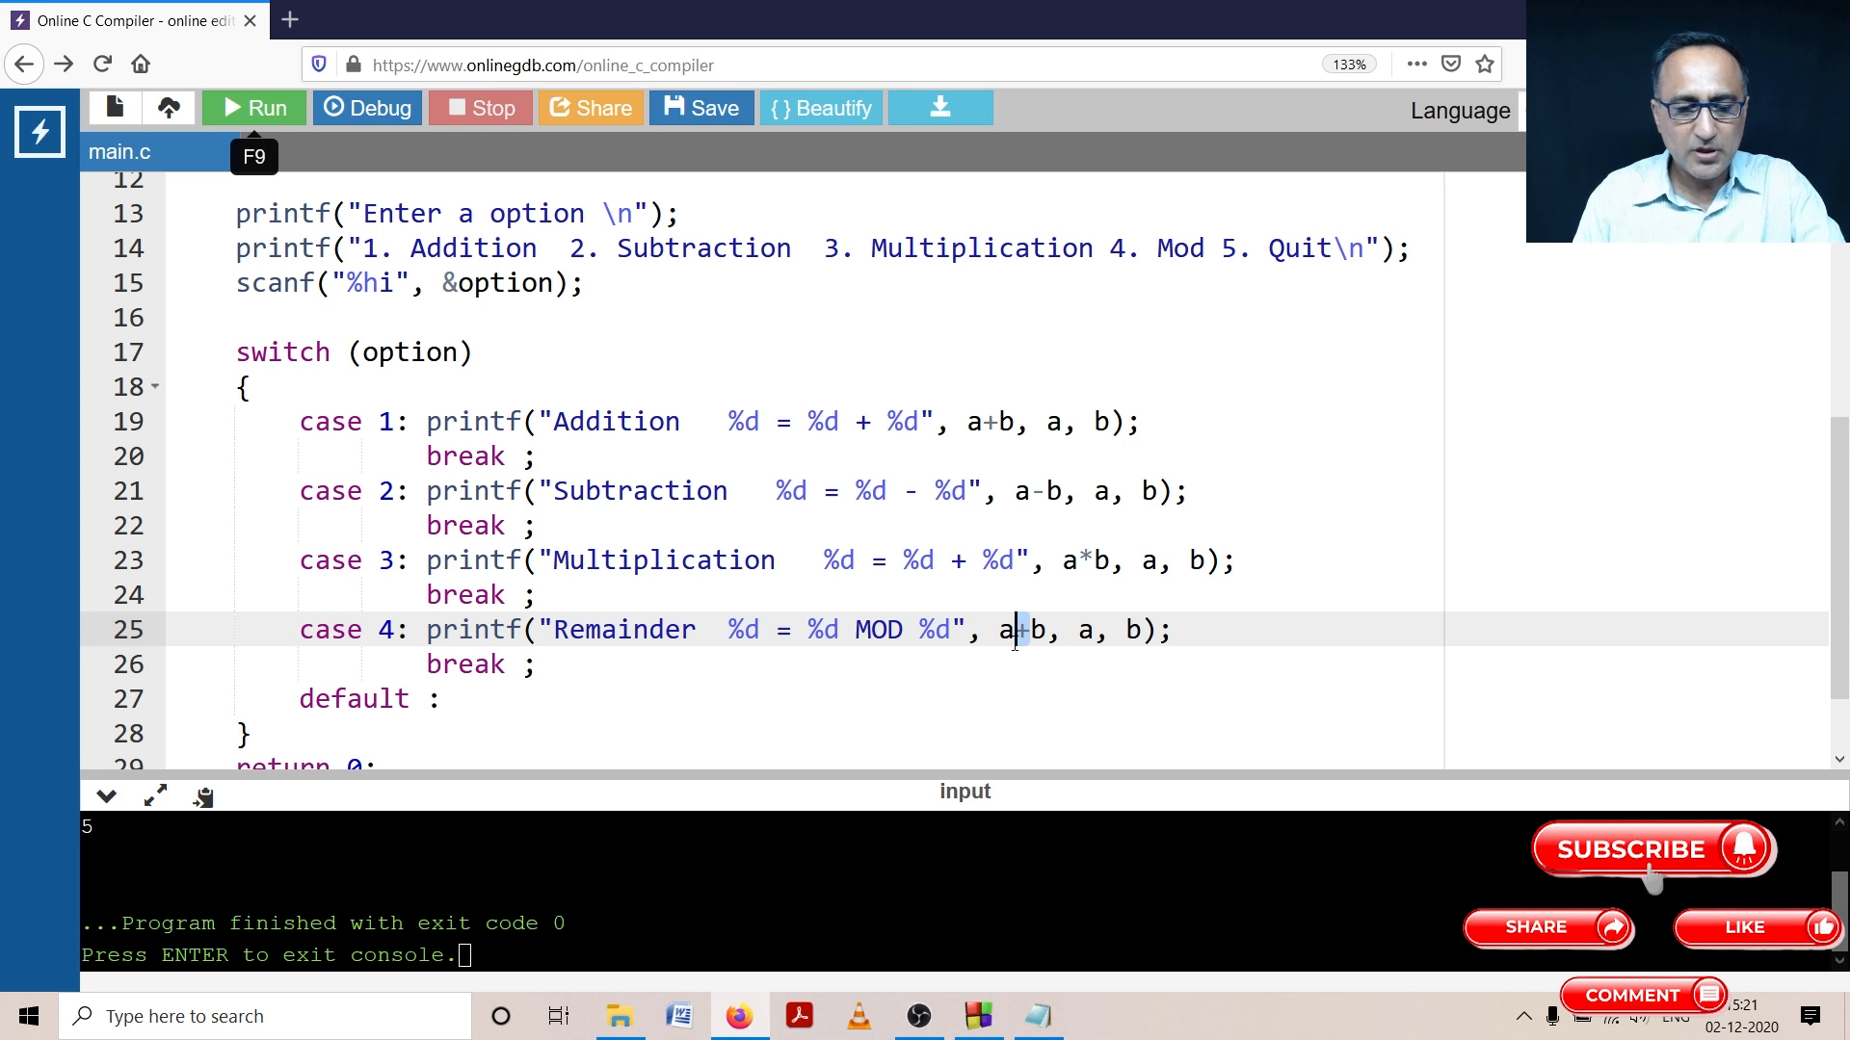
{"action": "type", "text": "%"}
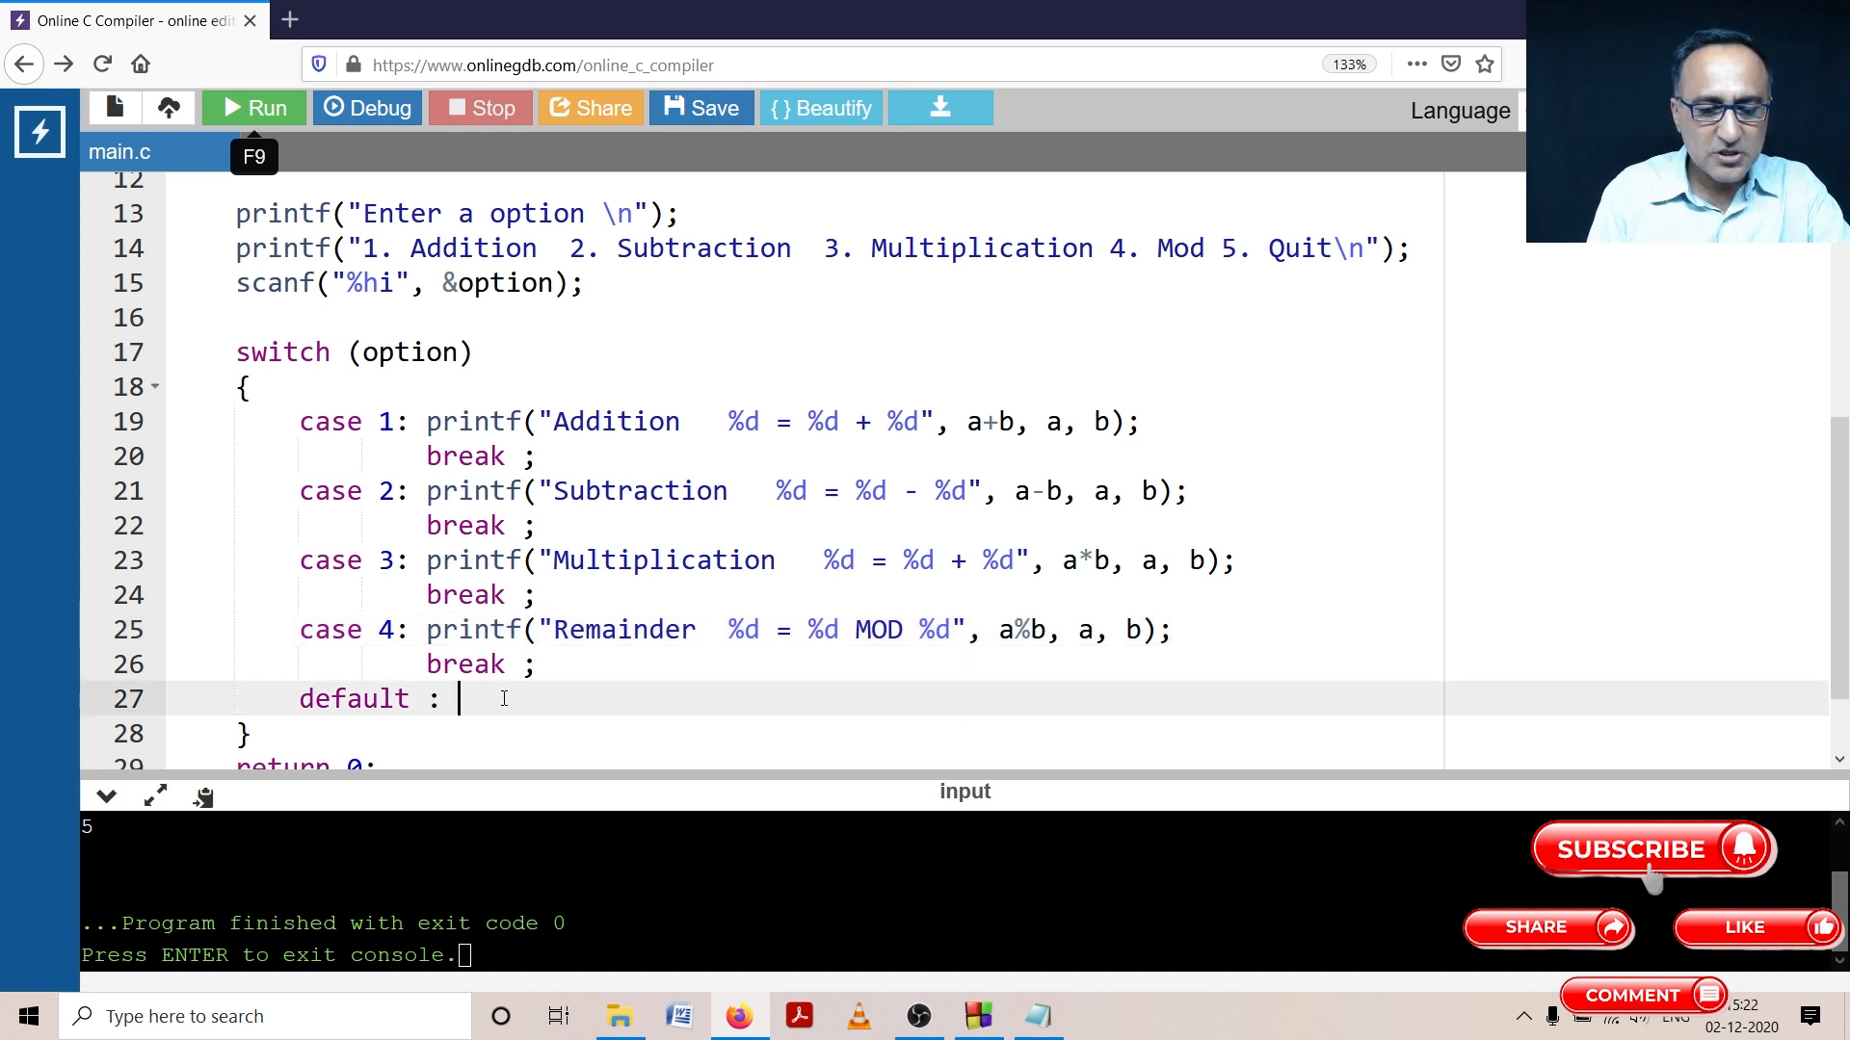
Step: Add printf("Quitting ..."); to the default case
{"action": "type", "text": "printf"}
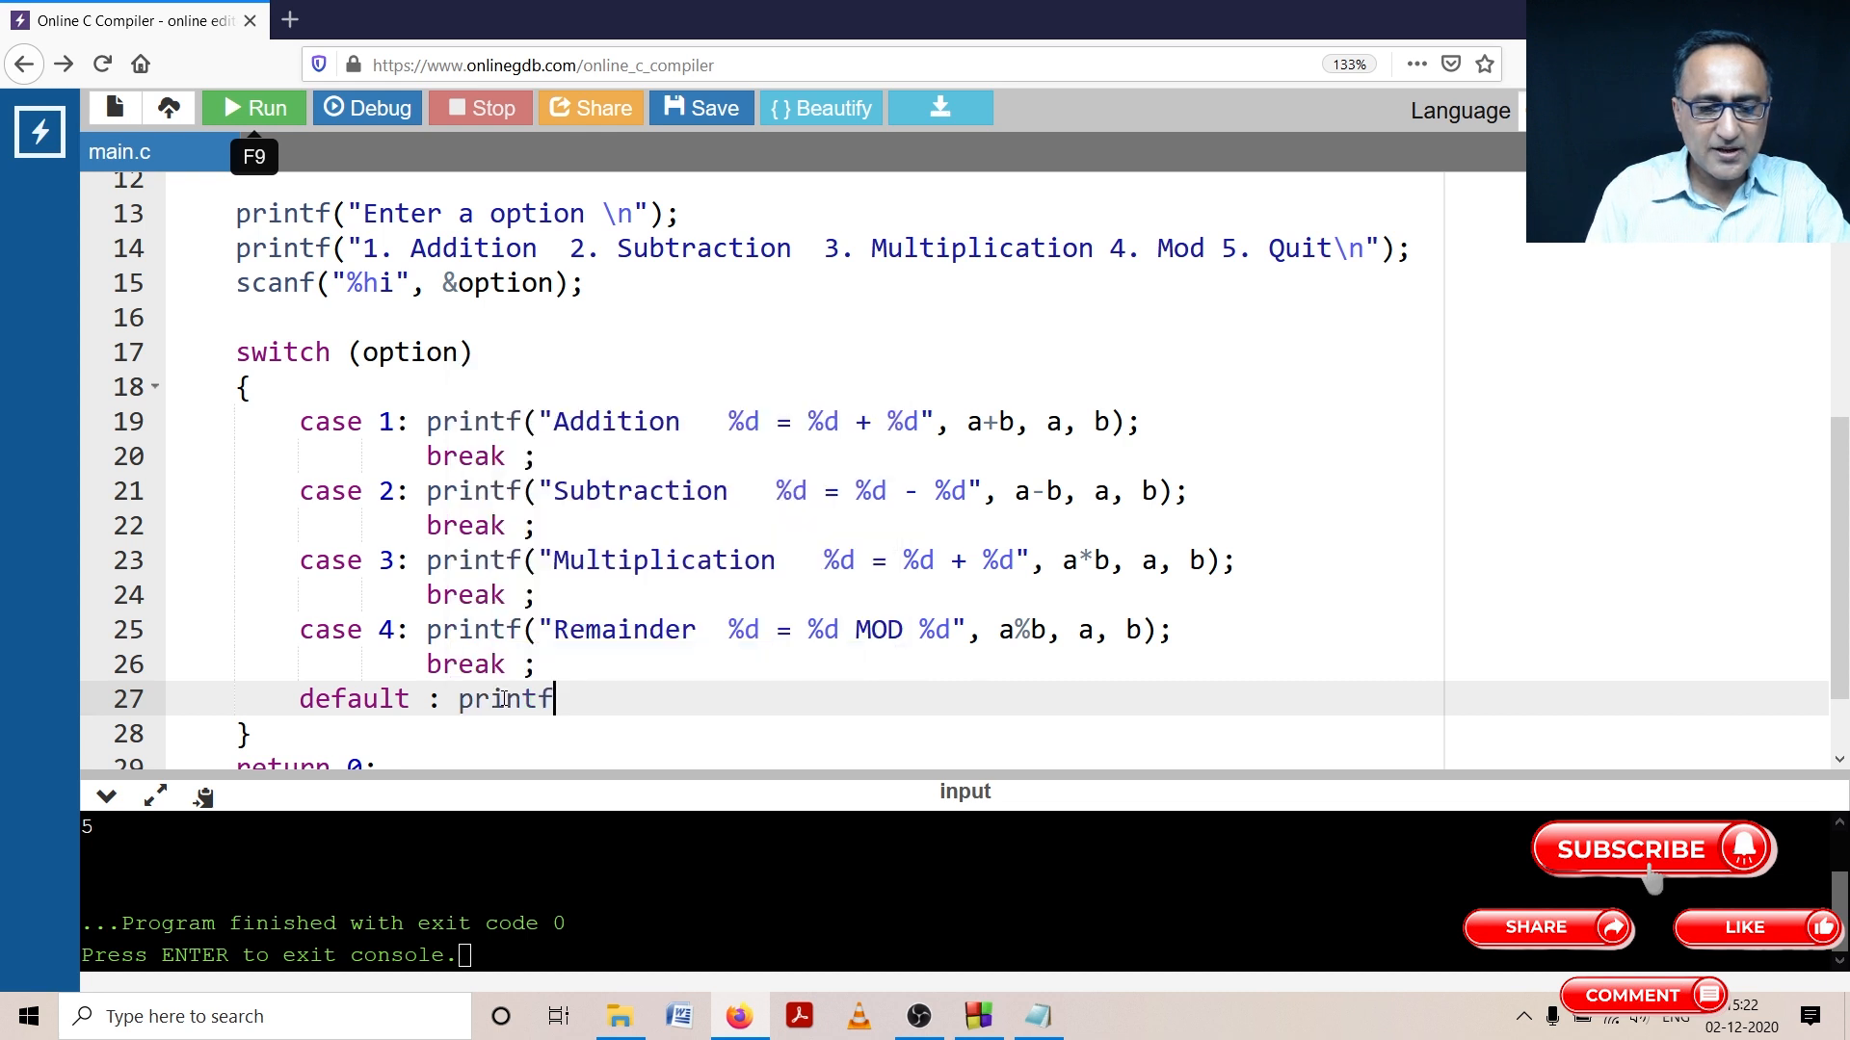
{"action": "type", "text": "(\"Quit\")"}
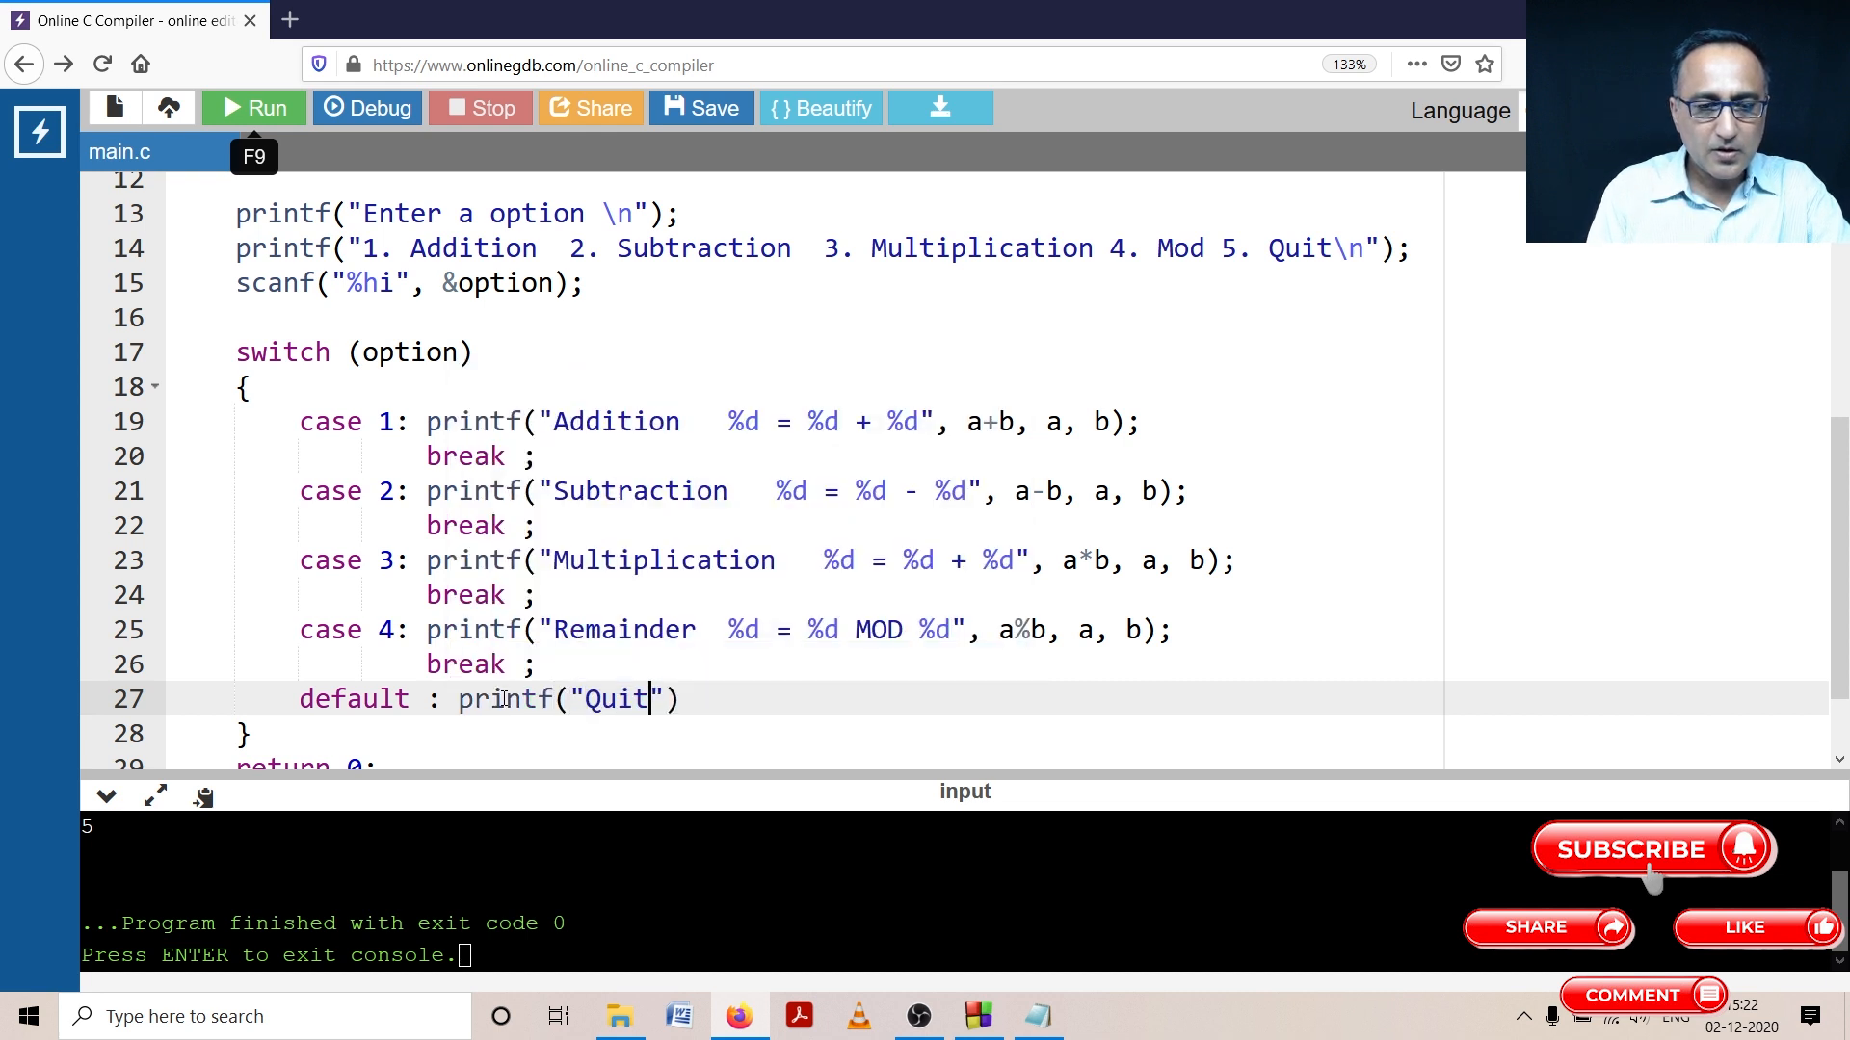
{"action": "type", "text": "ting ..."}
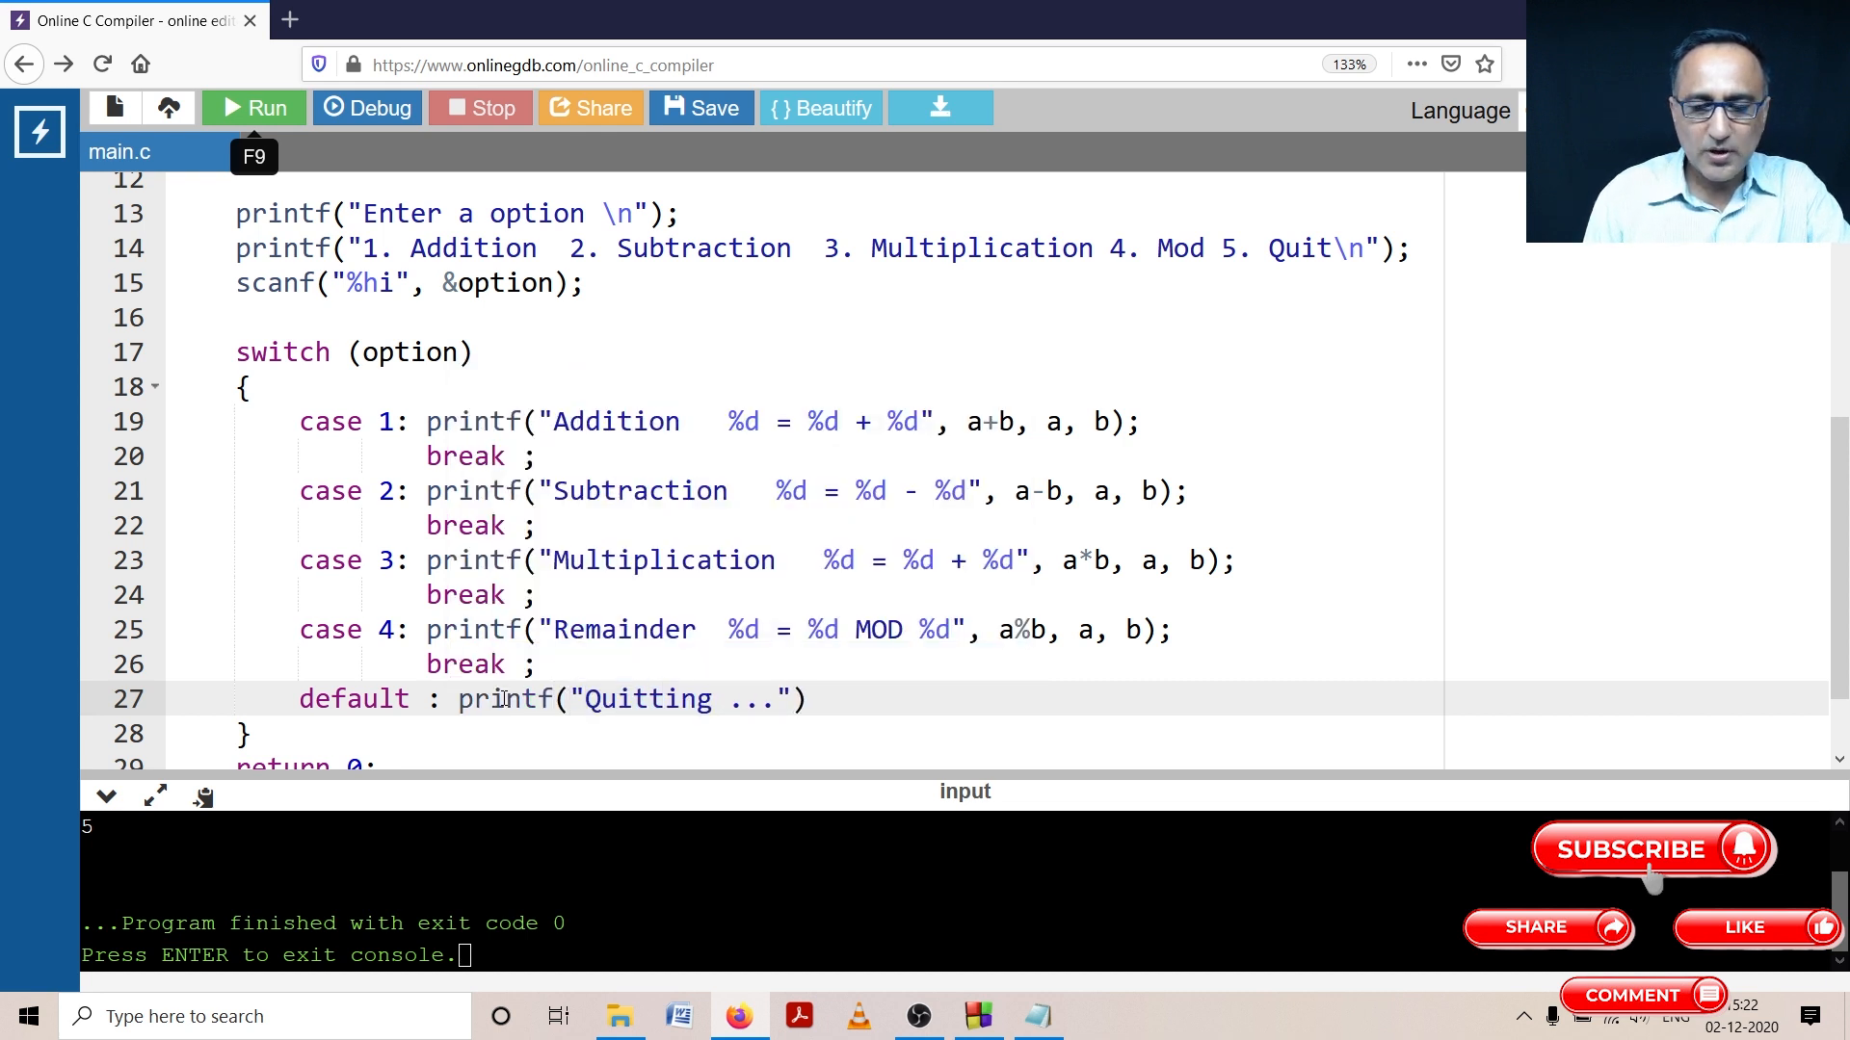
{"action": "type", "text": ";"}
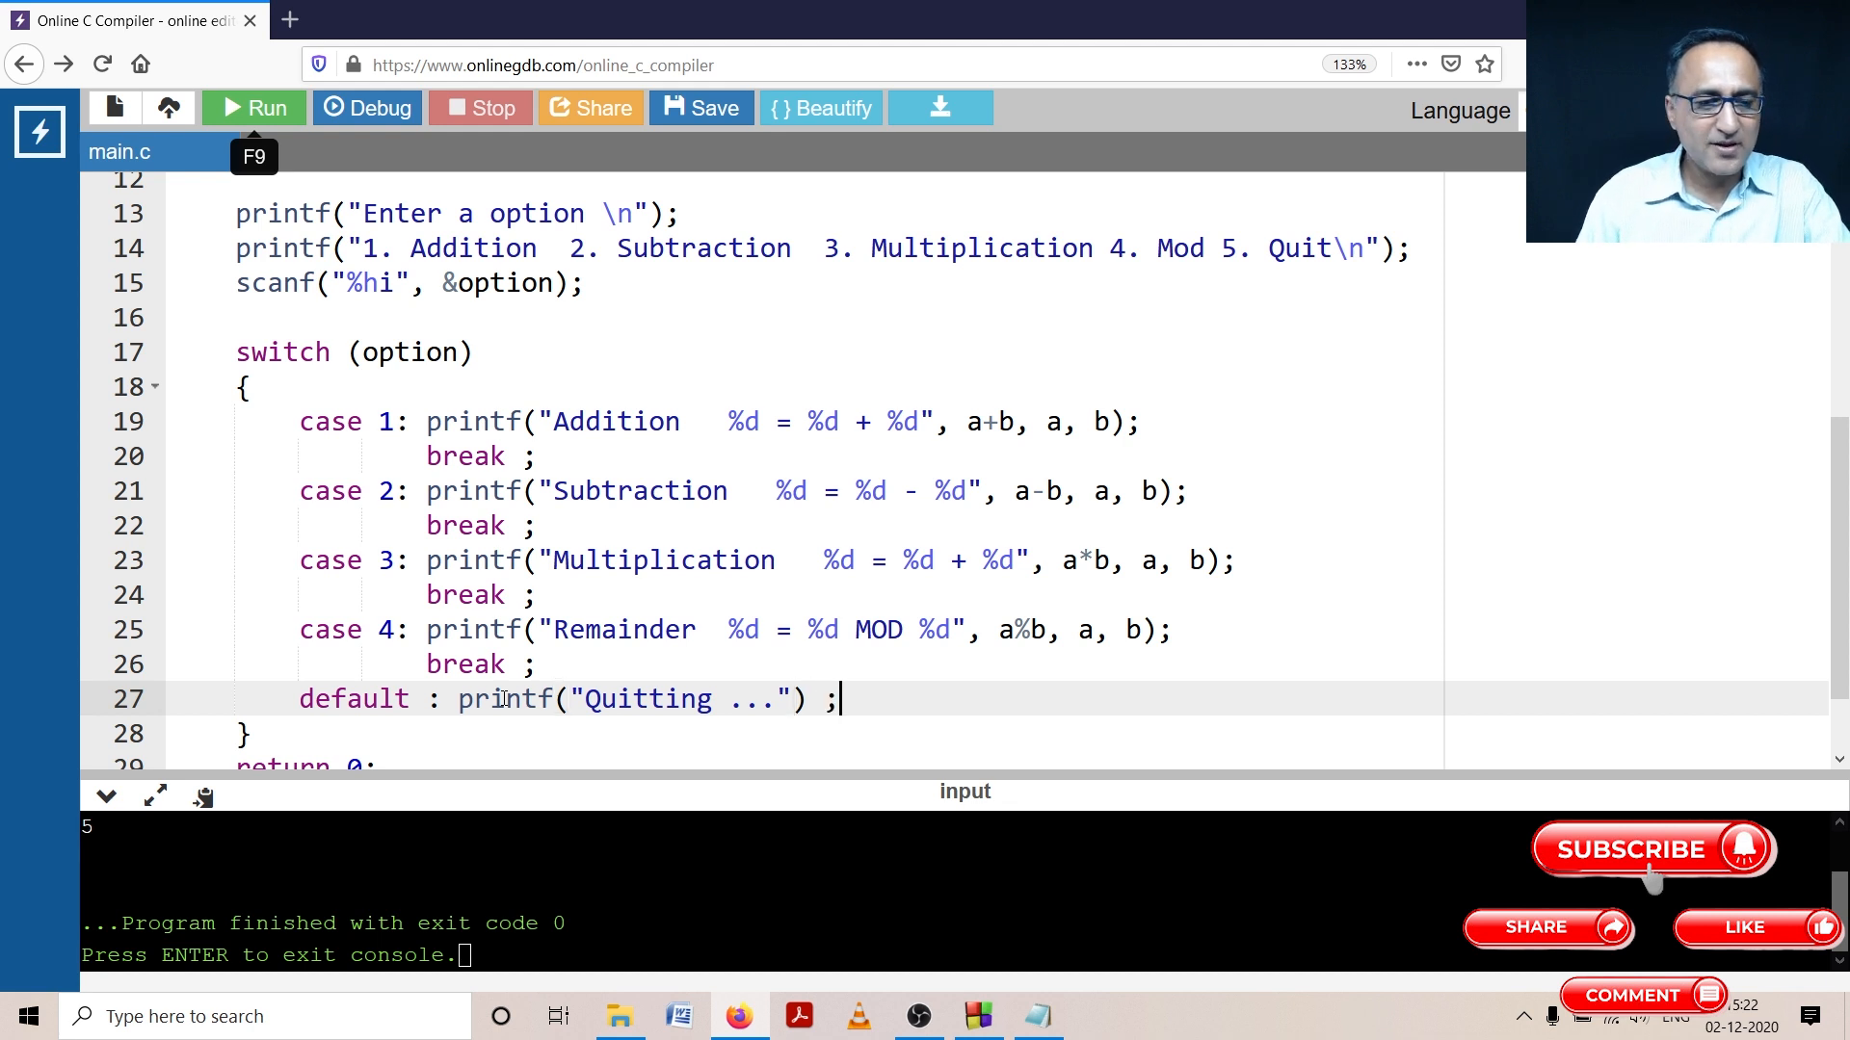
Step: Replace the + with * in the Multiplication message's format string
{"action": "scroll", "scroll_direction": "down", "scroll_amount": 3}
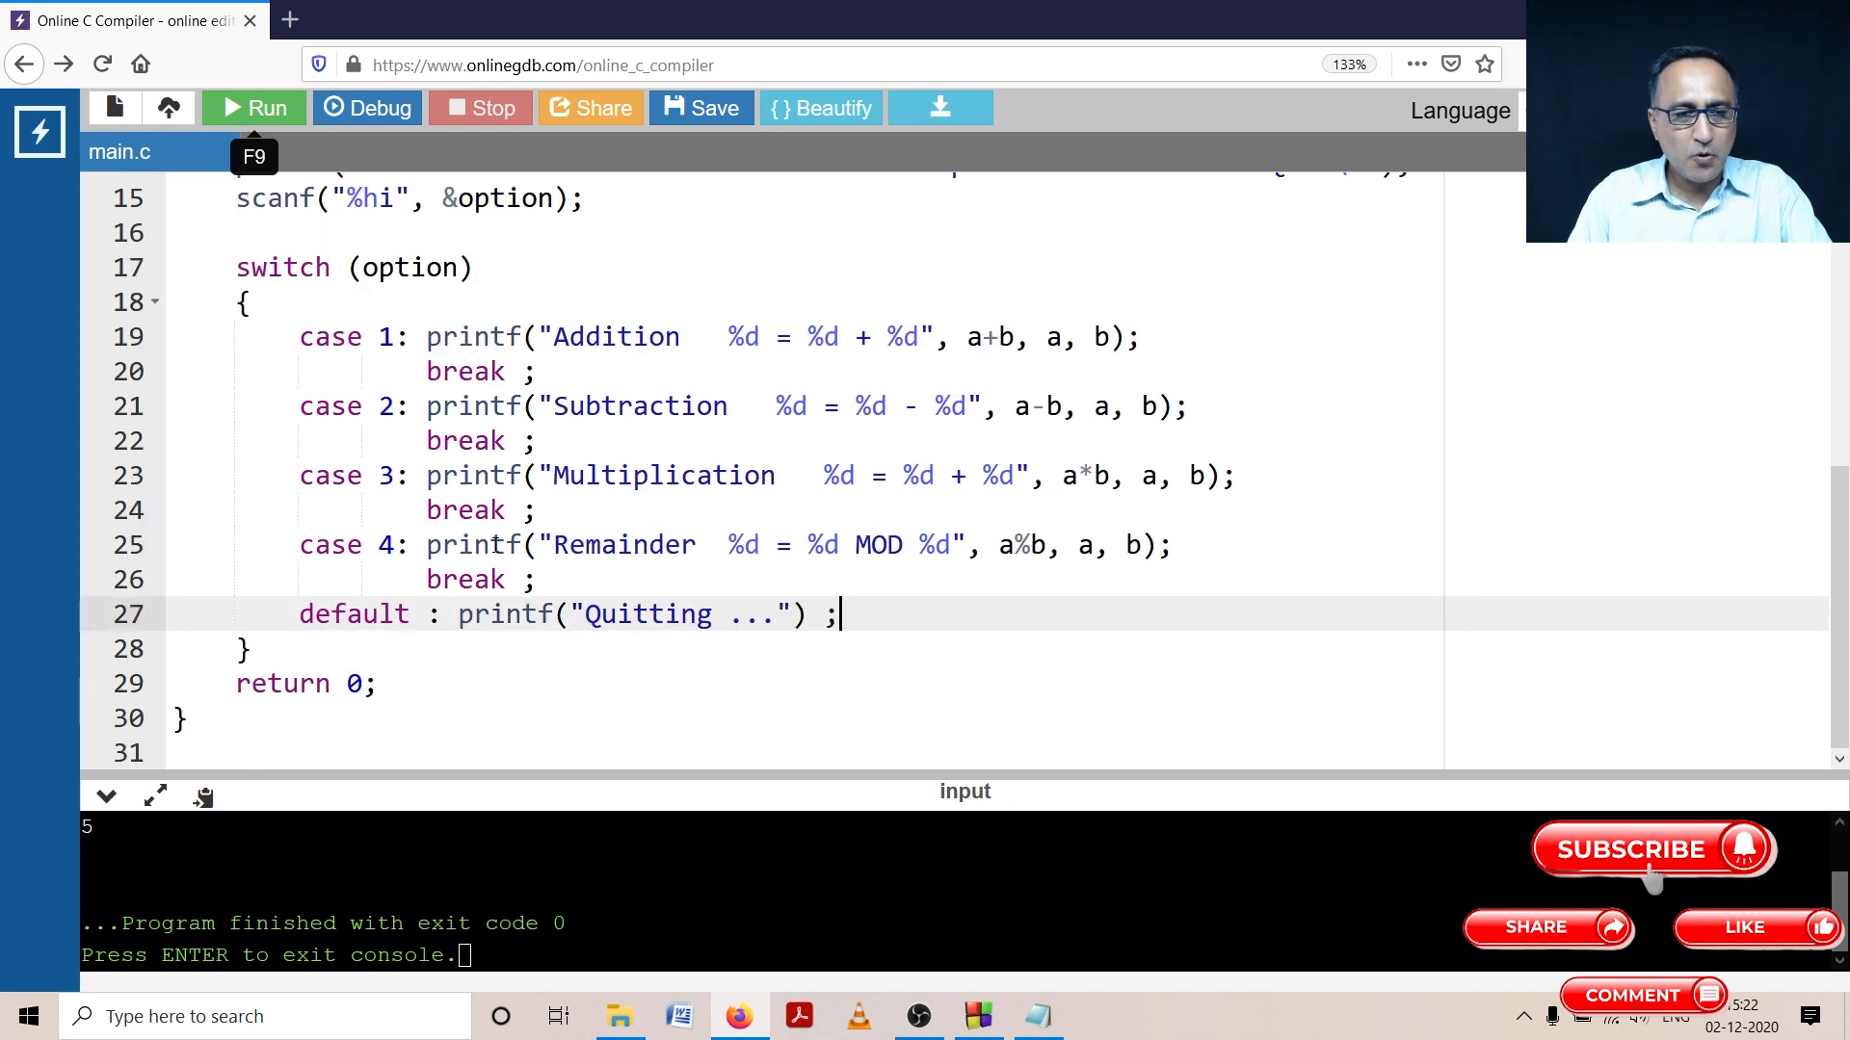
{"action": "scroll", "scroll_direction": "up", "scroll_amount": 3}
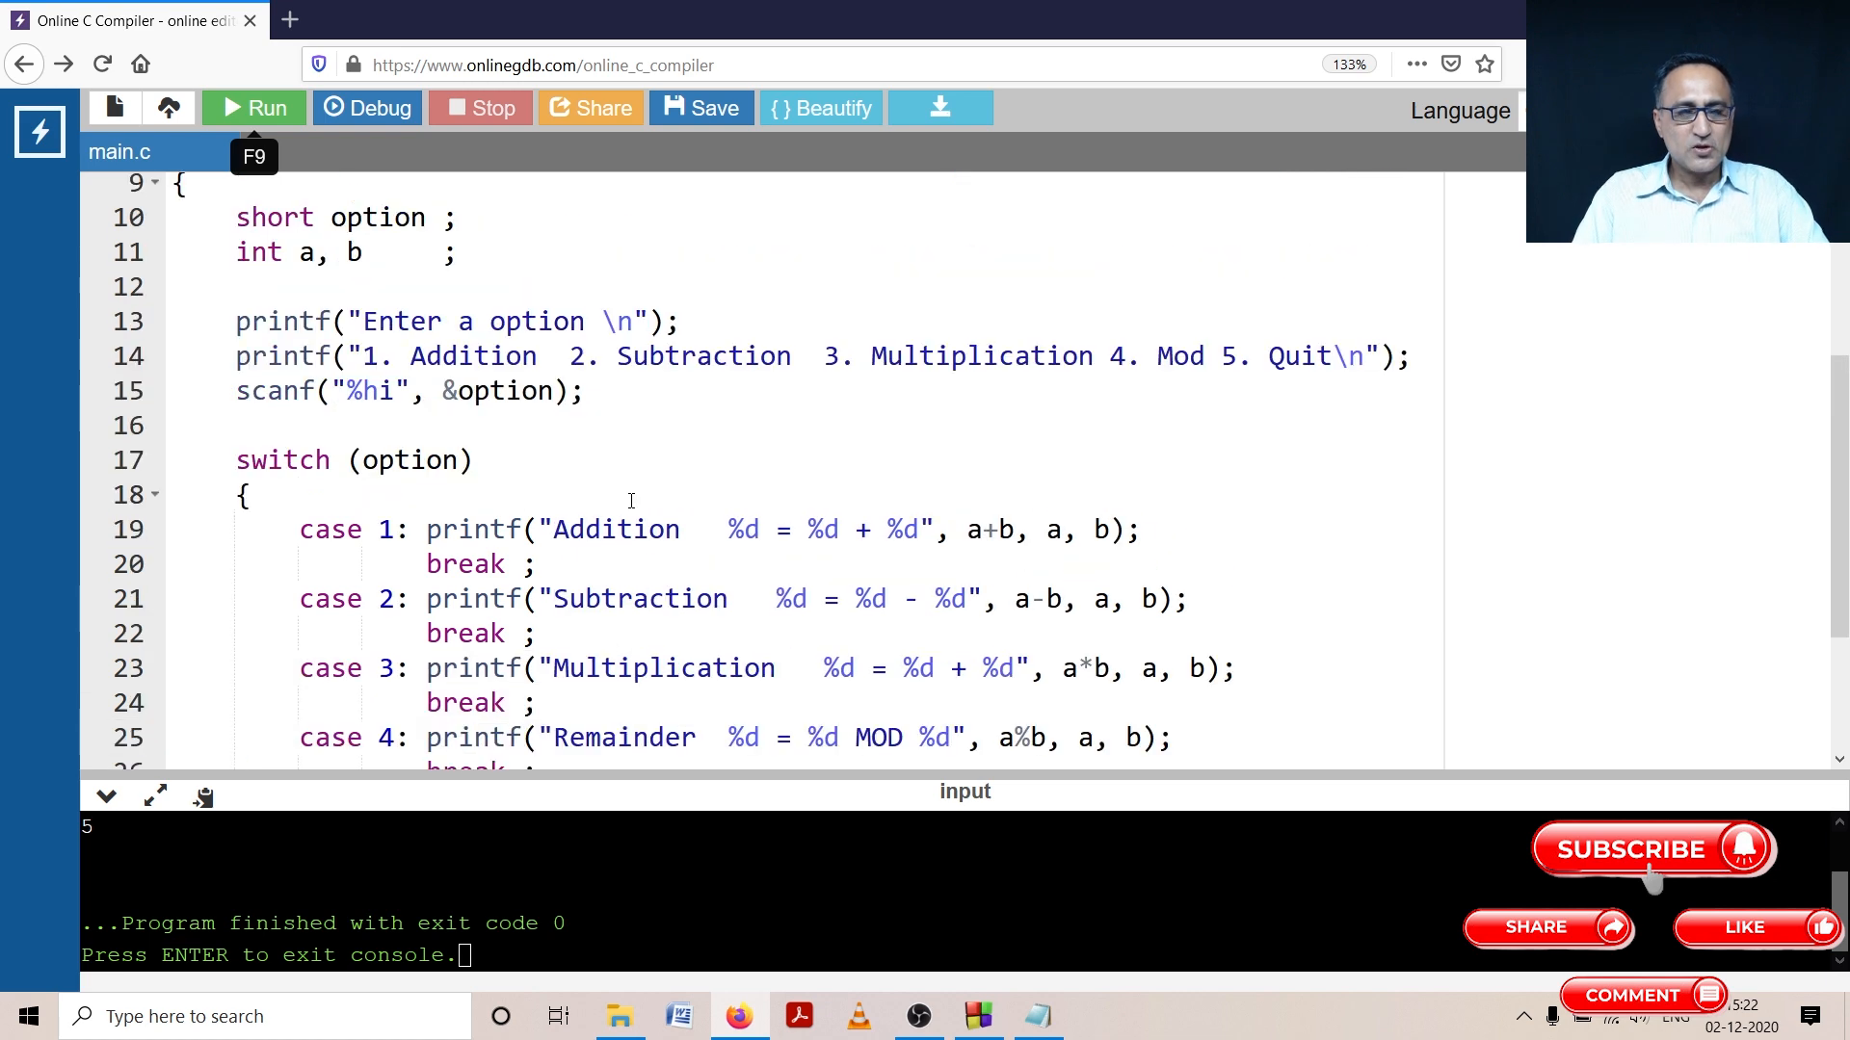
{"action": "mouse_move", "coordinate": [803, 780]}
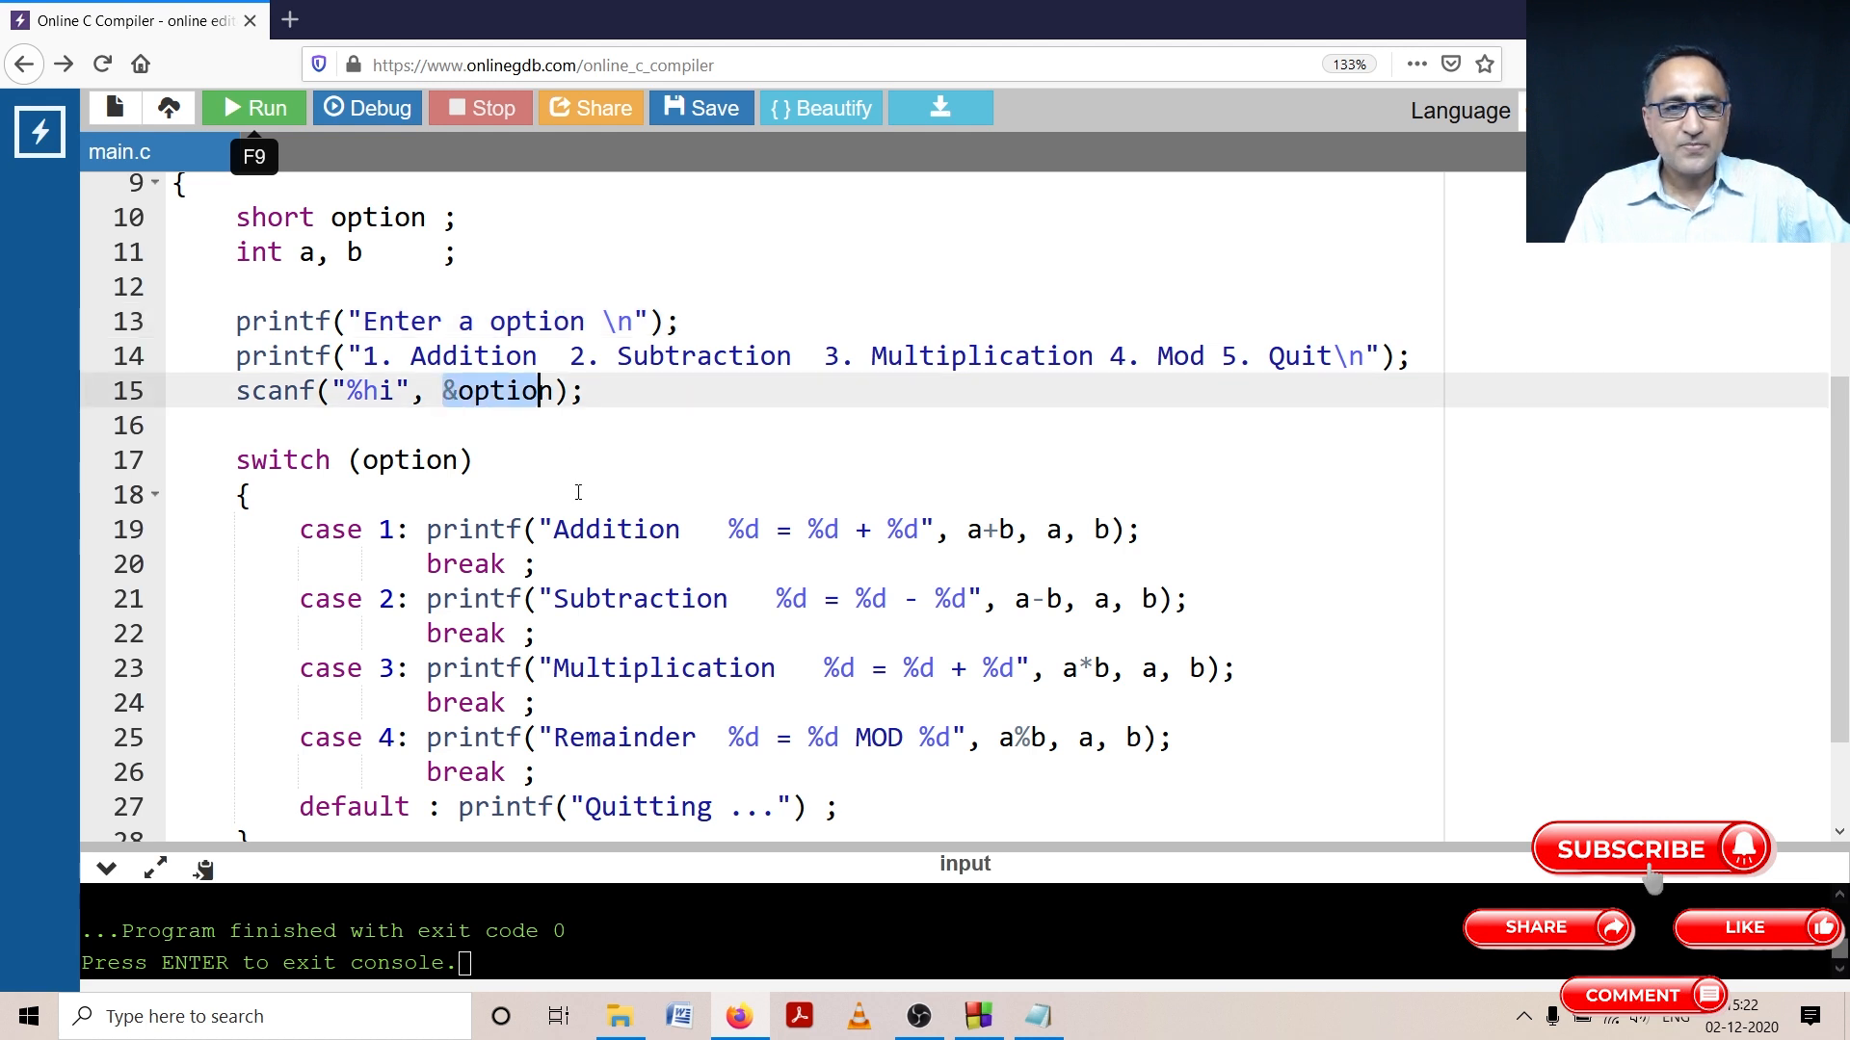
{"action": "left_click", "coordinate": [407, 459]}
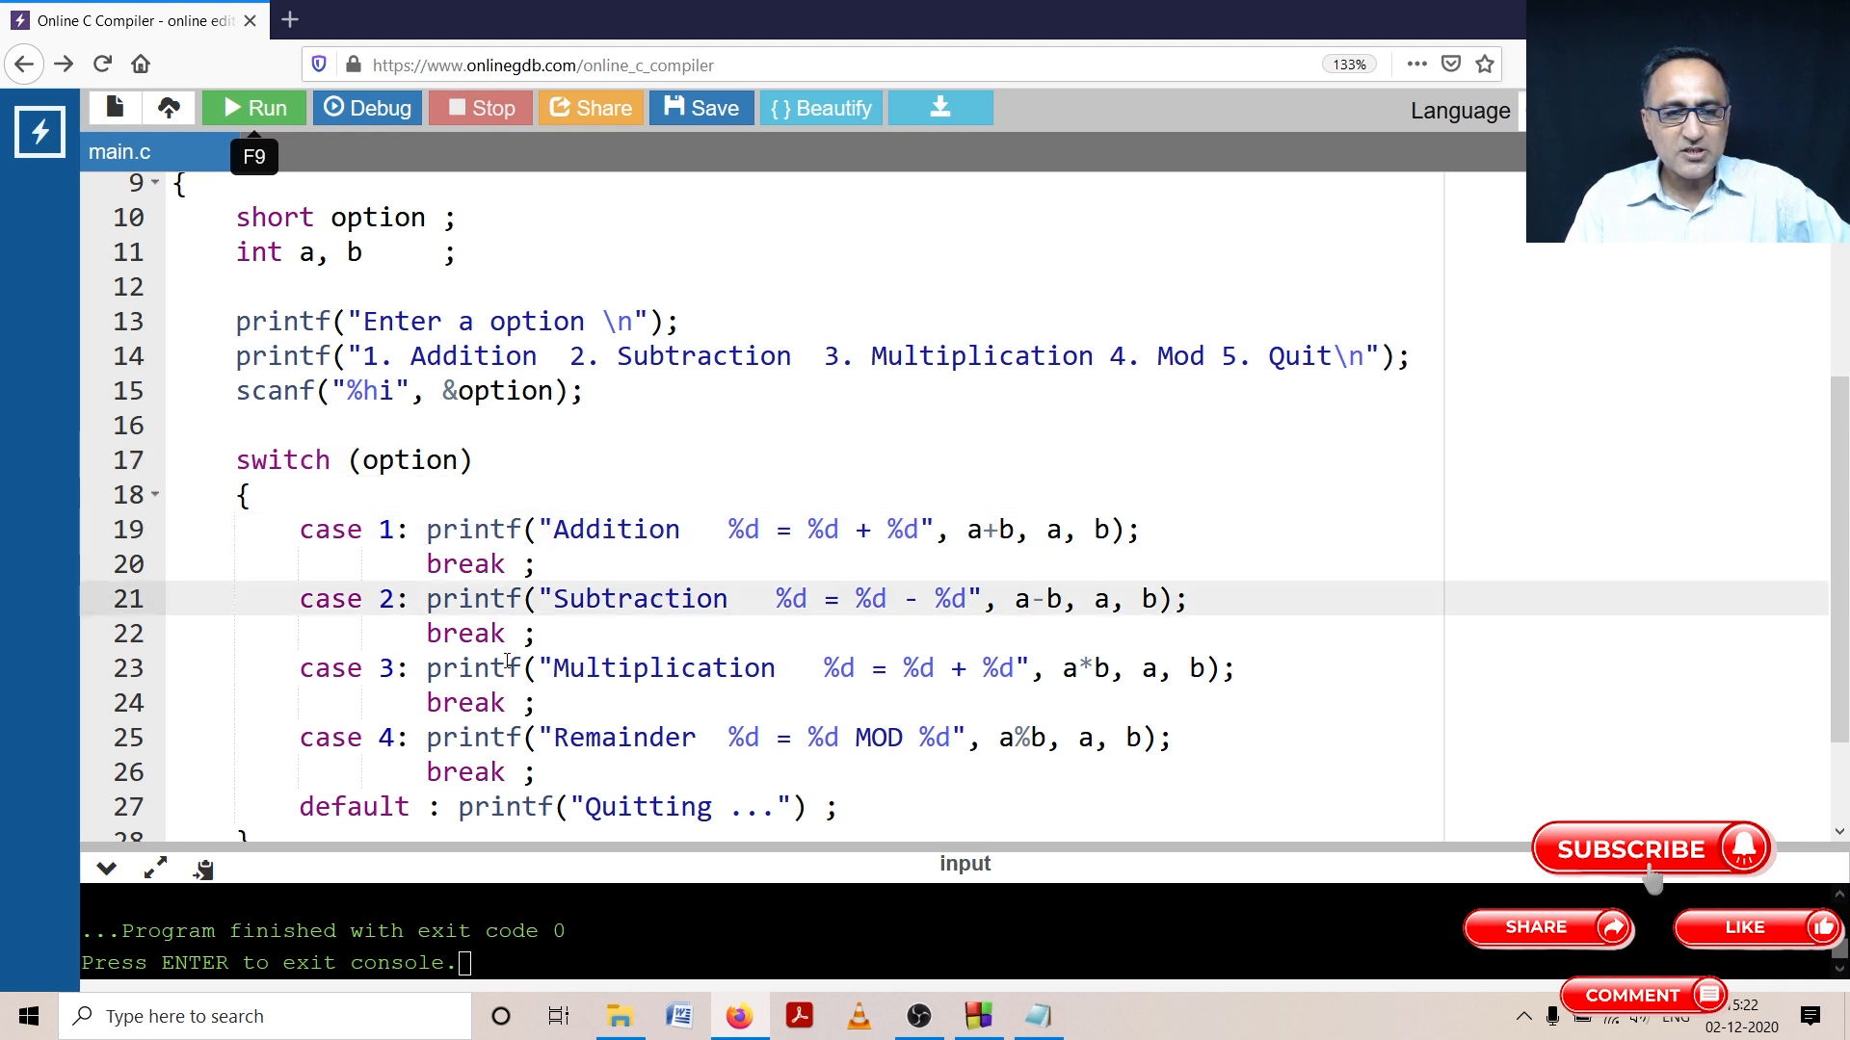
{"action": "left_click", "coordinate": [383, 668]}
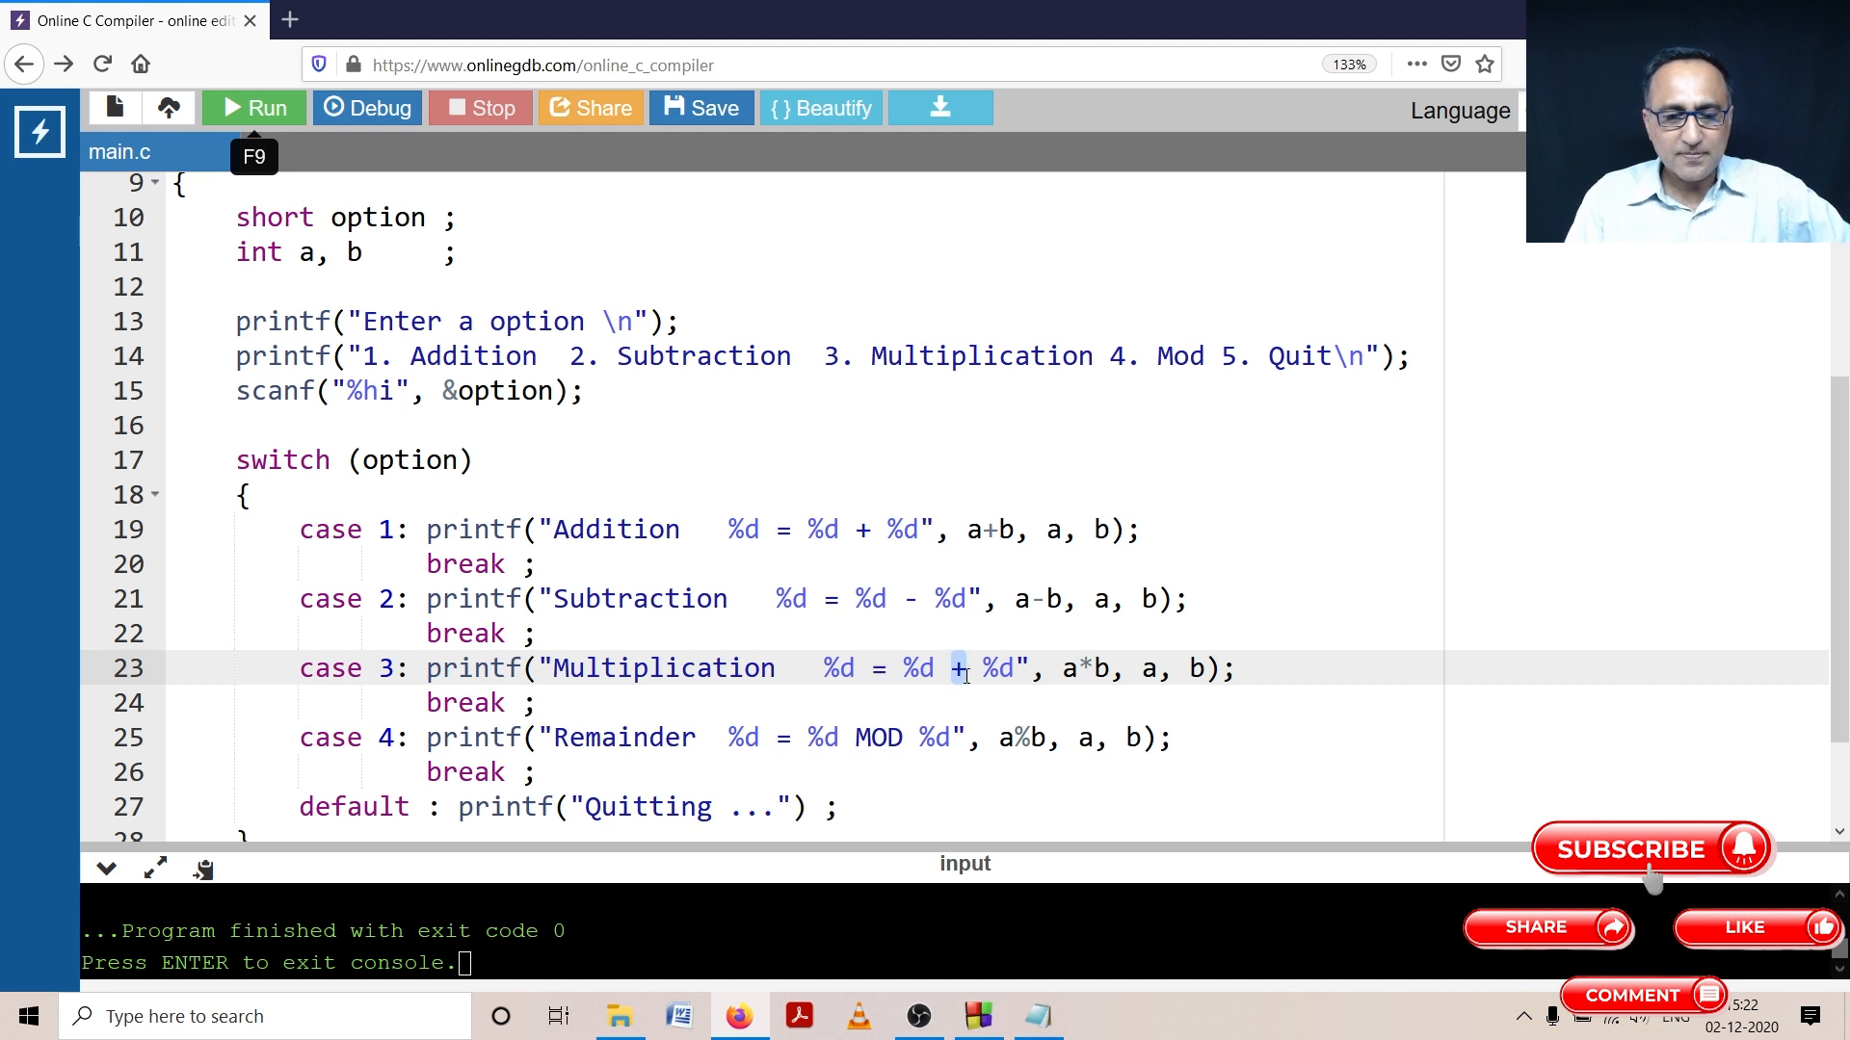
{"action": "type", "text": "*"}
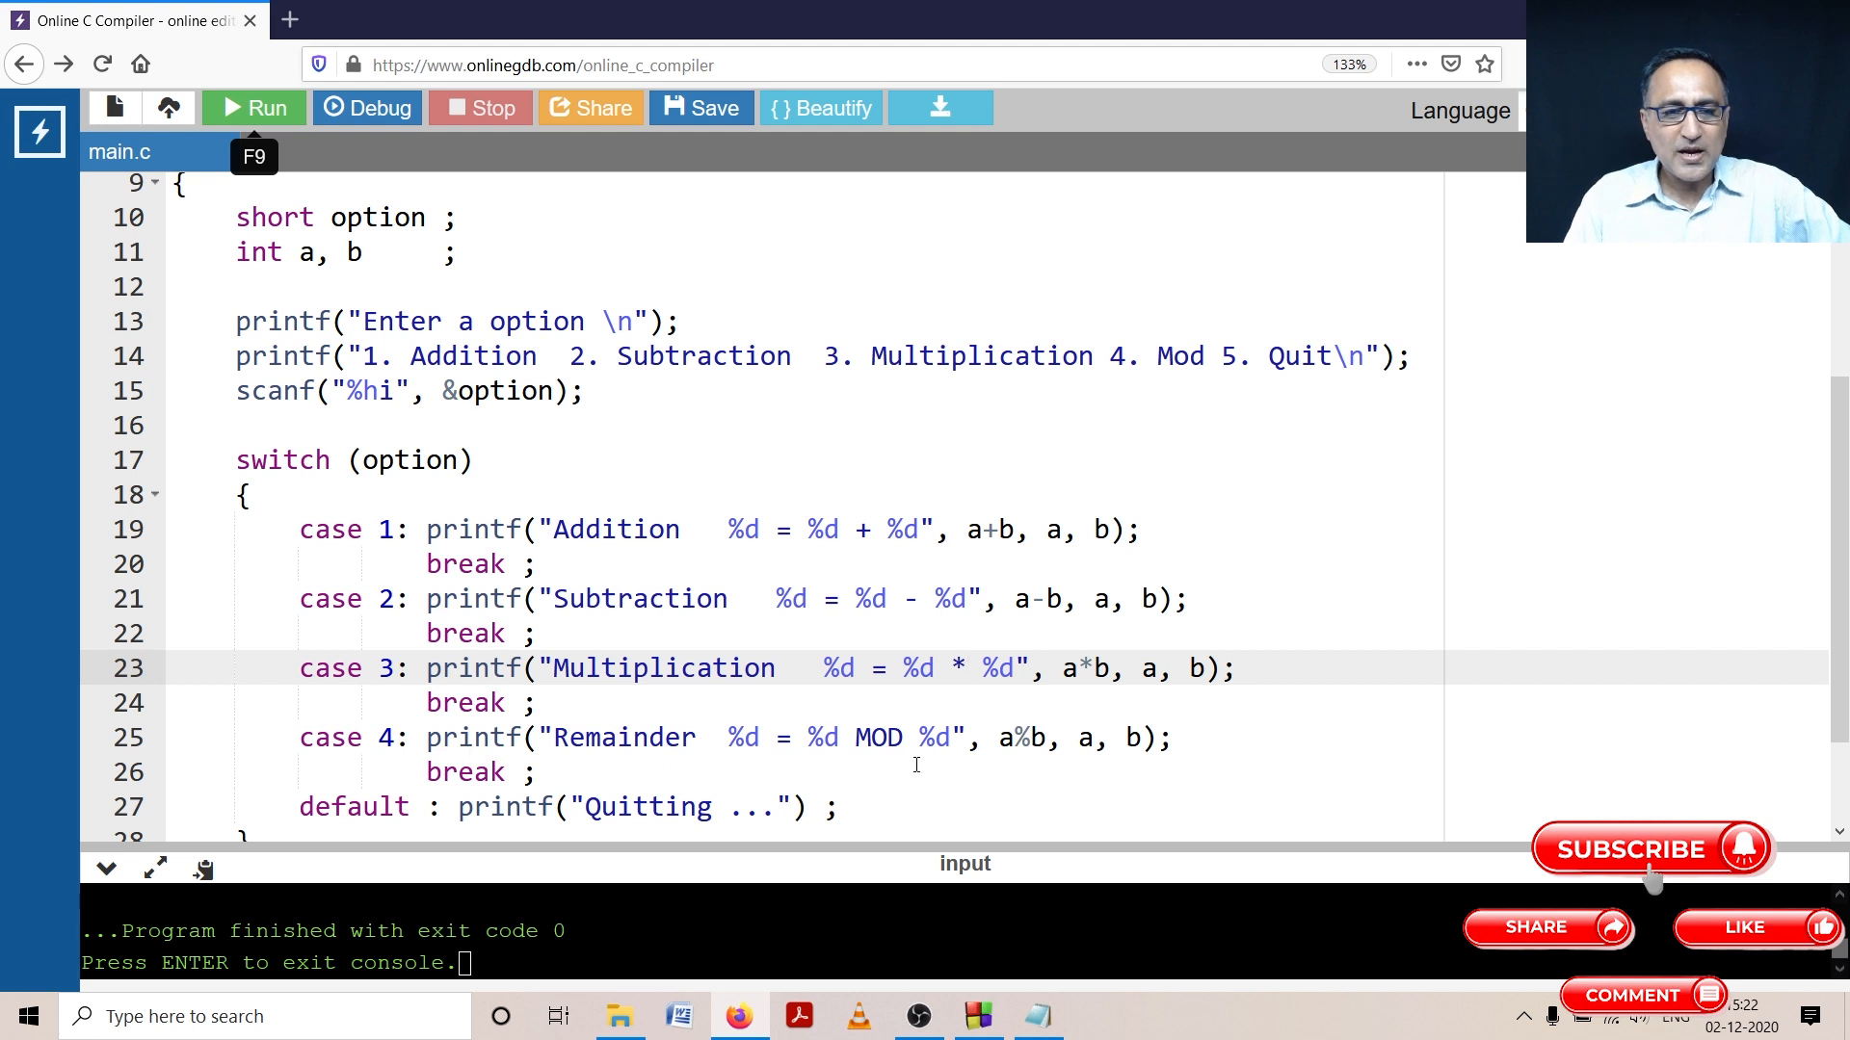
{"action": "mouse_move", "coordinate": [1092, 777]}
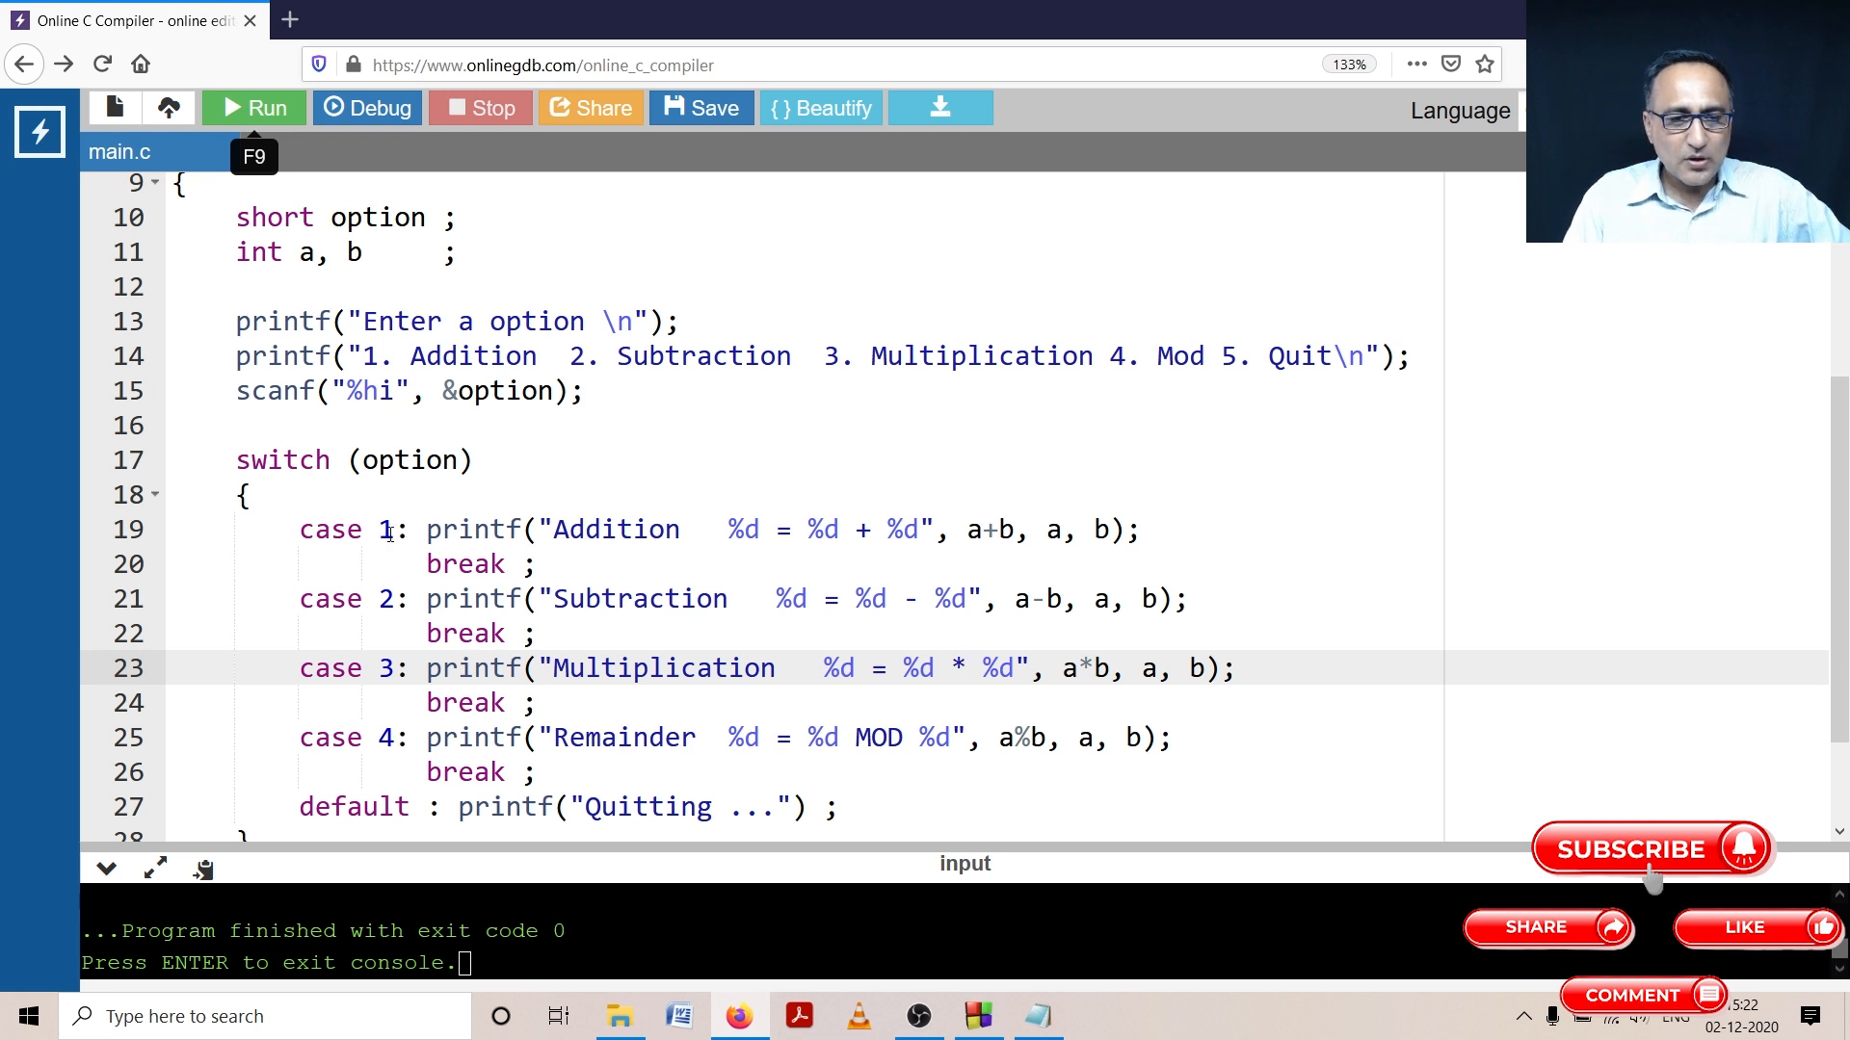
{"action": "mouse_move", "coordinate": [682, 538]}
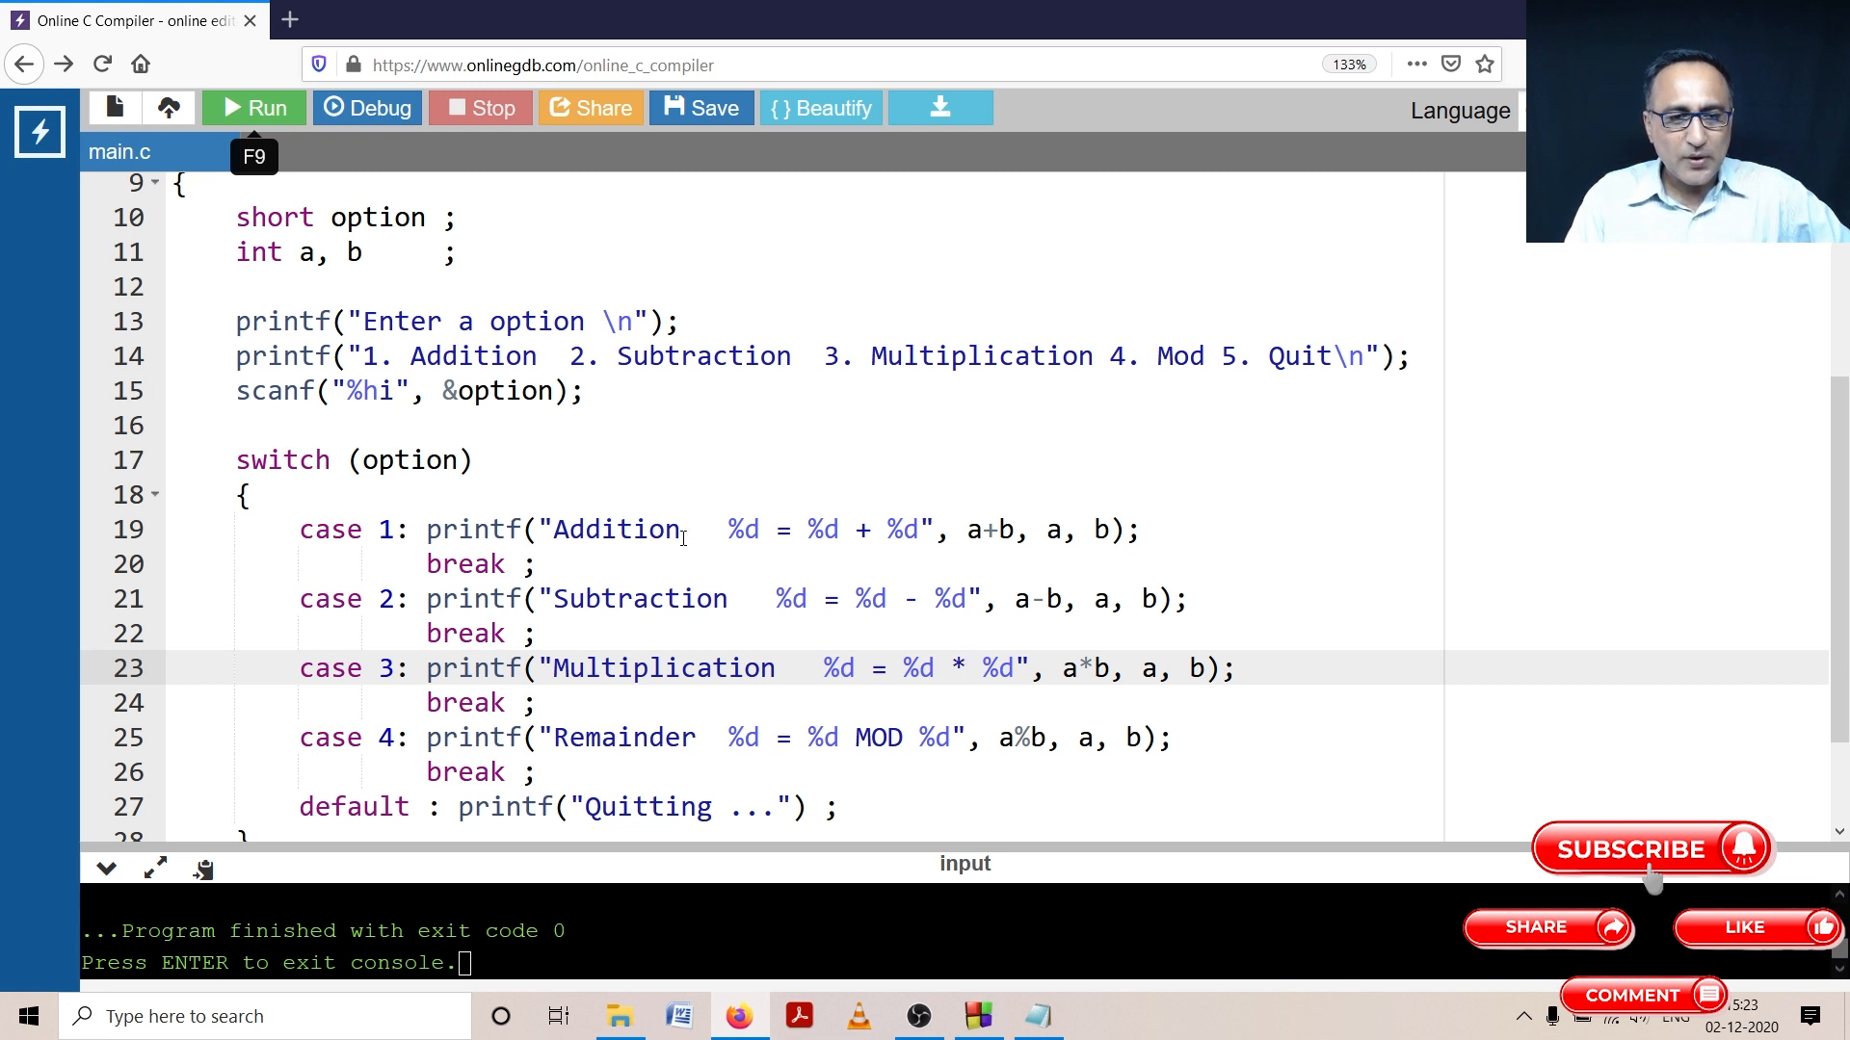
{"action": "scroll", "scroll_direction": "down", "scroll_amount": 3}
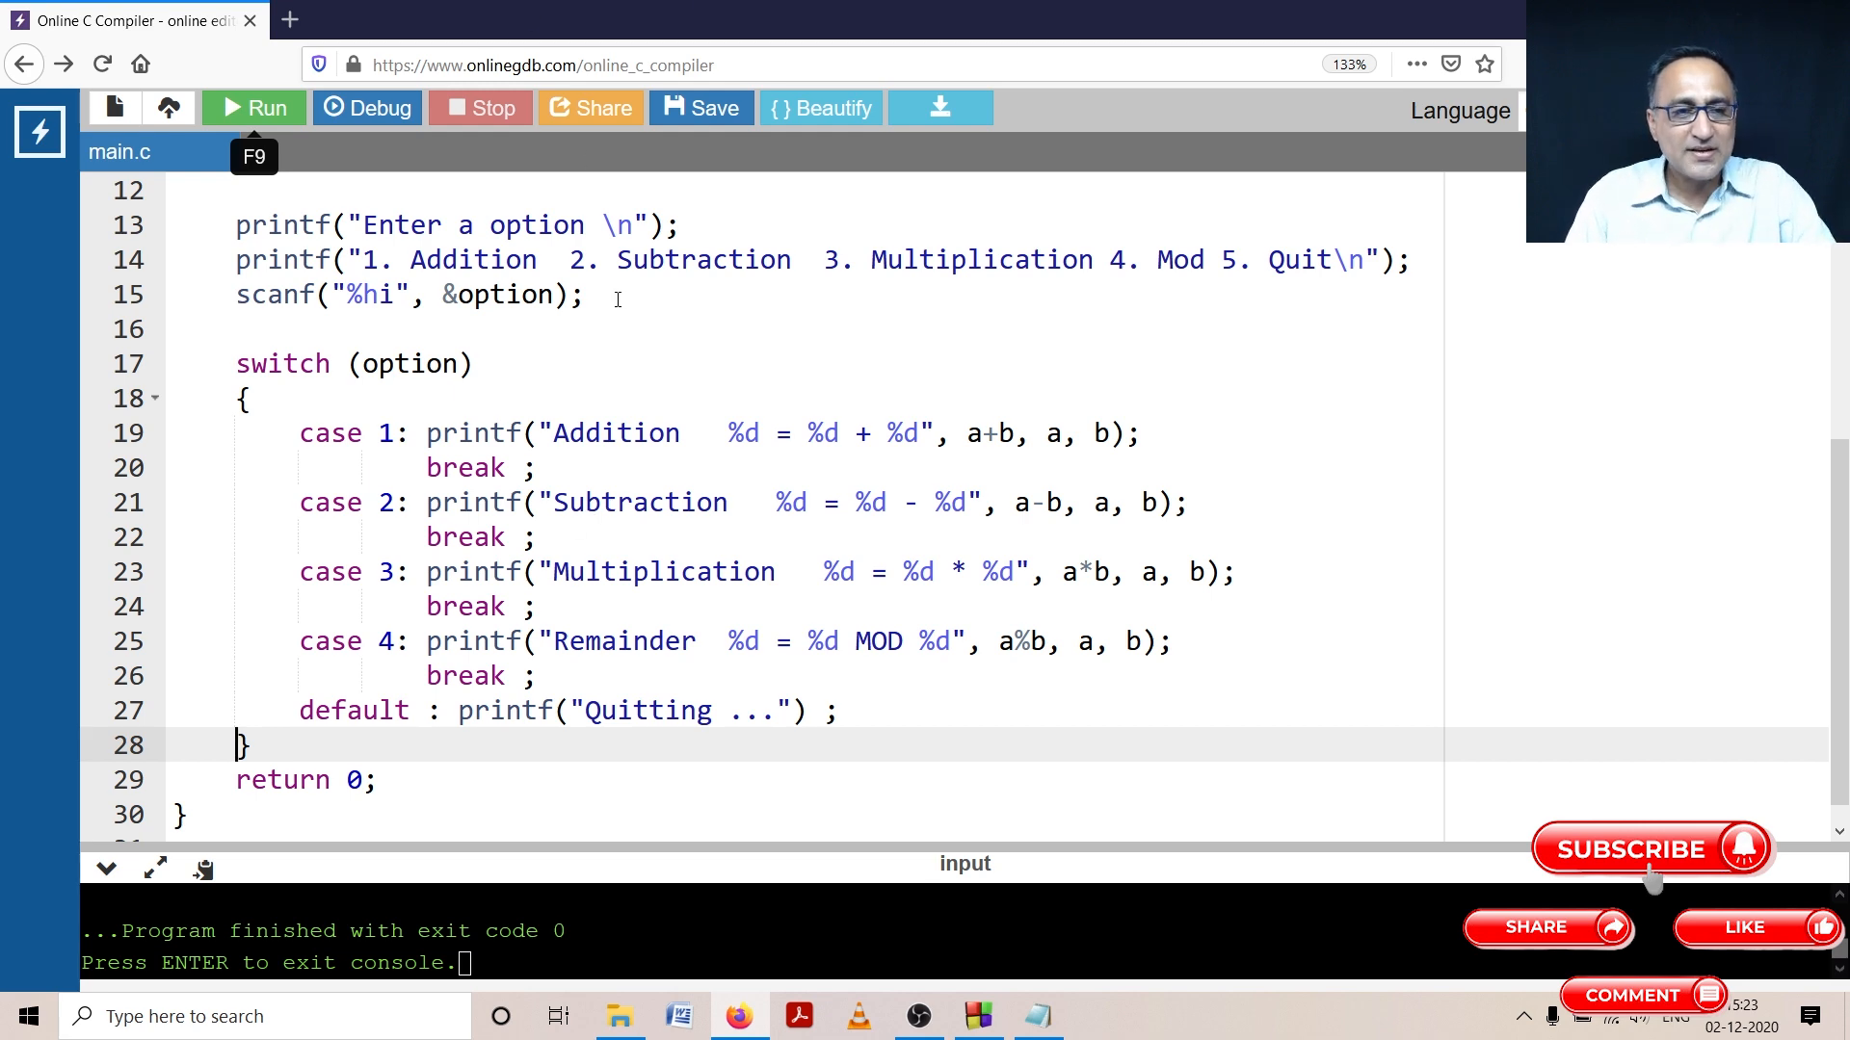
{"action": "scroll", "scroll_direction": "up", "scroll_amount": 3}
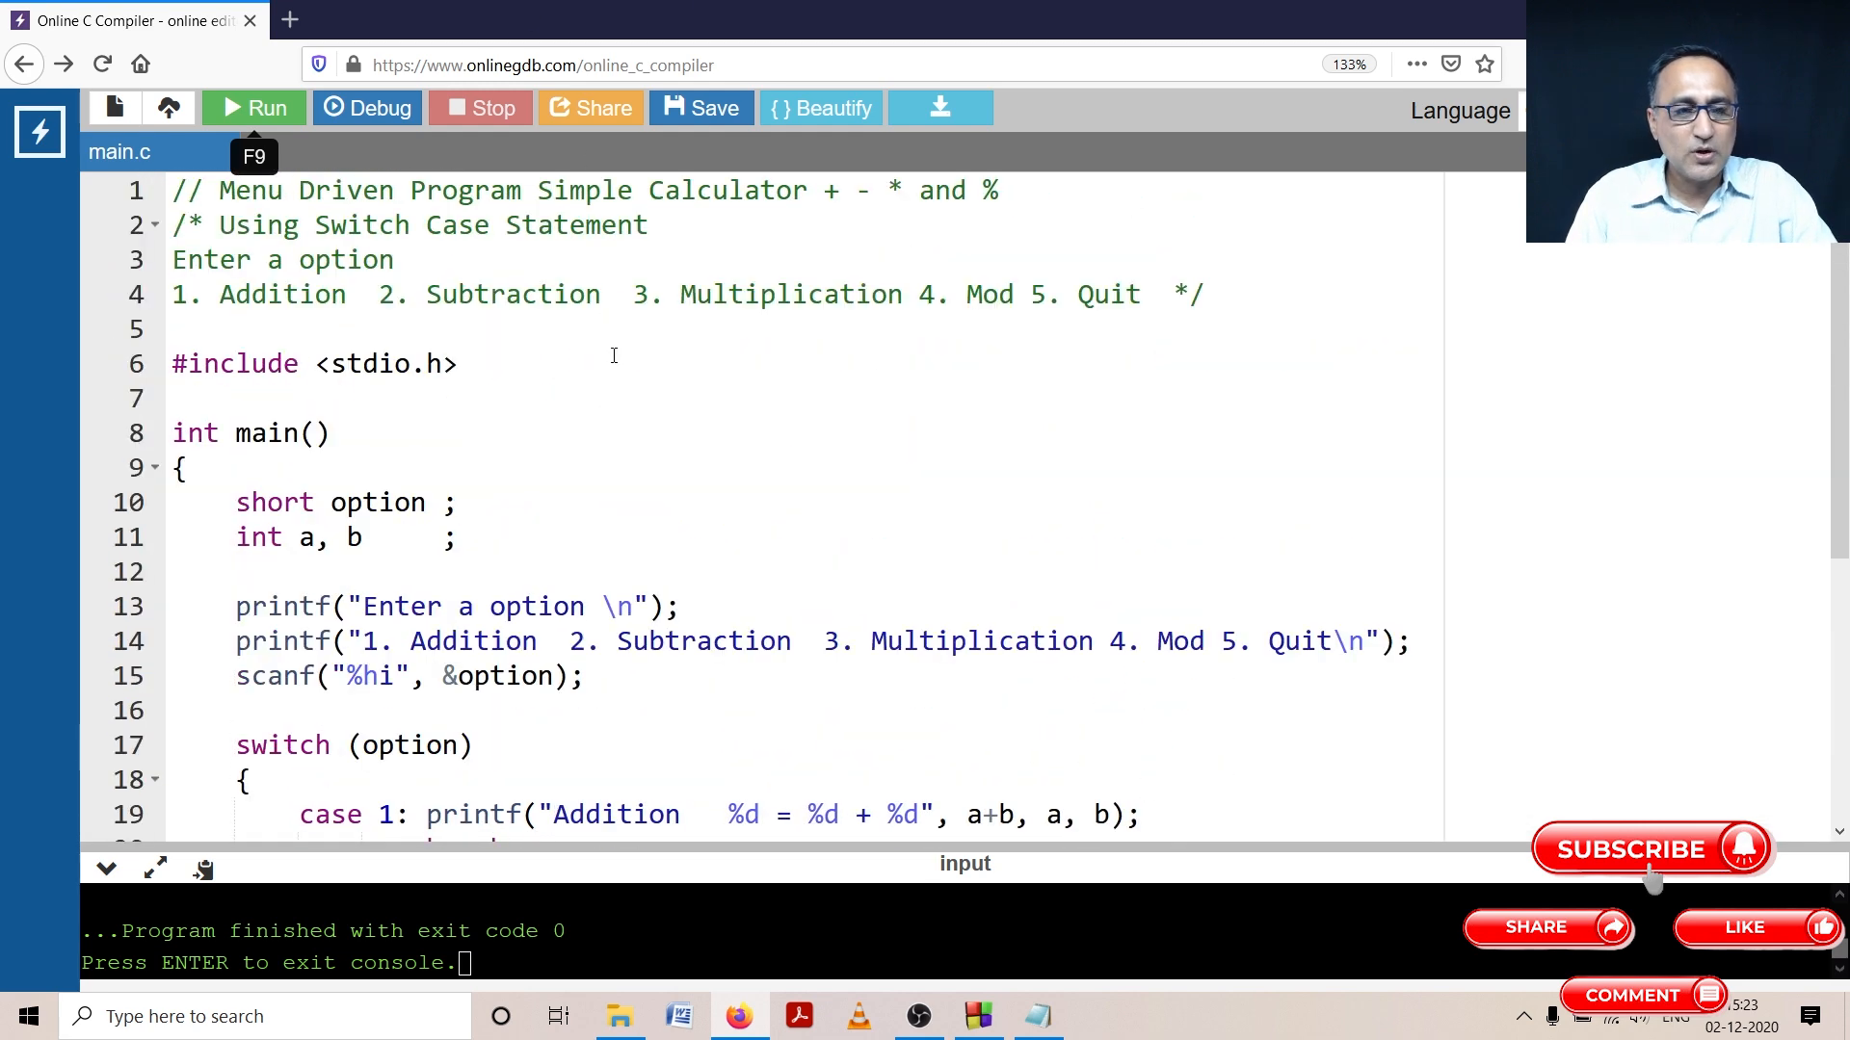
Step: Run the calculator with option 1, getting "Addition 0 = 0 + 0"
{"action": "left_click", "coordinate": [252, 107]}
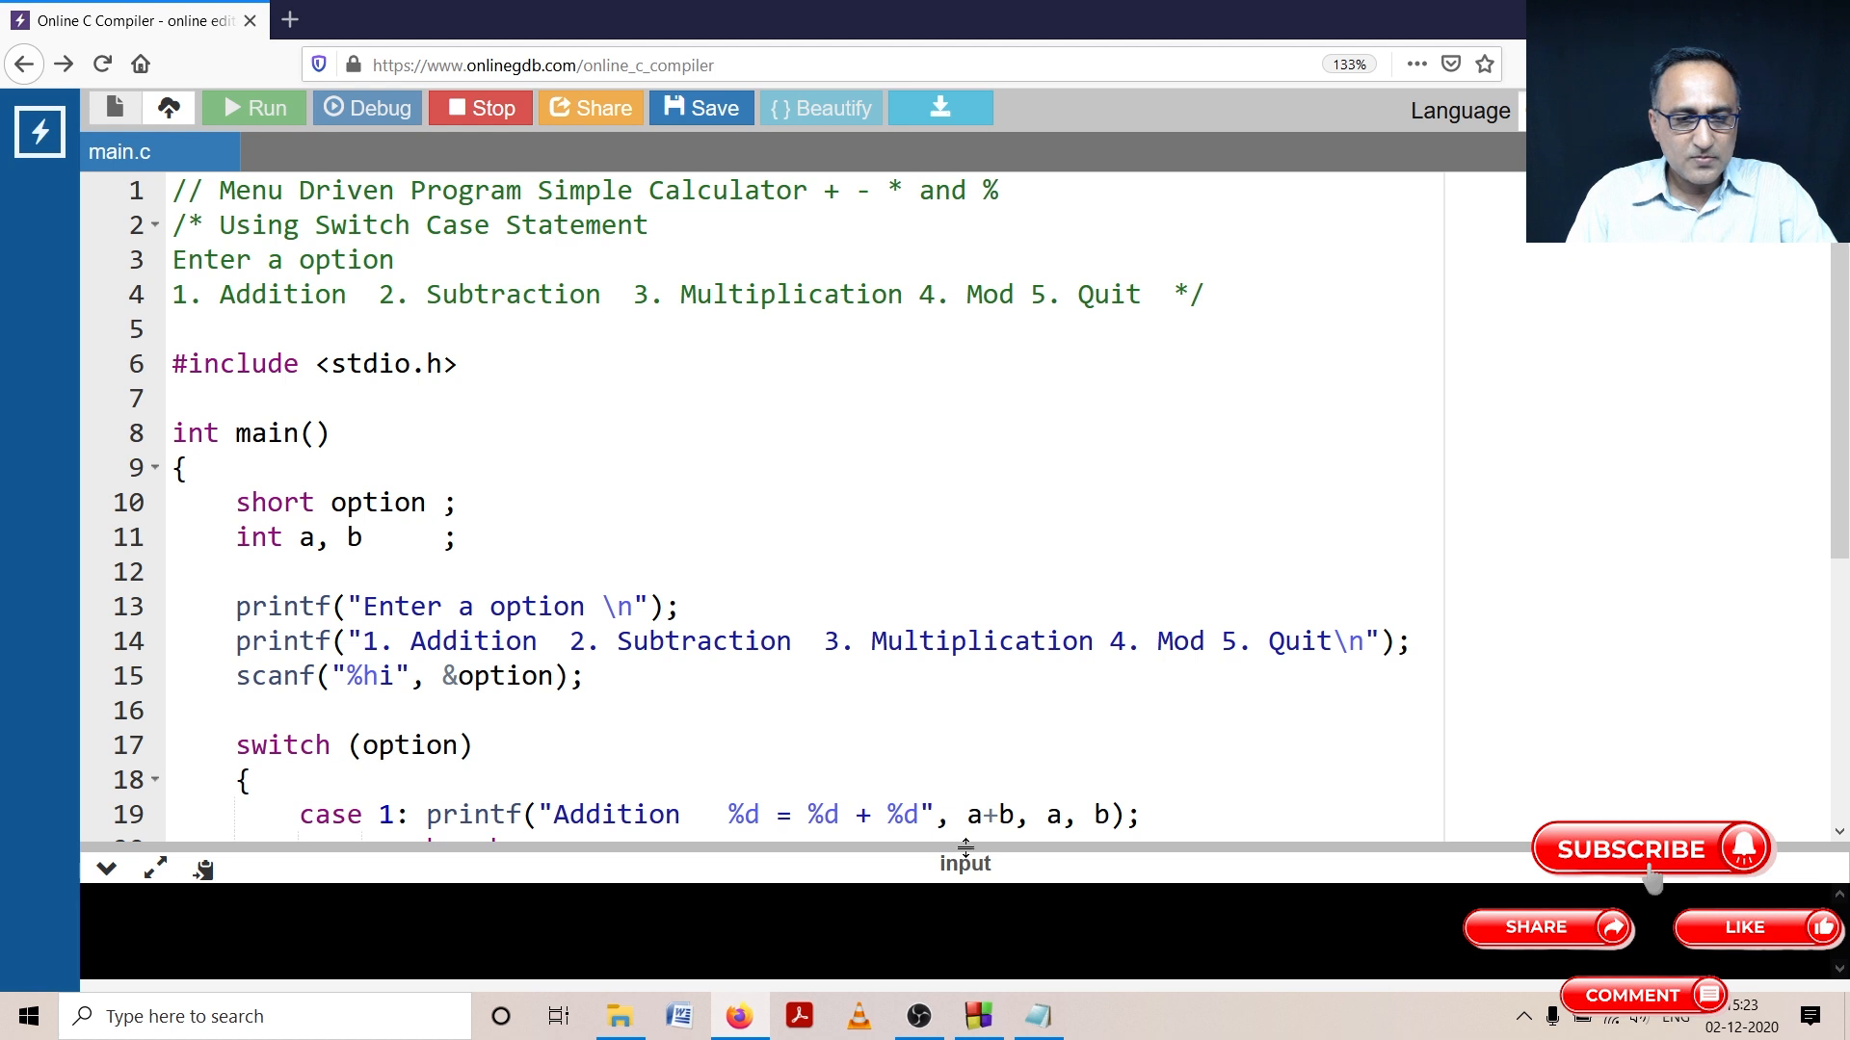
{"action": "left_click", "coordinate": [252, 107]}
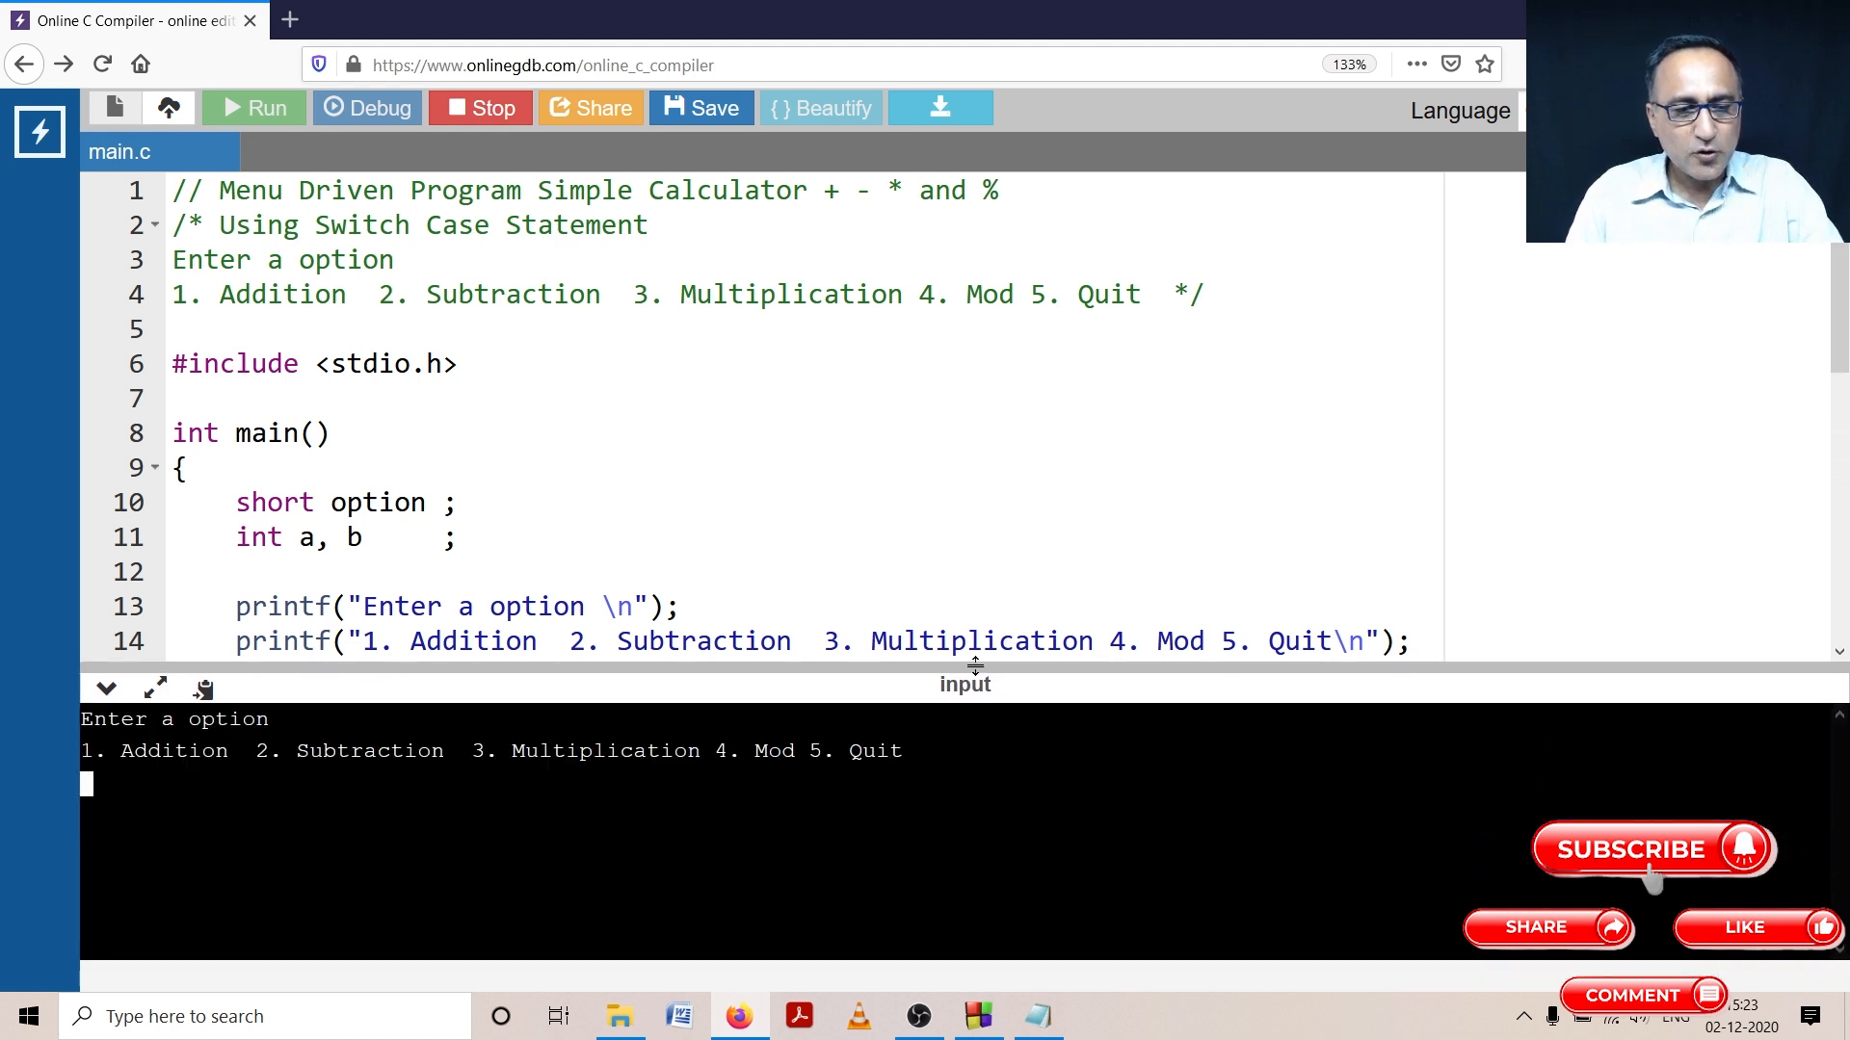
{"action": "type", "text": "1"}
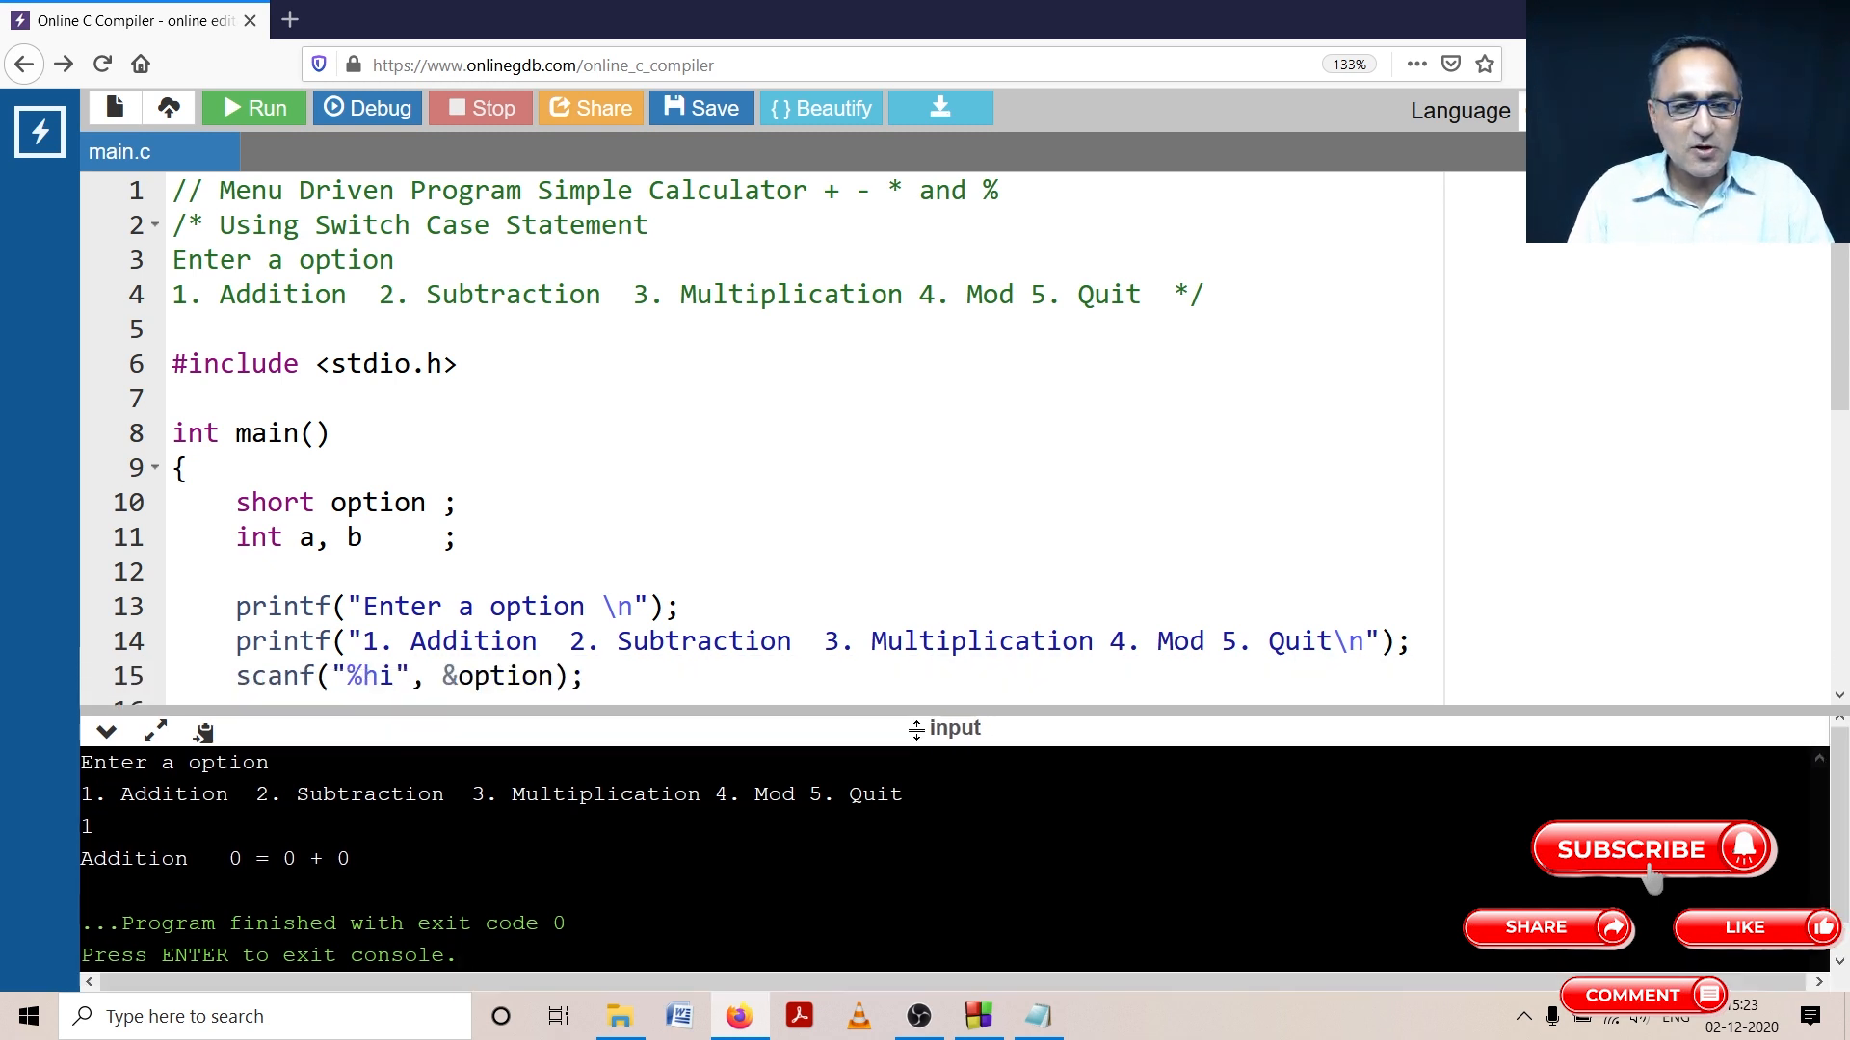
{"action": "scroll", "scroll_direction": "down", "scroll_amount": 3}
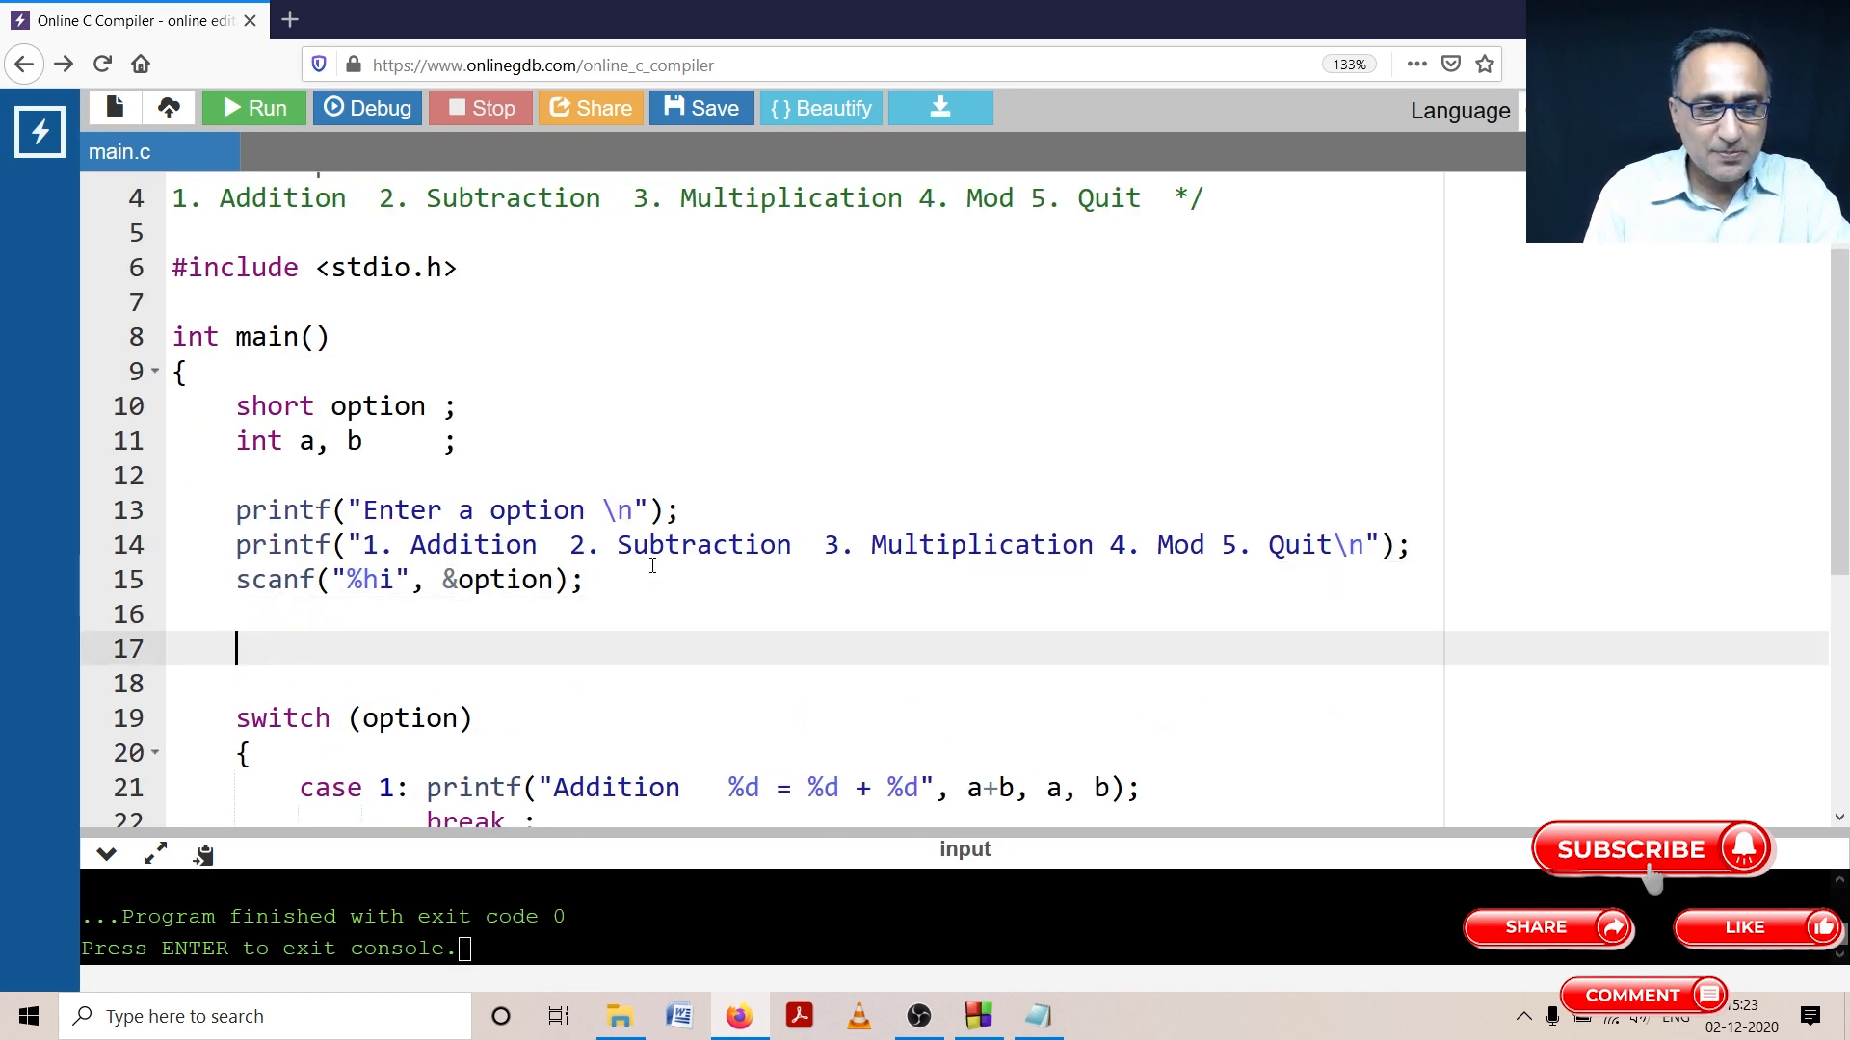
Step: Add a printf prompting "Enter Two Numbers" before the switch
{"action": "type", "text": "printf()"}
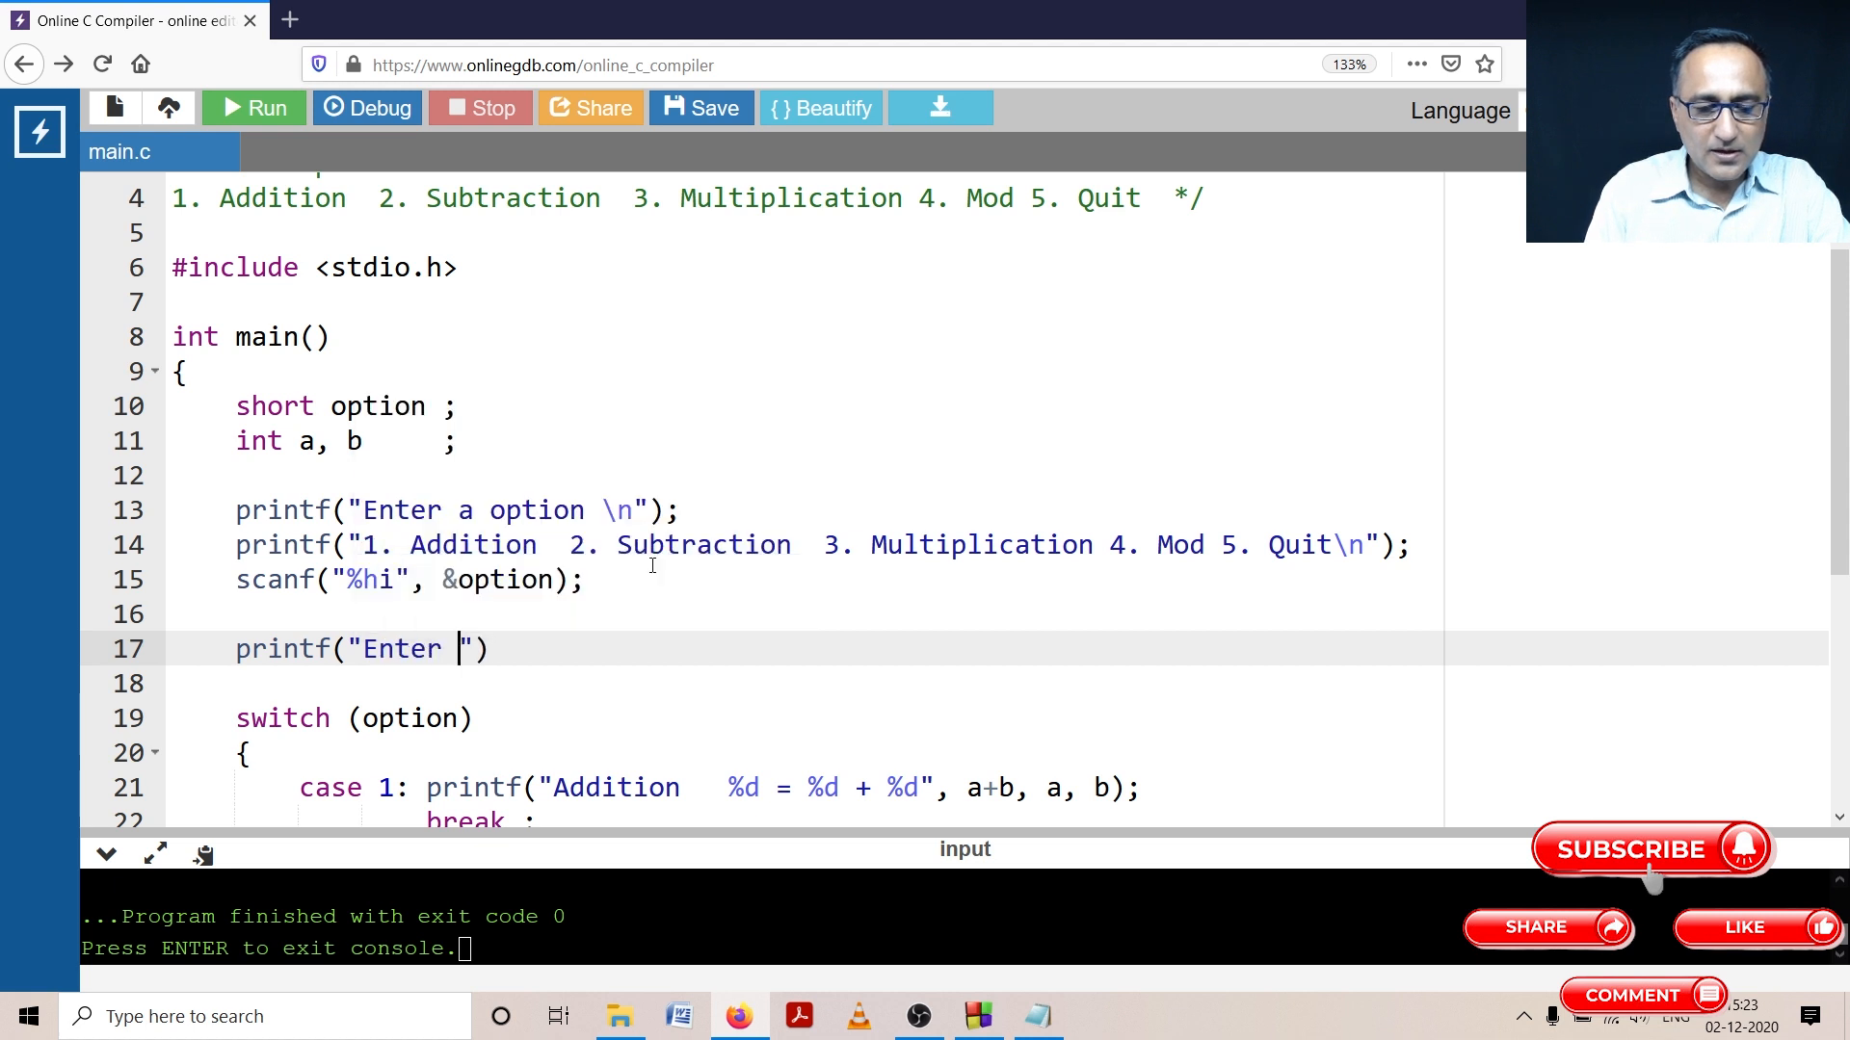
{"action": "type", "text": "Tw"}
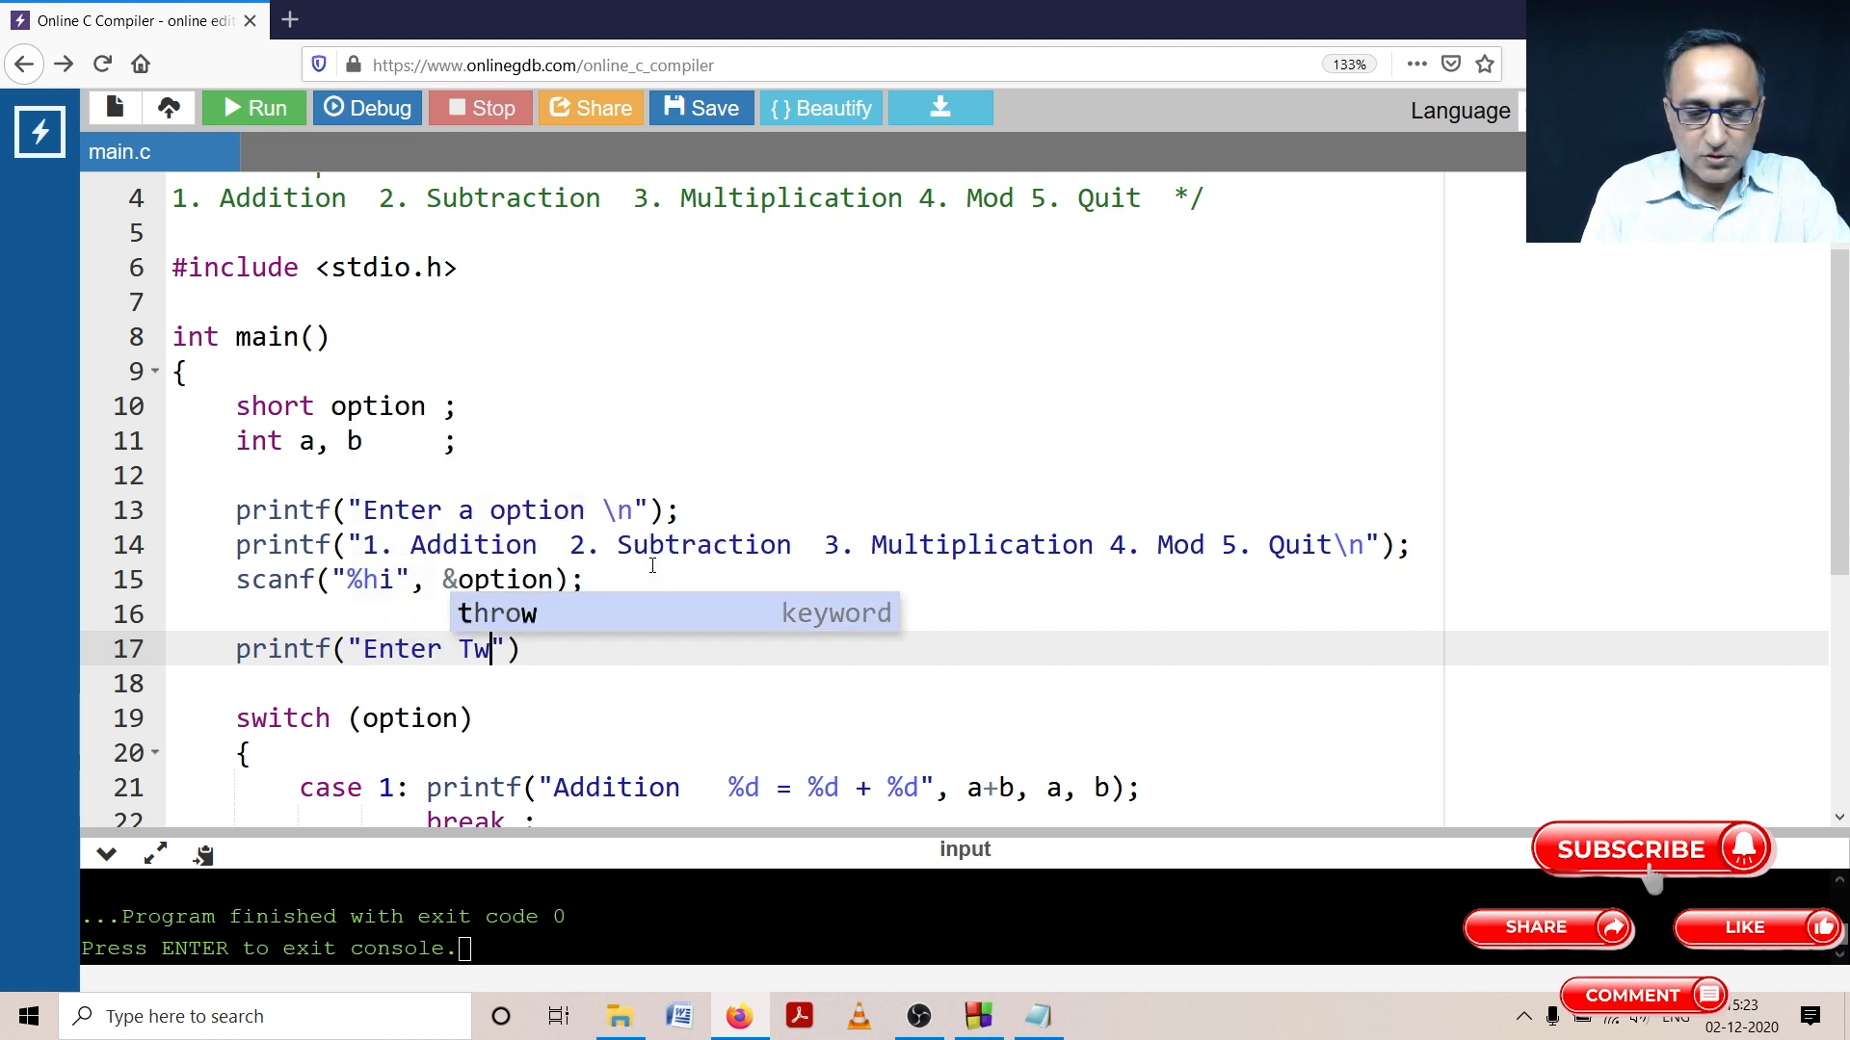
{"action": "type", "text": "o Numbers"}
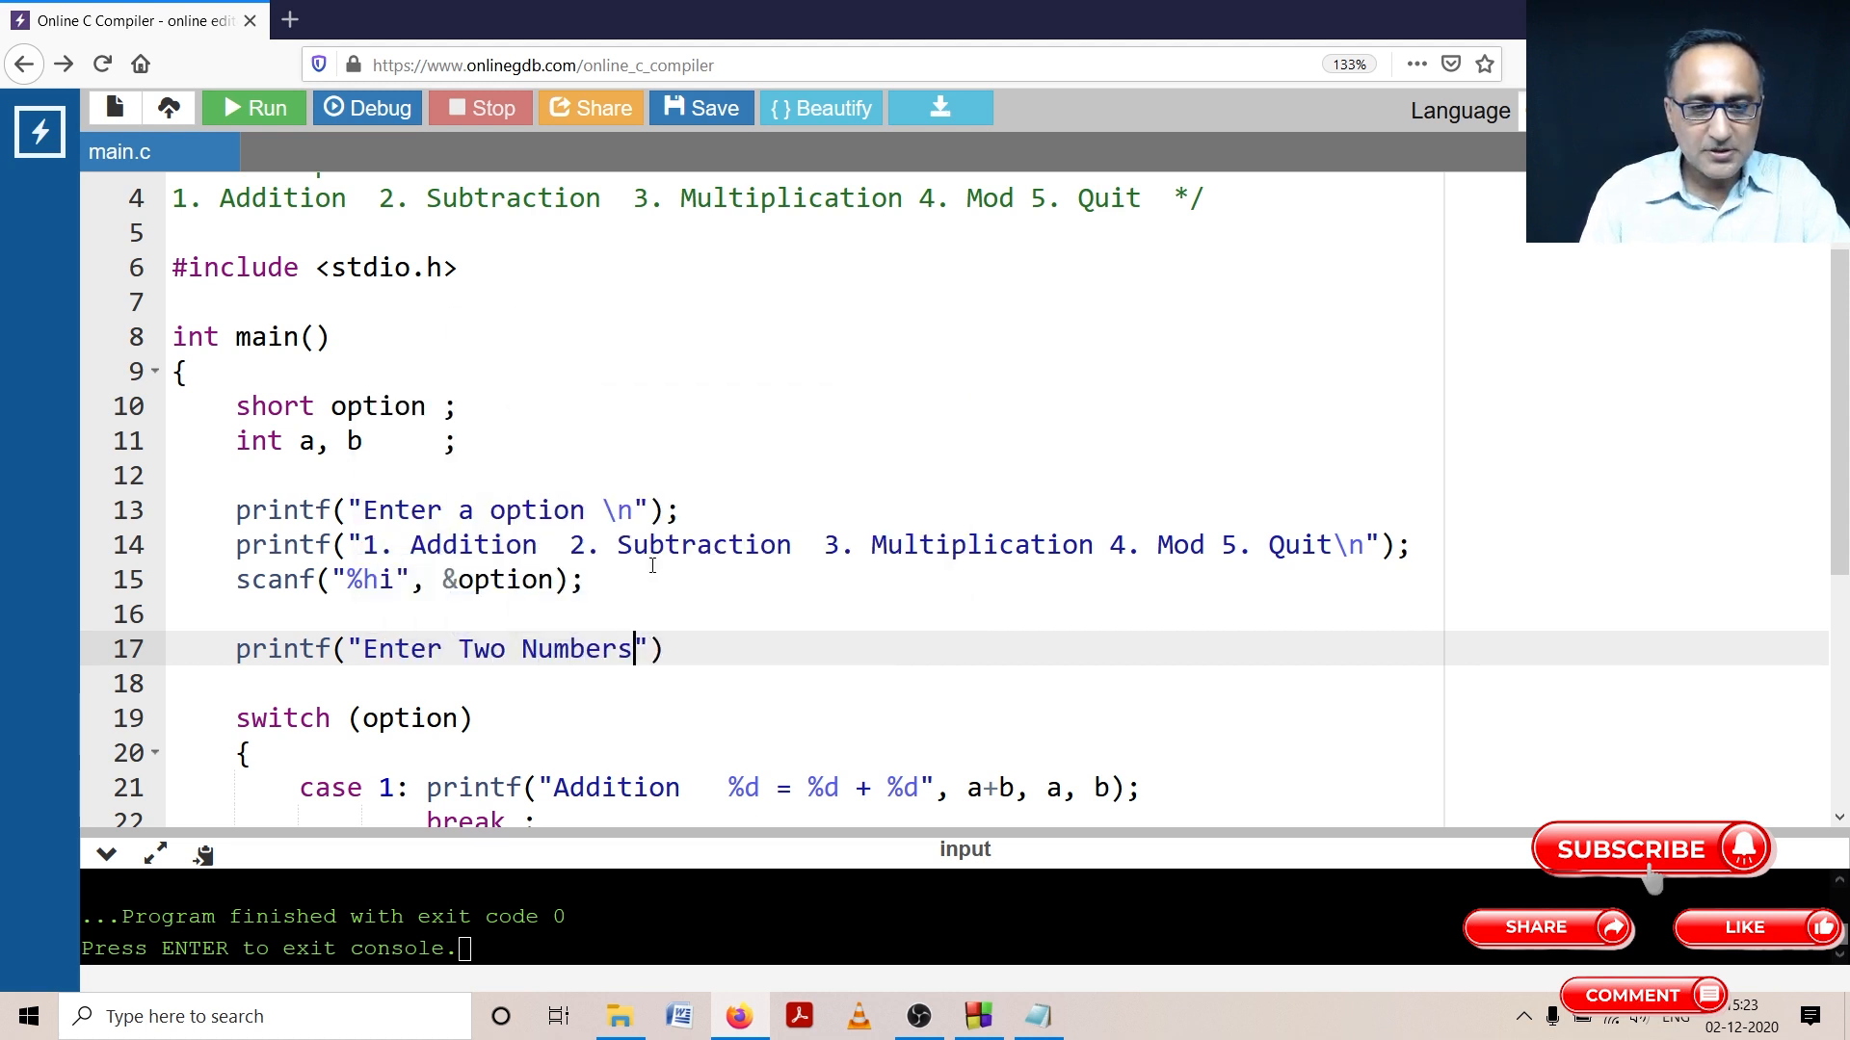
{"action": "type", "text": "\\n"}
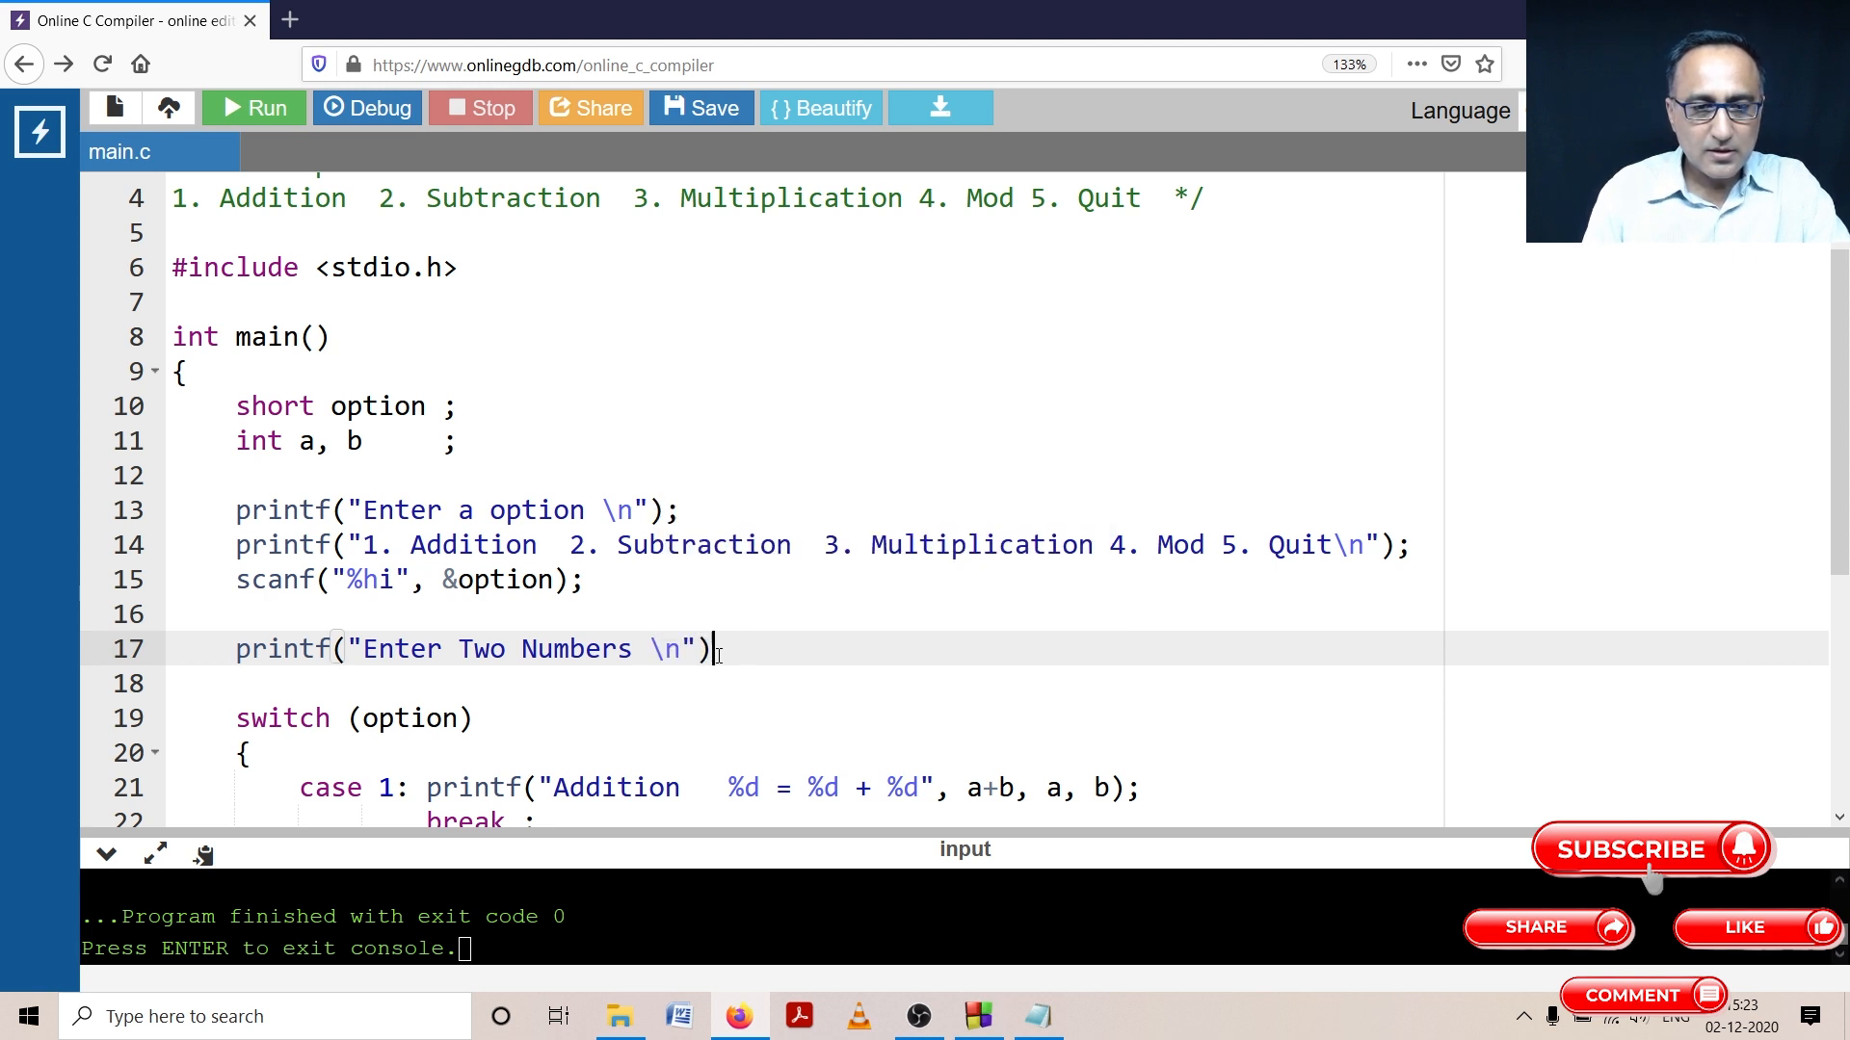
Step: Read a and b with scanf("%d%d", &a, &b), fixing the doubled percent sign
{"action": "type", "text": "scanf(\"%%d\","}
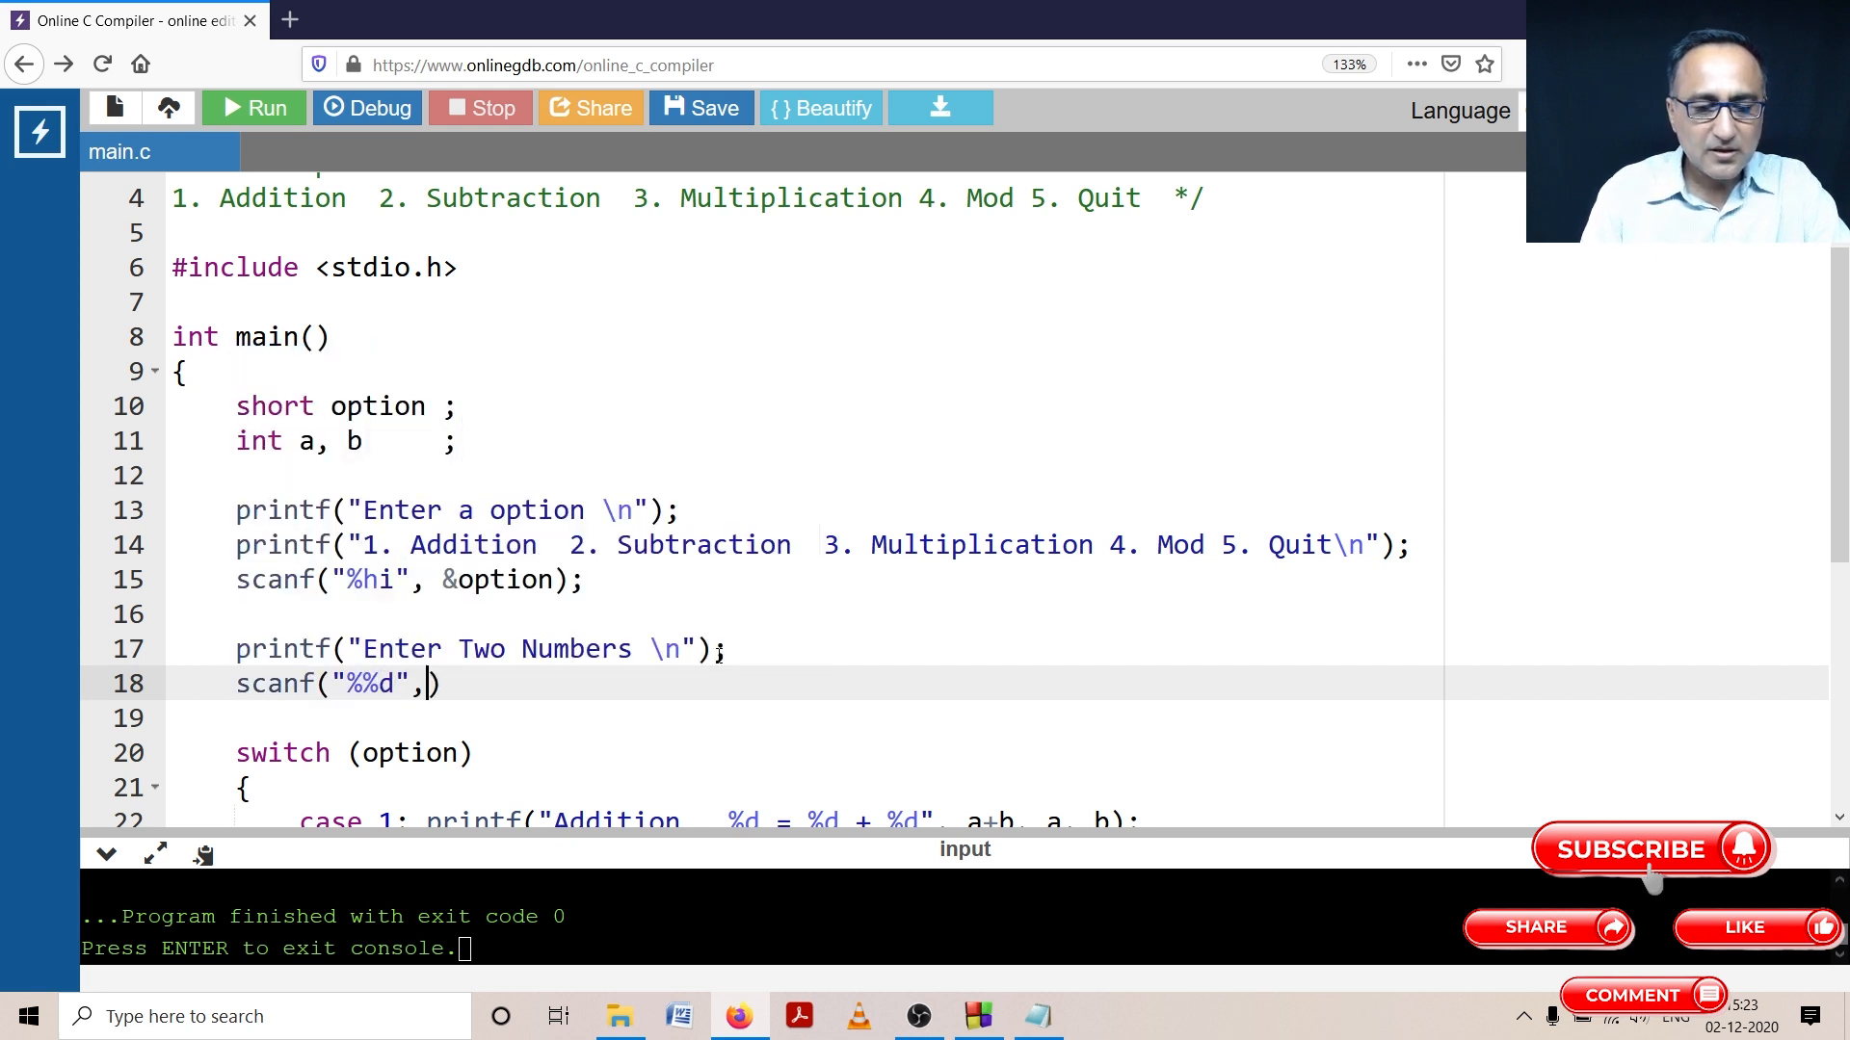
{"action": "type", "text": "&a"}
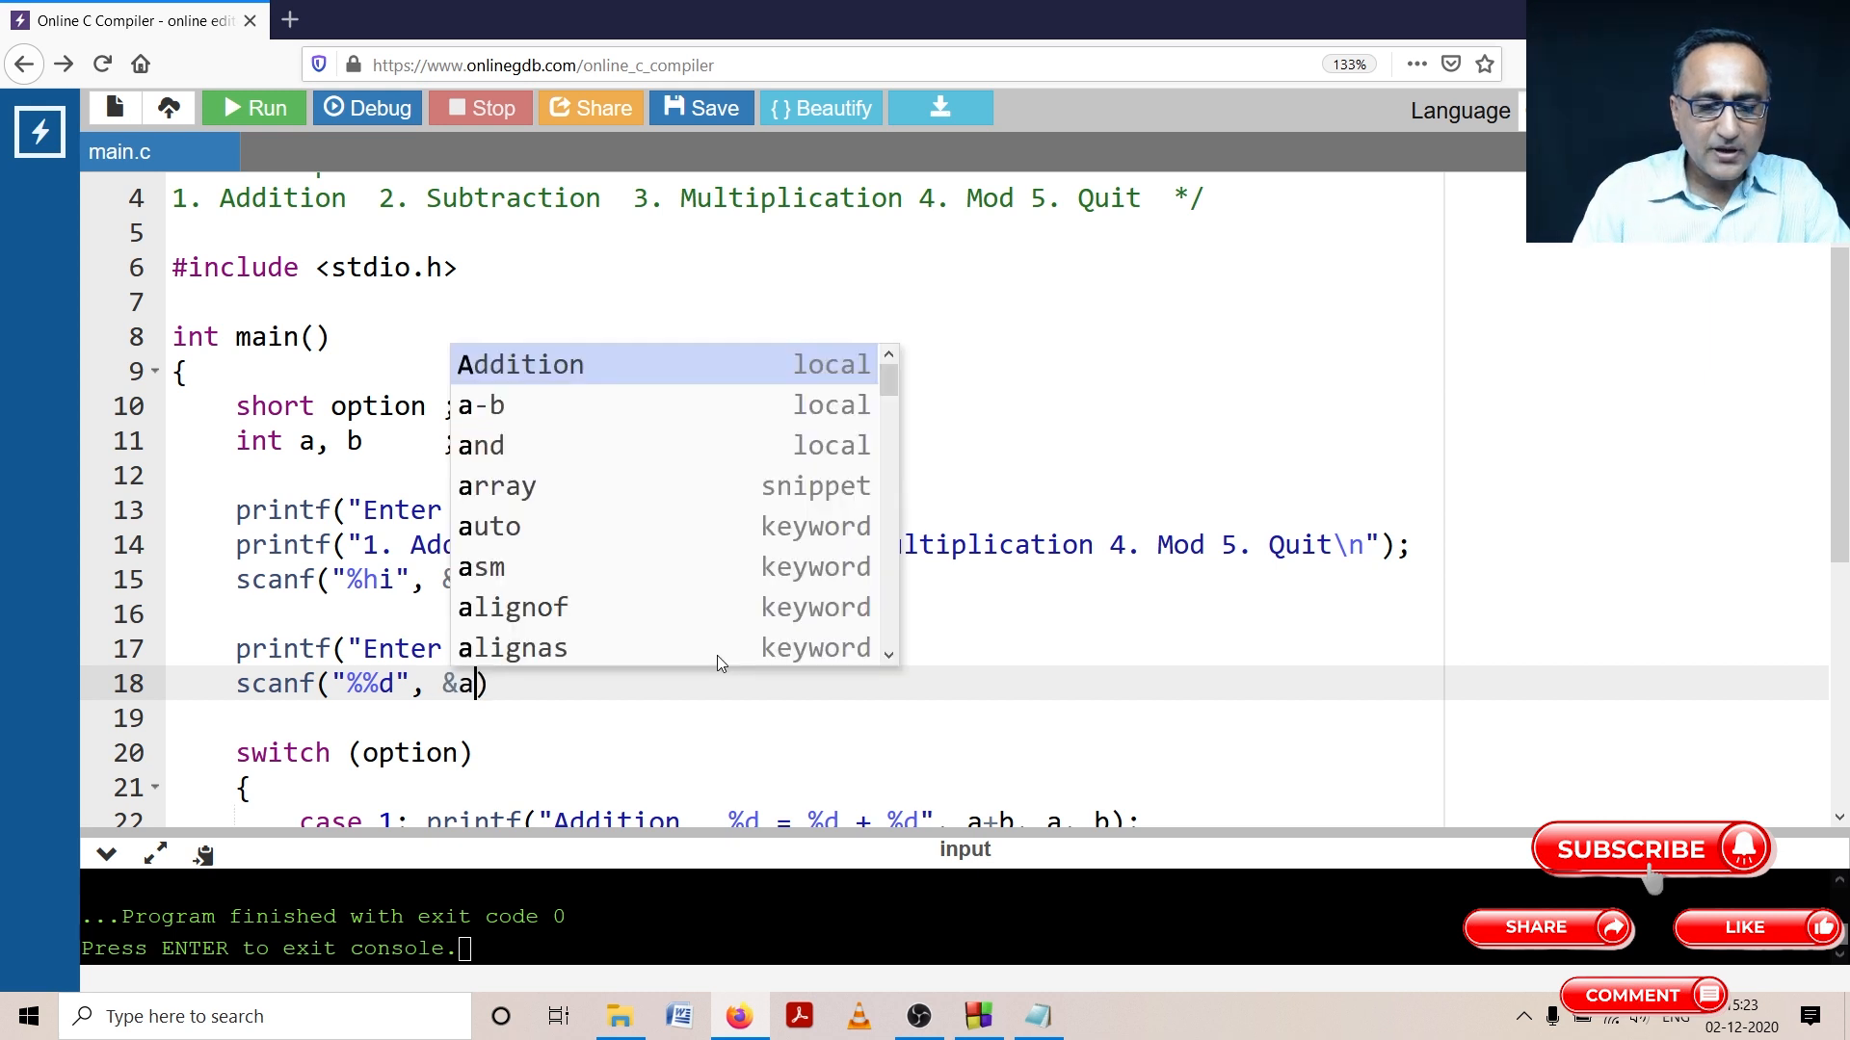
{"action": "type", "text": ", &b"}
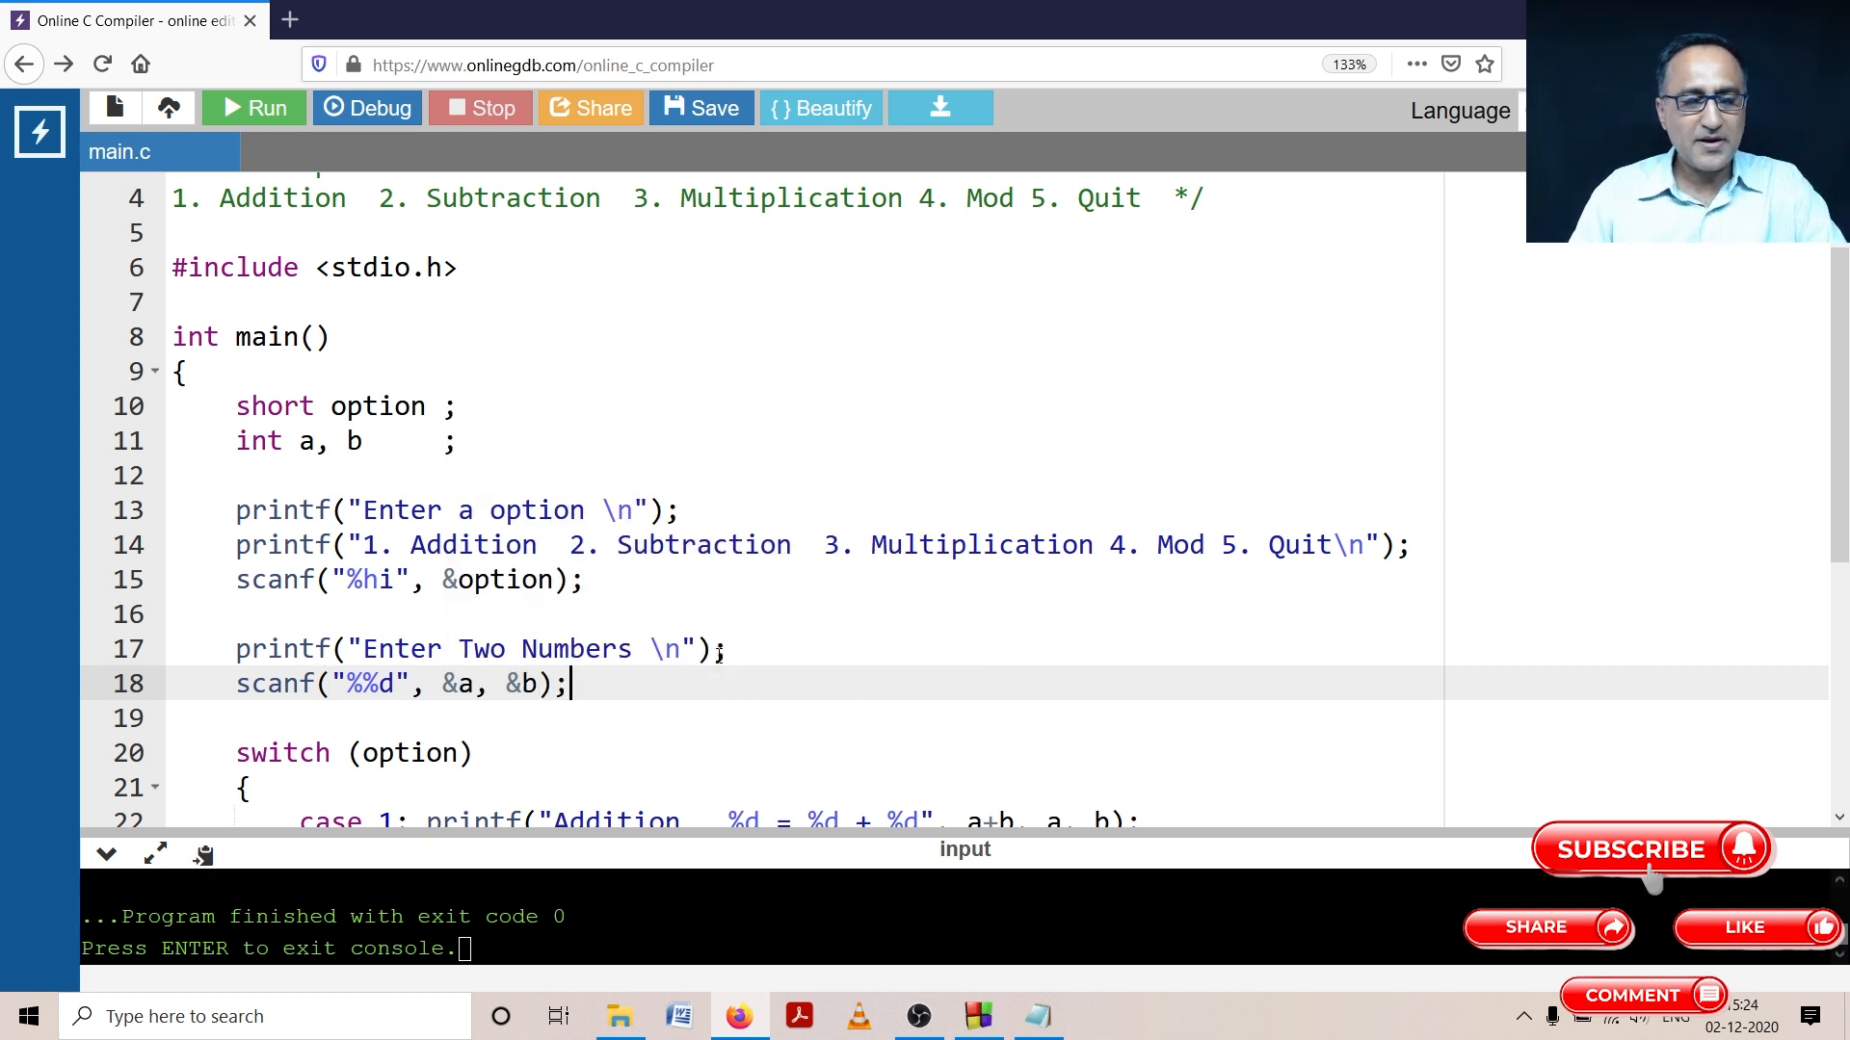
{"action": "left_click", "coordinate": [346, 684]}
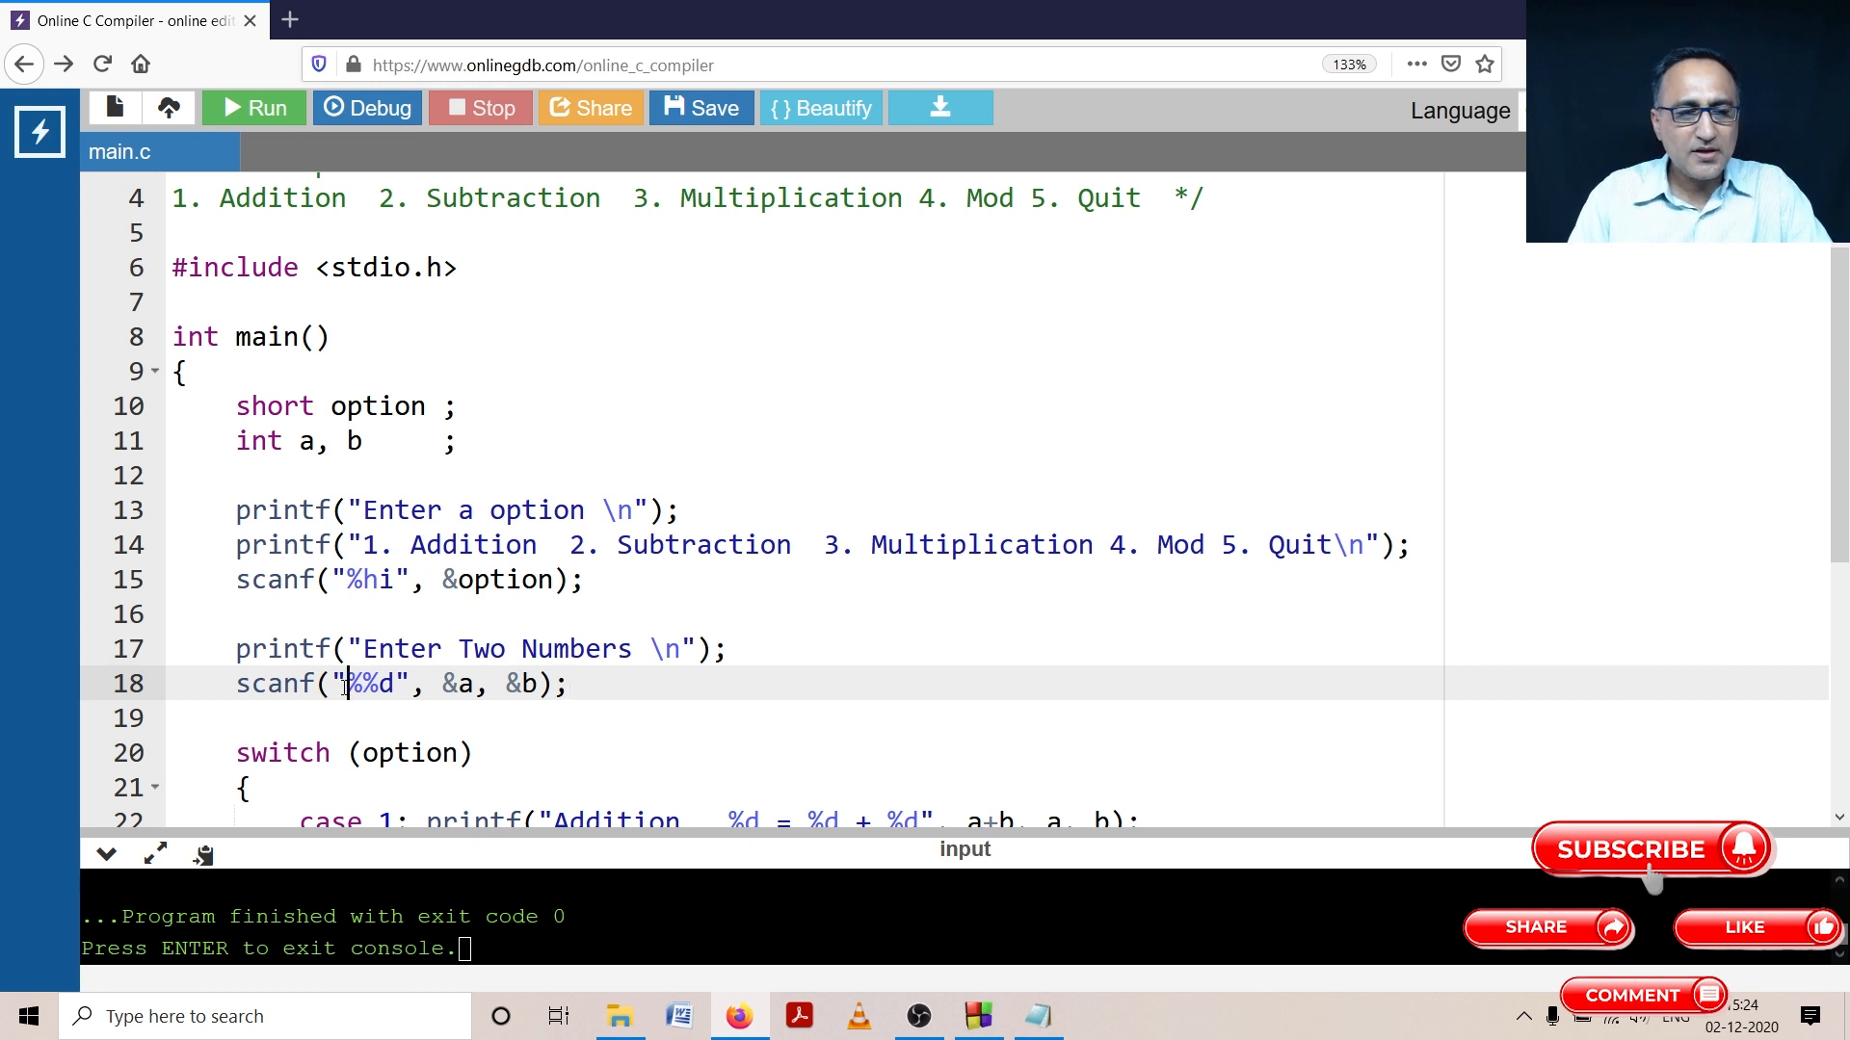
{"action": "key", "text": "Backspace"}
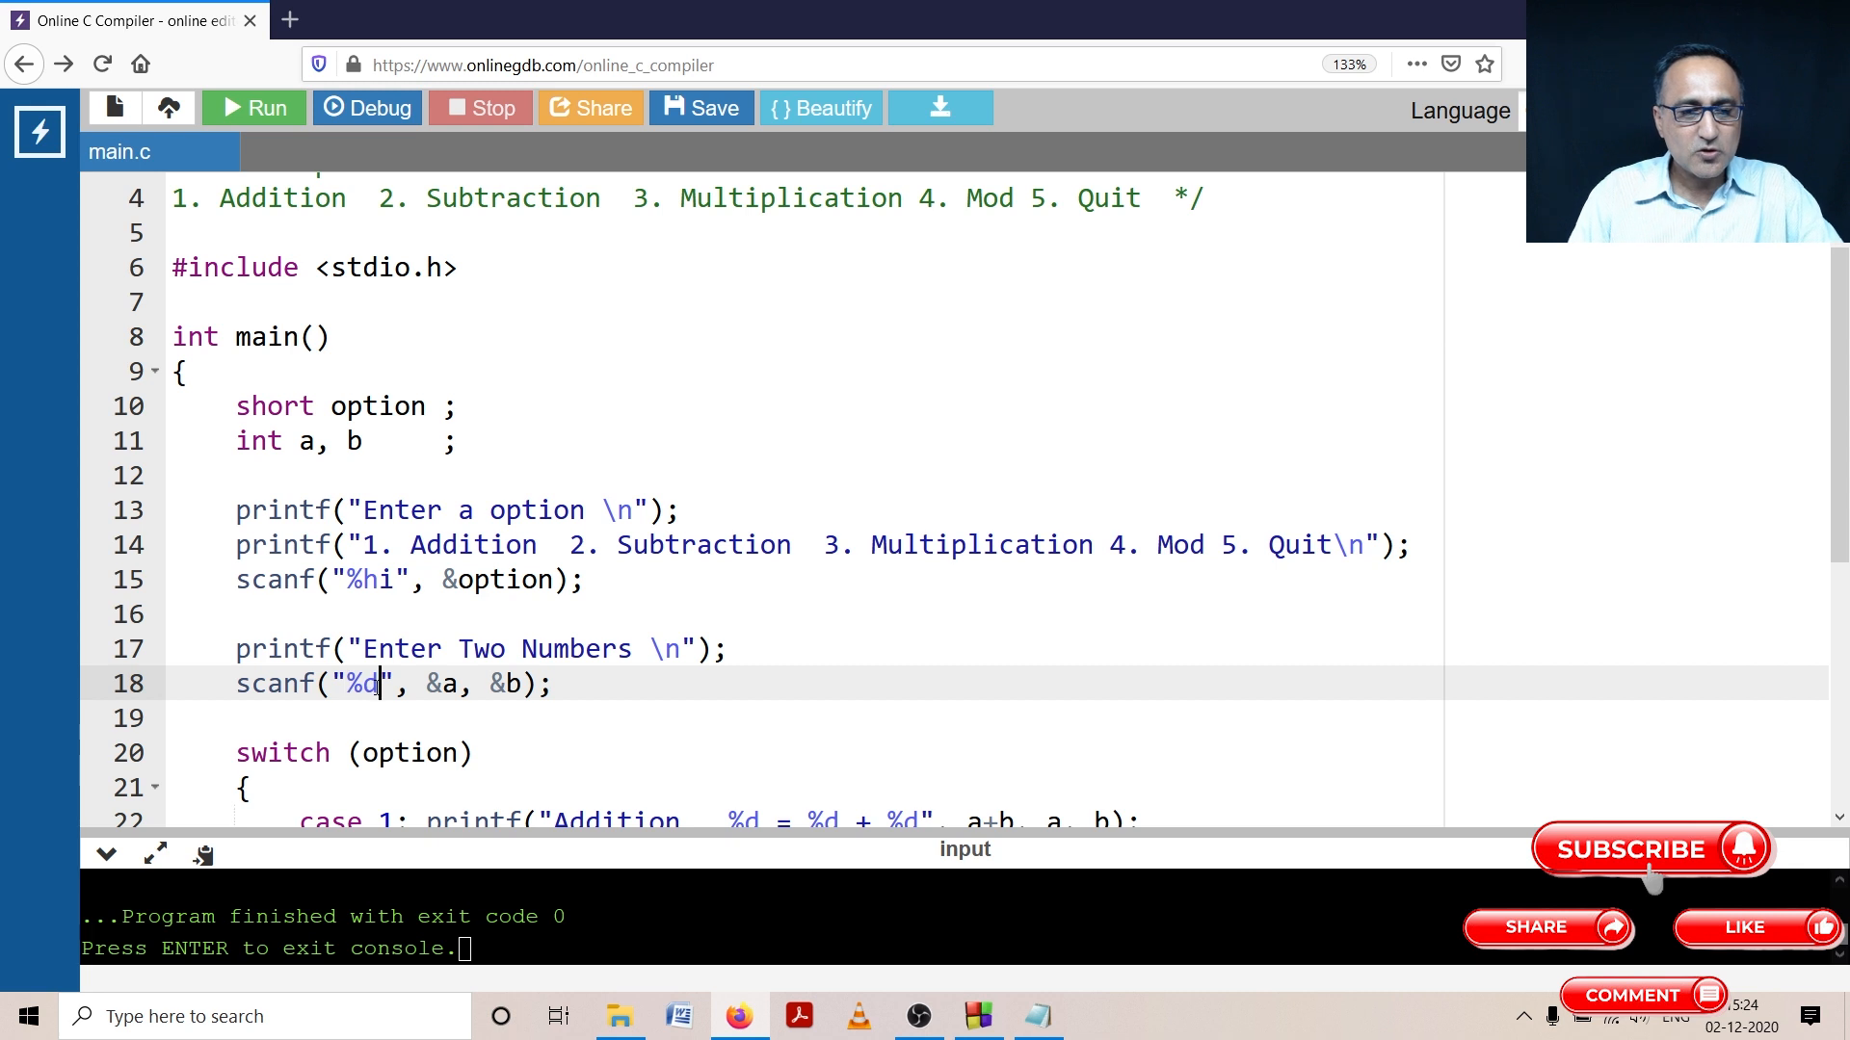
{"action": "type", "text": "%d"}
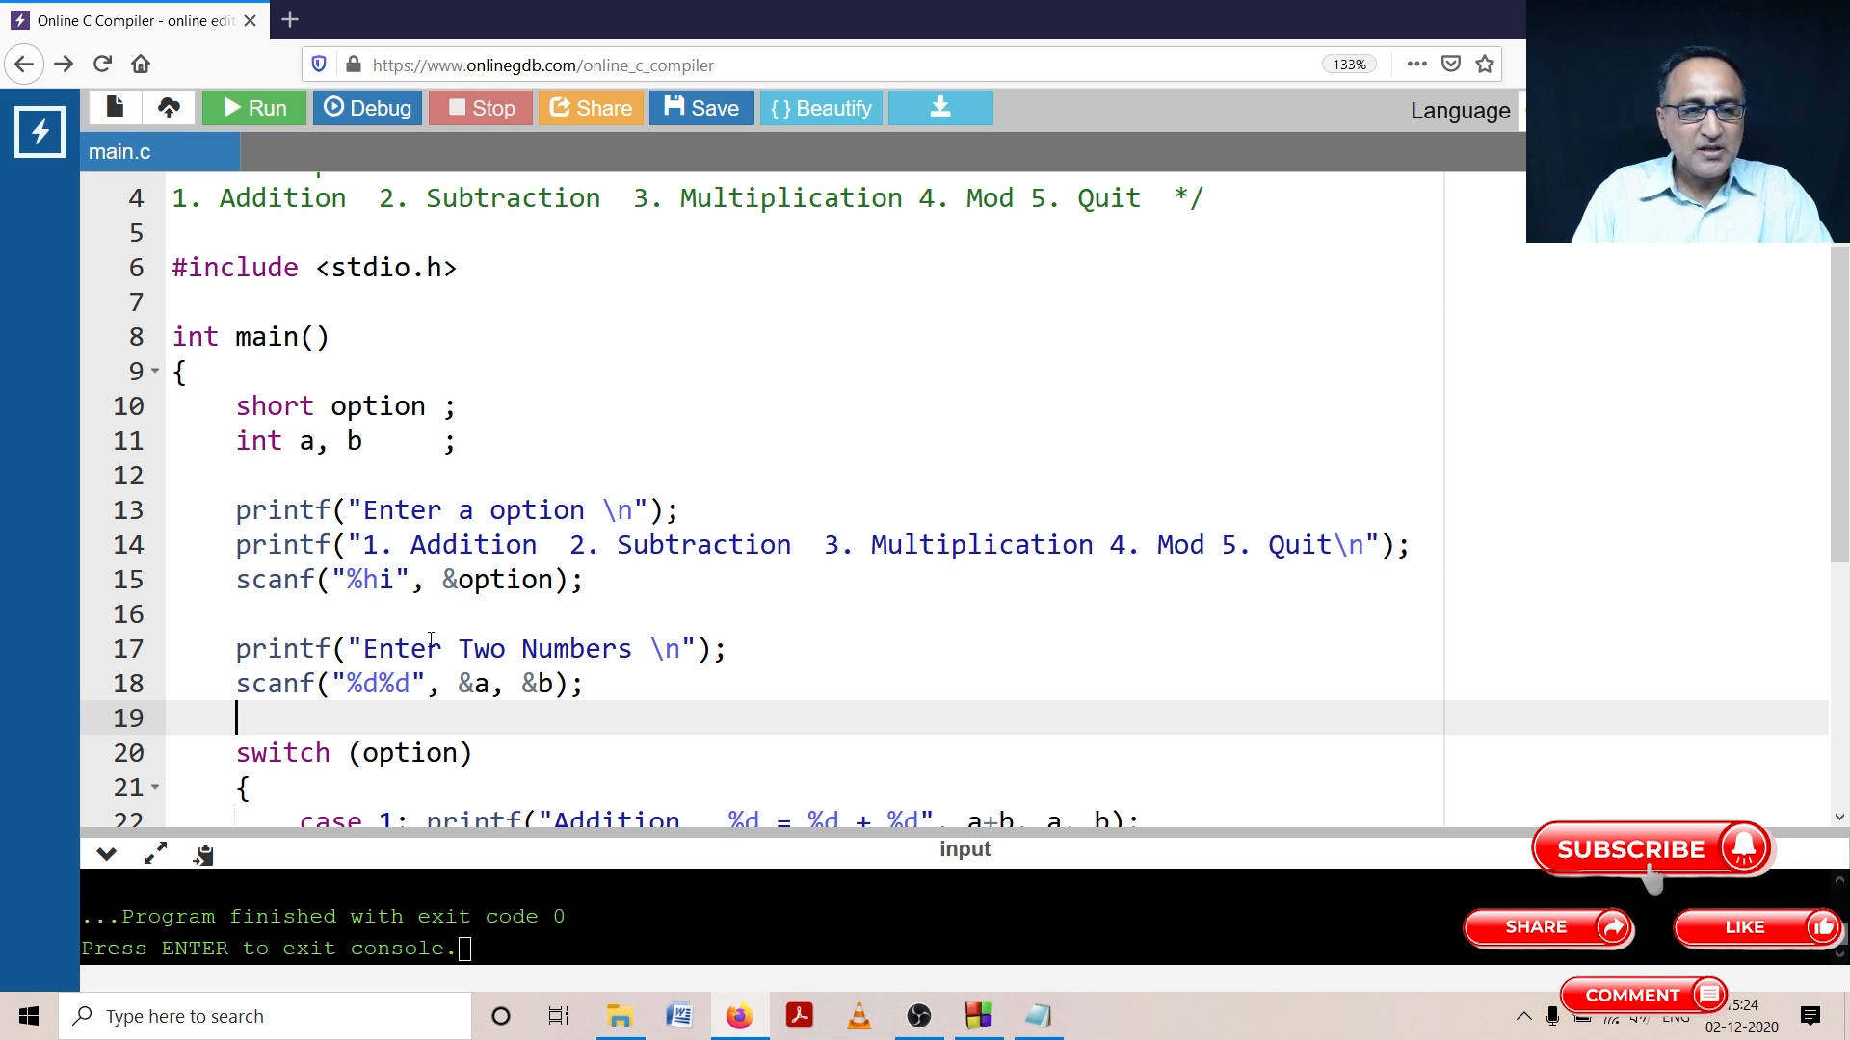
Step: Rerun with option 1 and numbers 4 and 5, printing "Addition 9 = 4 + 5"
{"action": "left_click", "coordinate": [252, 107]}
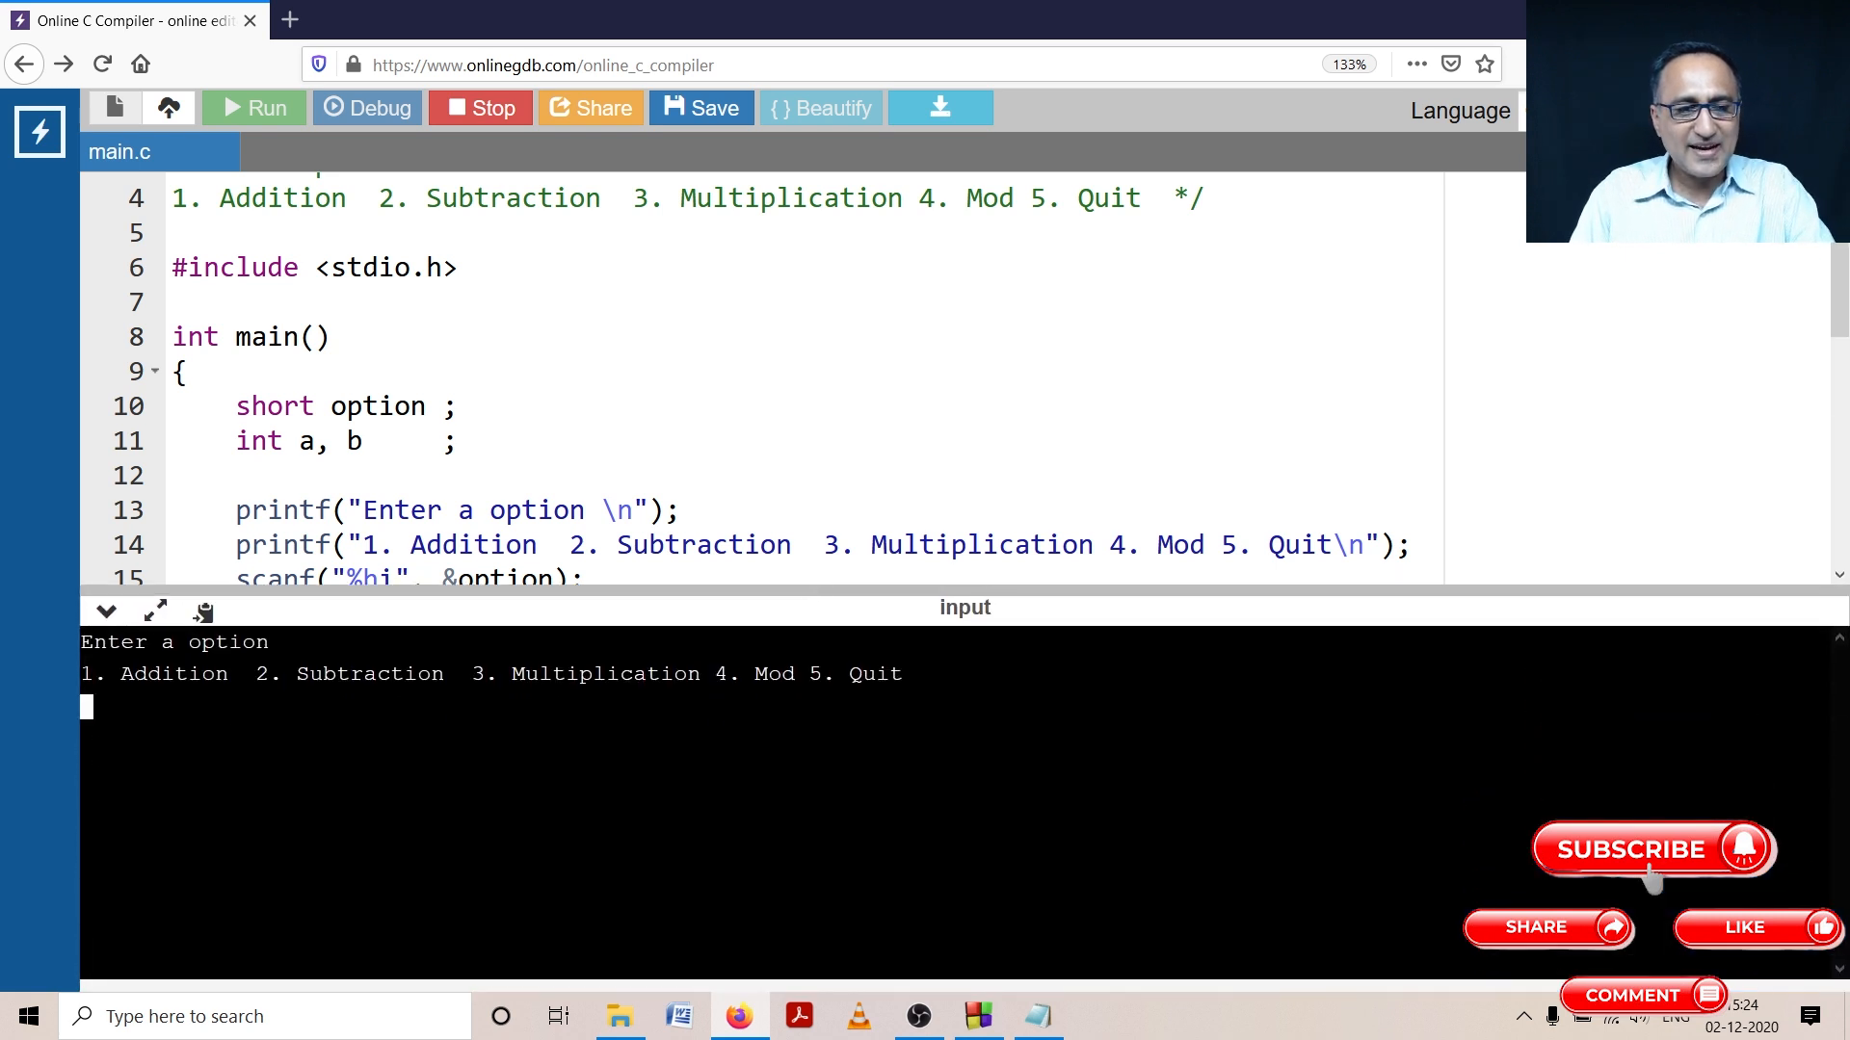
{"action": "type", "text": "1"}
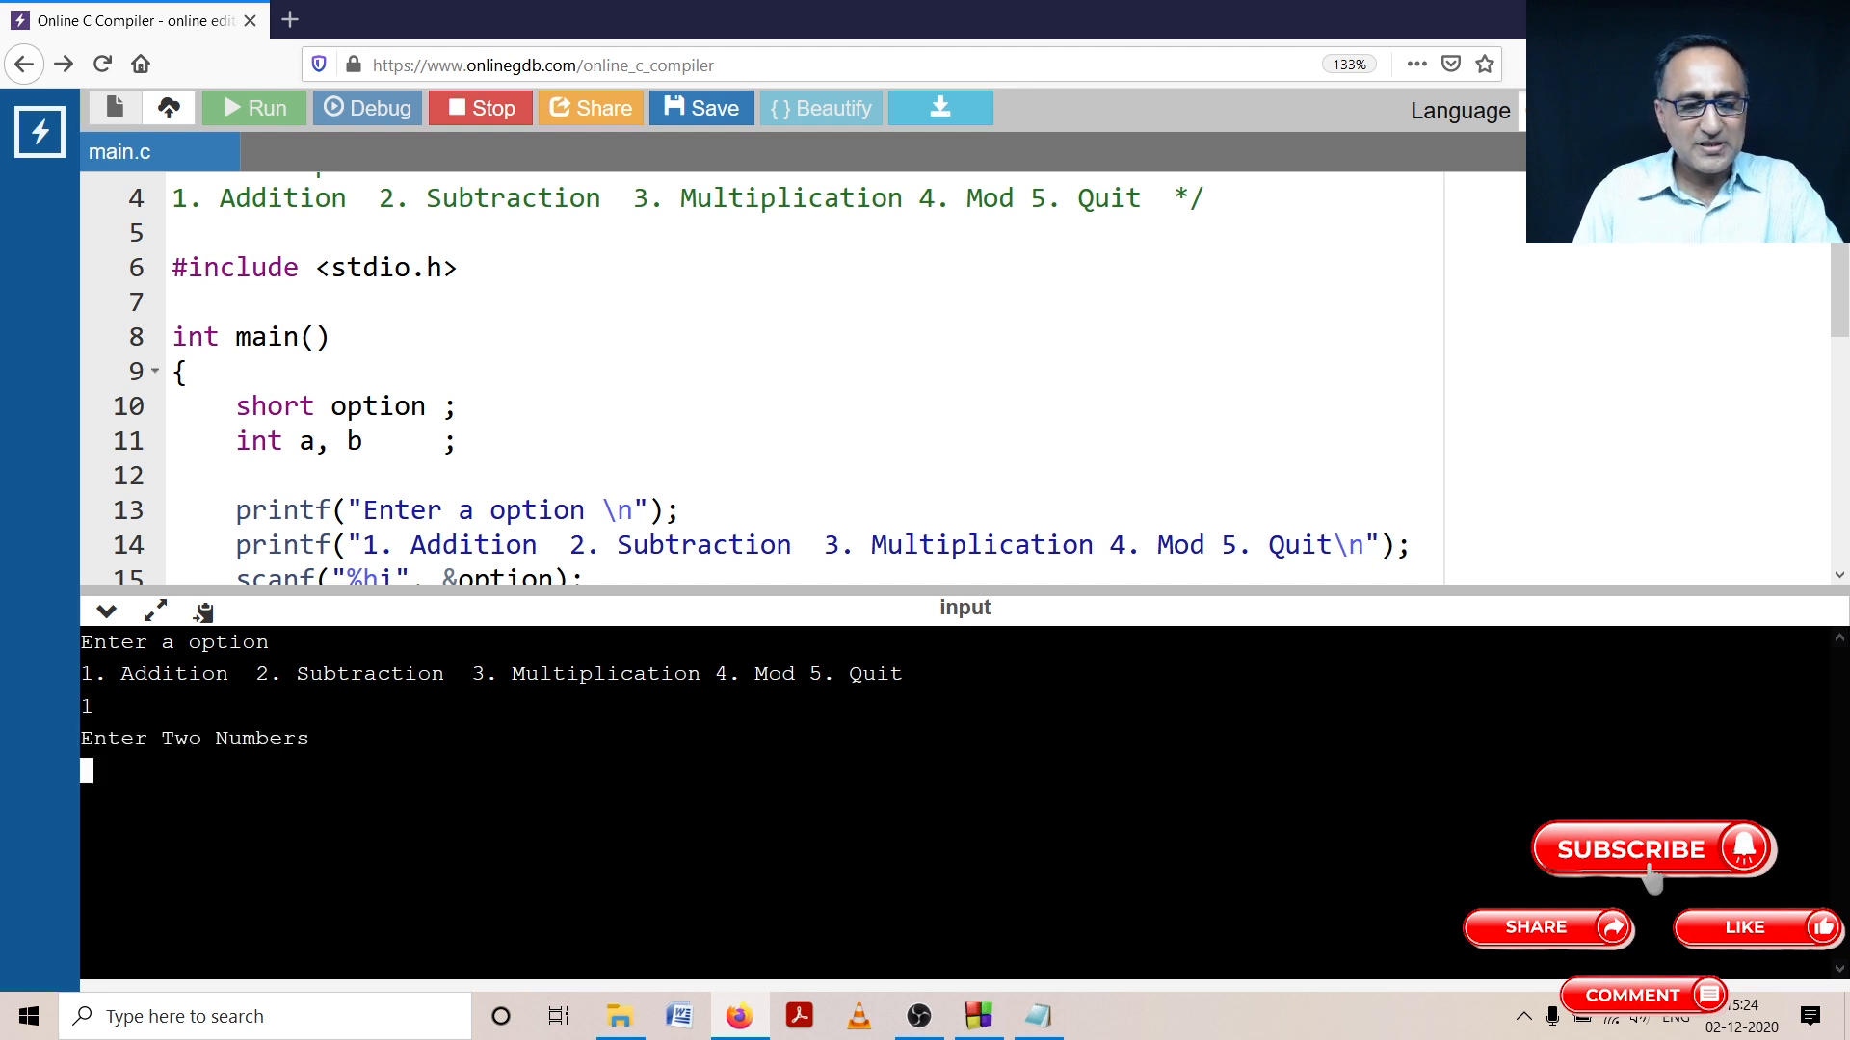
{"action": "type", "text": "4"}
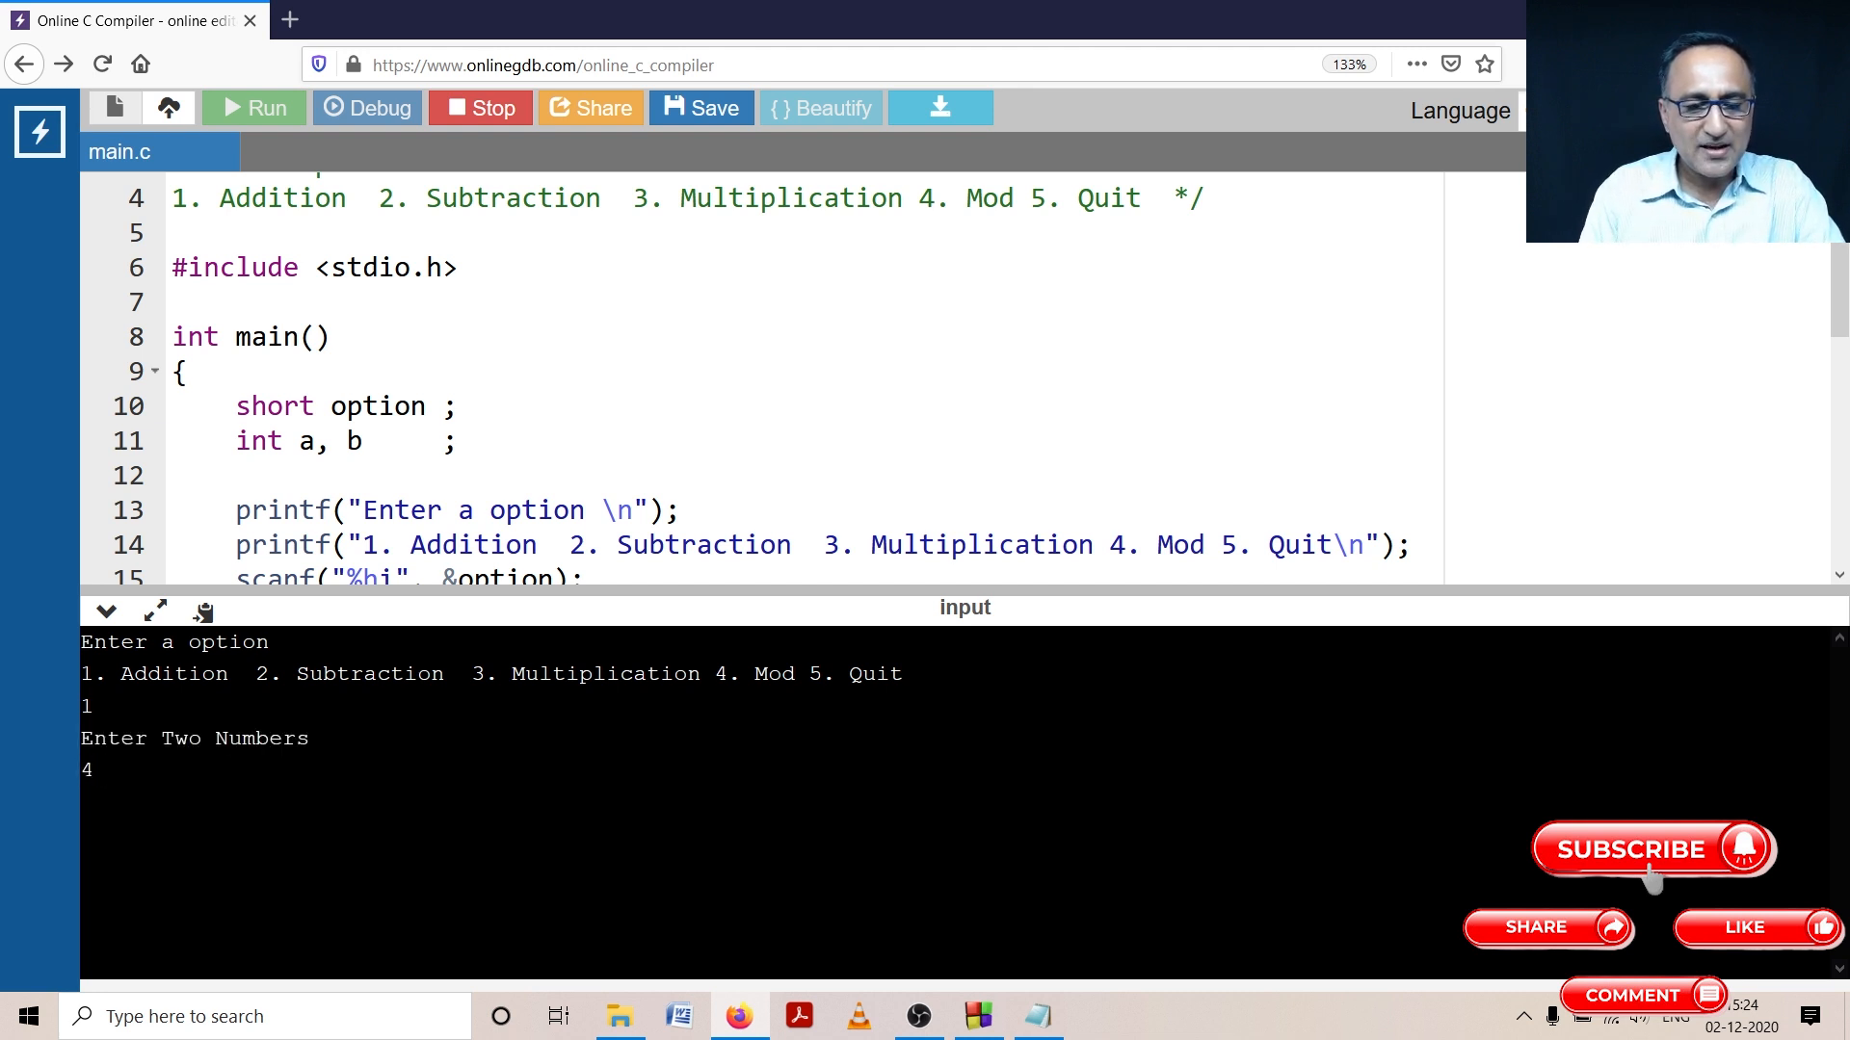
{"action": "type", "text": "5"}
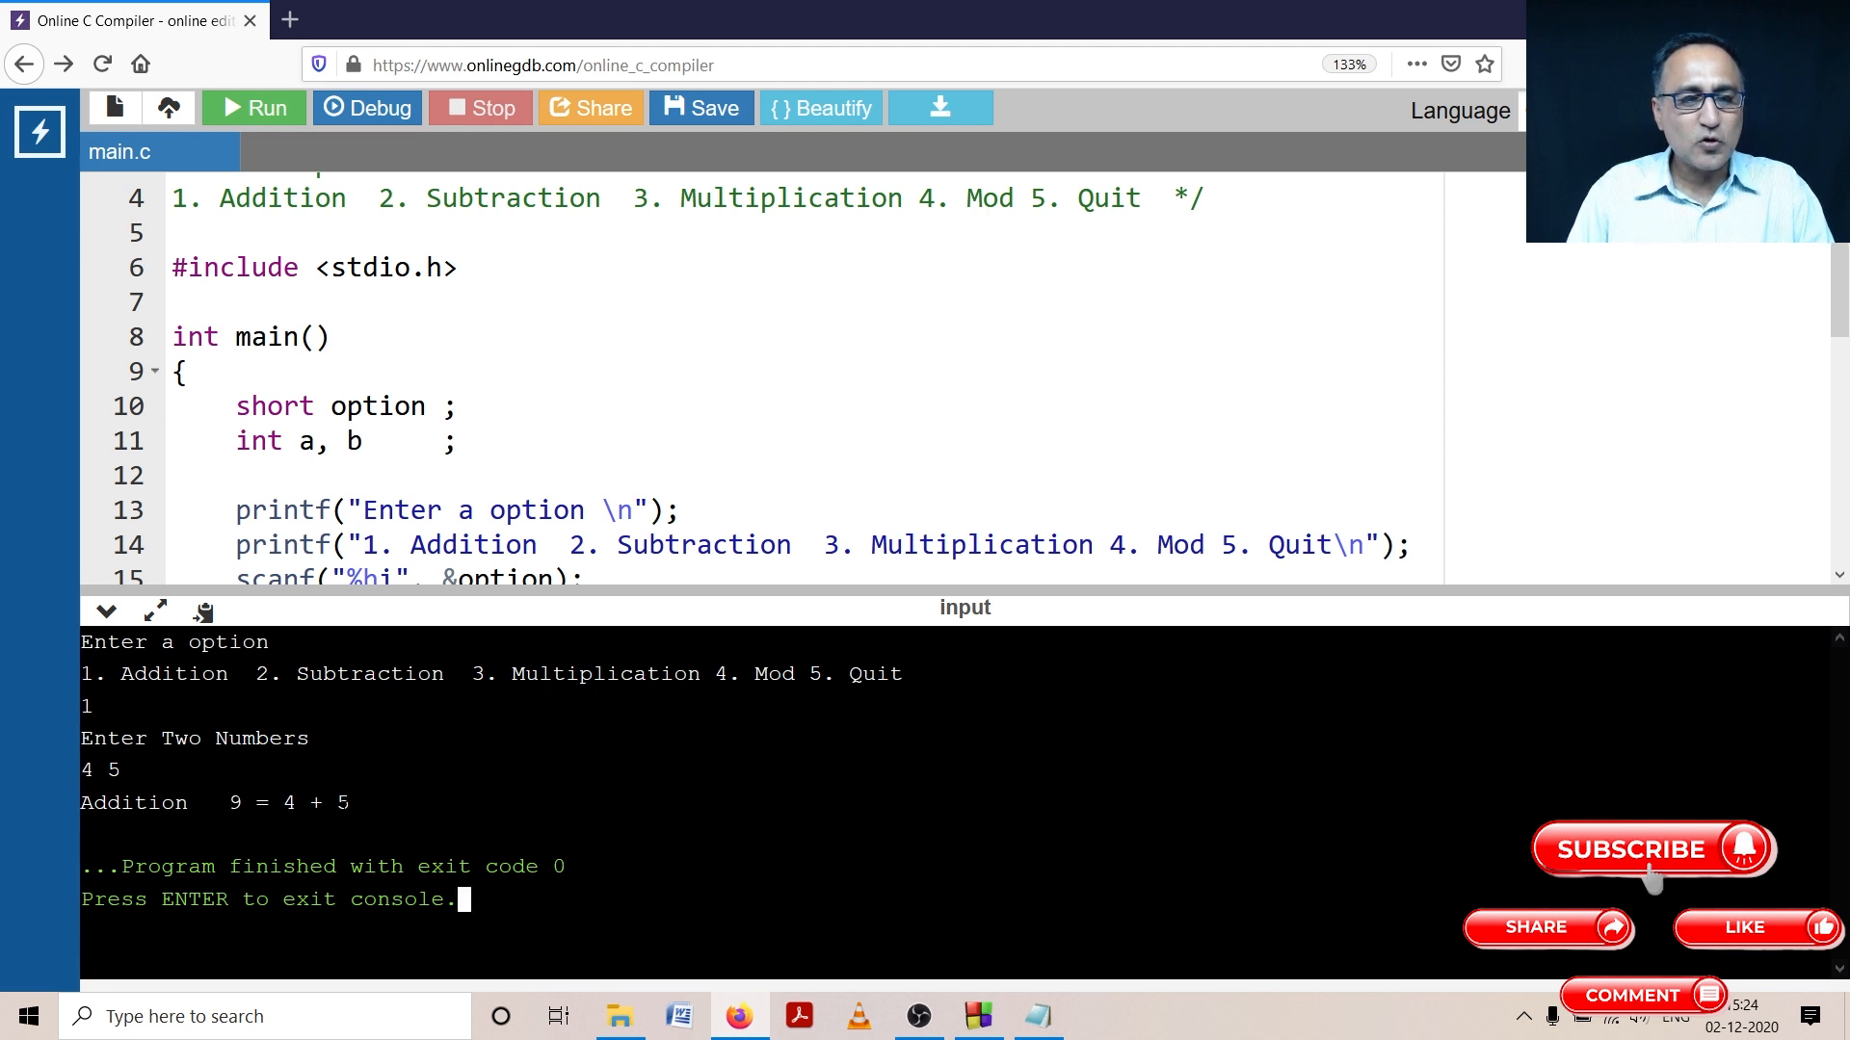
{"action": "mouse_move", "coordinate": [674, 798]}
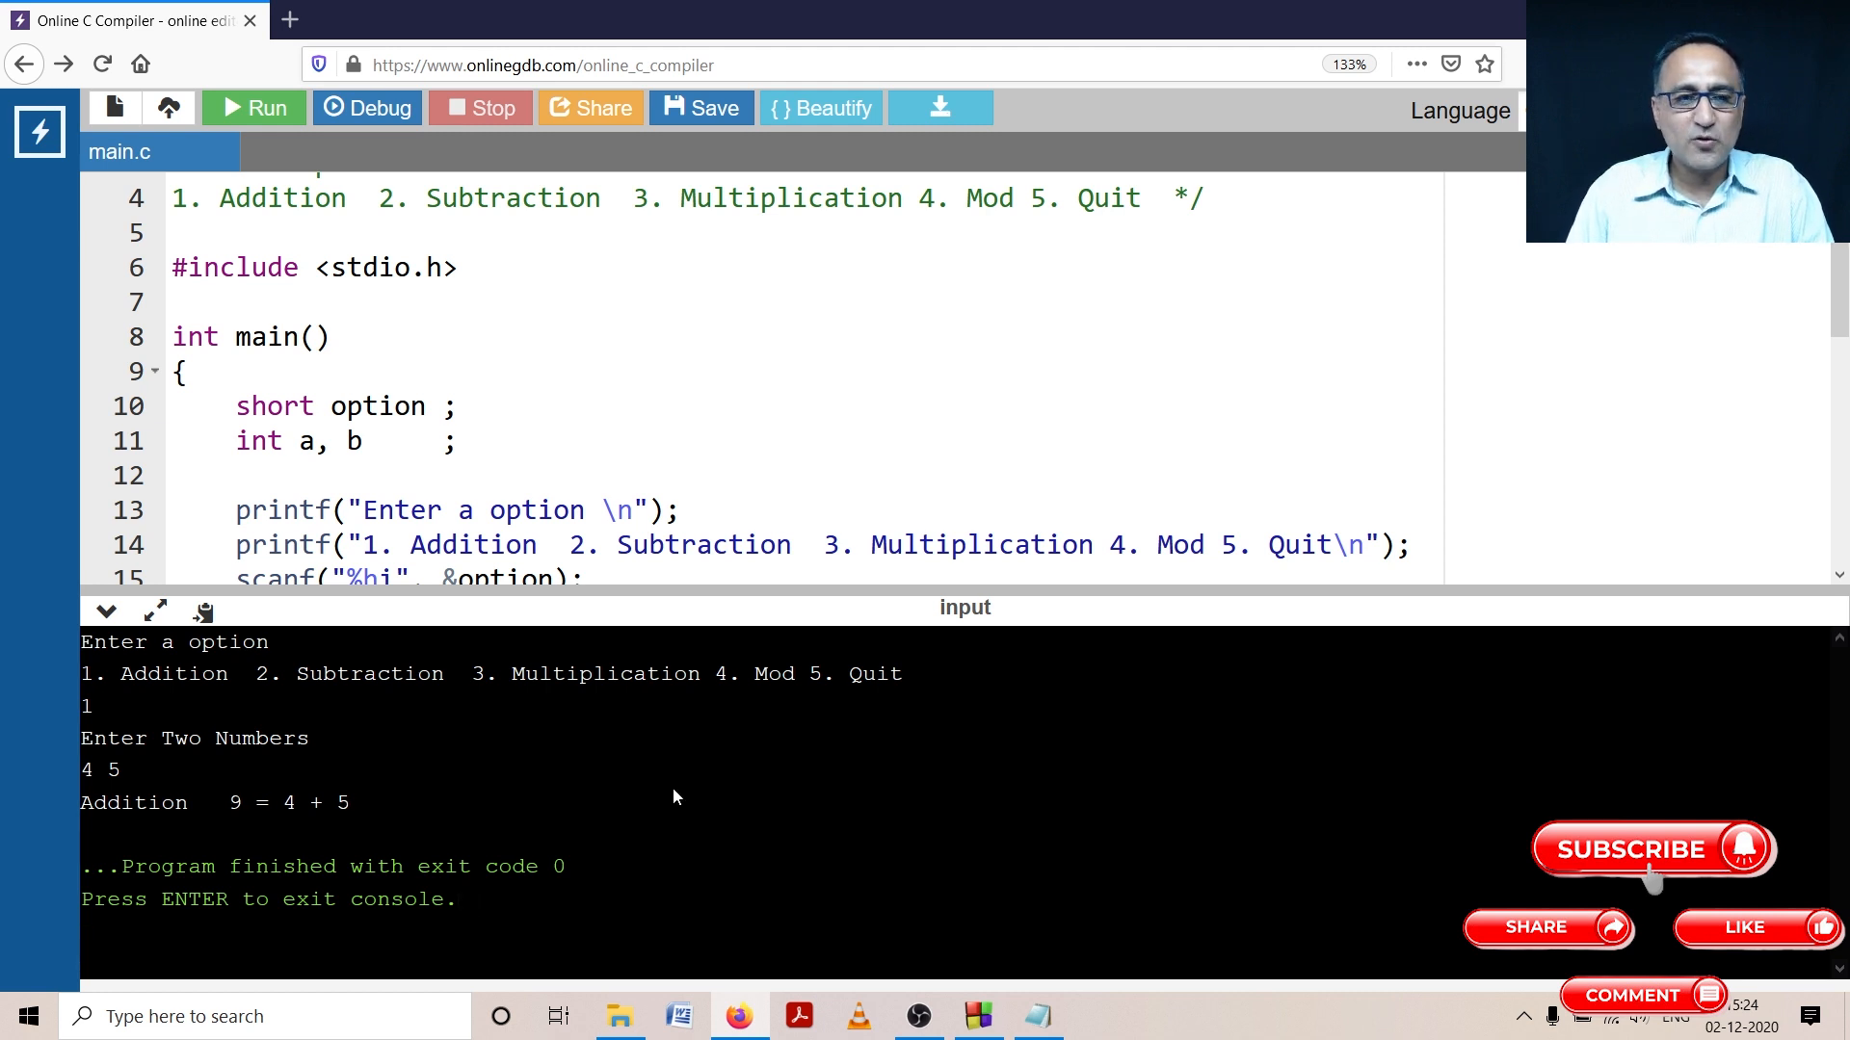
Step: Rerun the calculator with option 4 and numbers 50 and 6, printing Remainder 2
{"action": "left_click", "coordinate": [251, 107]}
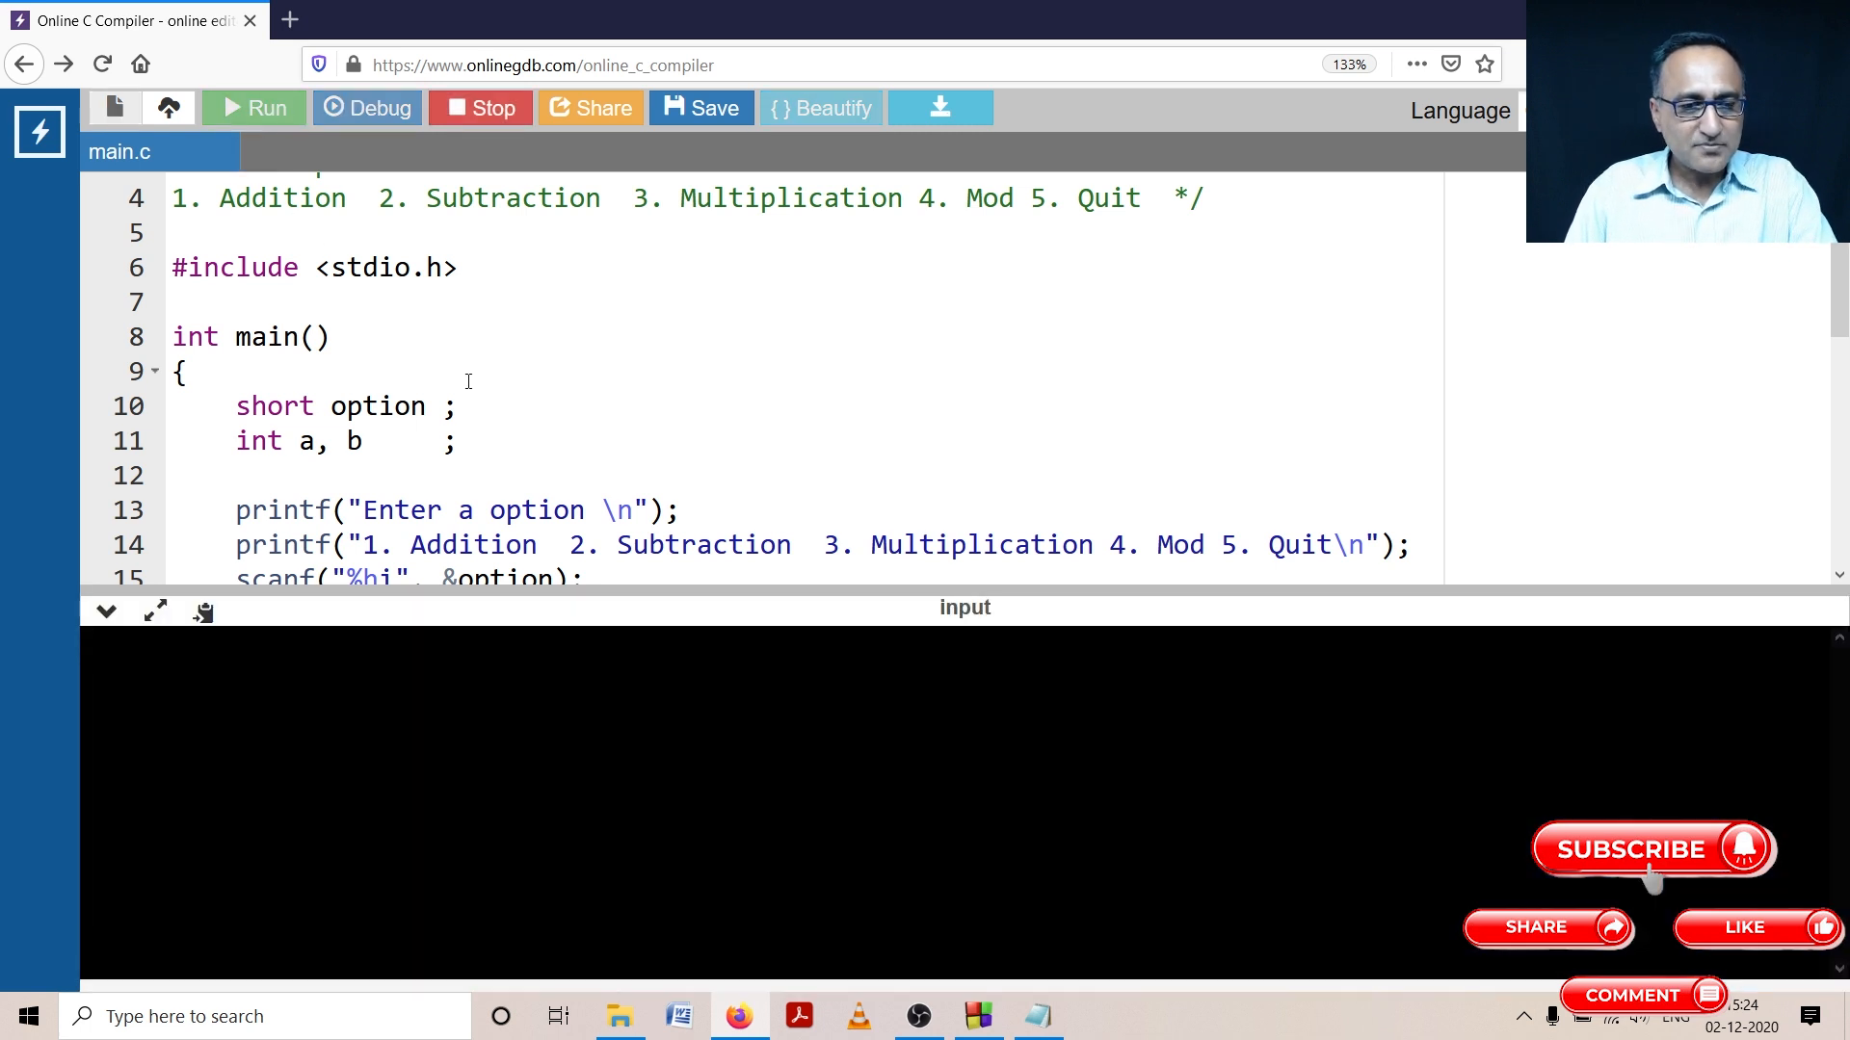
{"action": "left_click", "coordinate": [252, 107]}
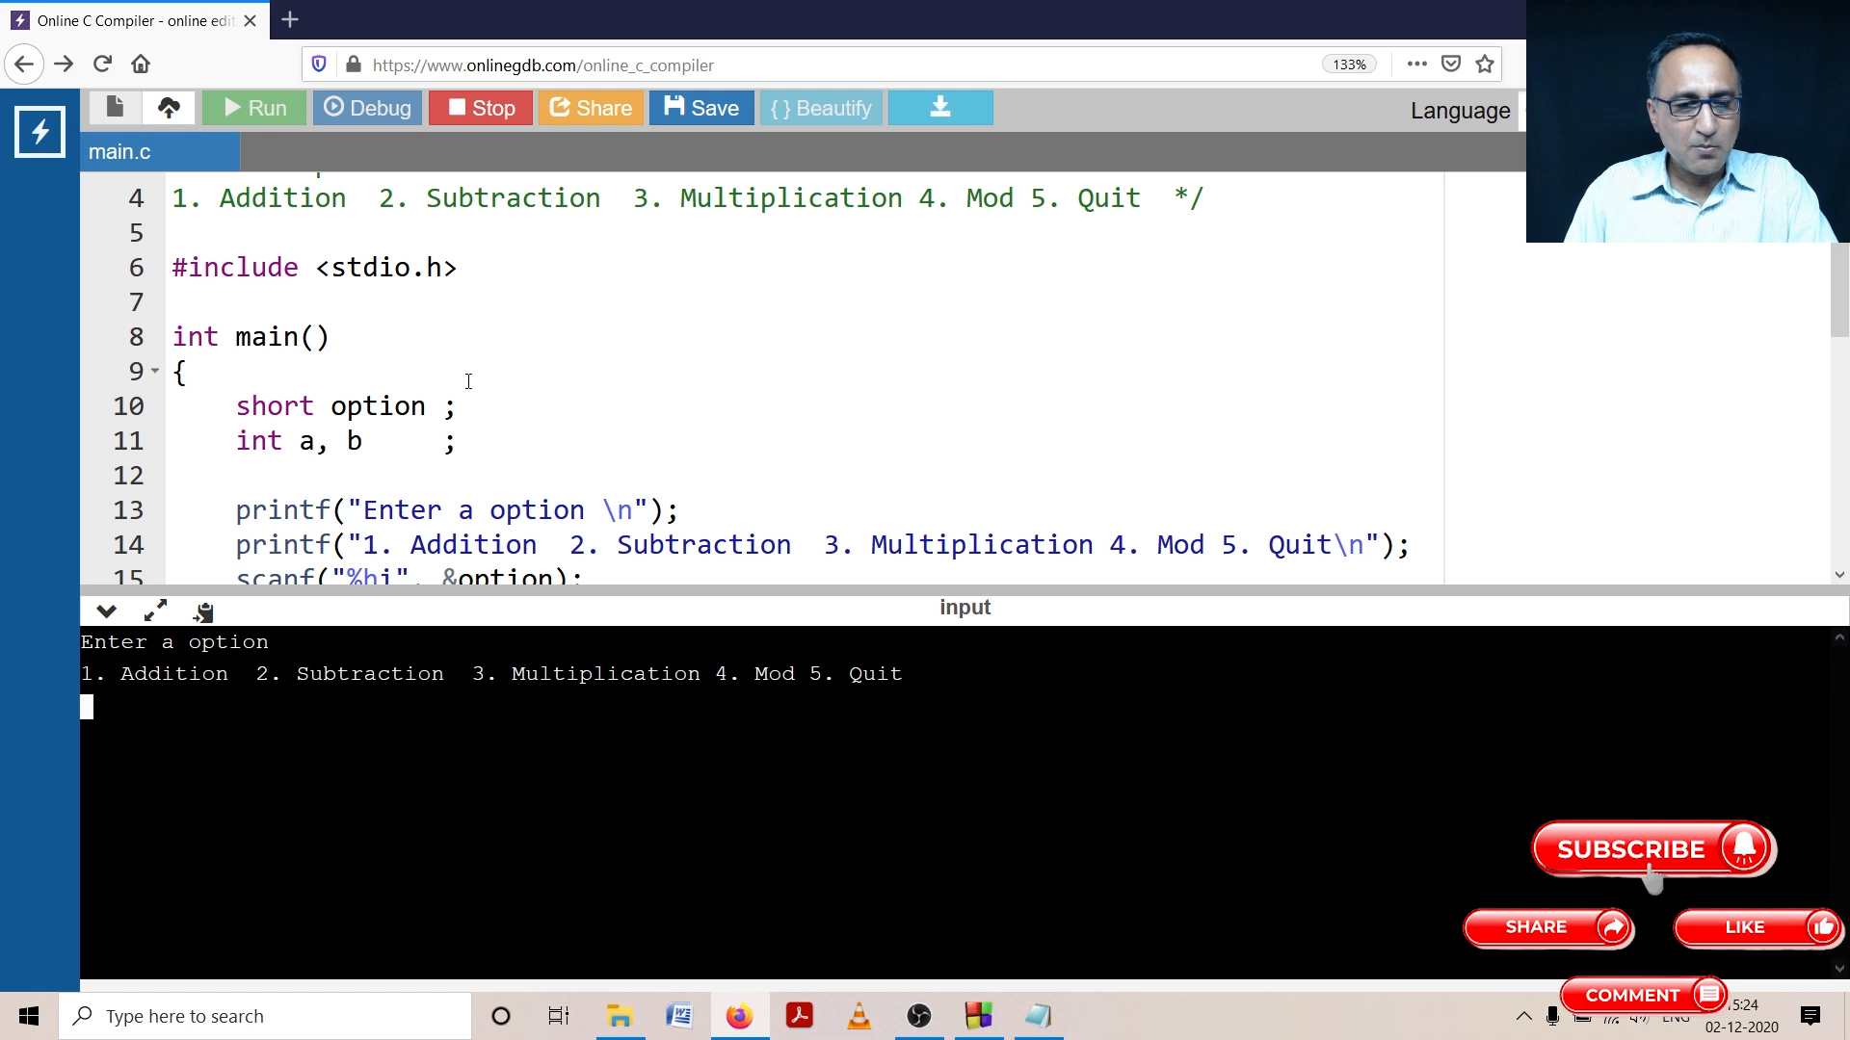
{"action": "type", "text": "4"}
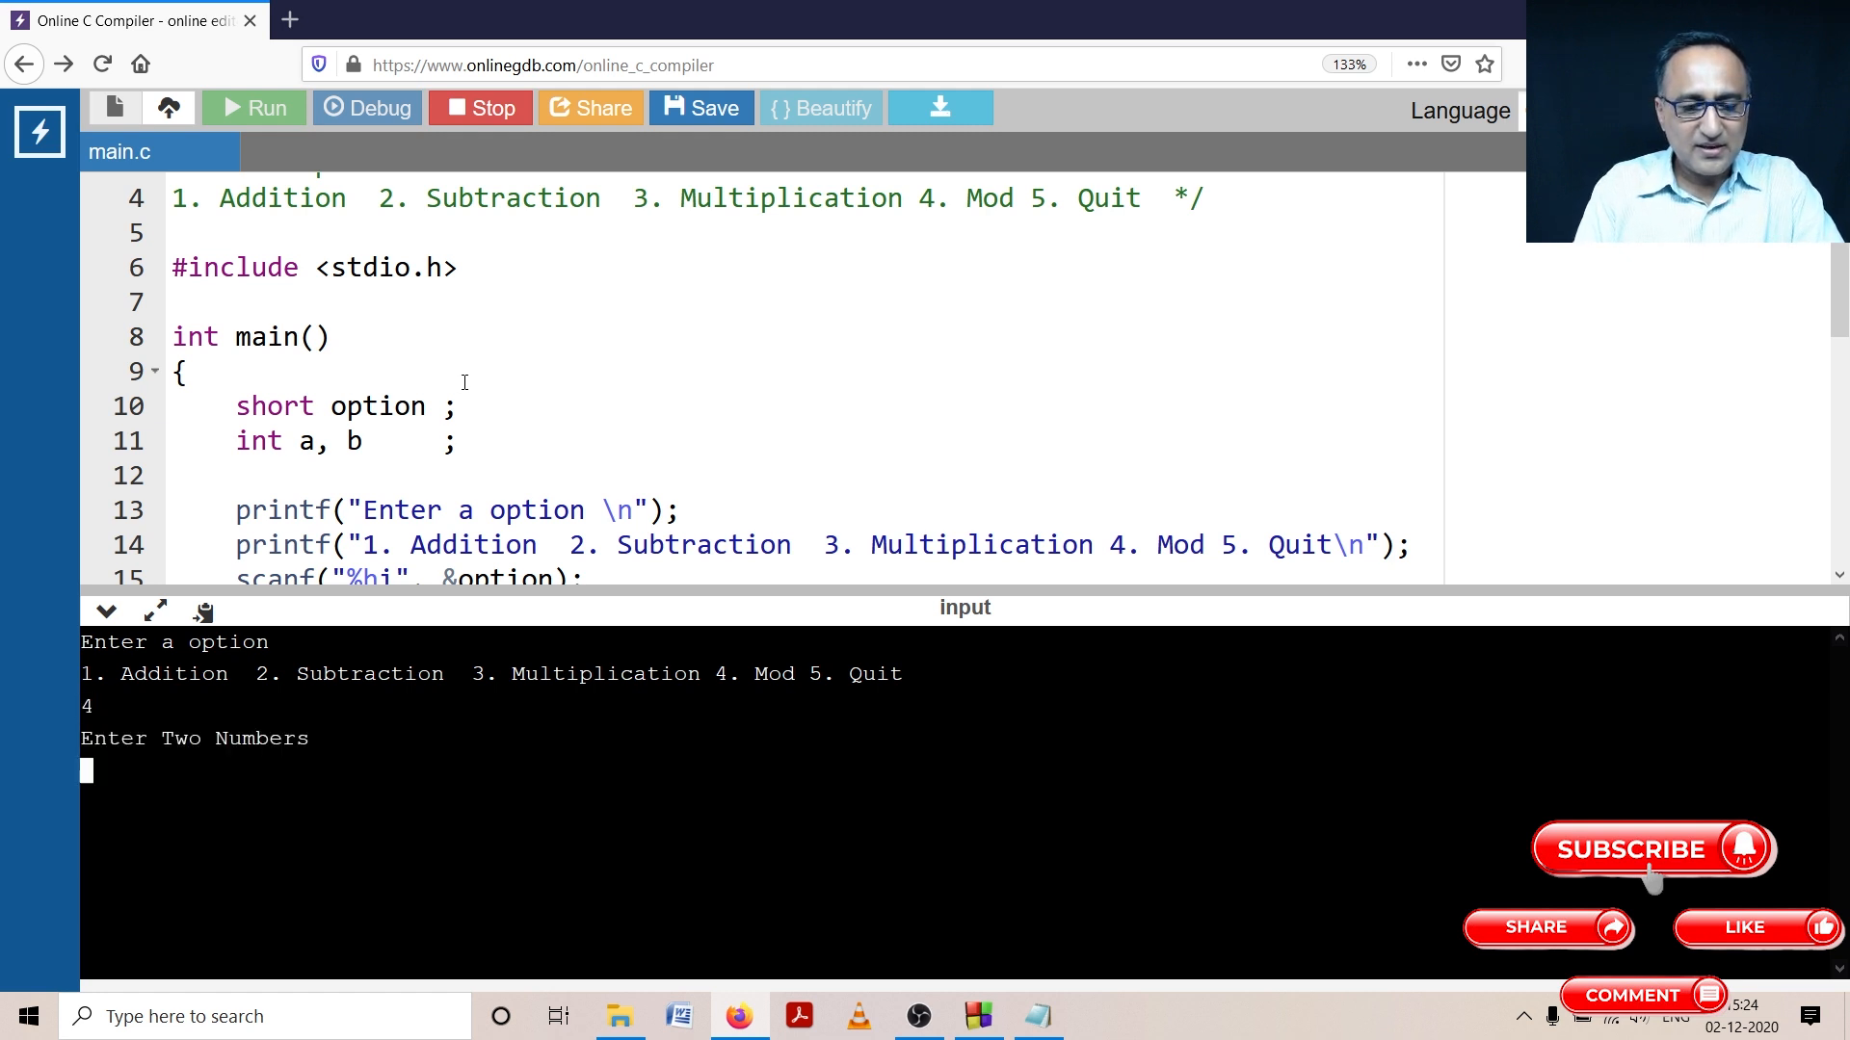
{"action": "type", "text": "50"}
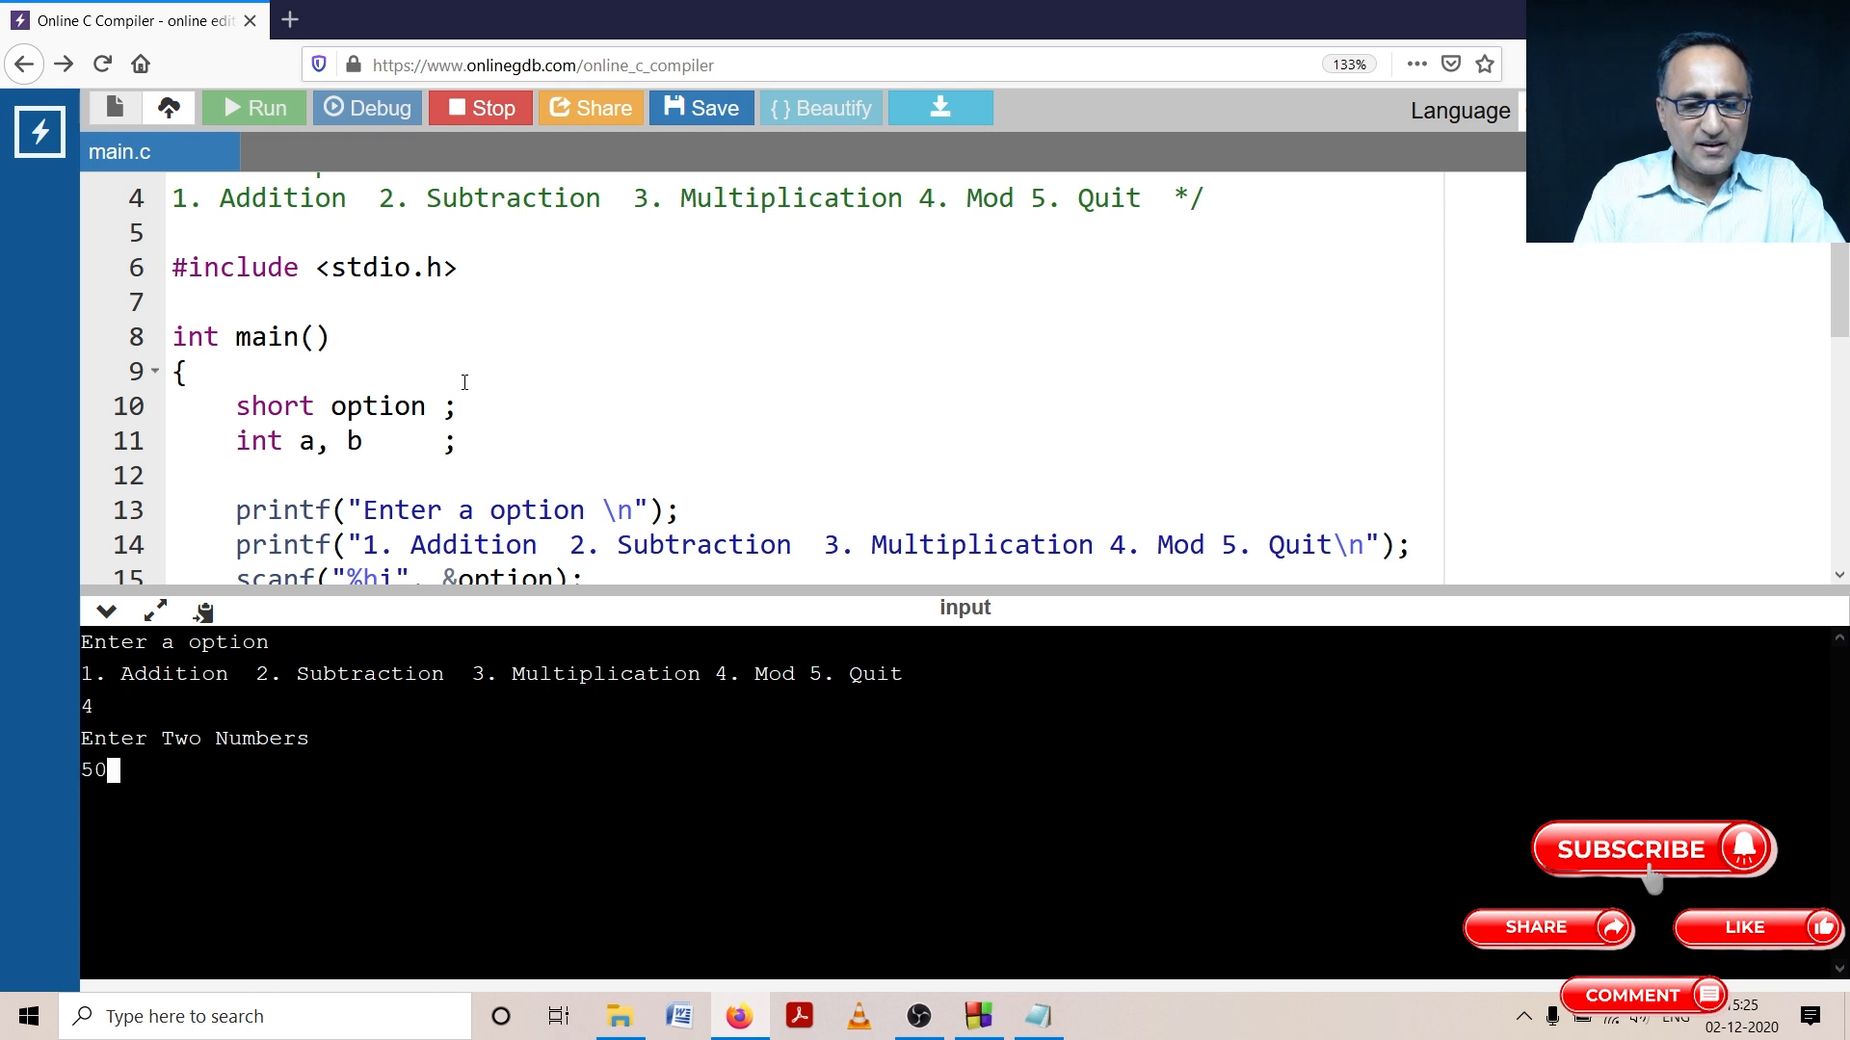
{"action": "type", "text": "6"}
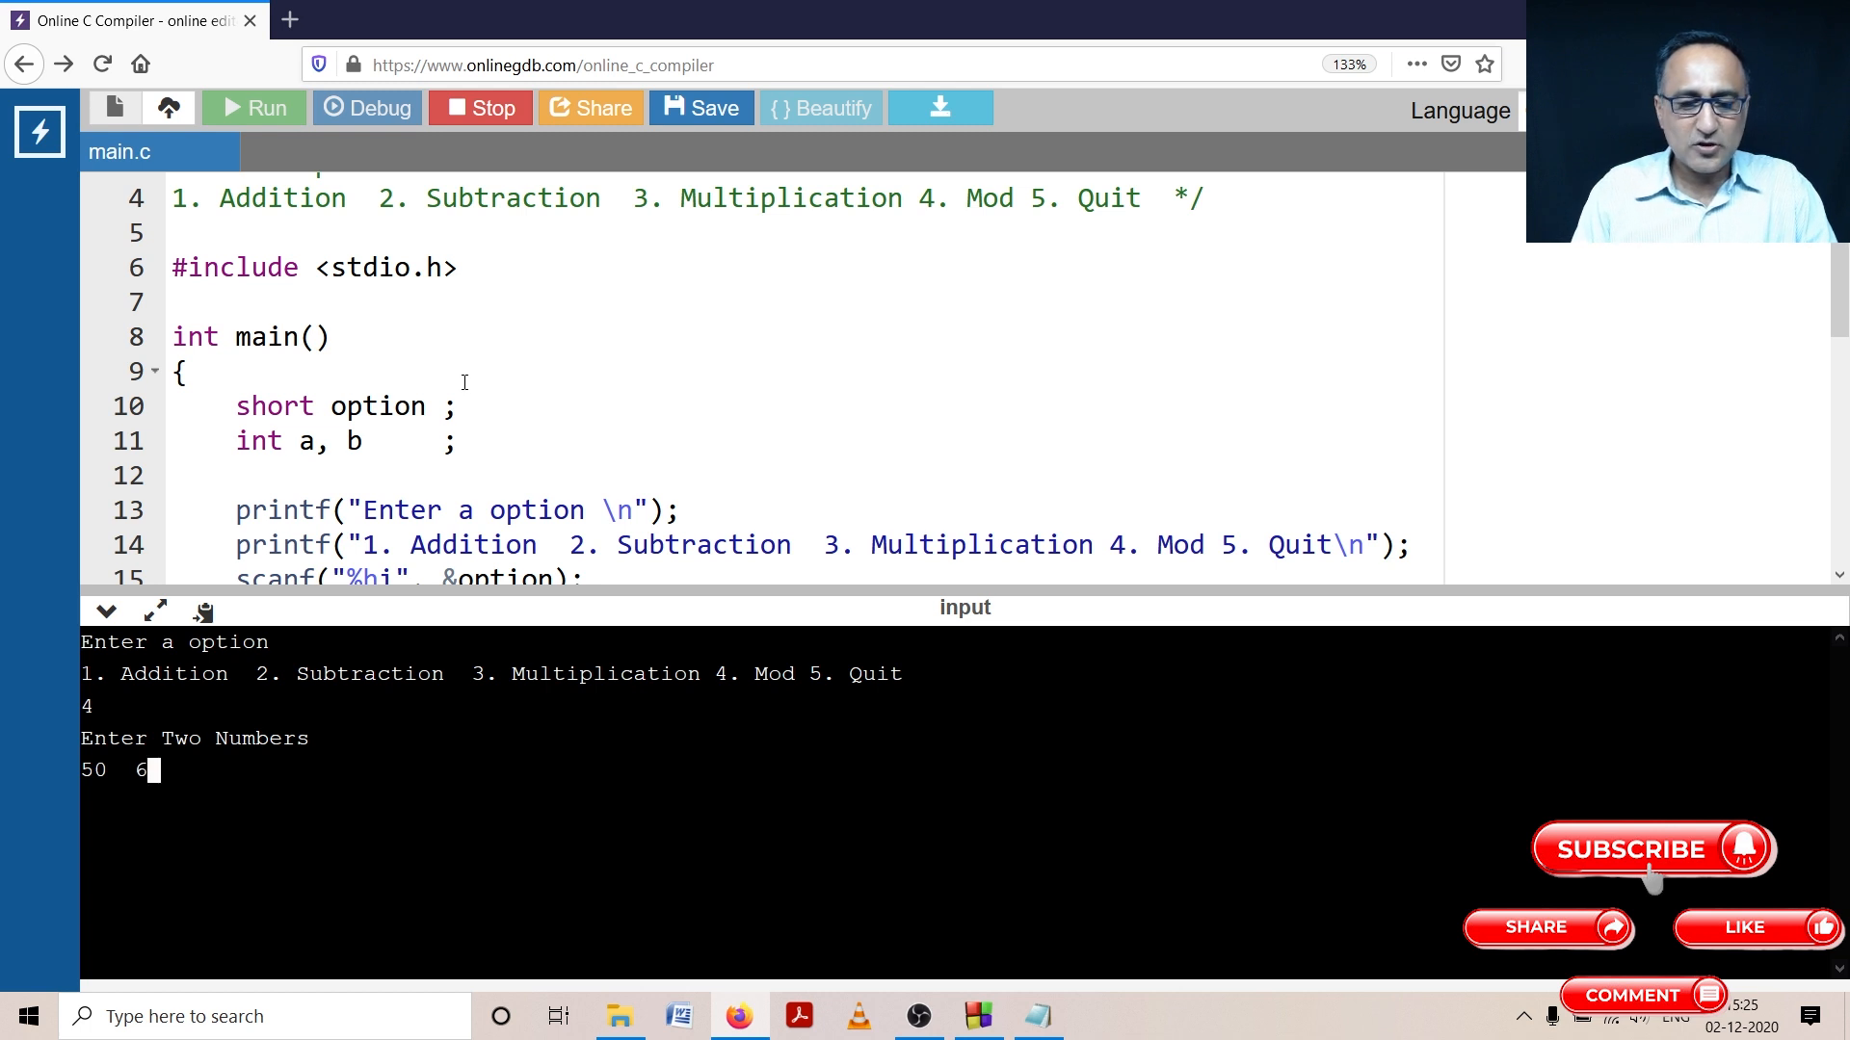
{"action": "key", "text": "Return"}
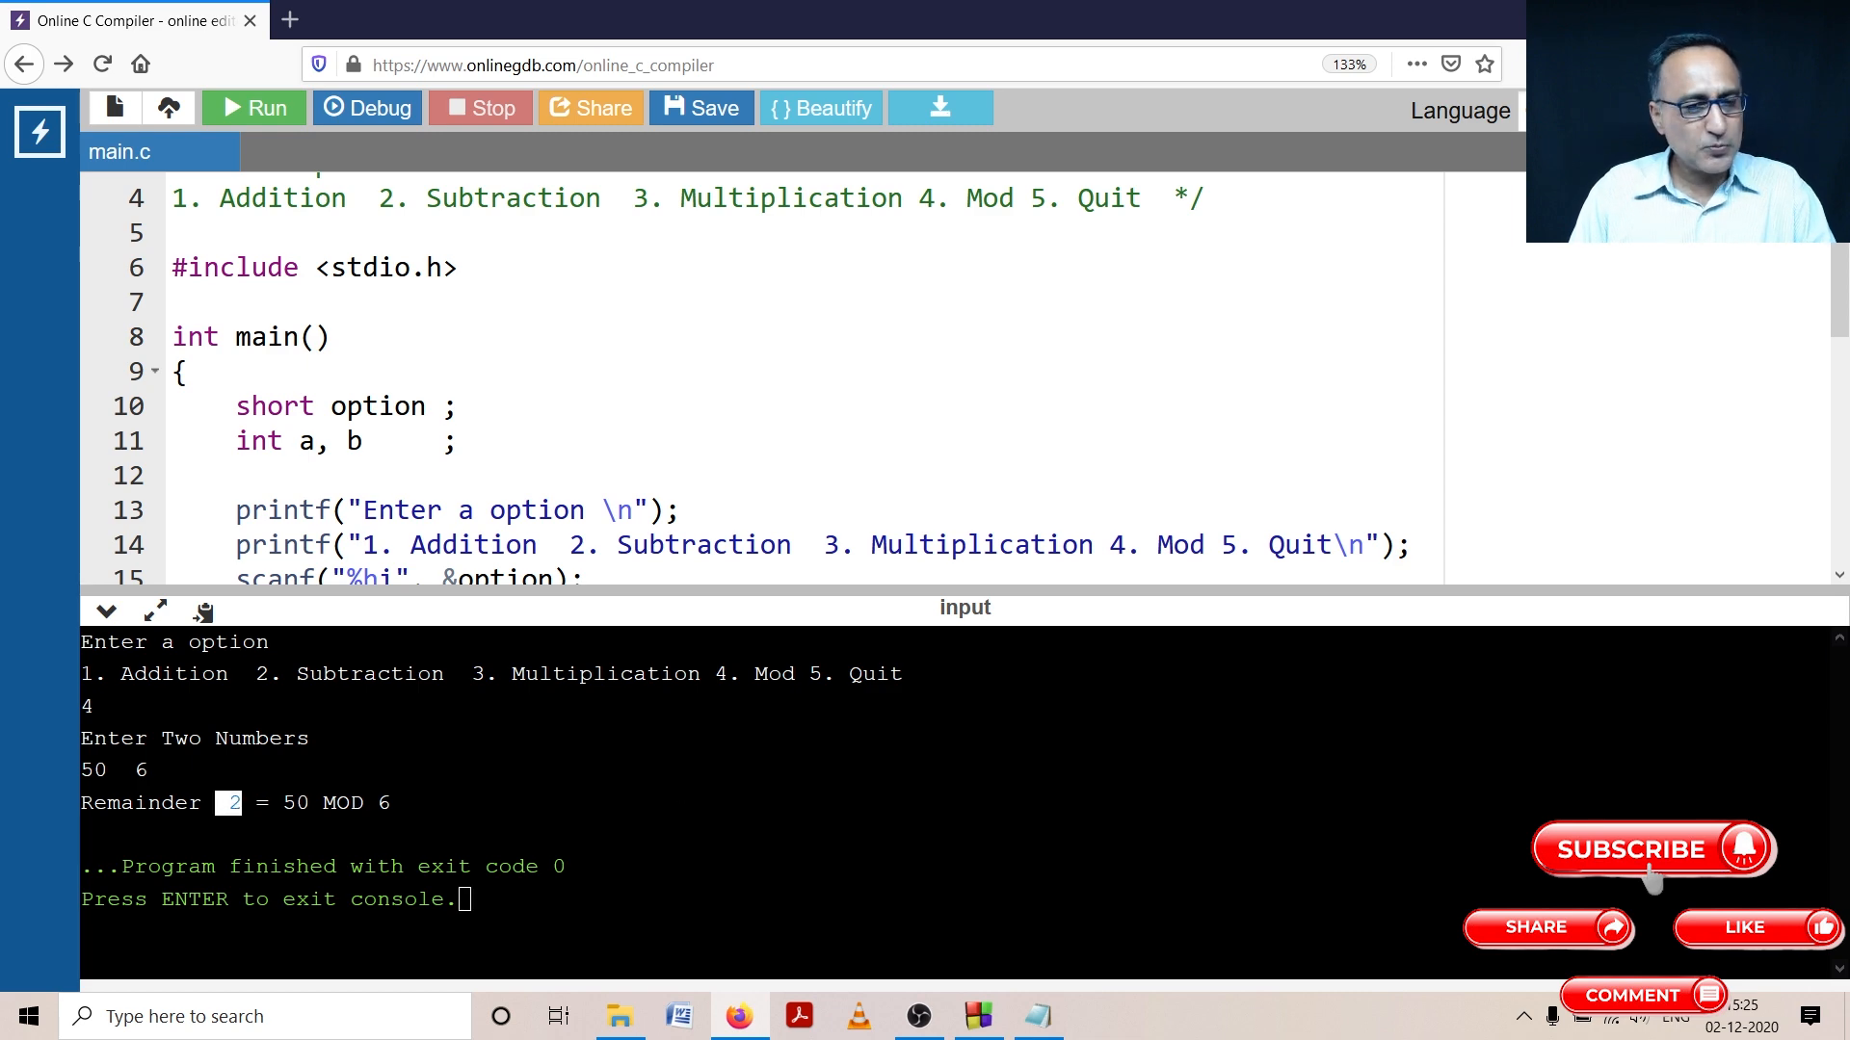
{"action": "left_click", "coordinate": [652, 474]}
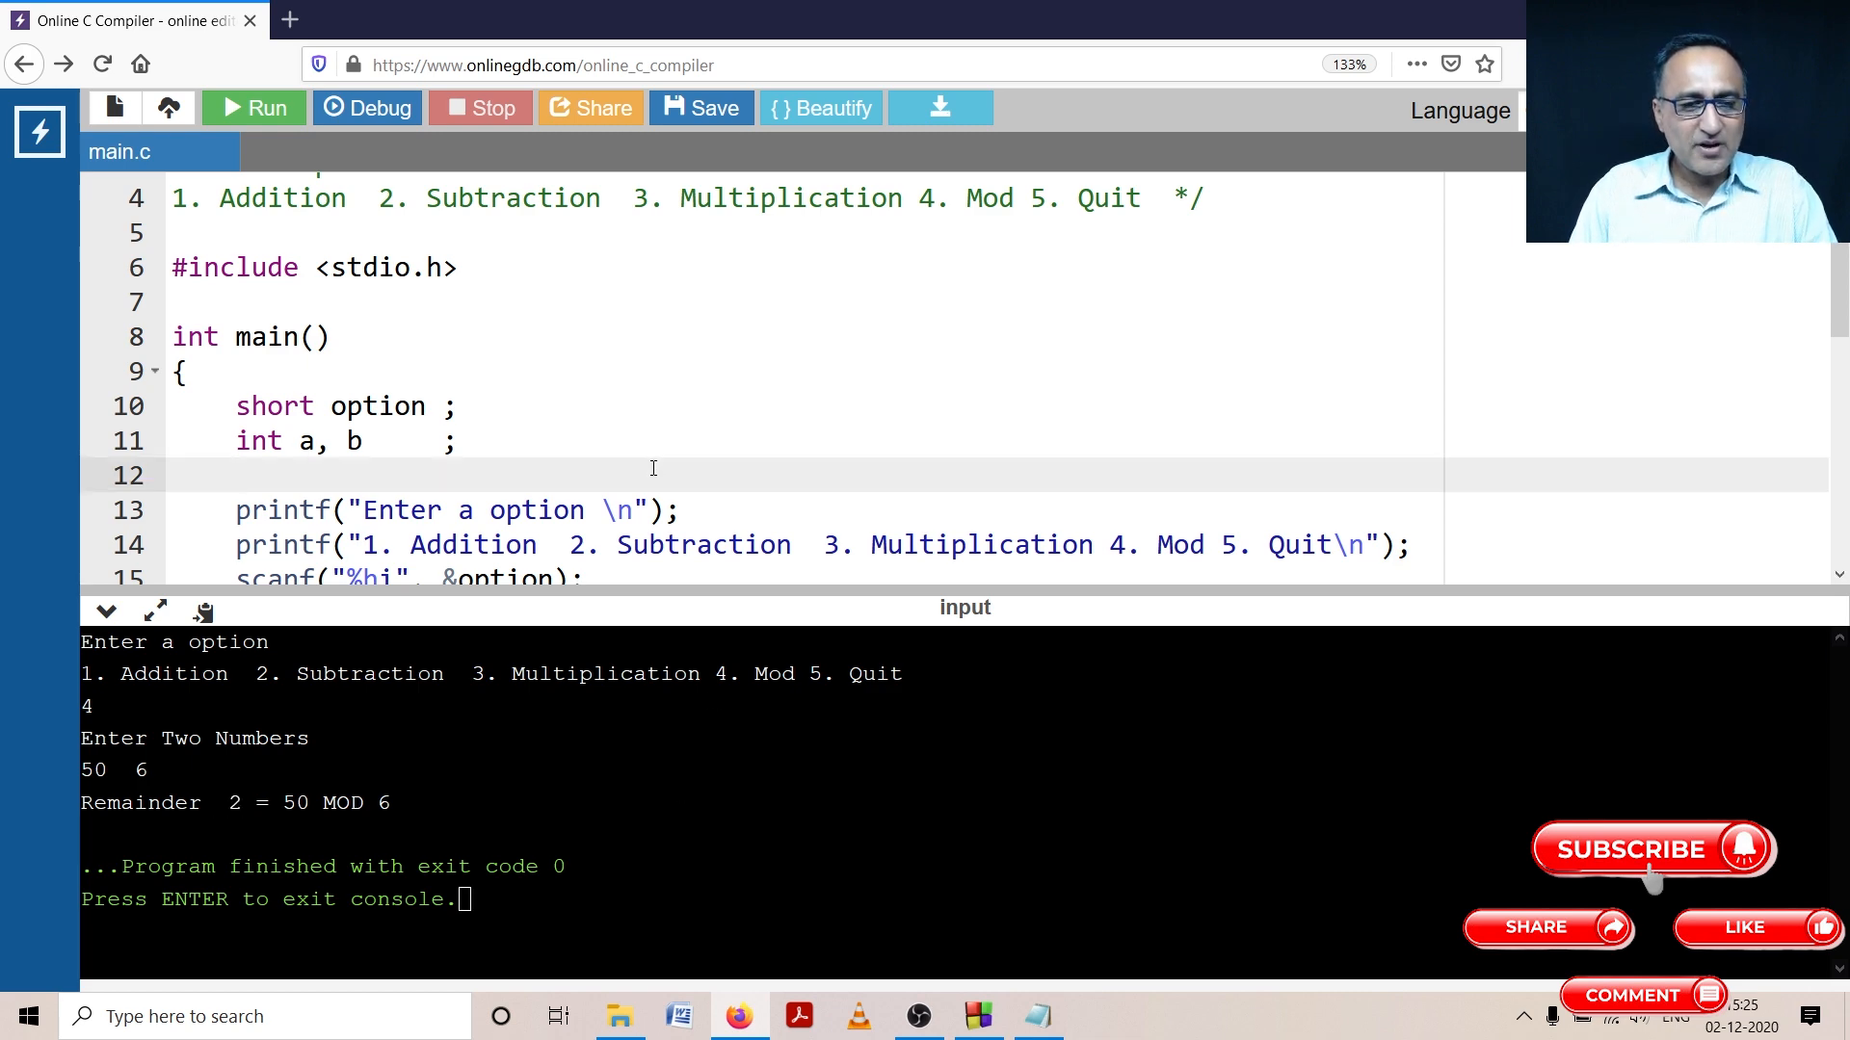
Step: Comment out the break after case 3 with // and start a new run
{"action": "scroll", "scroll_direction": "down", "scroll_amount": 3}
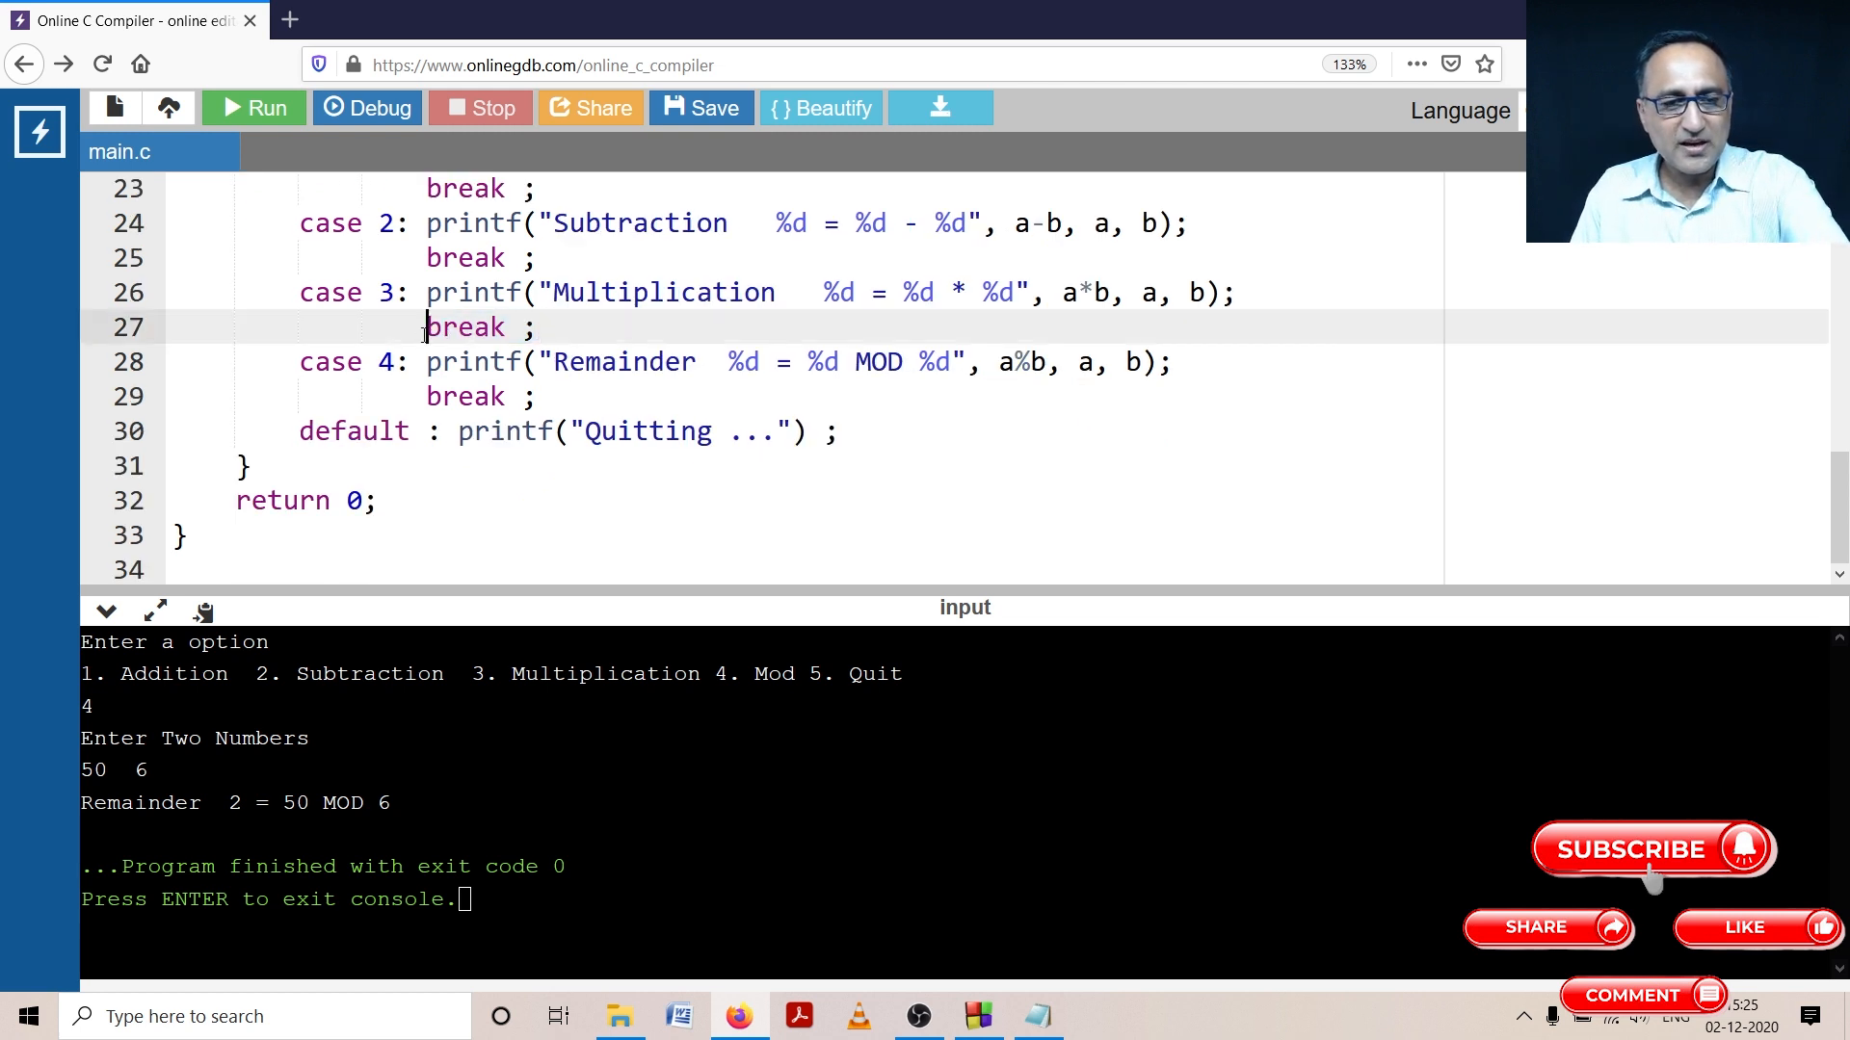
{"action": "type", "text": "//"}
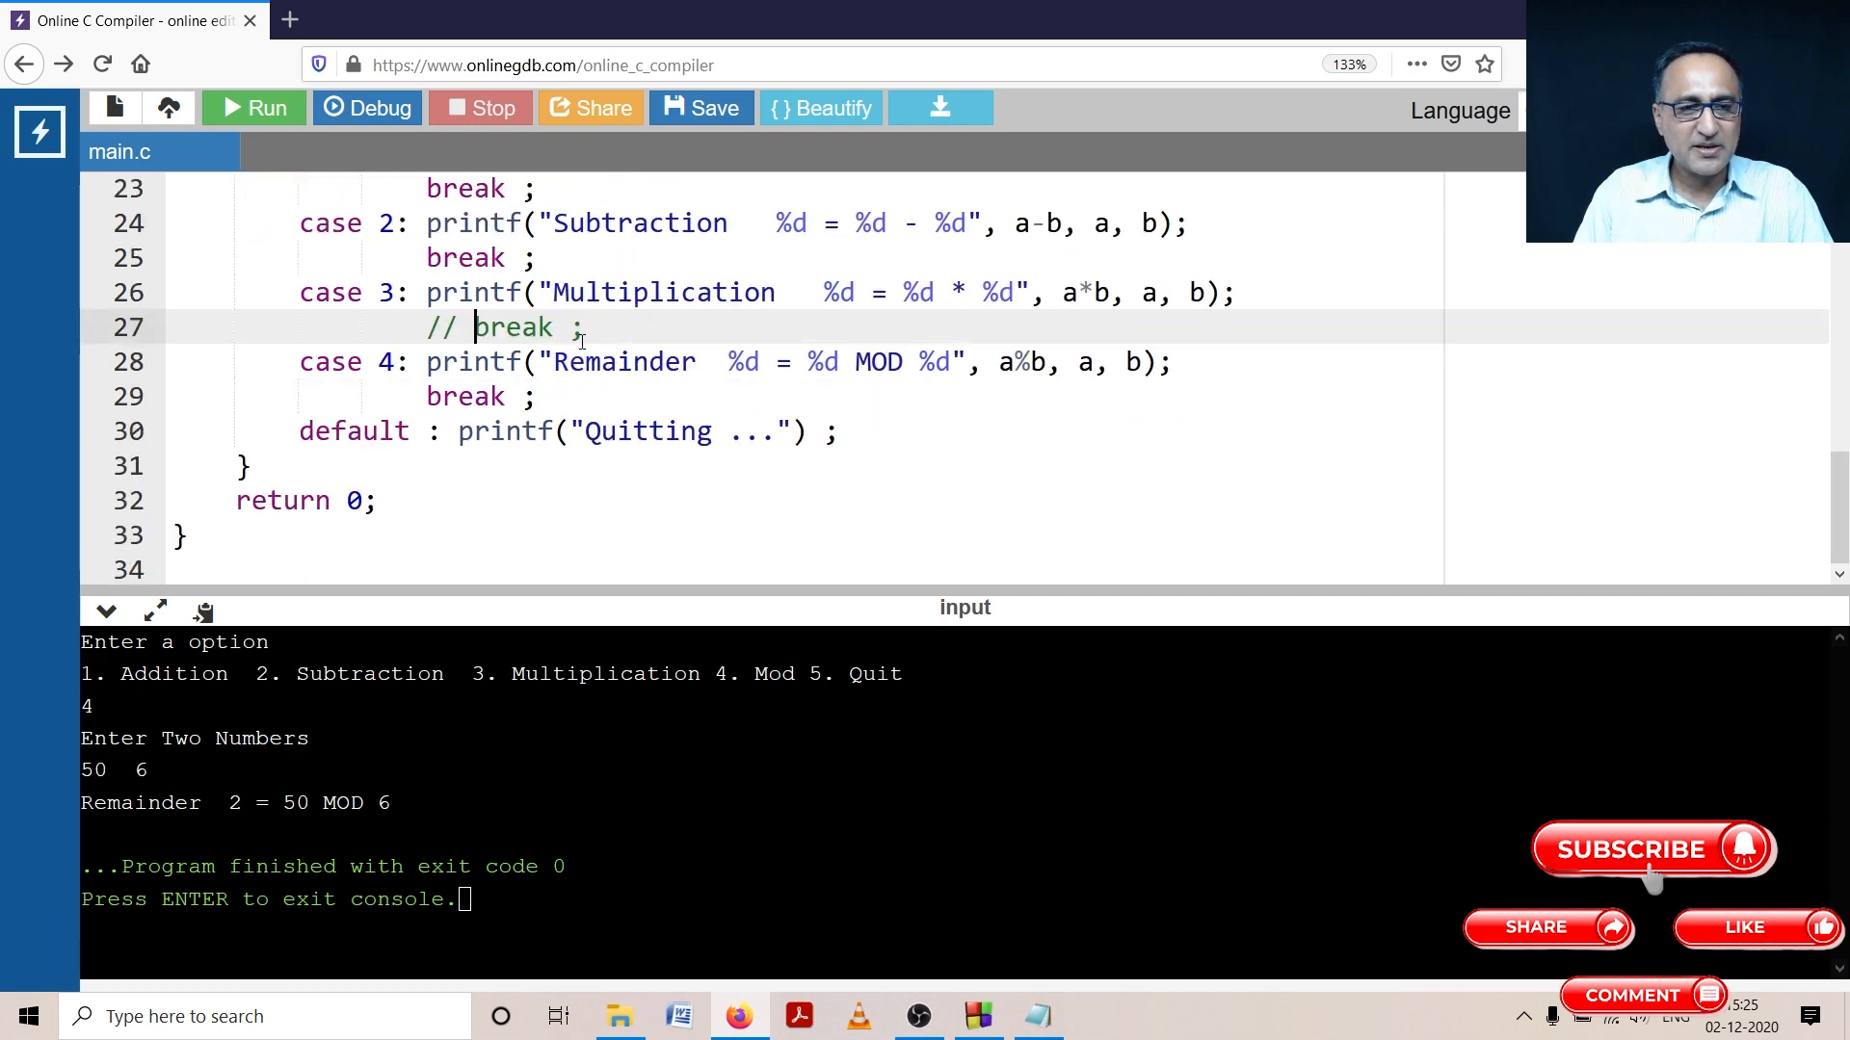
{"action": "left_click", "coordinate": [253, 107]}
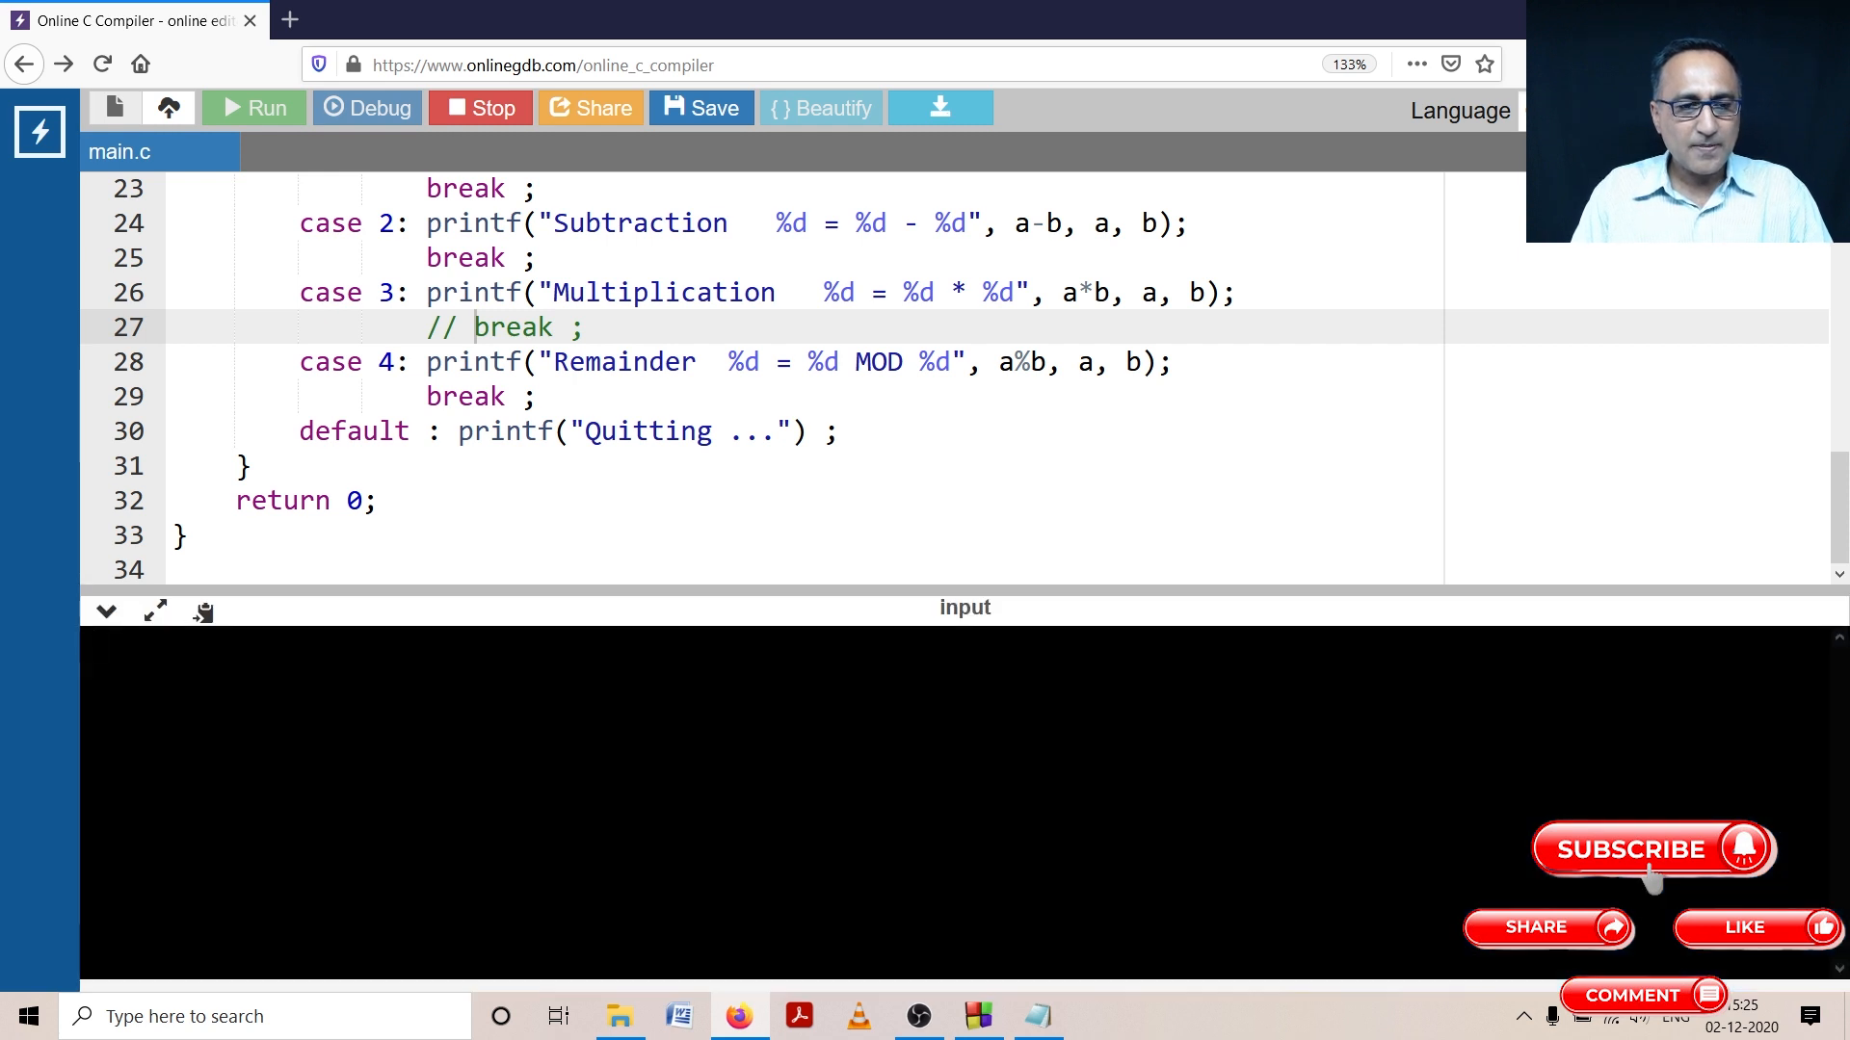
Step: Test option 3 with 4 and 2, showing Multiplication falling through into Remainder
{"action": "left_click", "coordinate": [253, 107]}
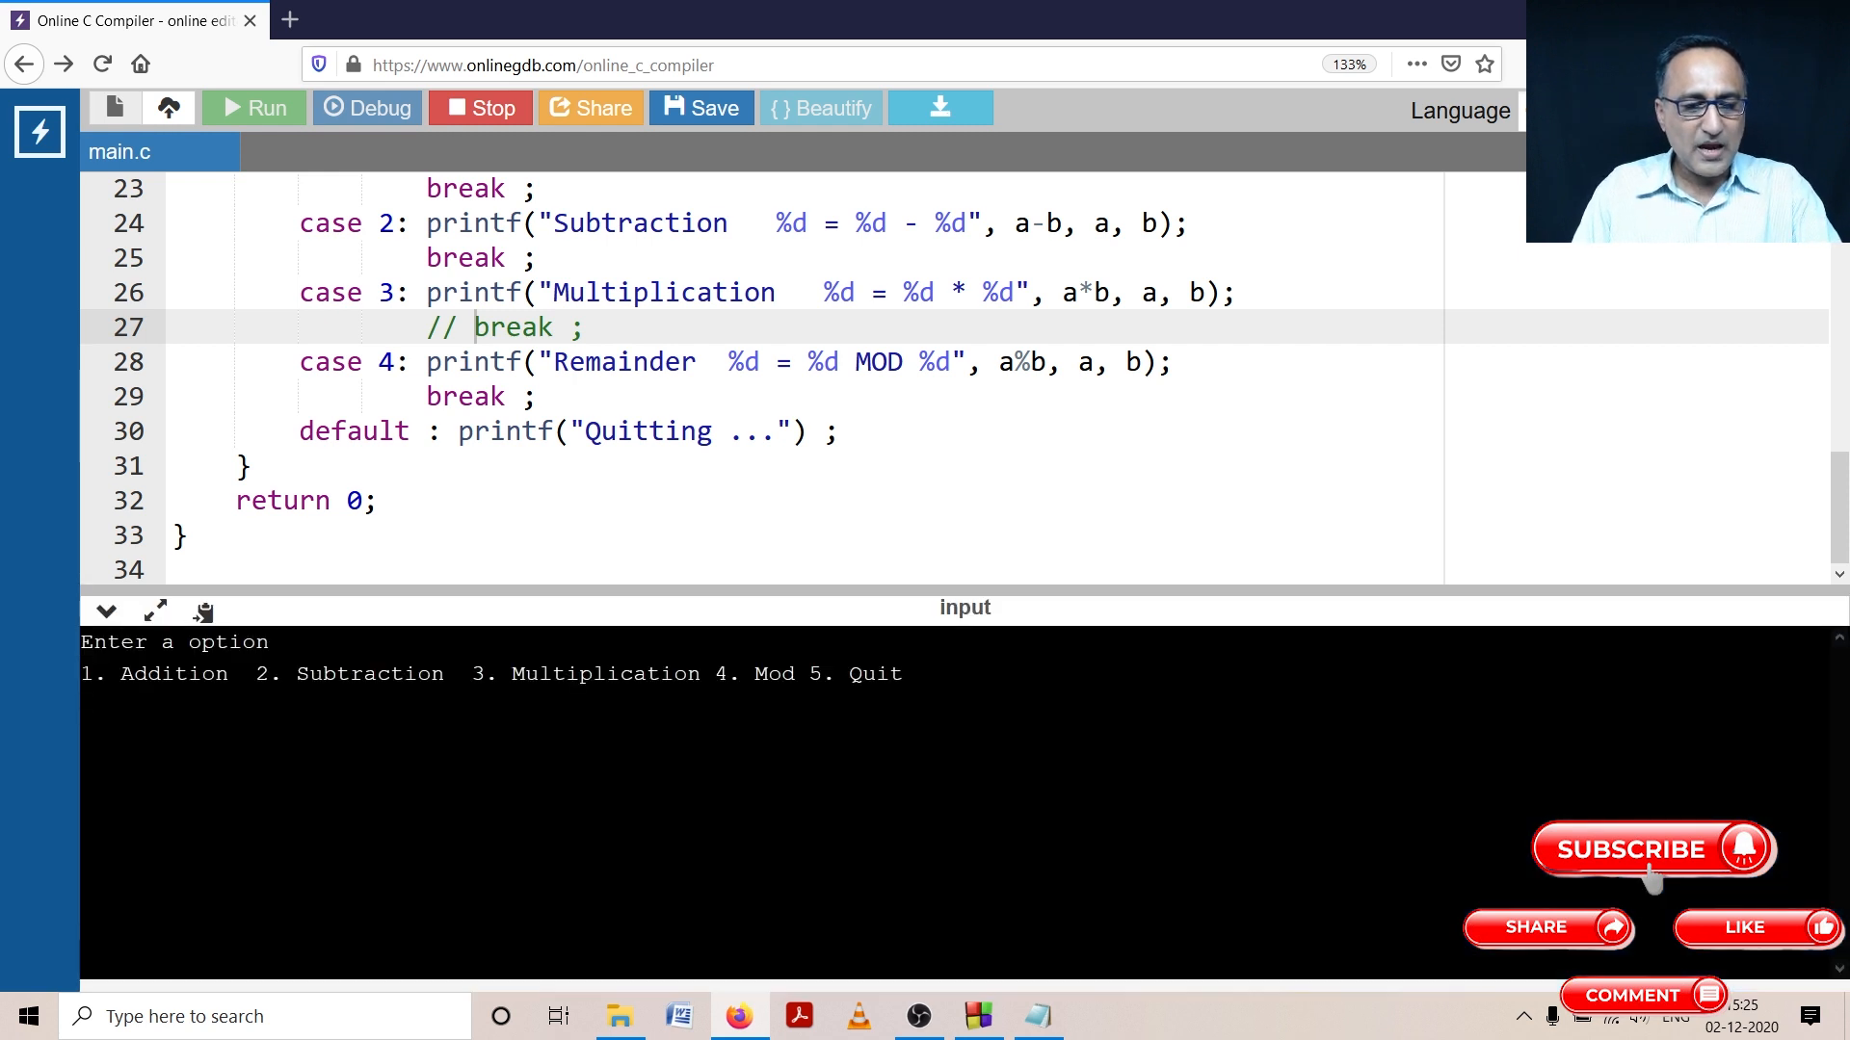
{"action": "type", "text": "3"}
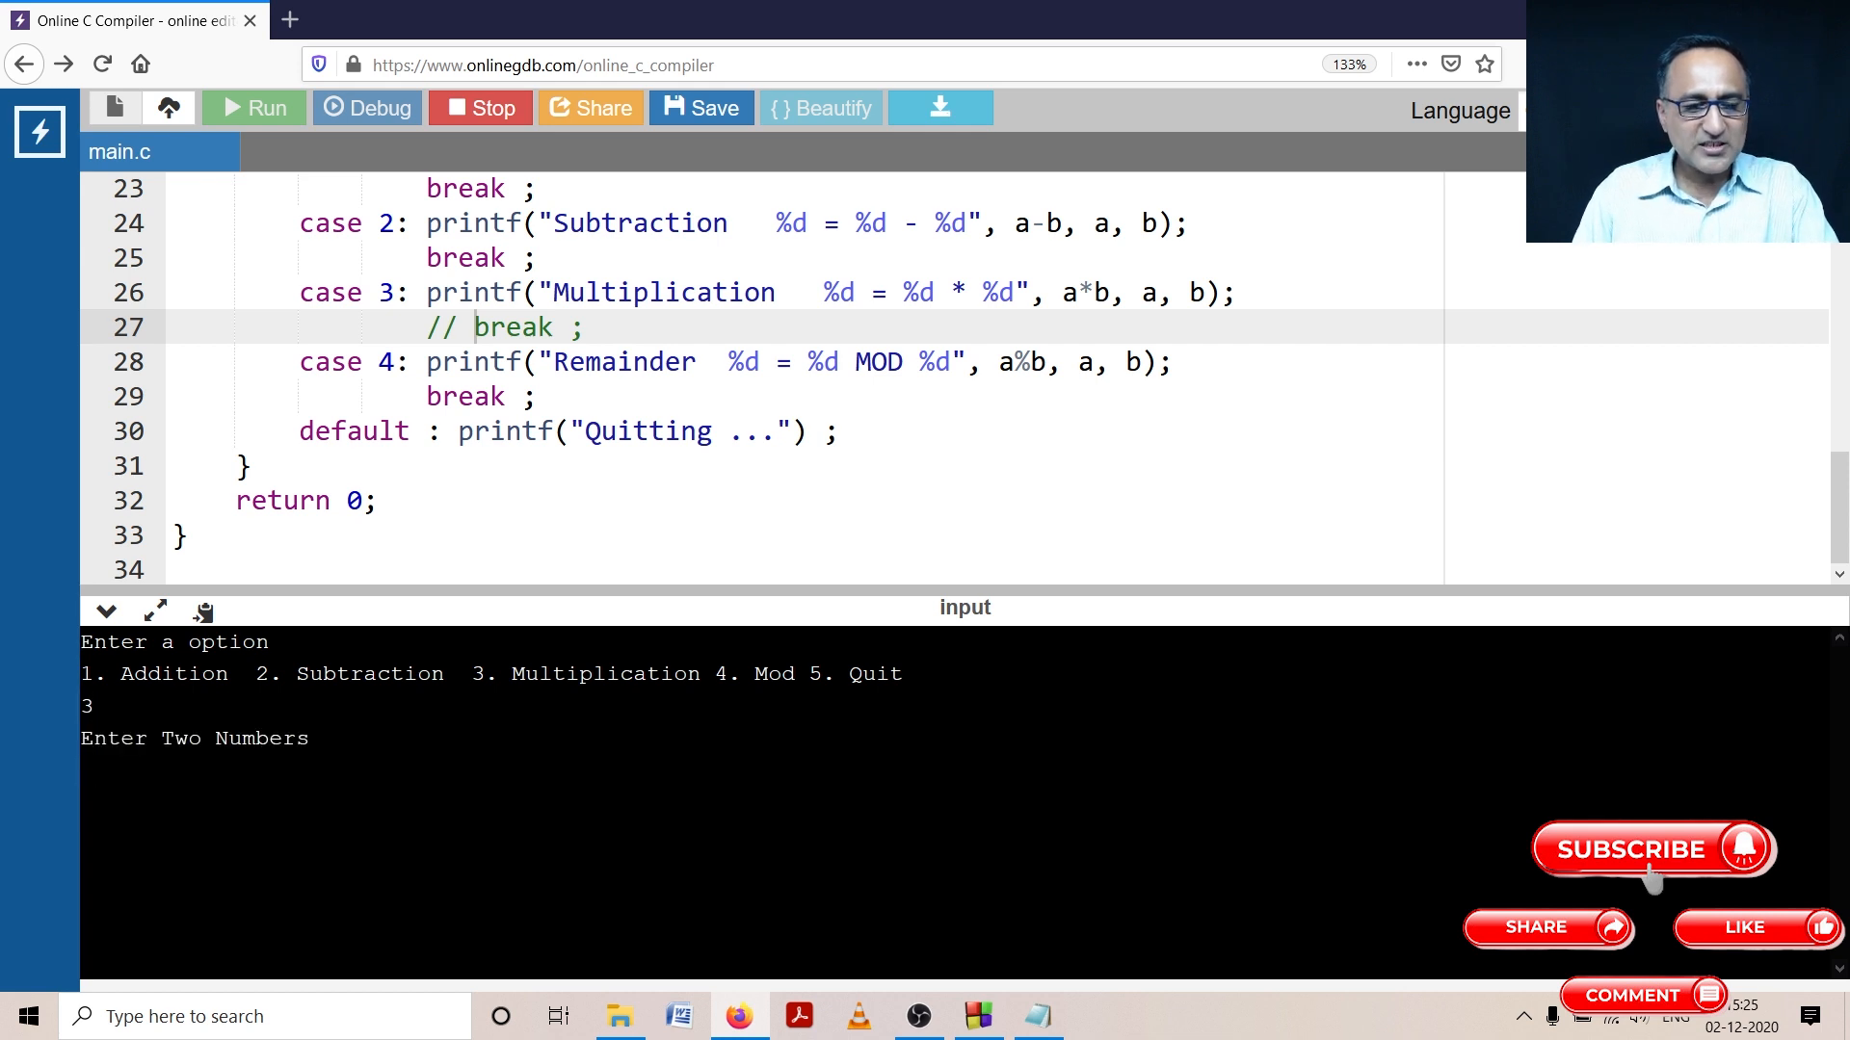
{"action": "type", "text": "4"}
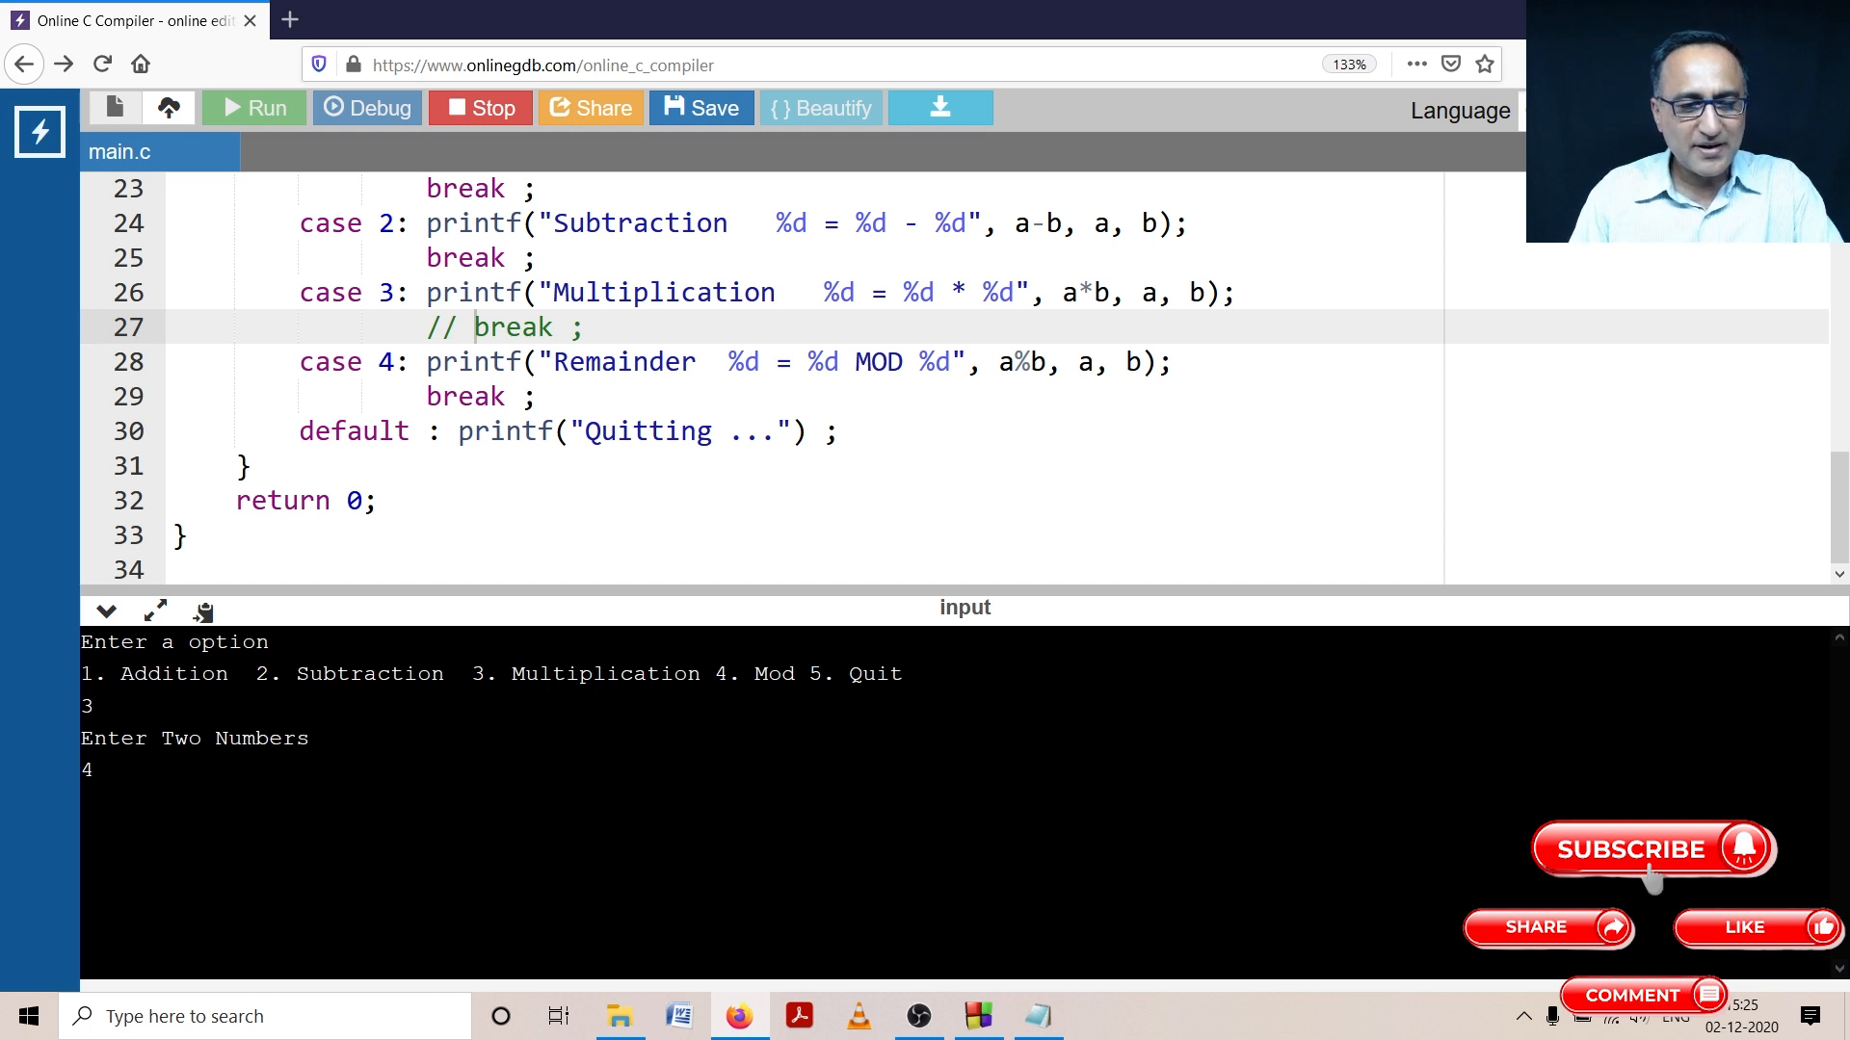
{"action": "type", "text": "2"}
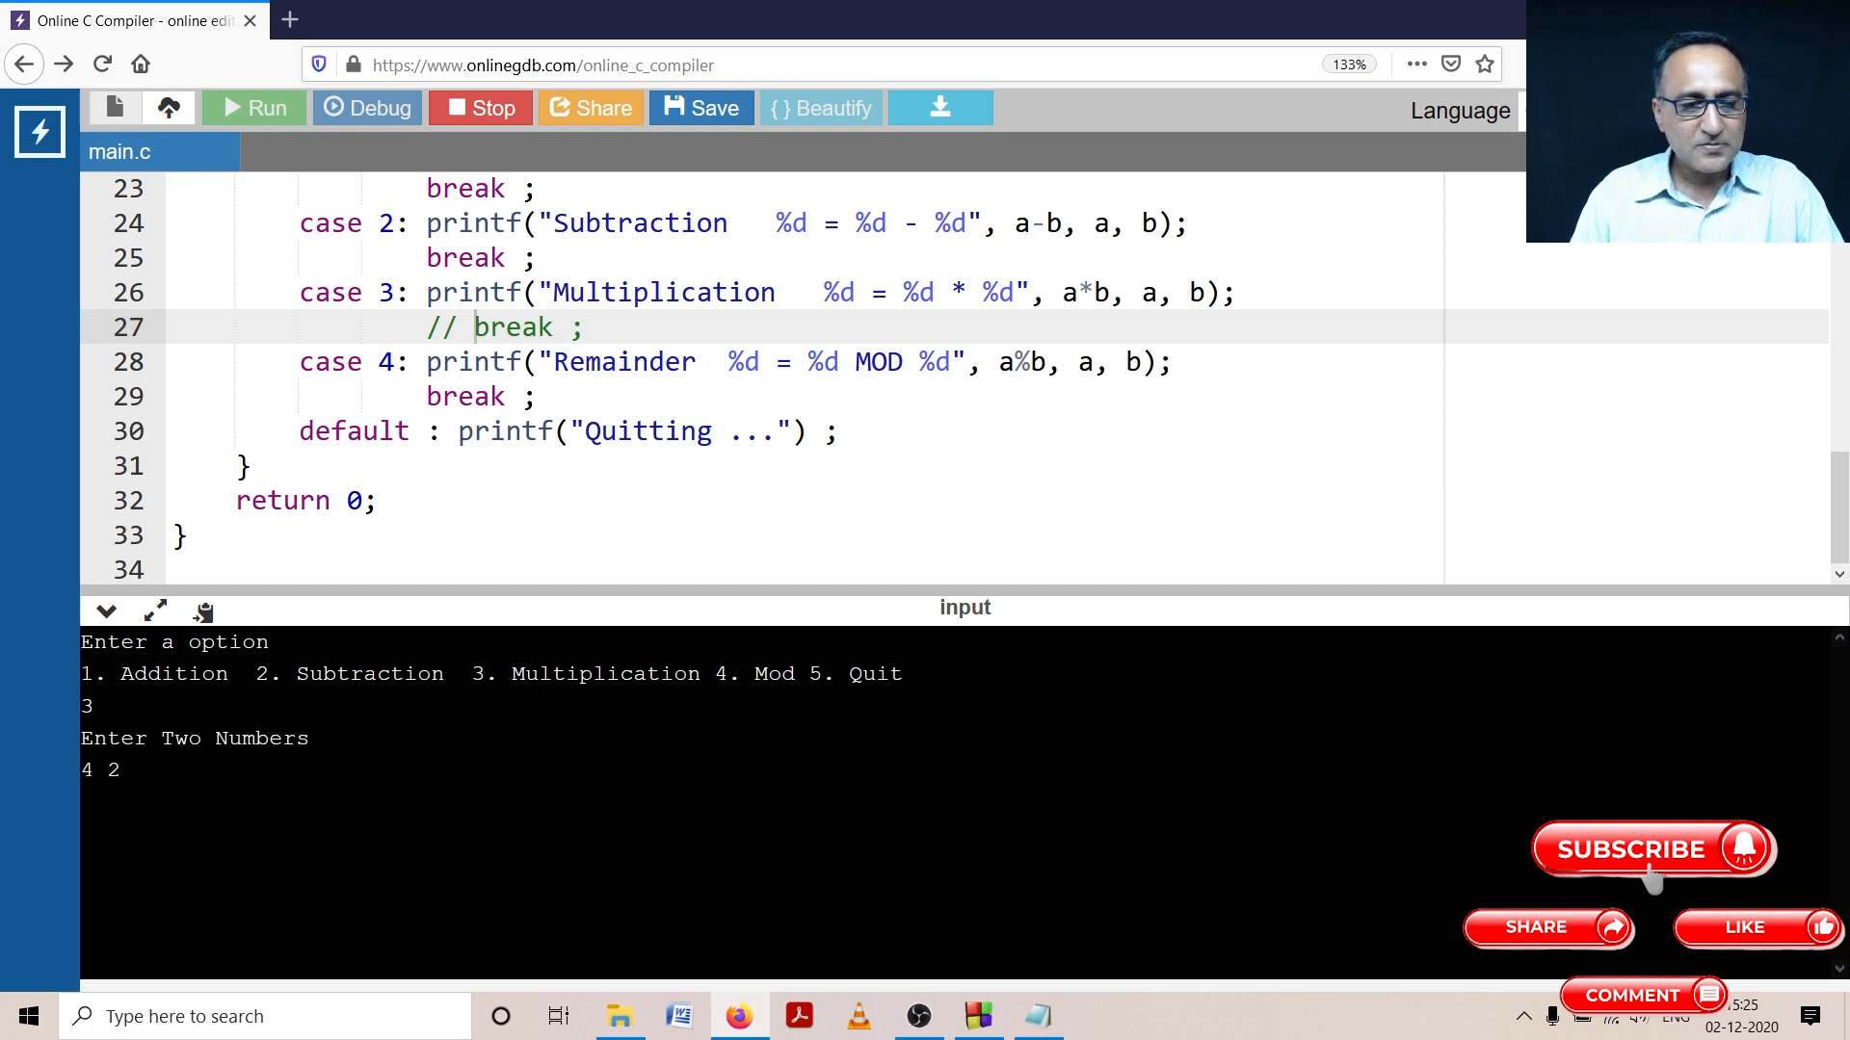
{"action": "left_click", "coordinate": [253, 107]}
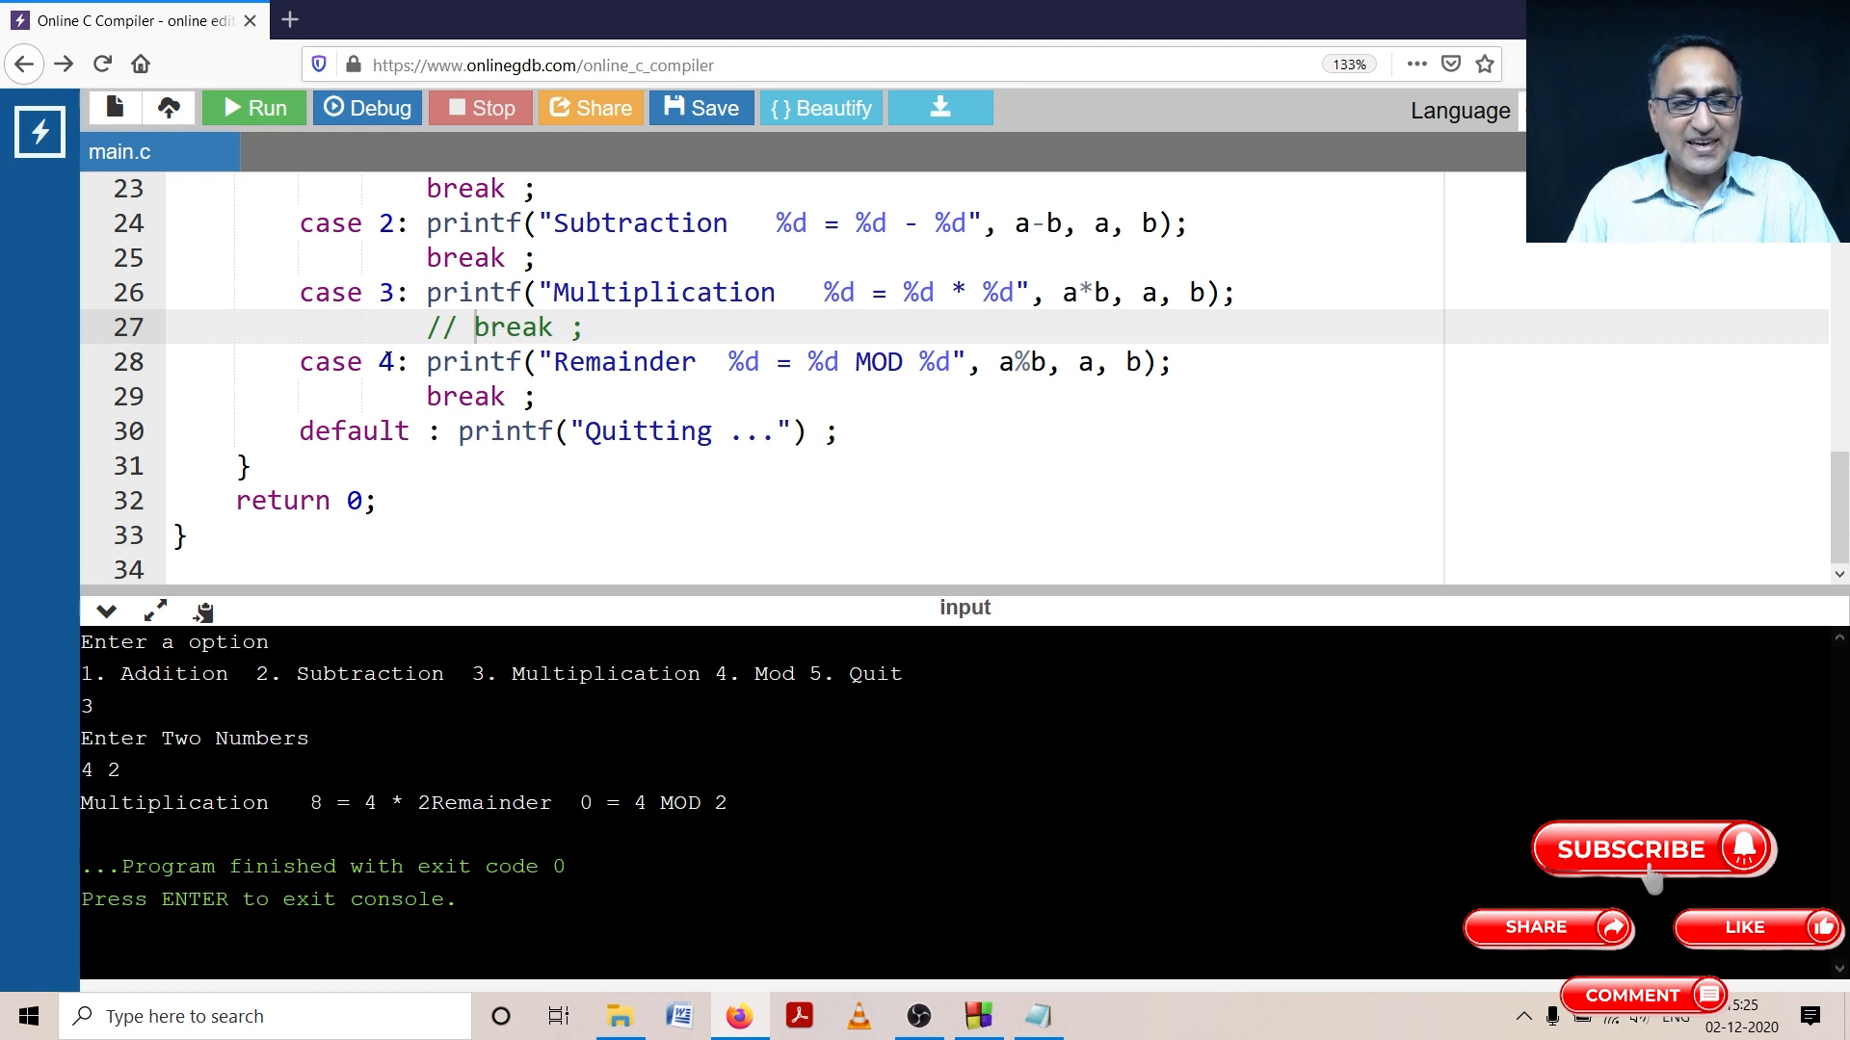
{"action": "left_click", "coordinate": [253, 107]}
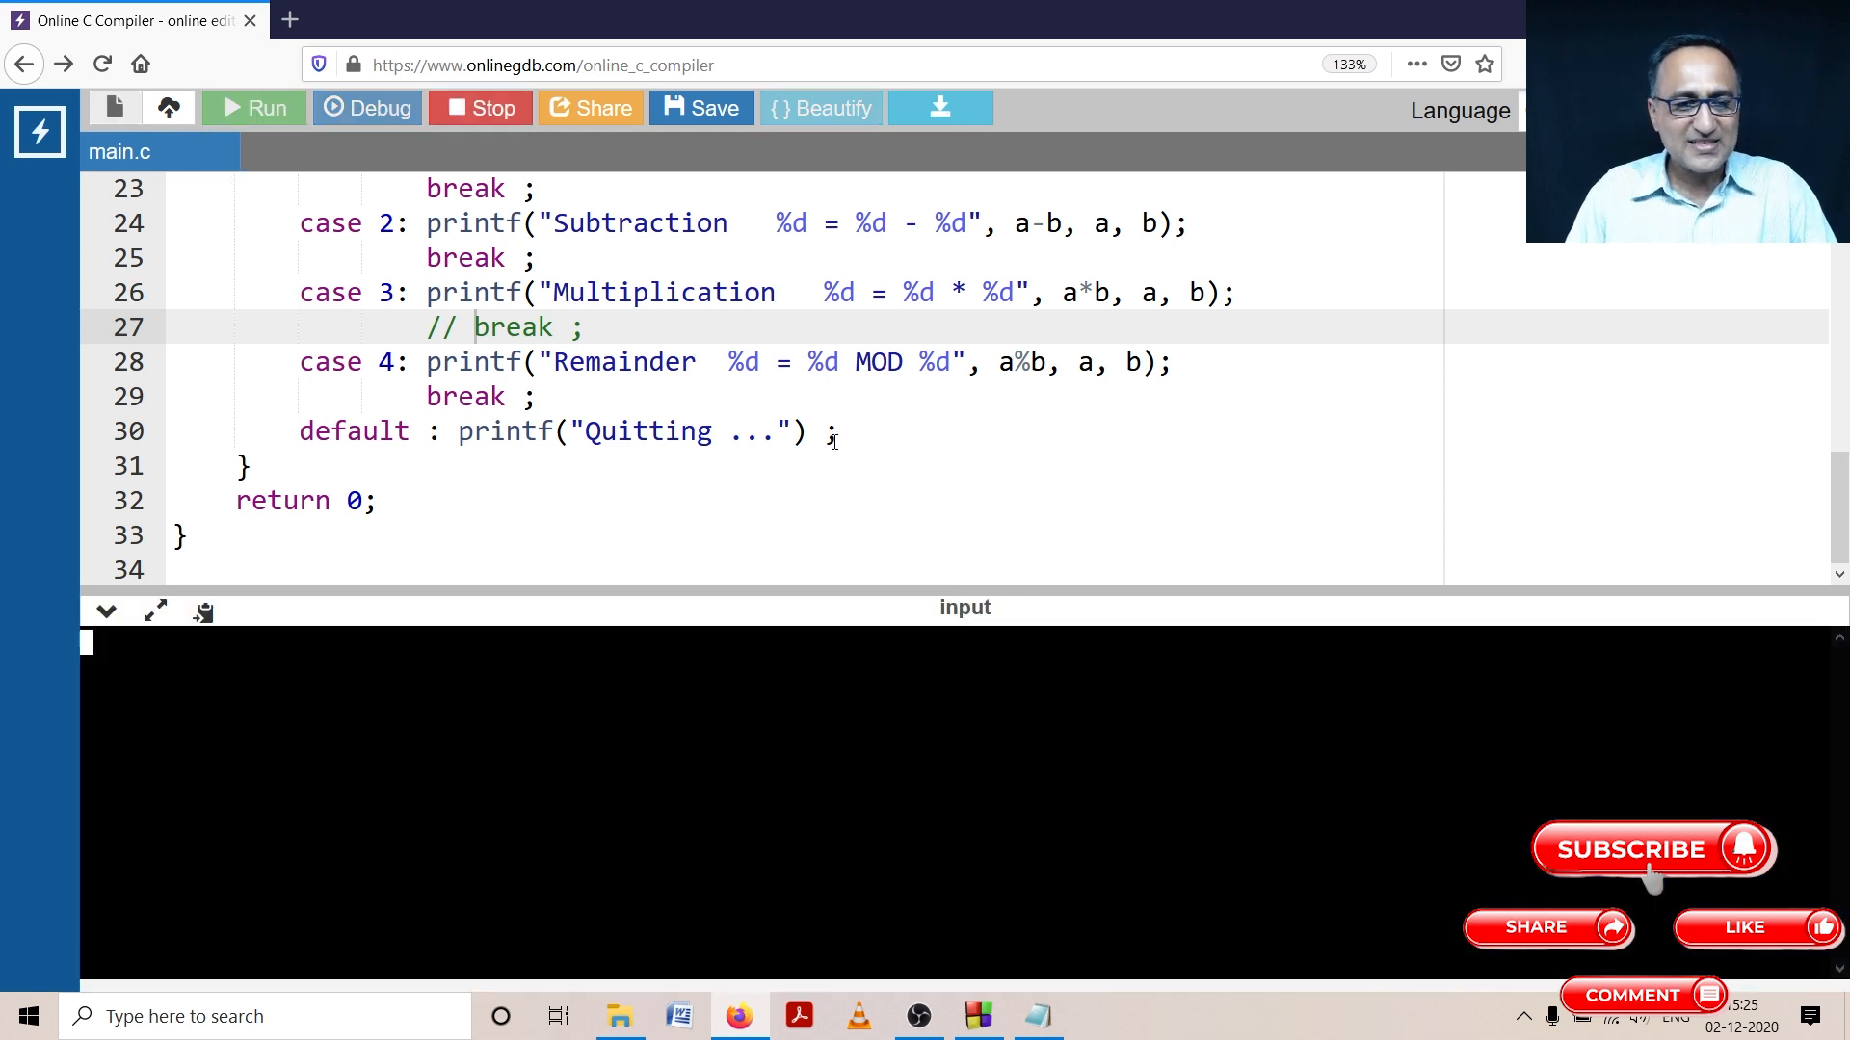
Step: Enter option 5, observe the 'Enter Two Numbers' prompt, and stop the run
{"action": "left_click", "coordinate": [252, 107]}
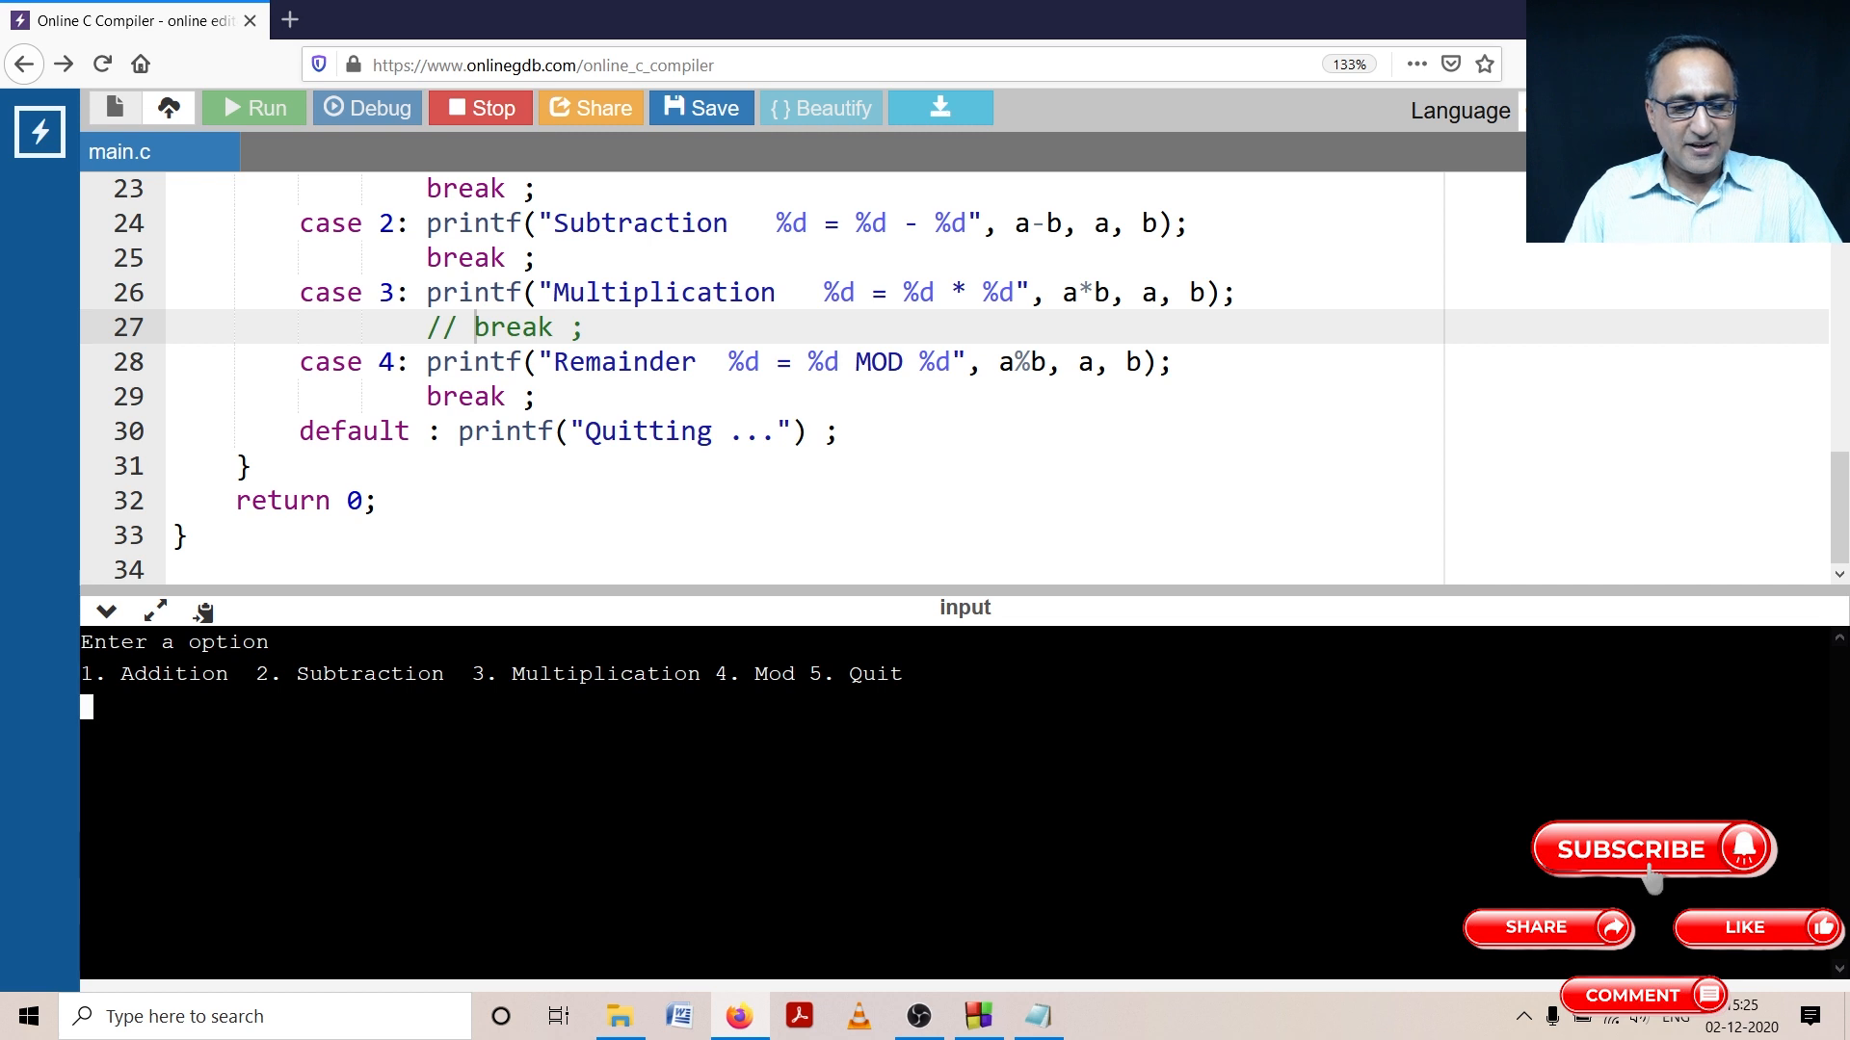
{"action": "type", "text": "5"}
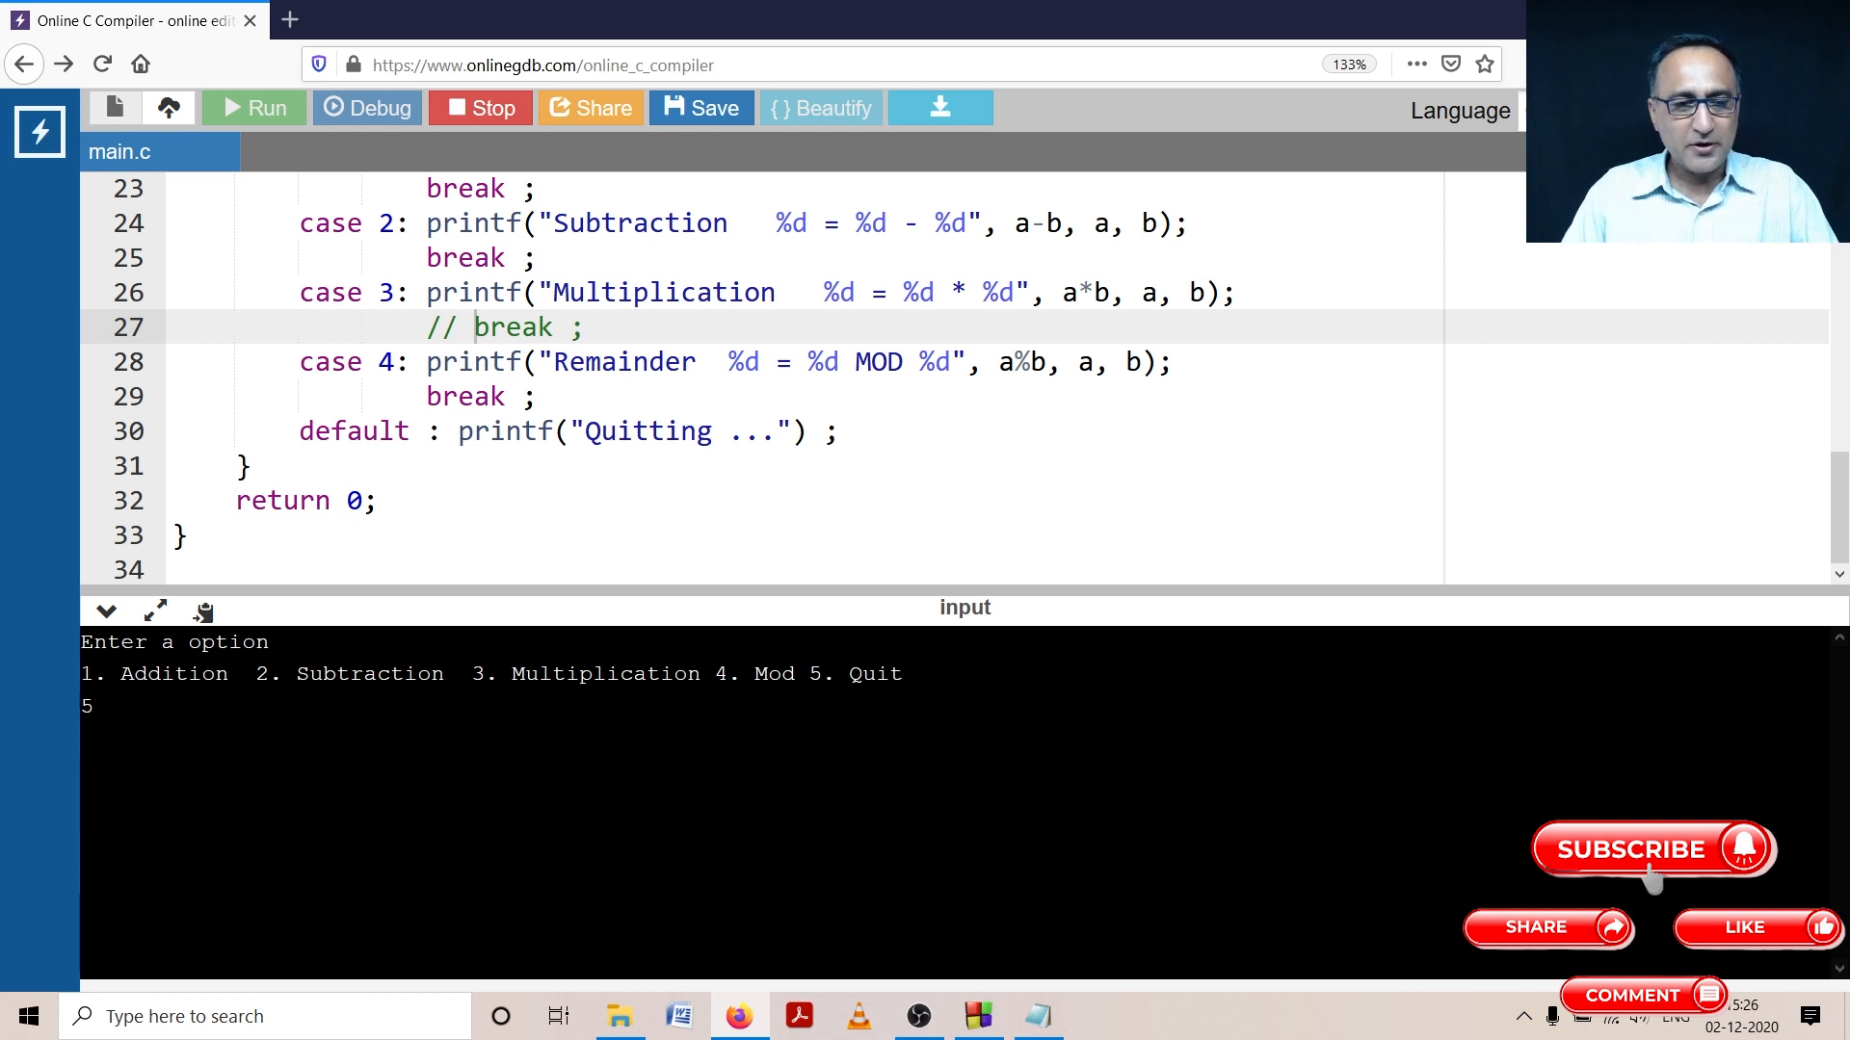
{"action": "key", "text": "Return"}
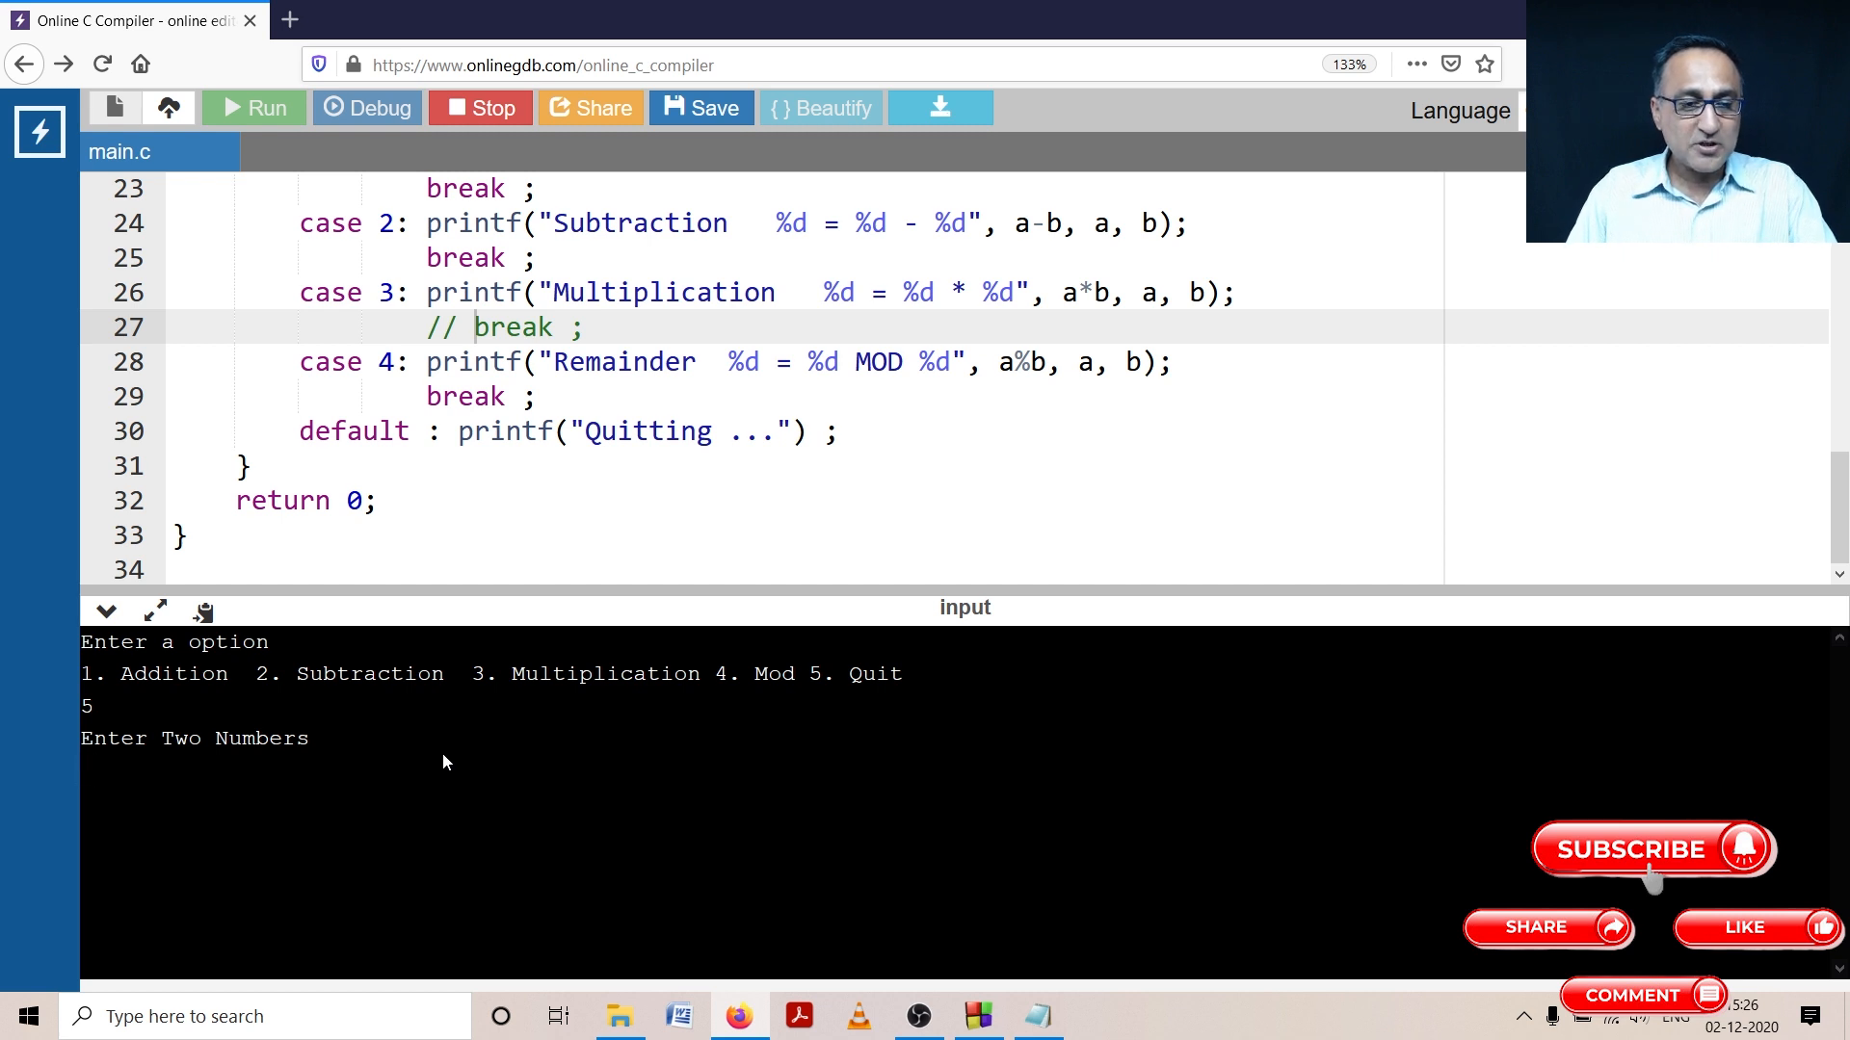
{"action": "left_click", "coordinate": [88, 771]}
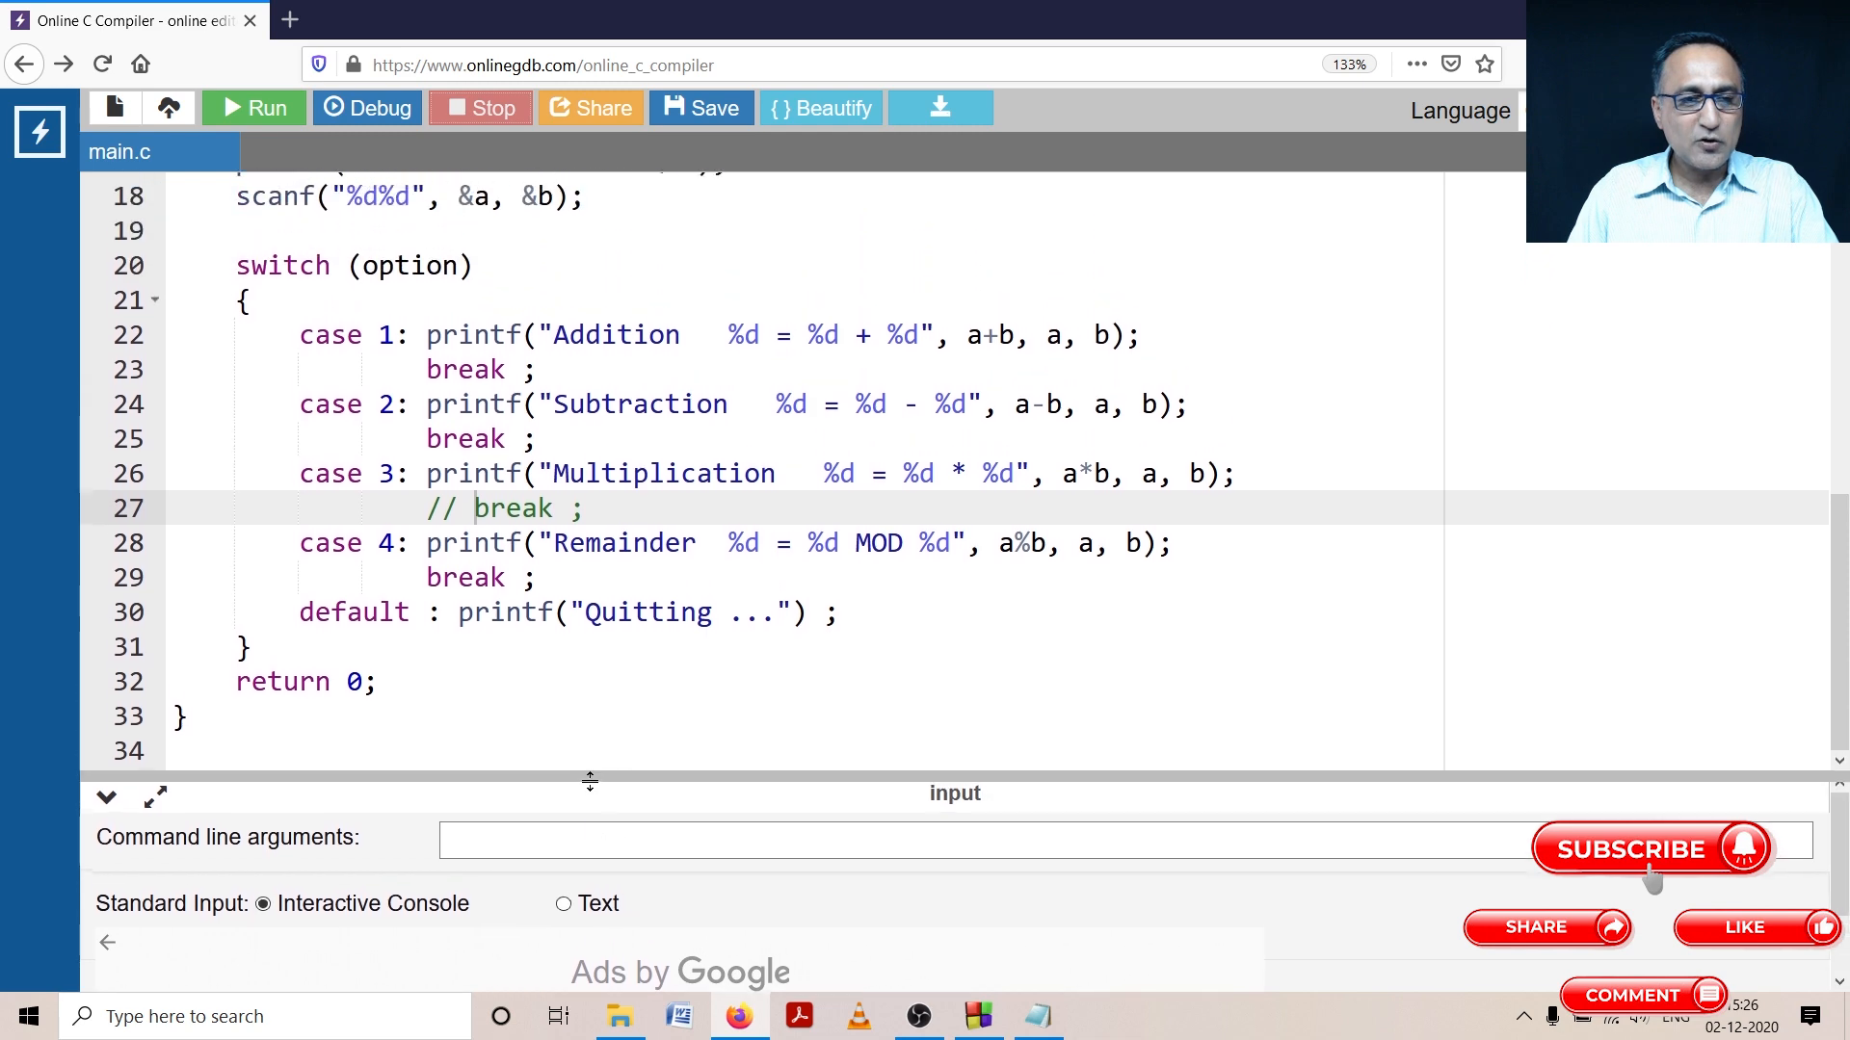
Step: Wrap the two-number printf and scanf in if ( option >= 1 && option <= 4 ) braces
{"action": "scroll", "scroll_direction": "up", "scroll_amount": 3}
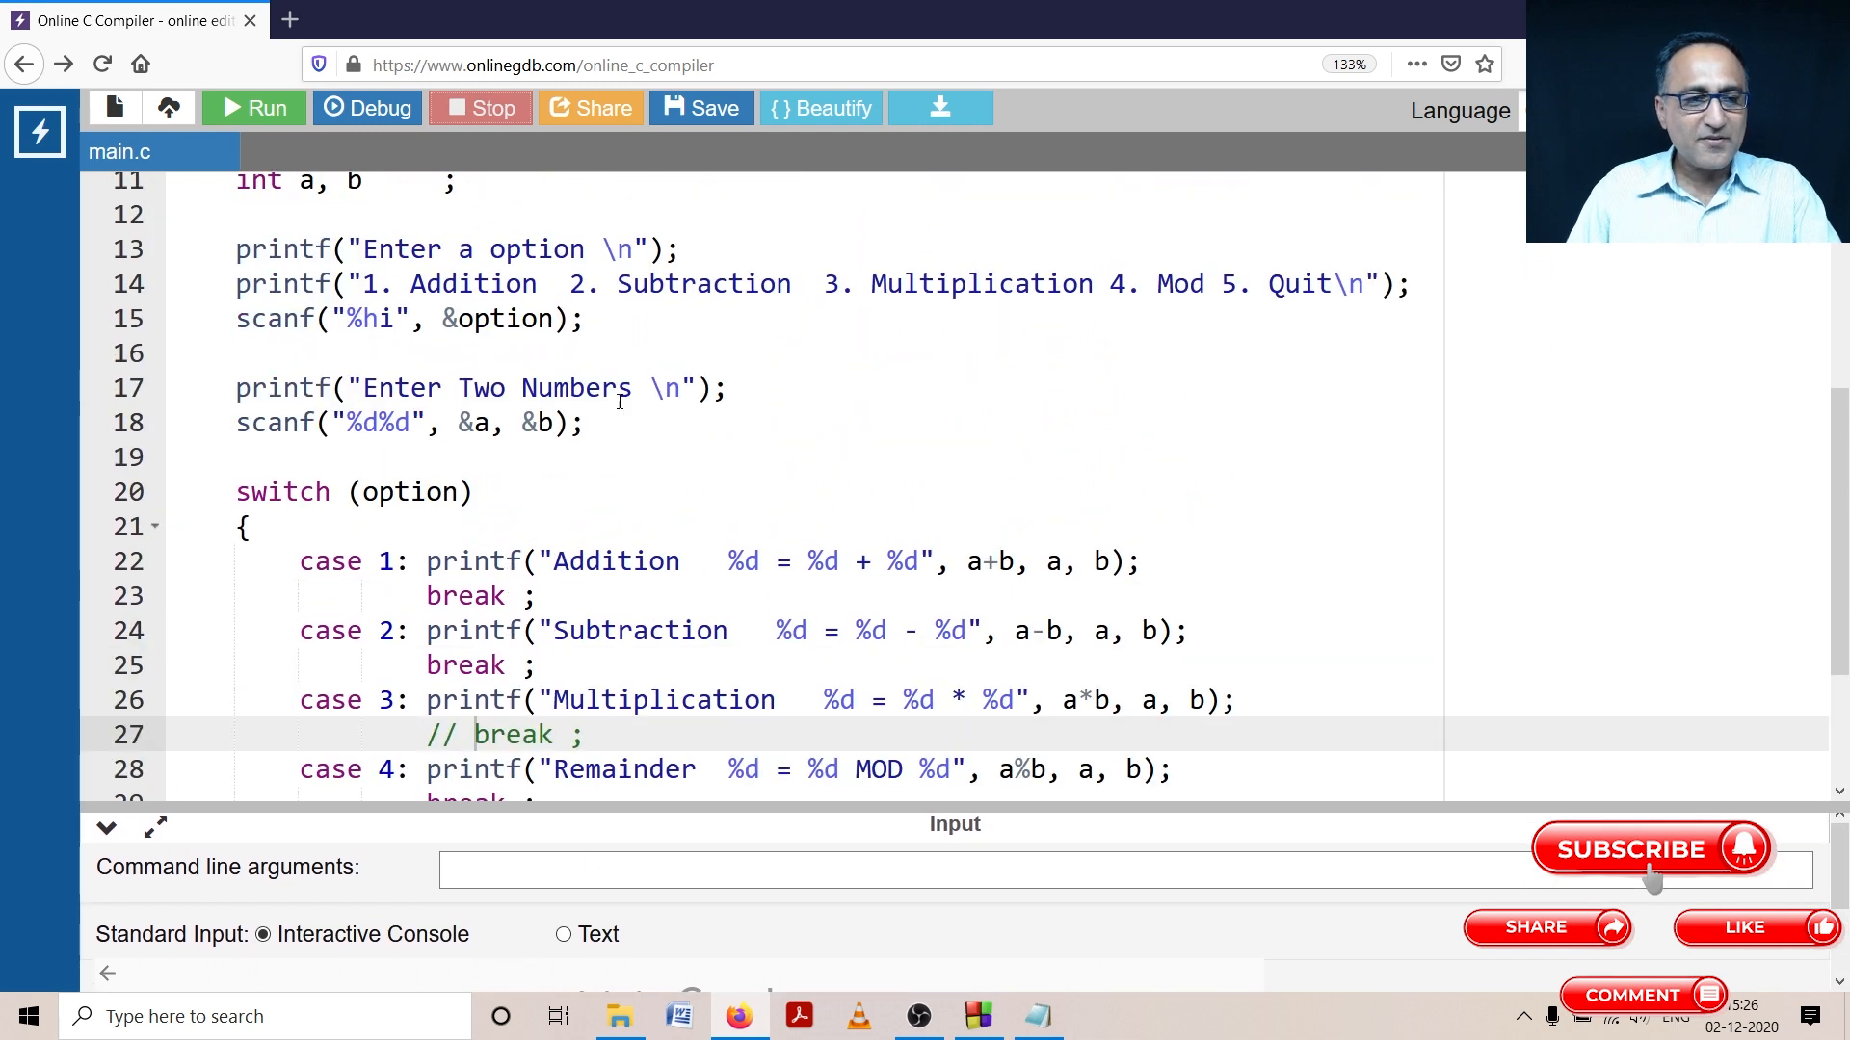
{"action": "left_click", "coordinate": [236, 387]}
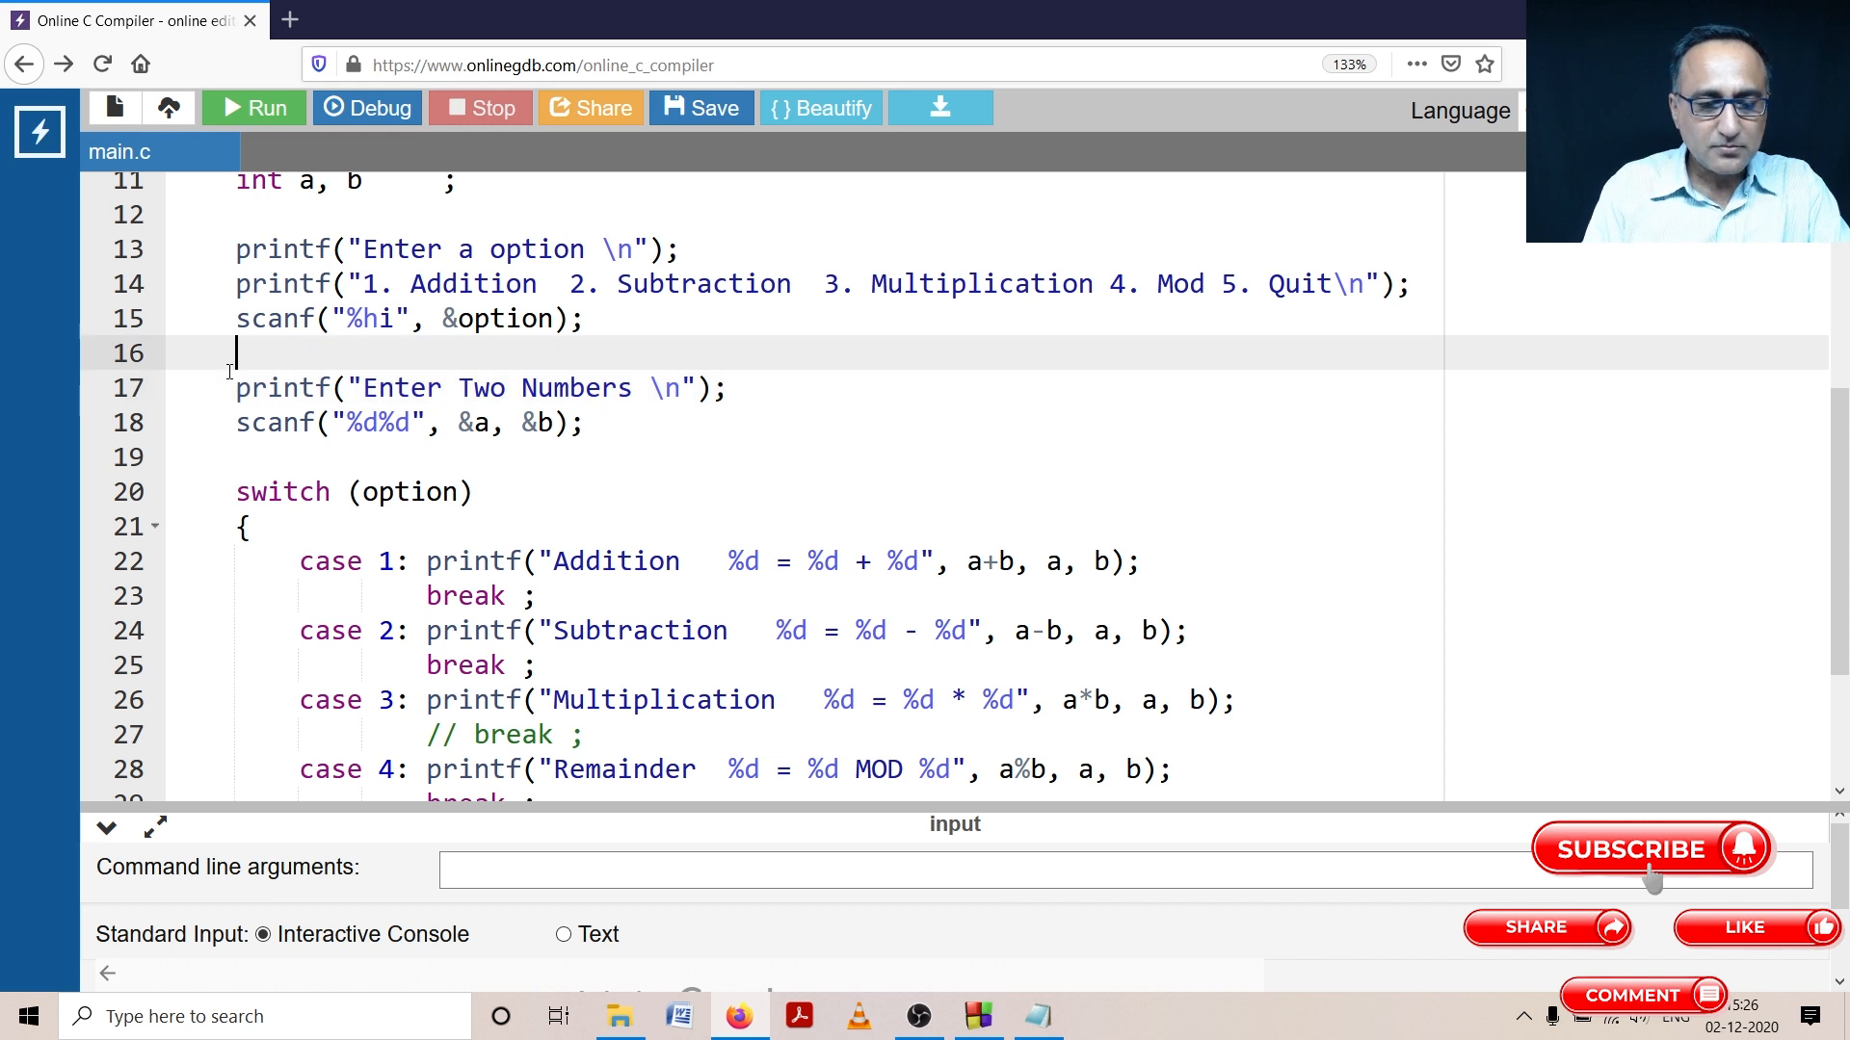
{"action": "type", "text": "if ( option"}
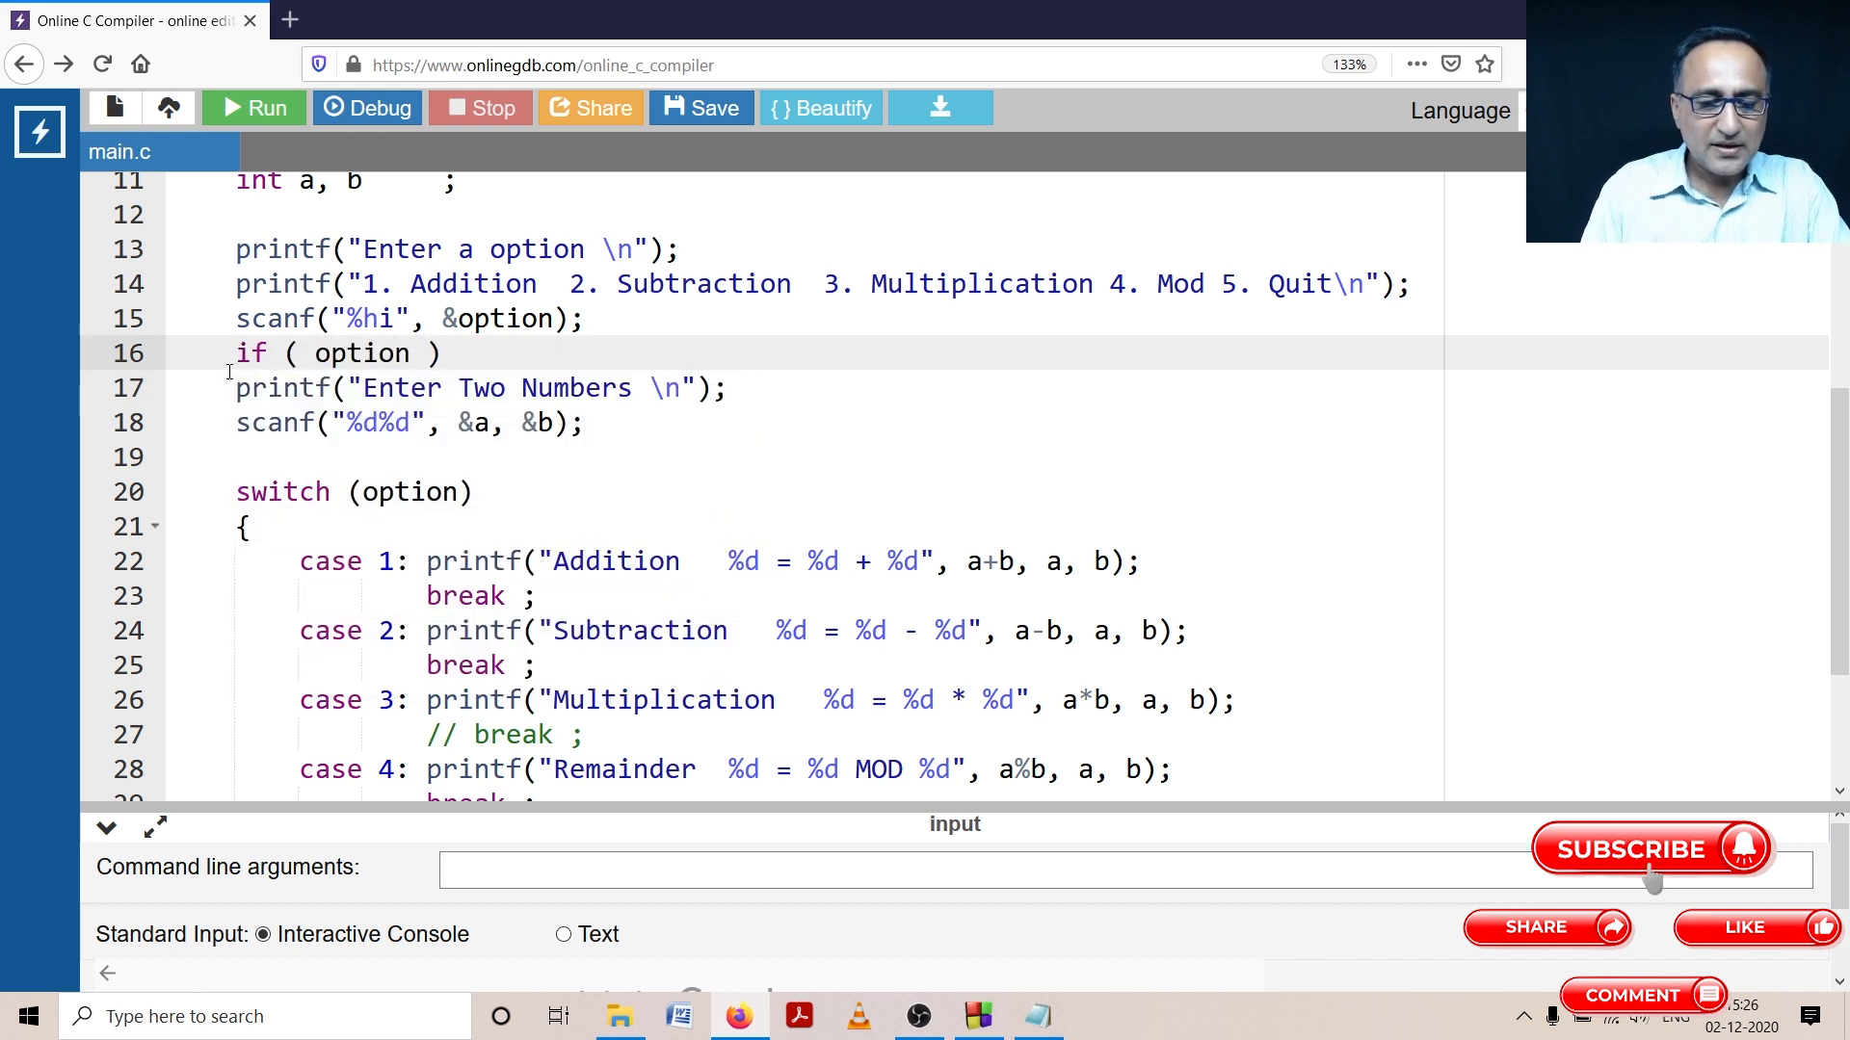
{"action": "type", "text": ">= 1 &&"}
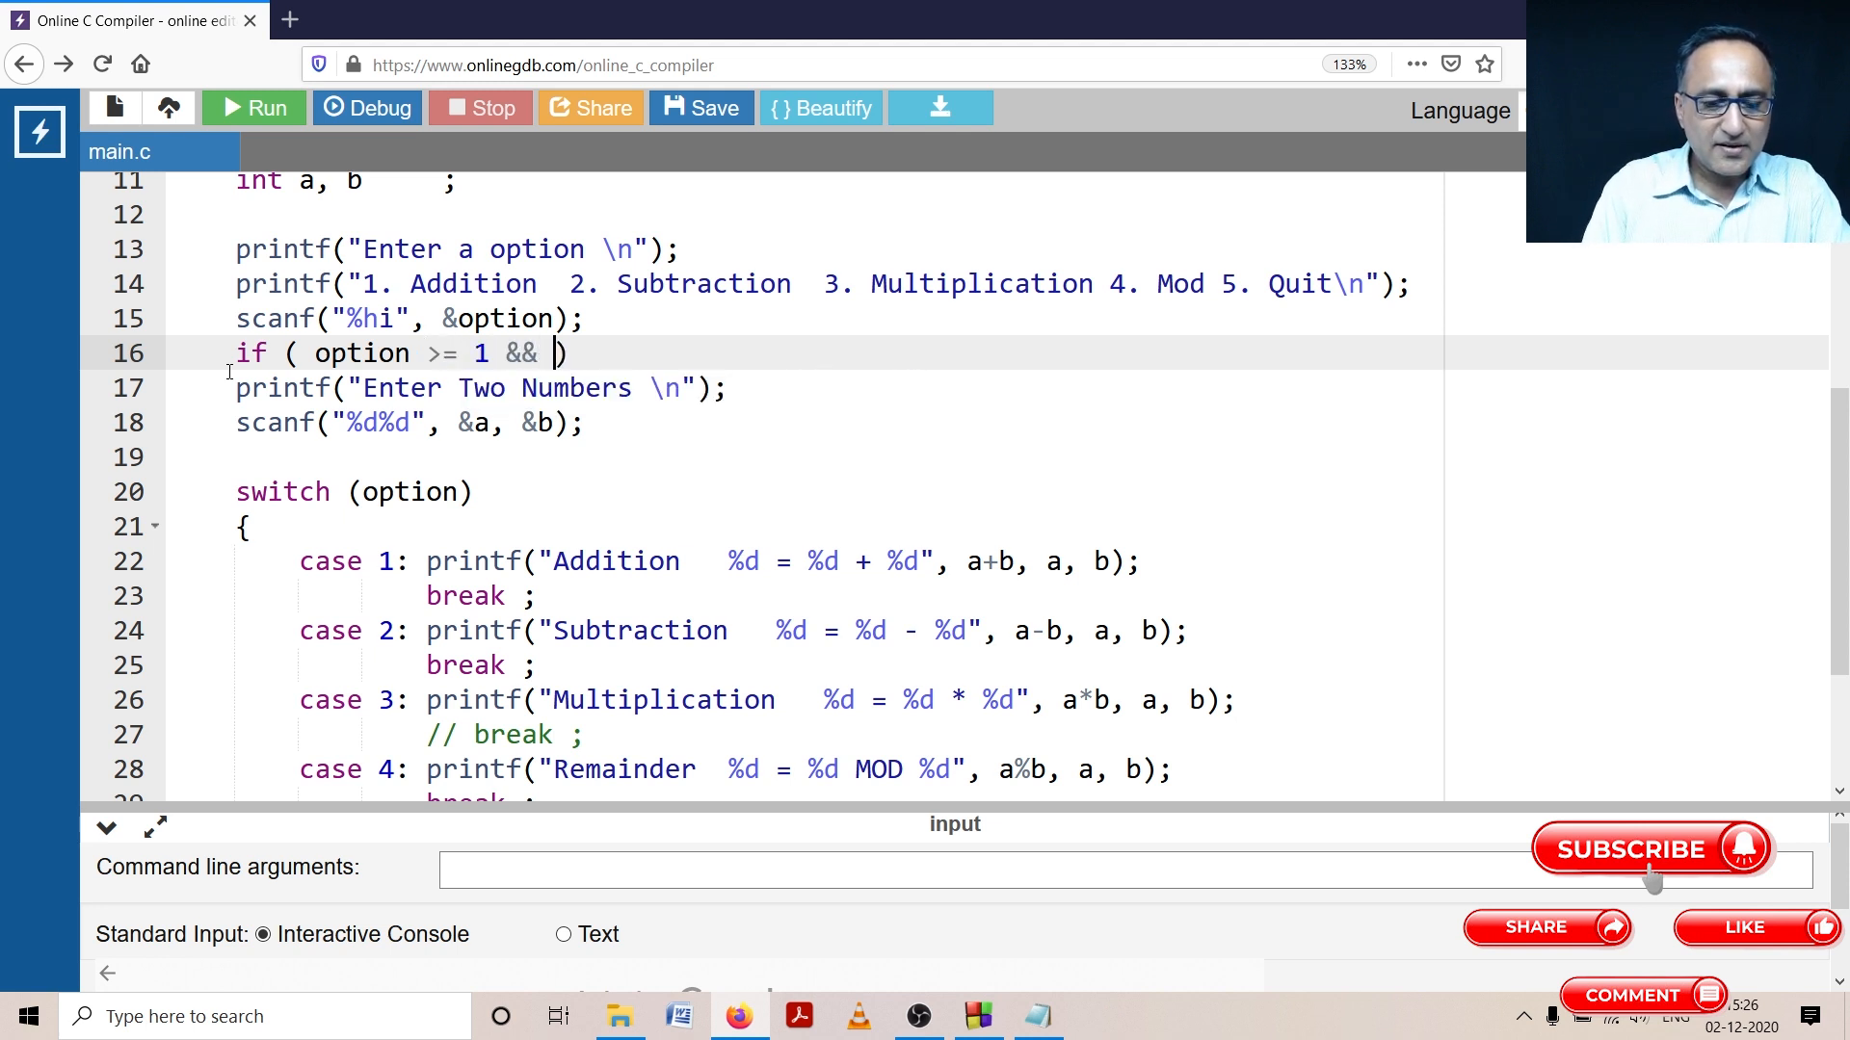
{"action": "type", "text": "option"}
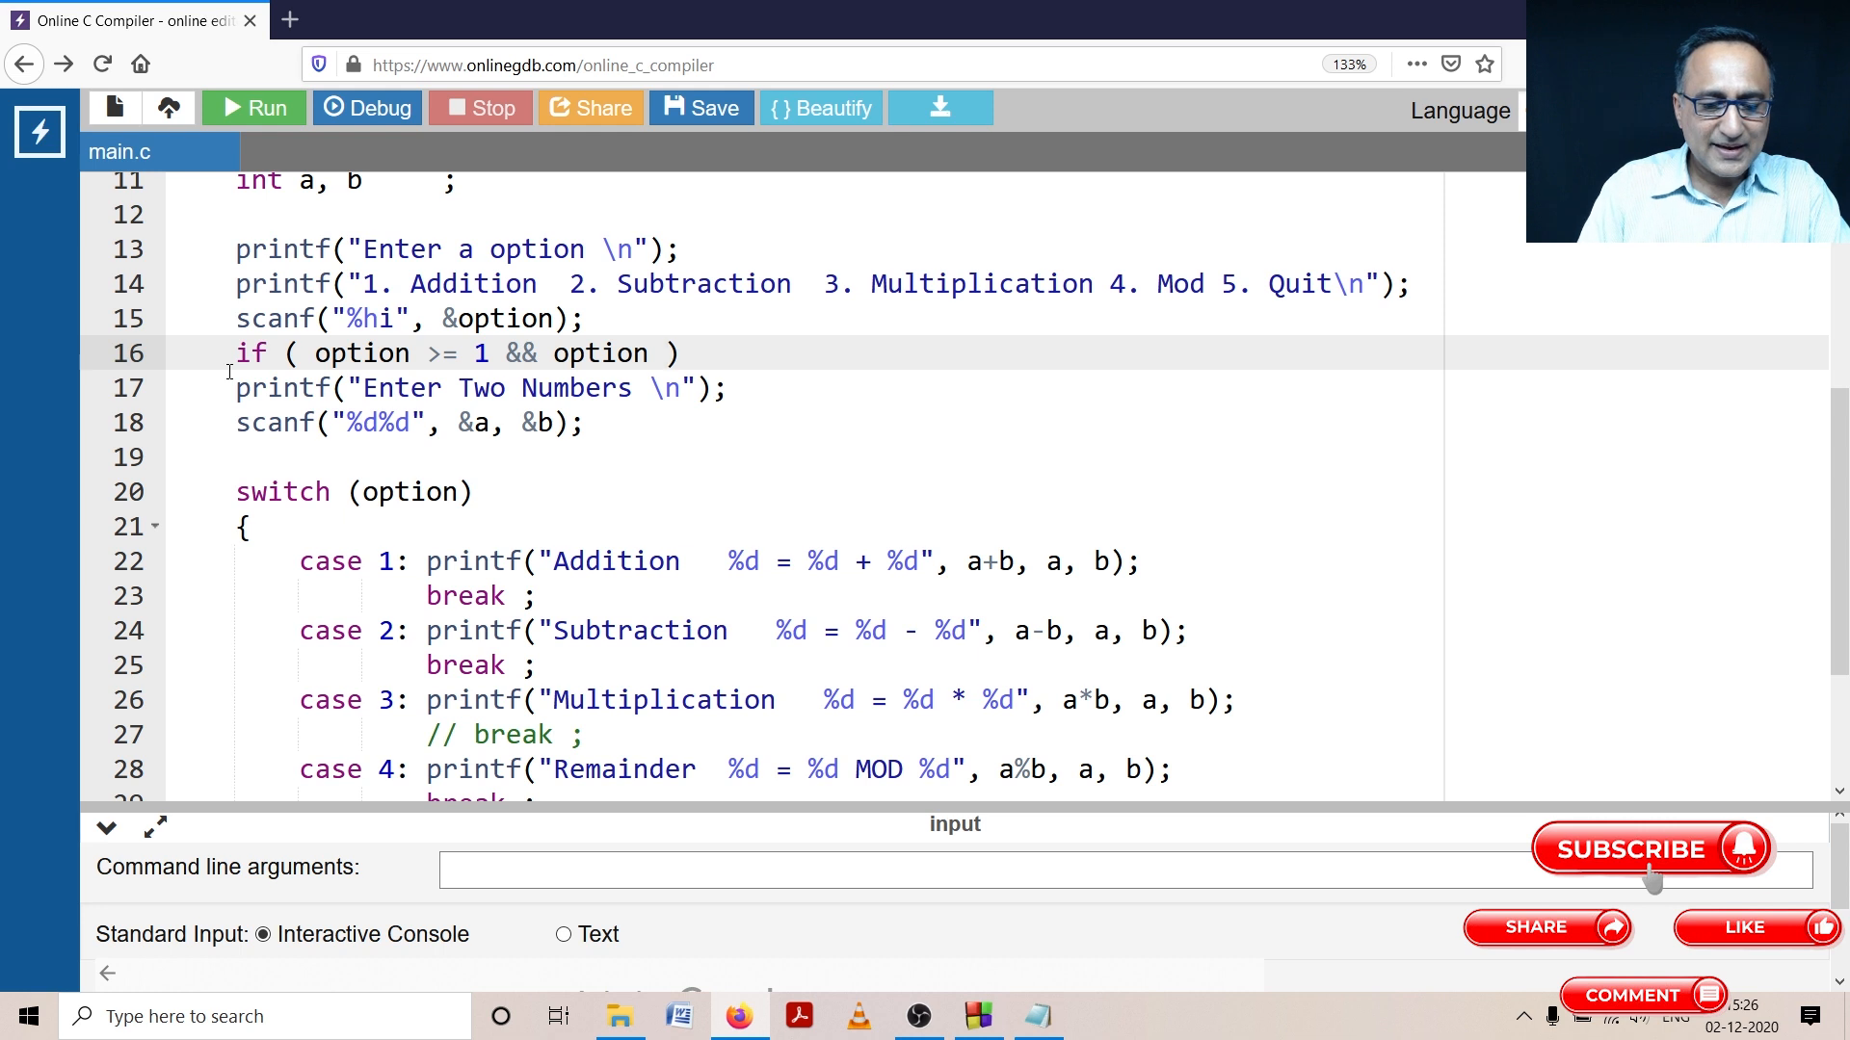
{"action": "type", "text": "<= 4"}
{"action": "type", "text": "{"}
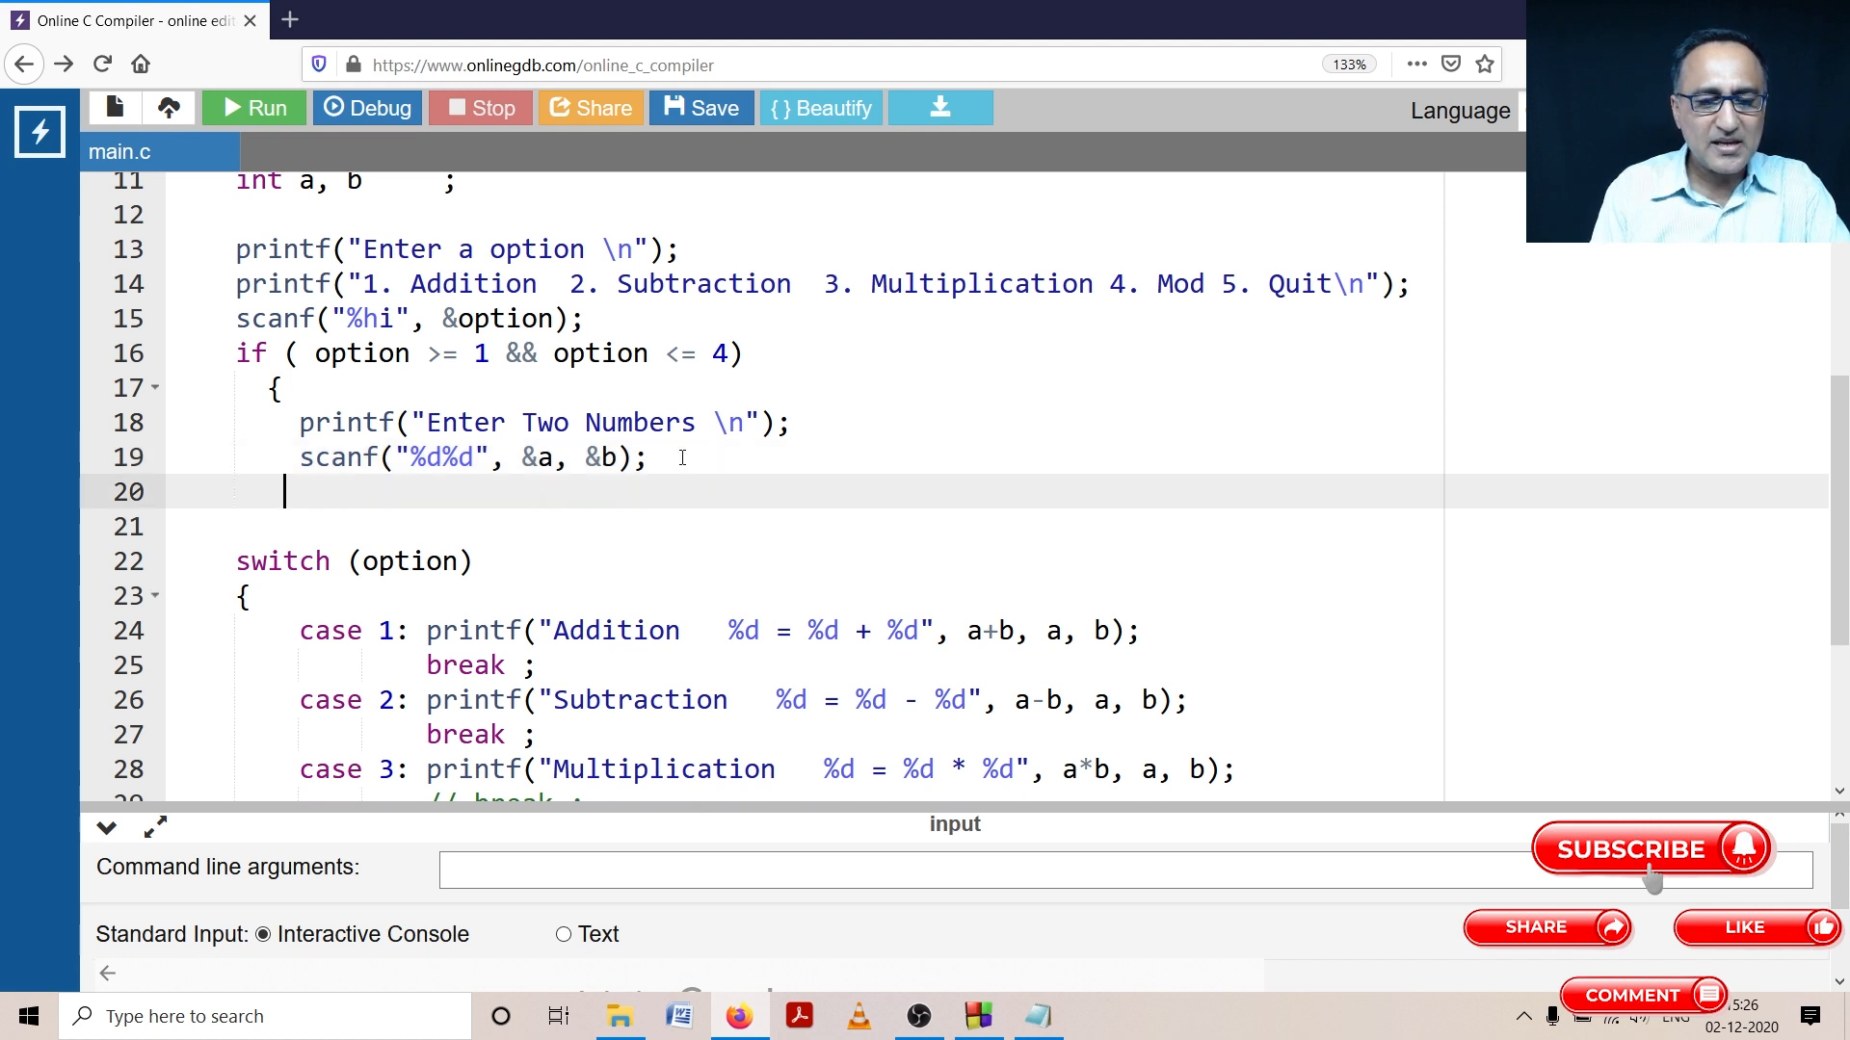
{"action": "type", "text": "}"}
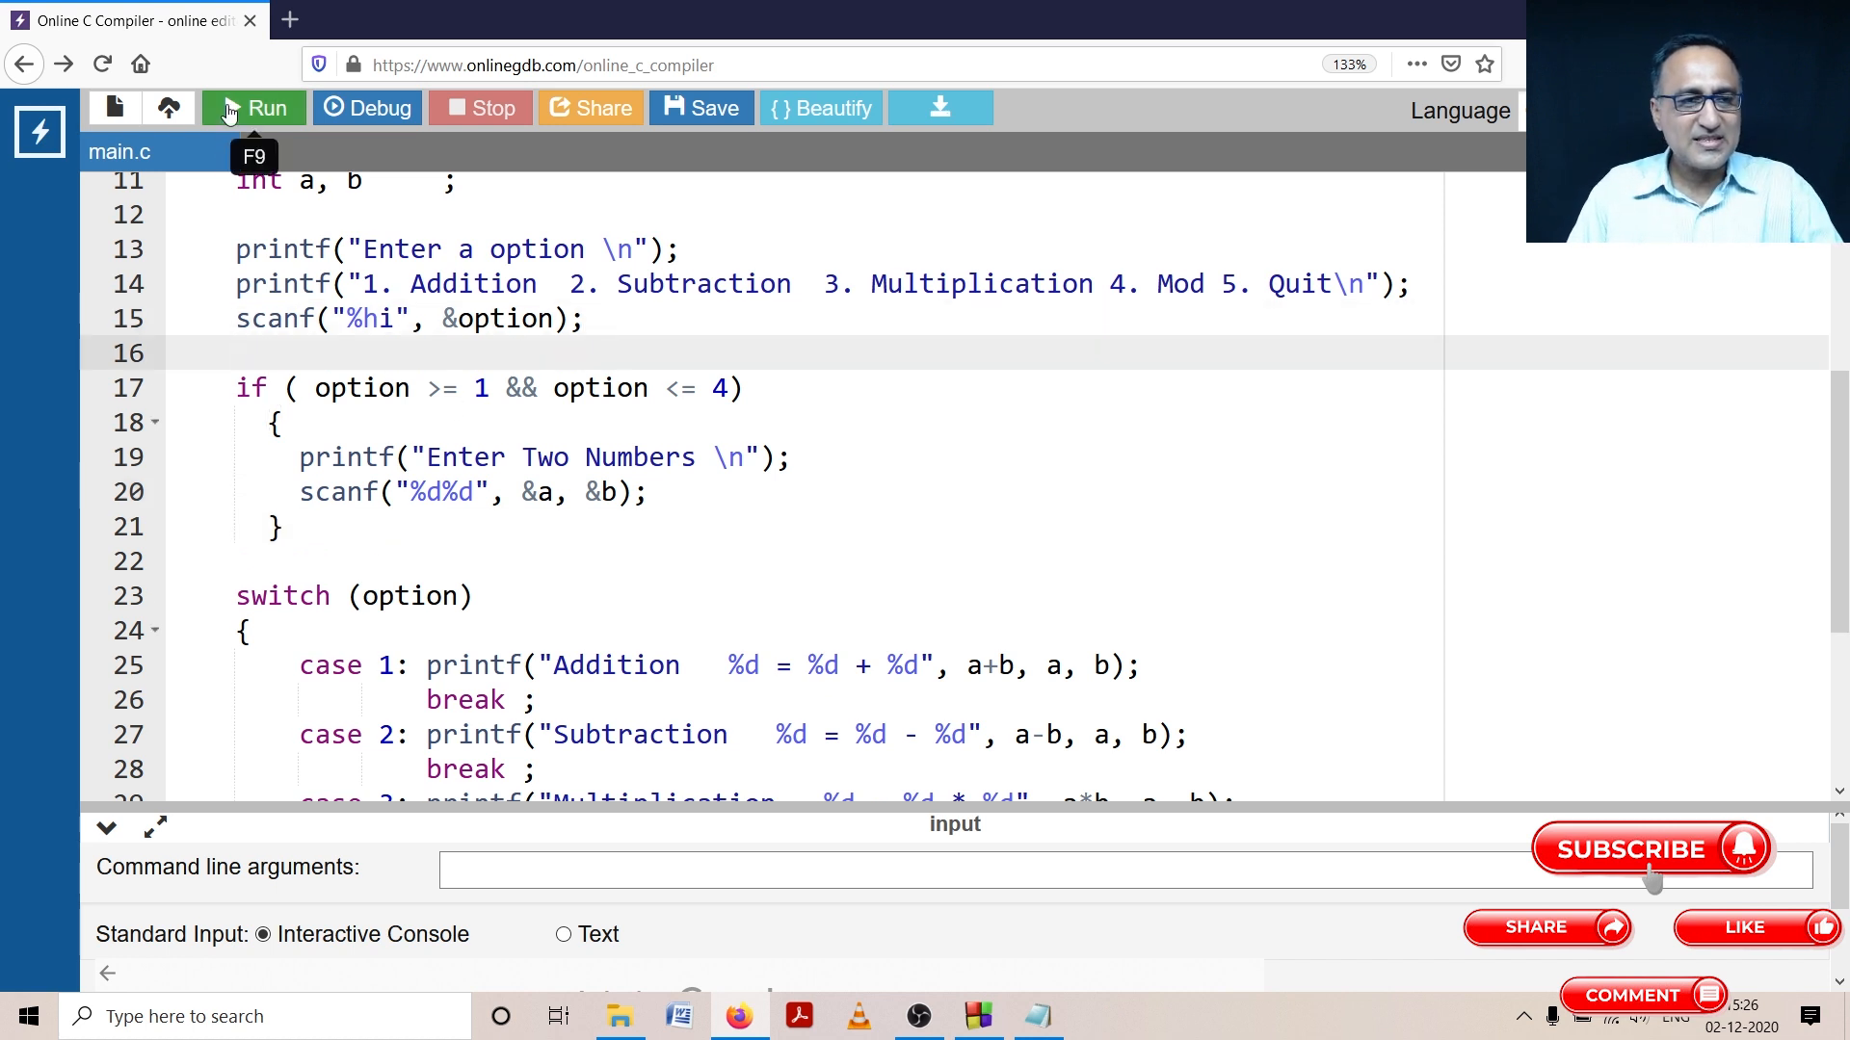
Step: Run the edited program with option 5, getting 'Quitting ...' without a number prompt
{"action": "left_click", "coordinate": [253, 107]}
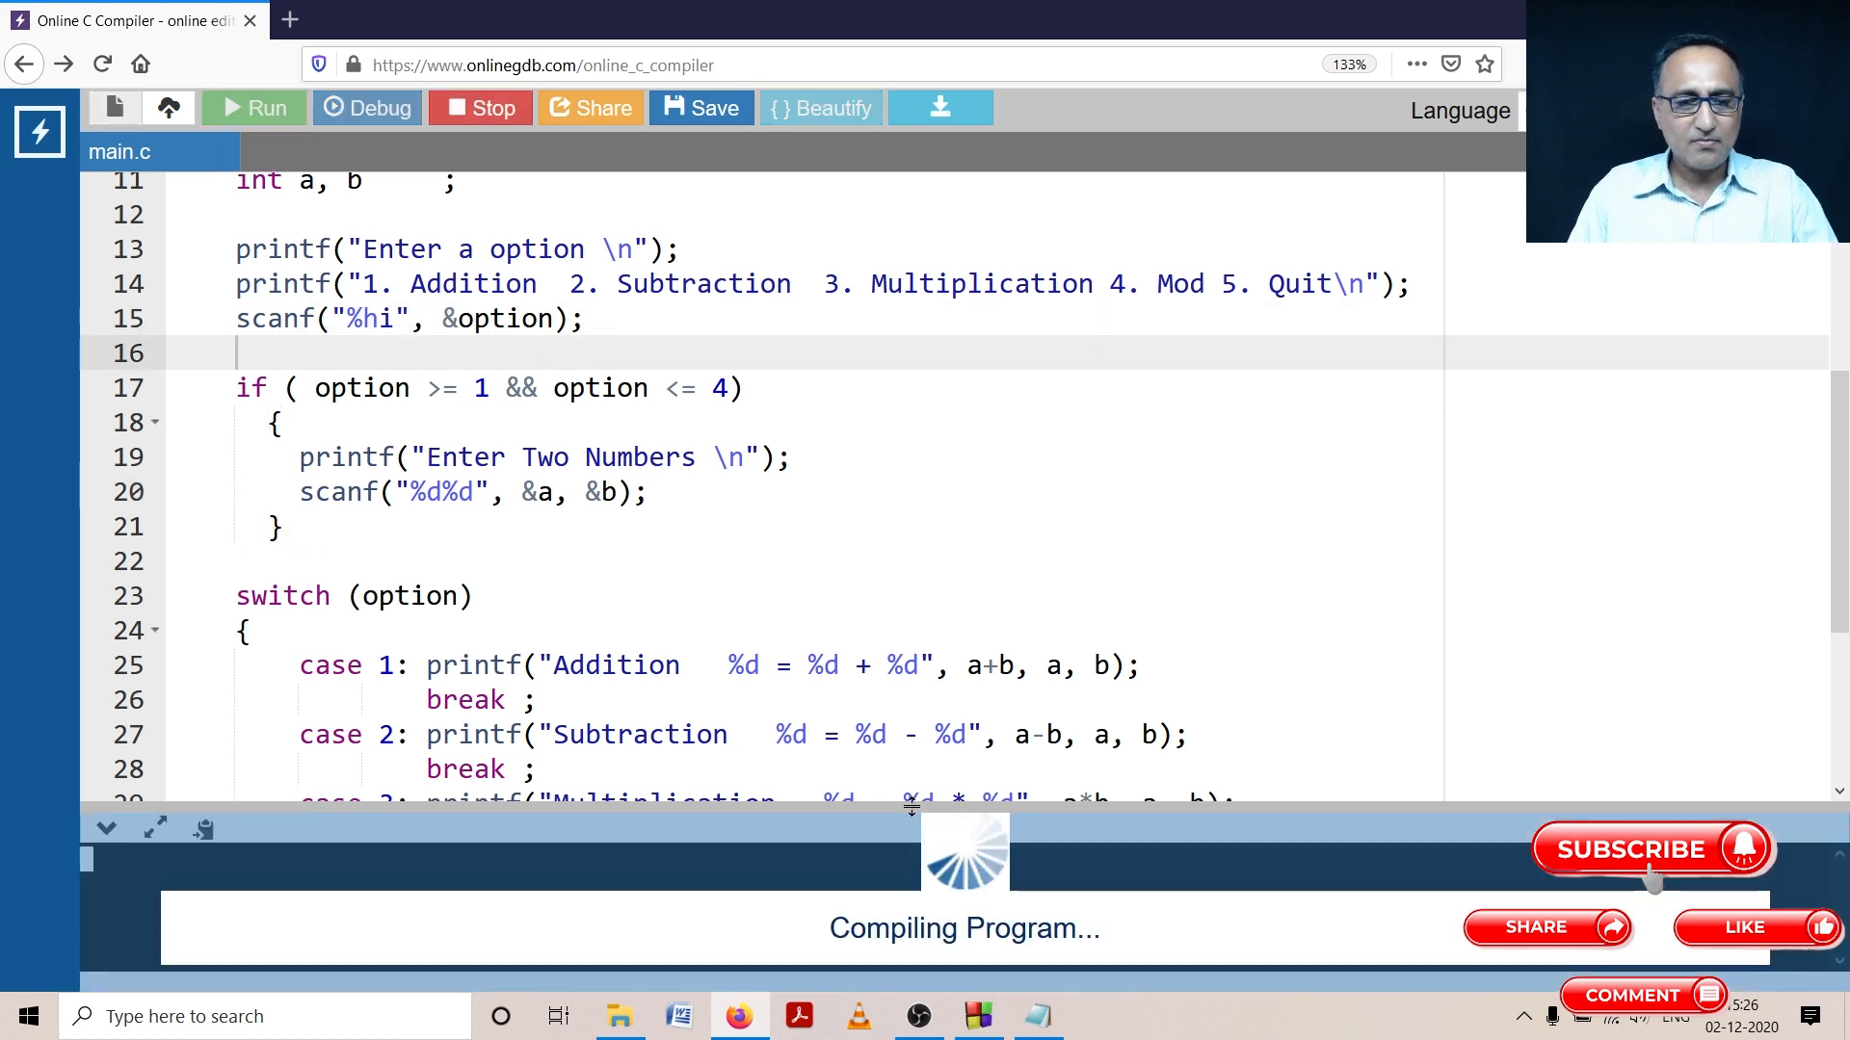
{"action": "left_click", "coordinate": [253, 107]}
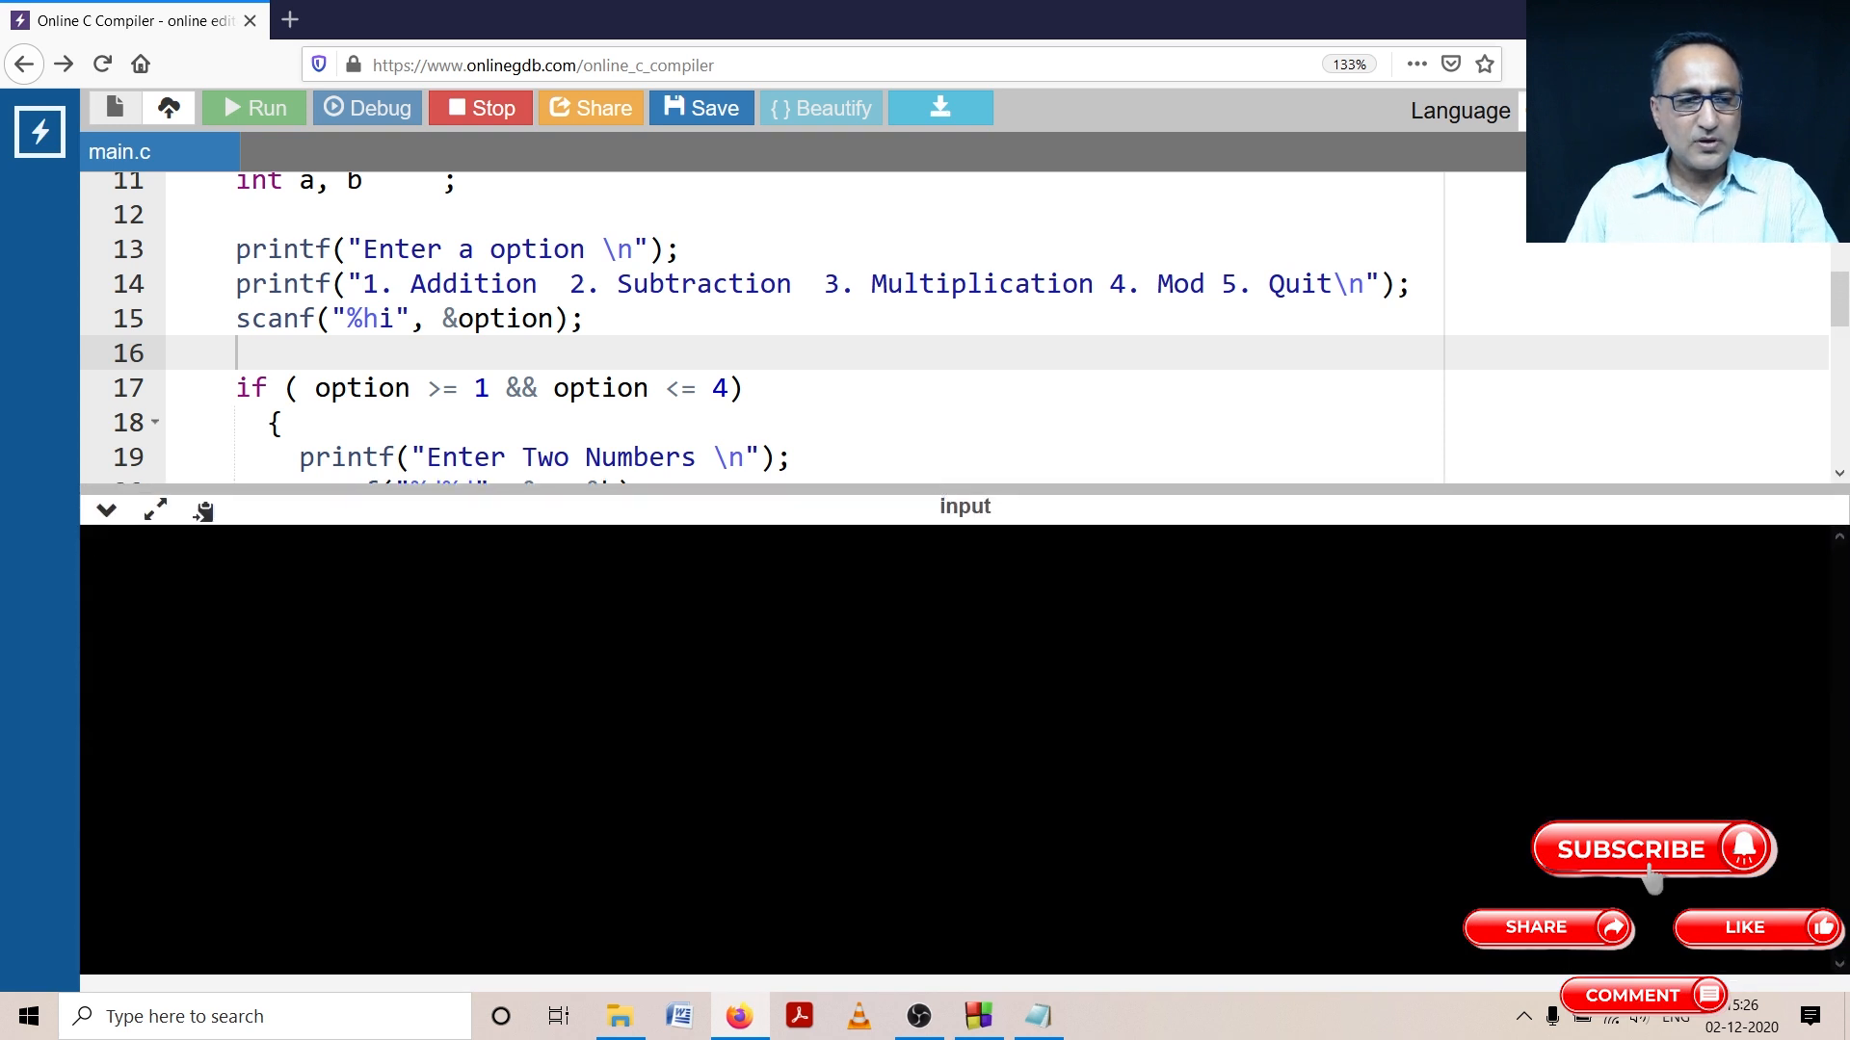
{"action": "left_click", "coordinate": [252, 107]}
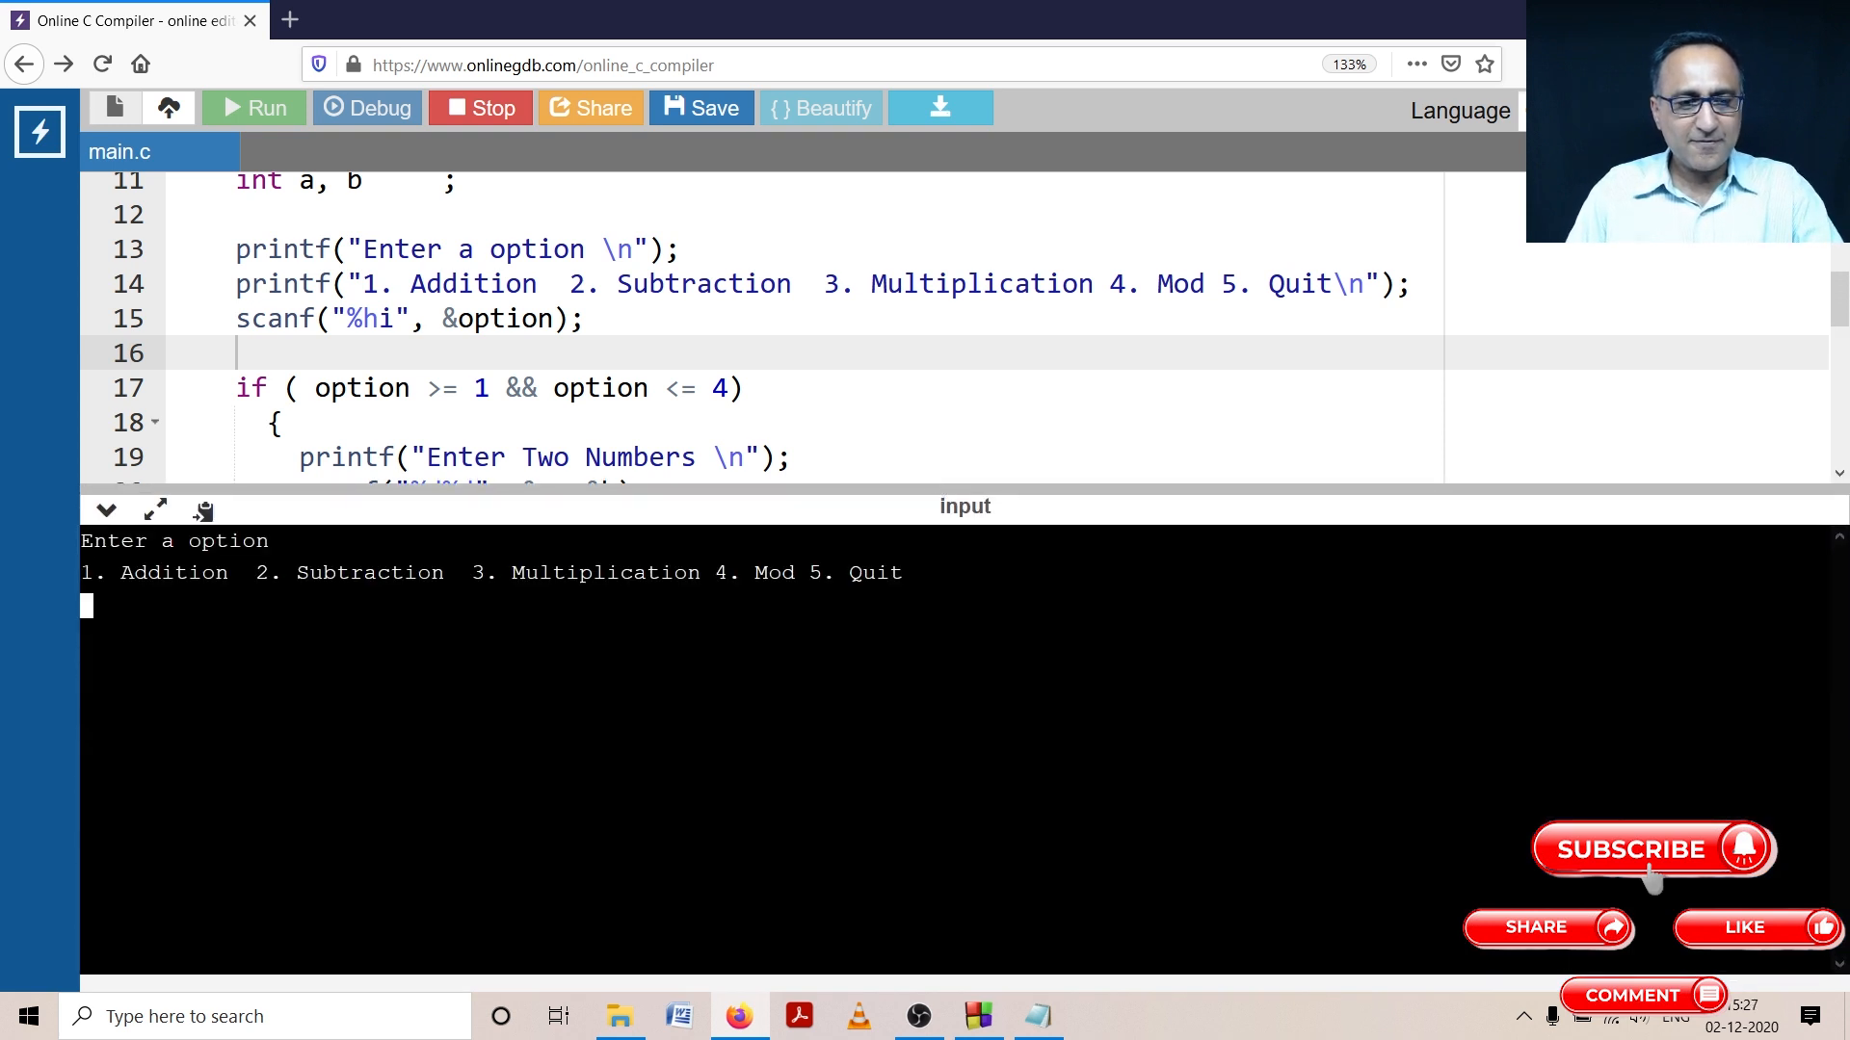
{"action": "type", "text": "5"}
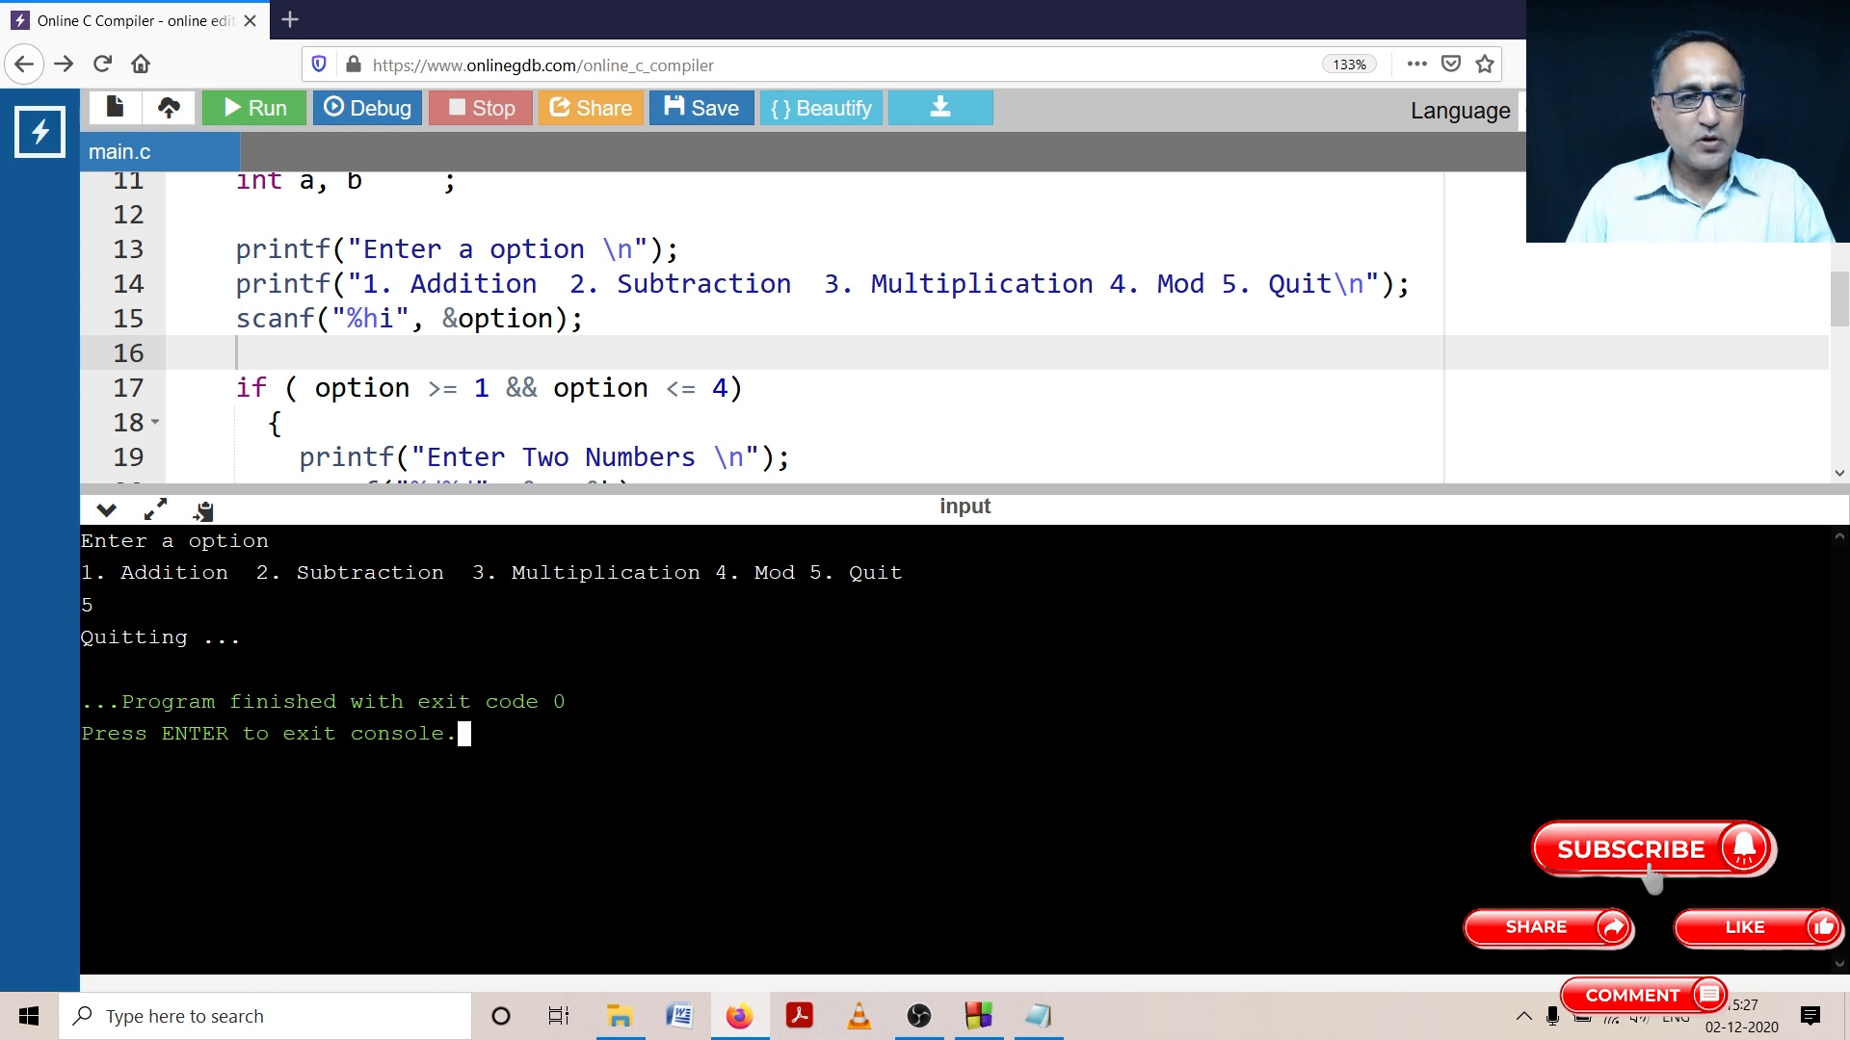
{"action": "left_click", "coordinate": [252, 107]}
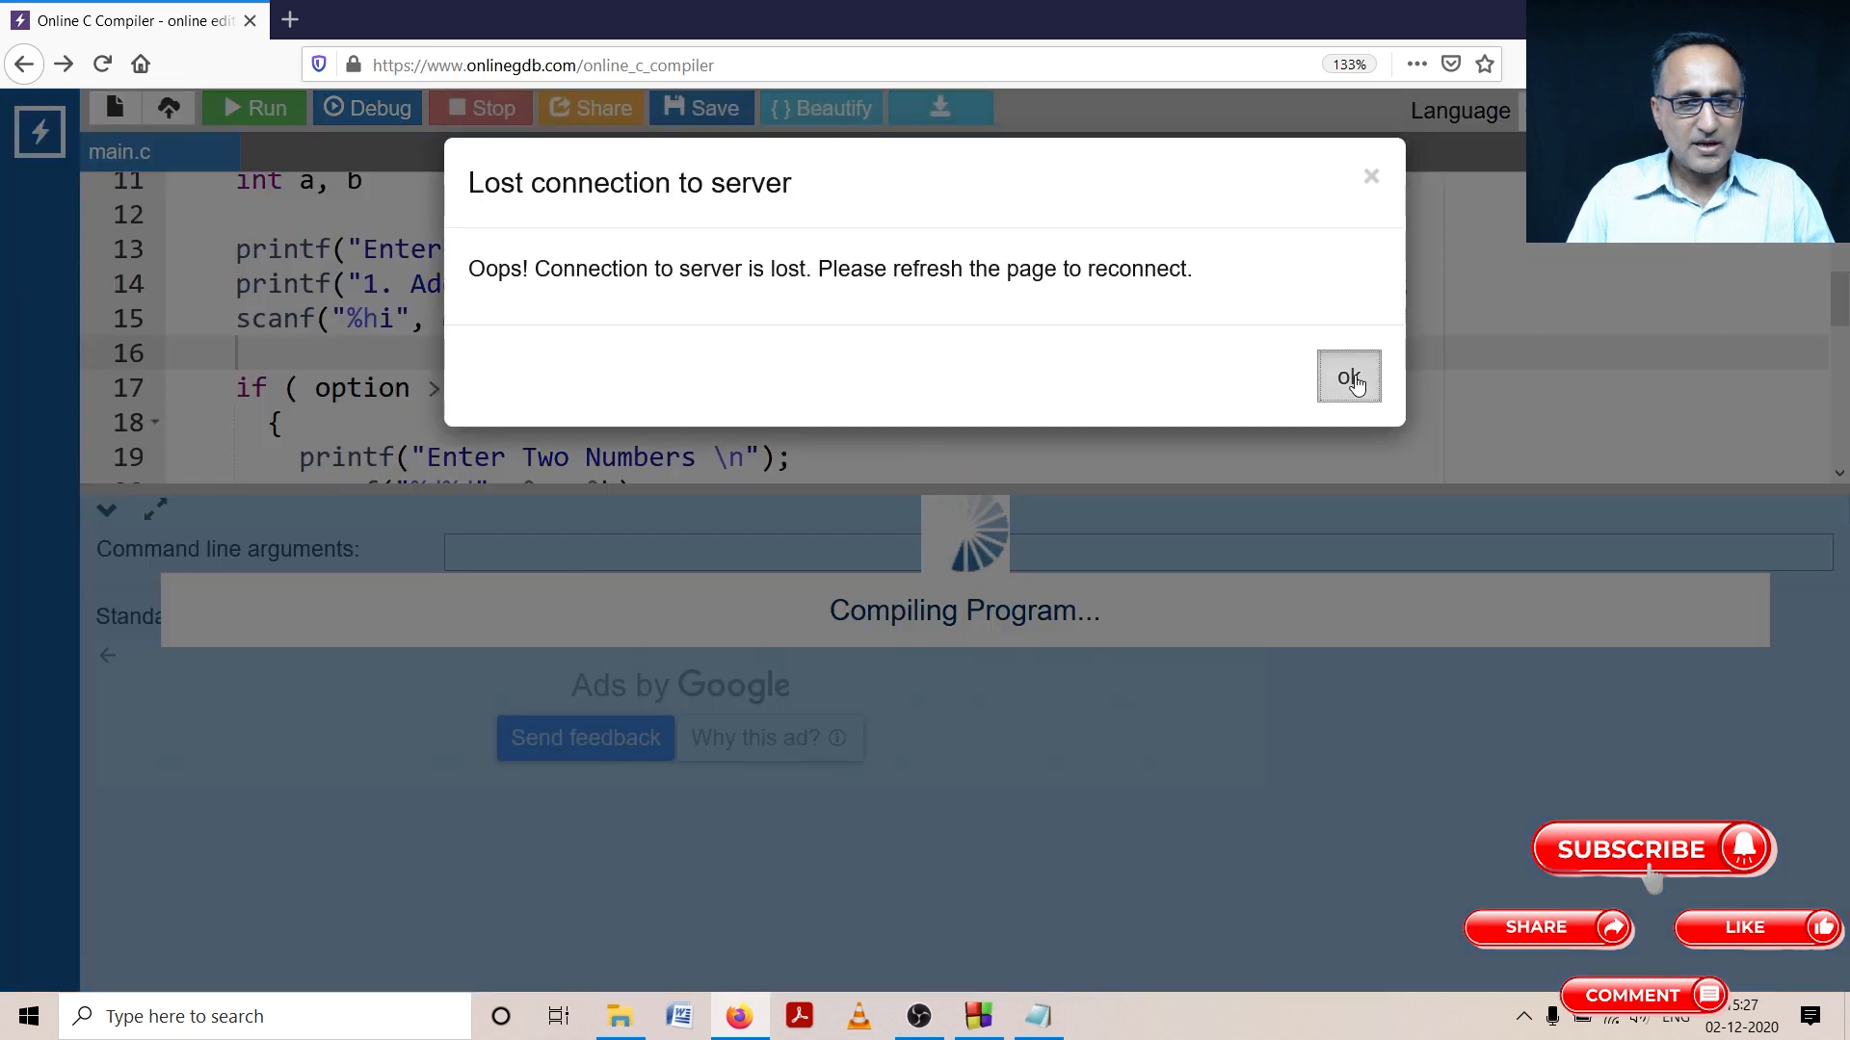
Step: Dismiss the 'Lost connection to server' message and reload the page to reconnect
{"action": "left_click", "coordinate": [1347, 376]}
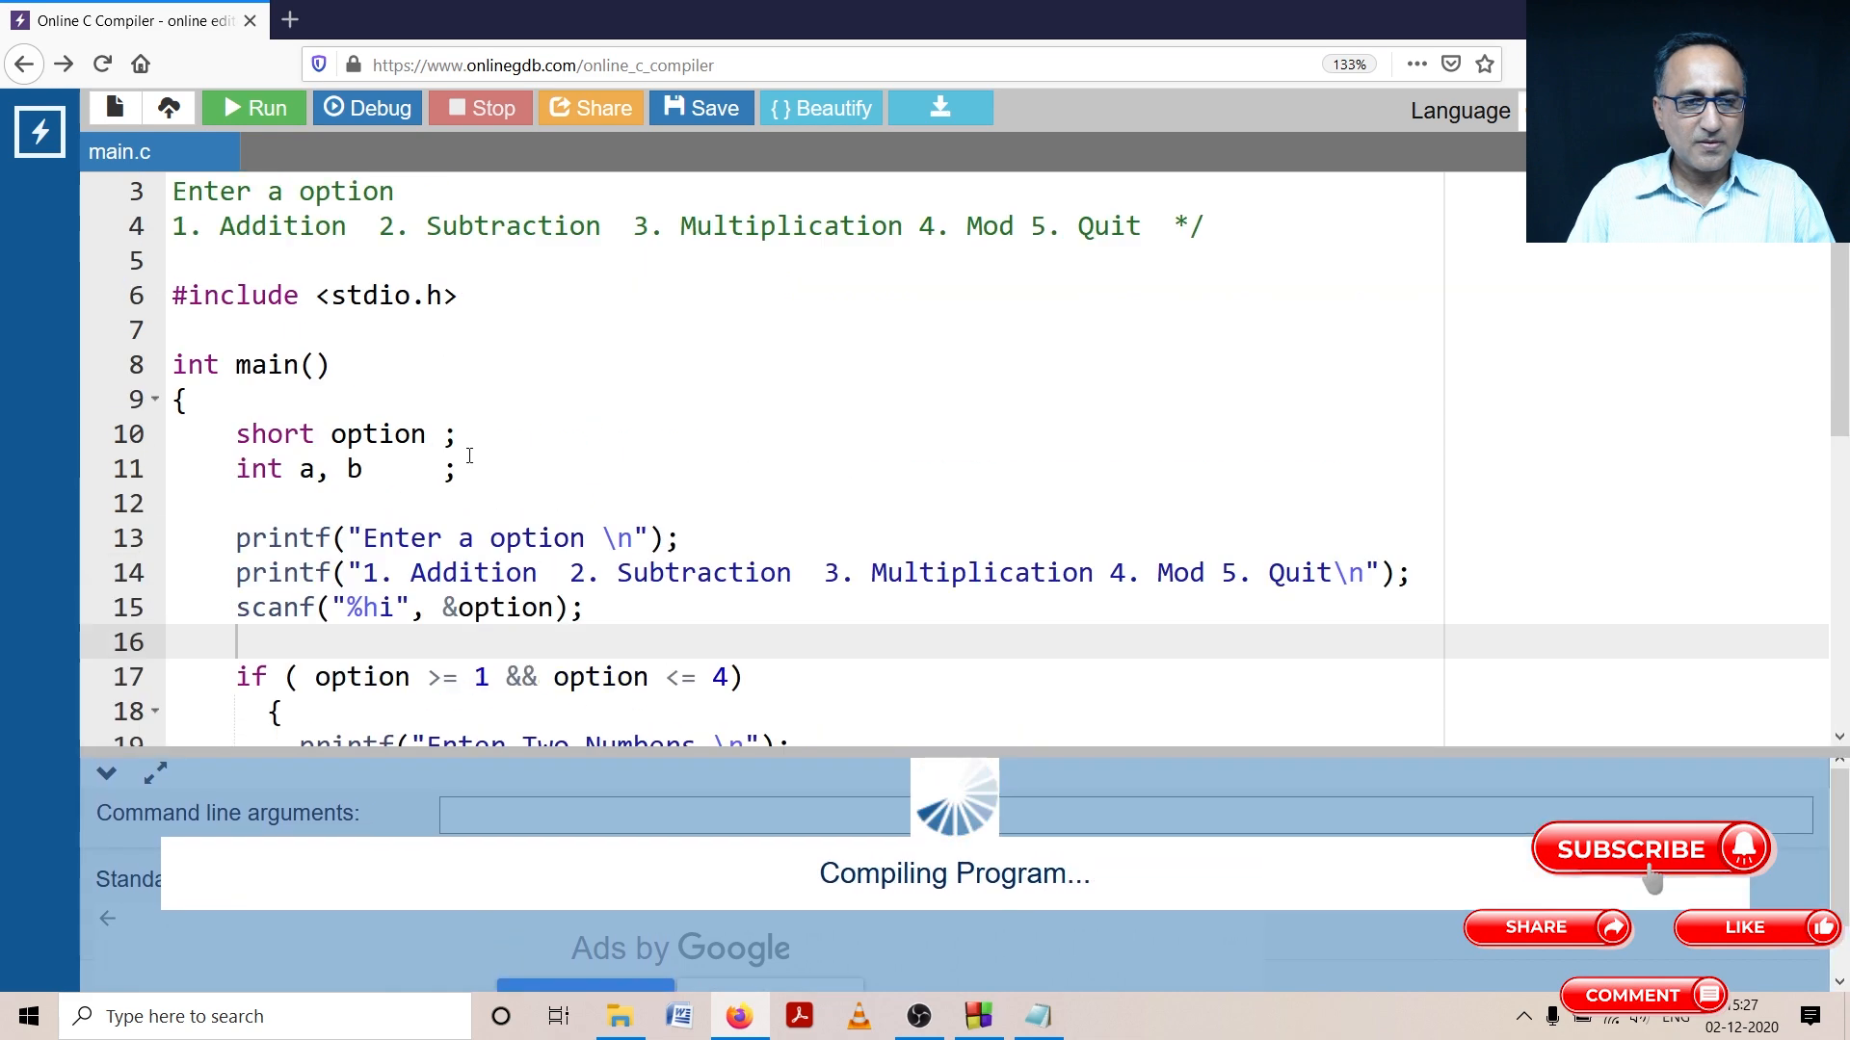
{"action": "scroll", "scroll_direction": "up", "scroll_amount": 3}
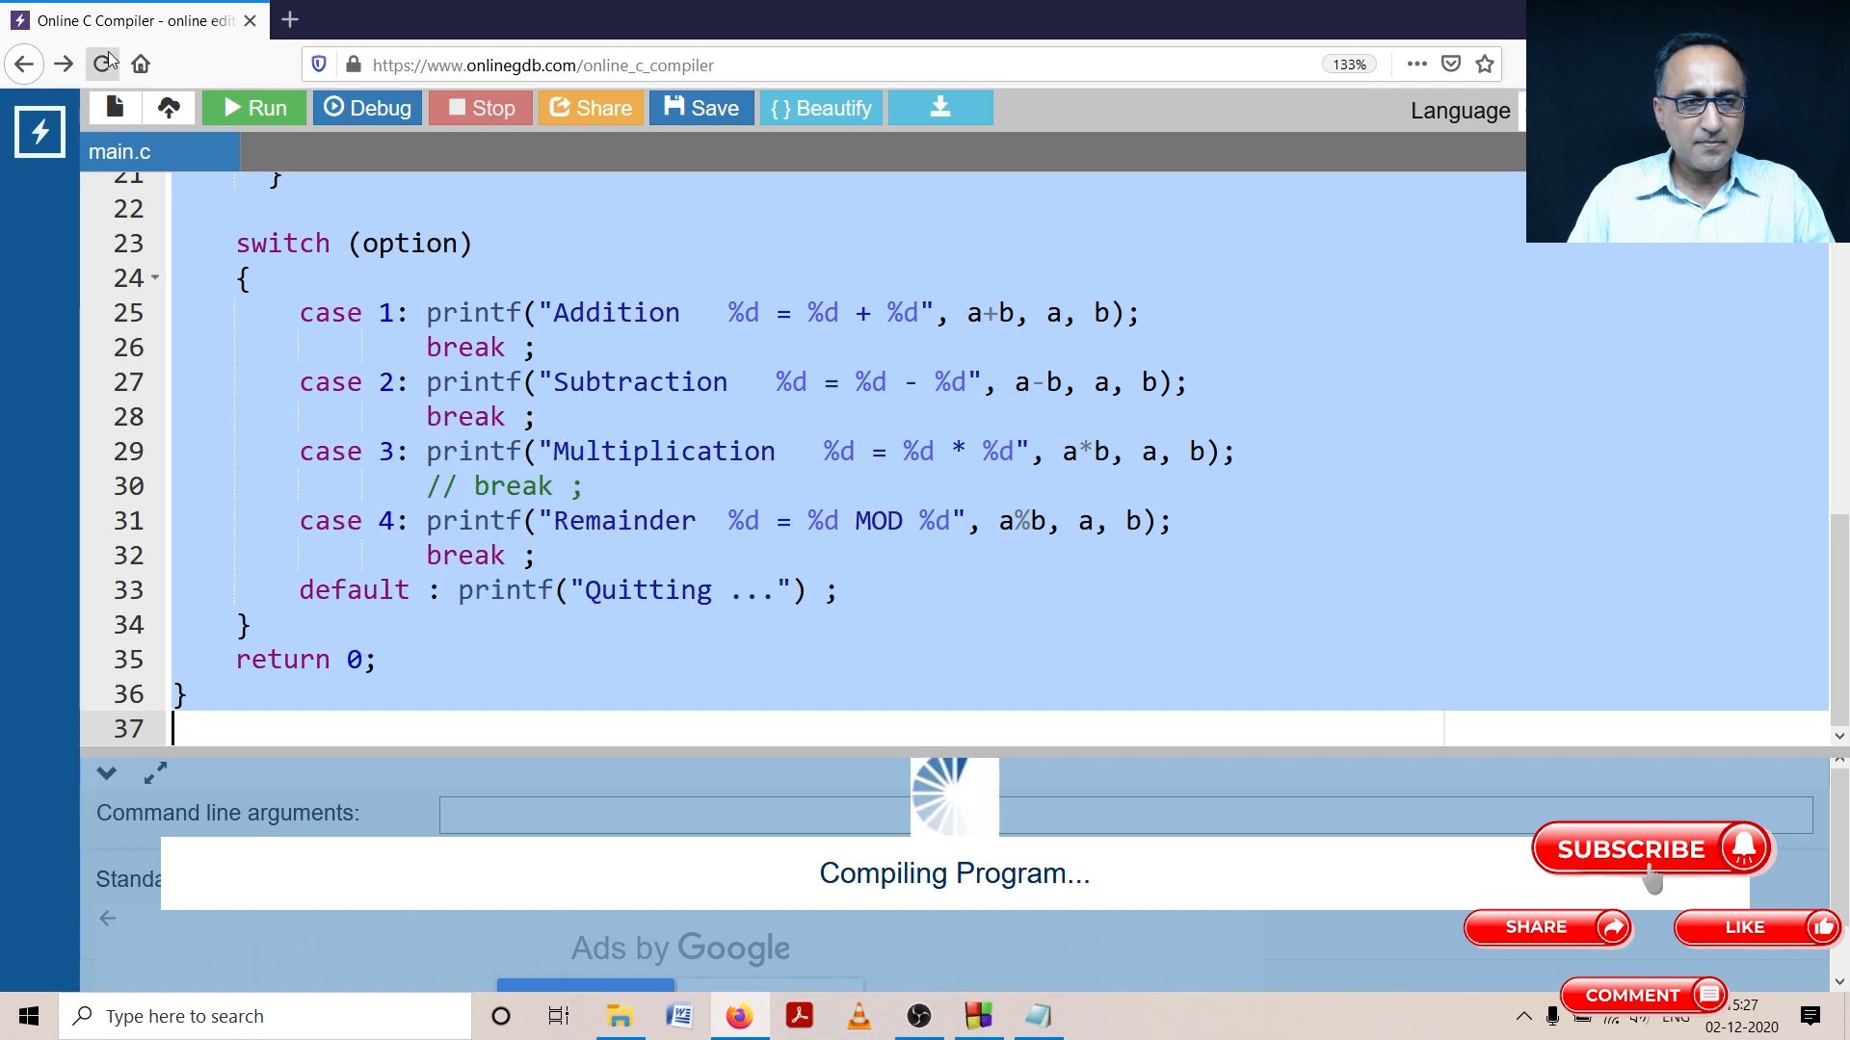
{"action": "left_click", "coordinate": [102, 63]}
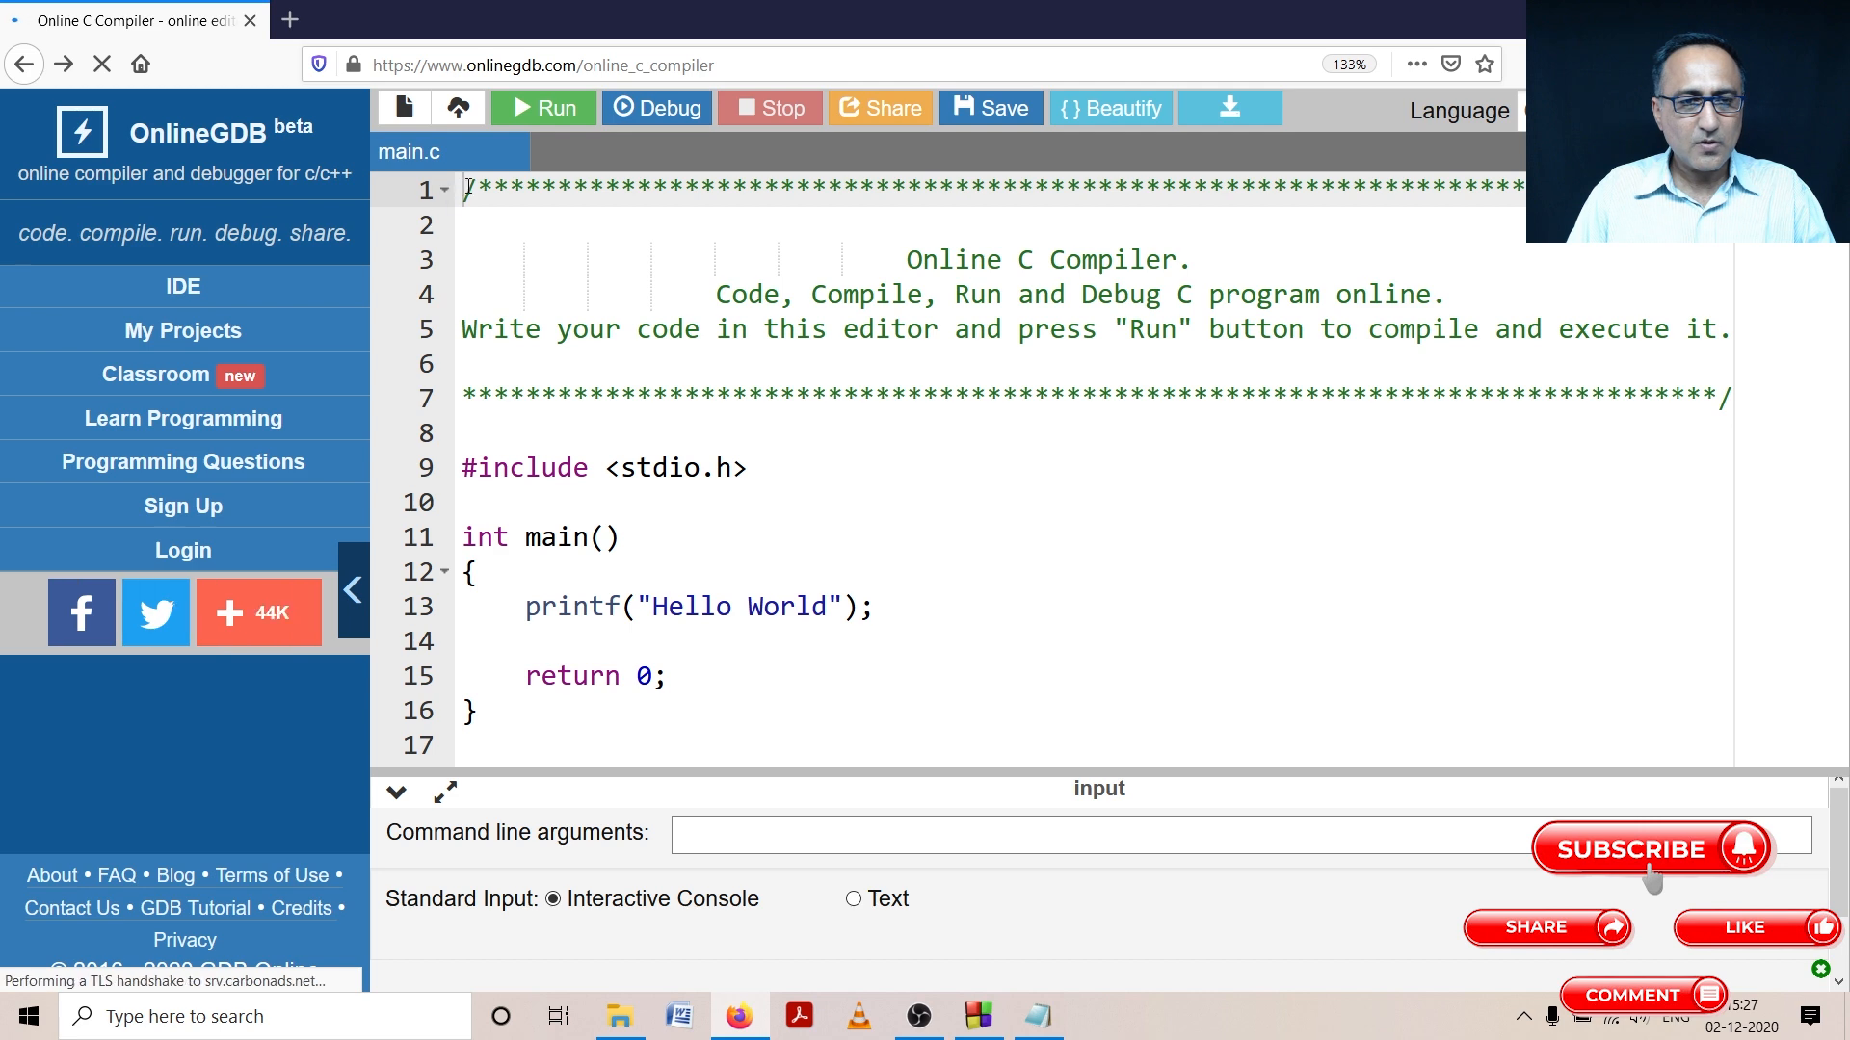
{"action": "scroll", "scroll_direction": "down", "scroll_amount": 3}
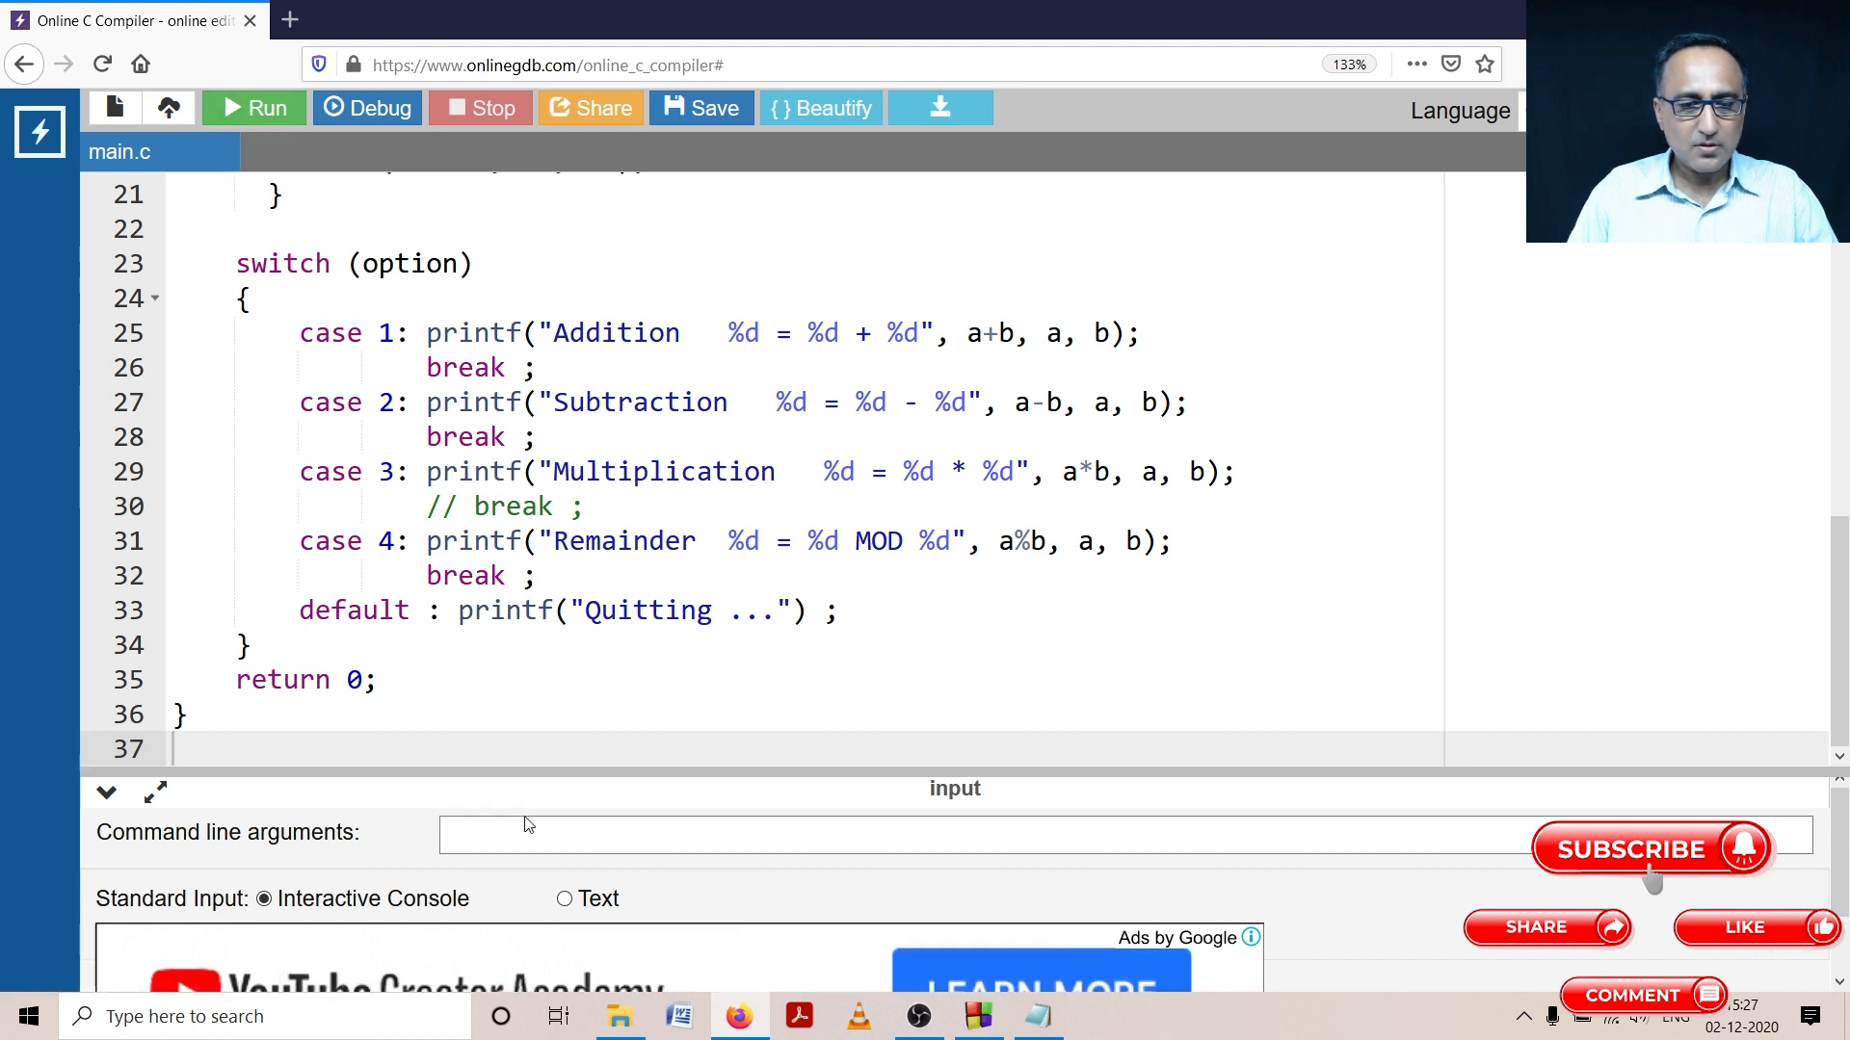
Step: Run the reloaded calculator with option 2 and numbers 300 and 56
{"action": "left_click", "coordinate": [252, 107]}
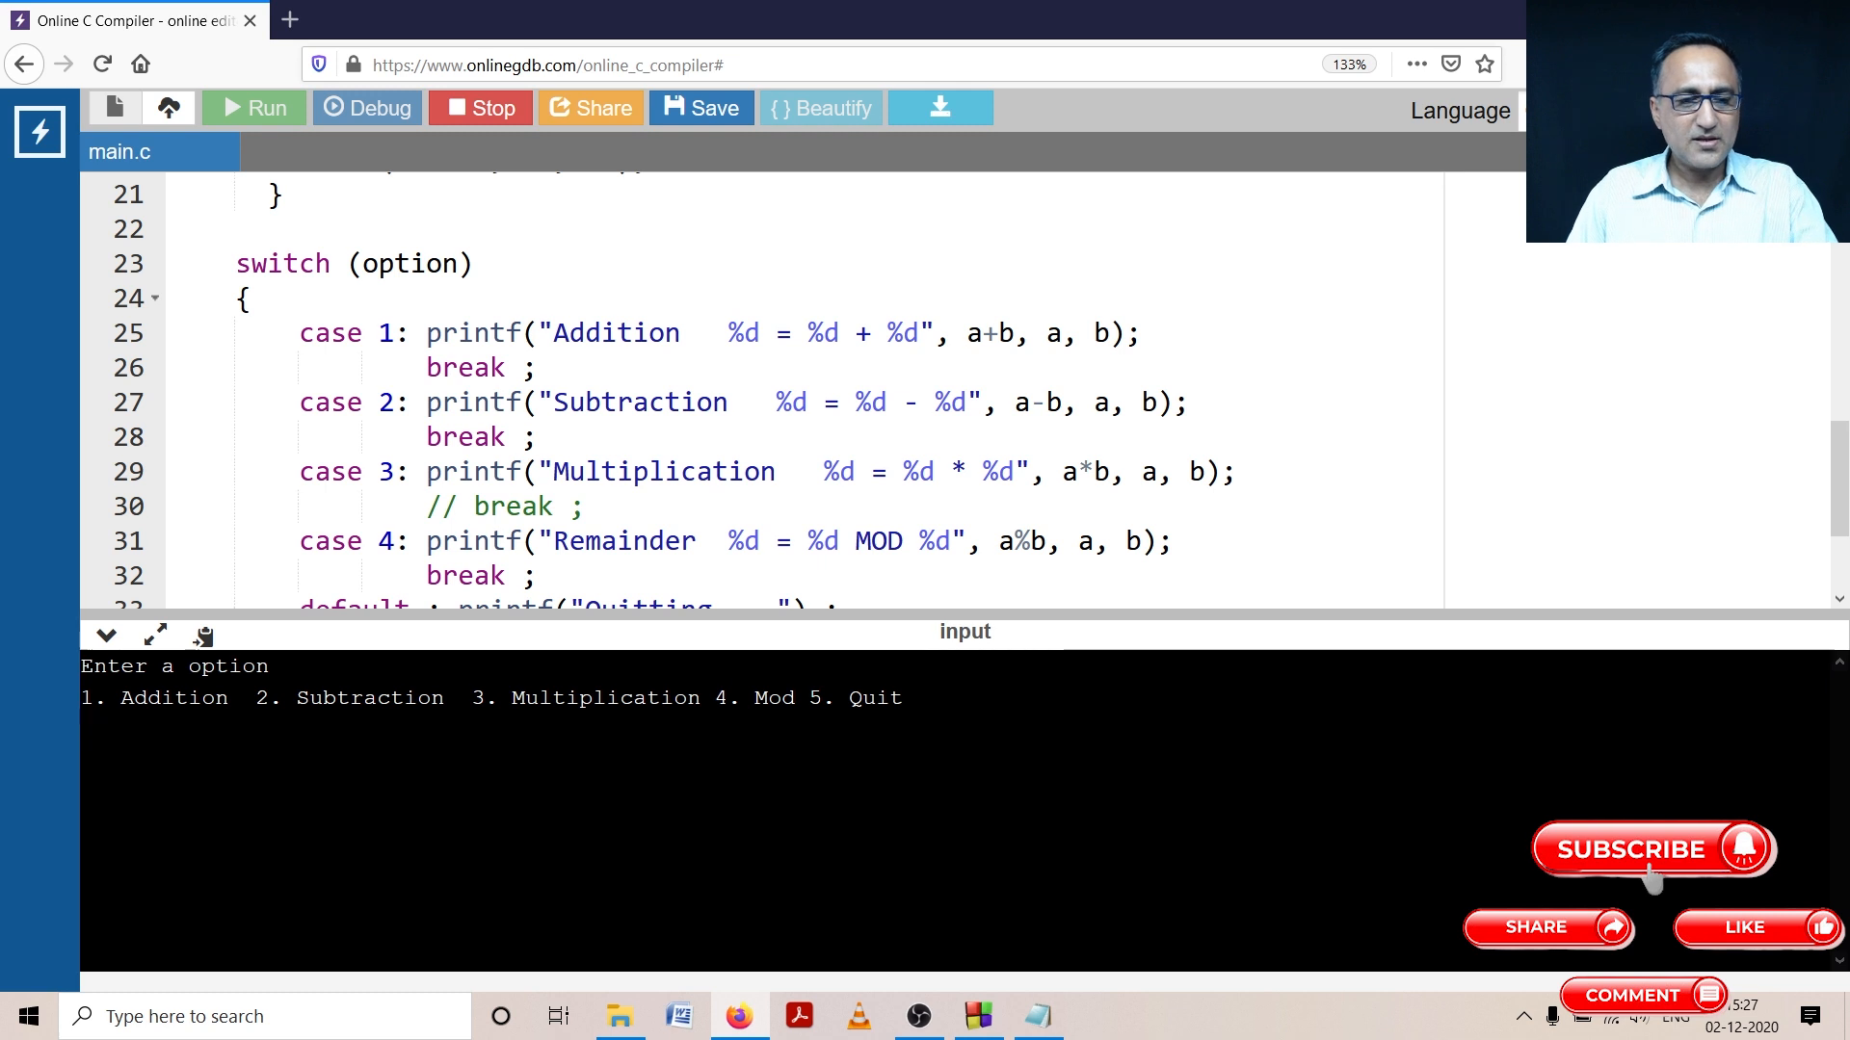
{"action": "type", "text": "2"}
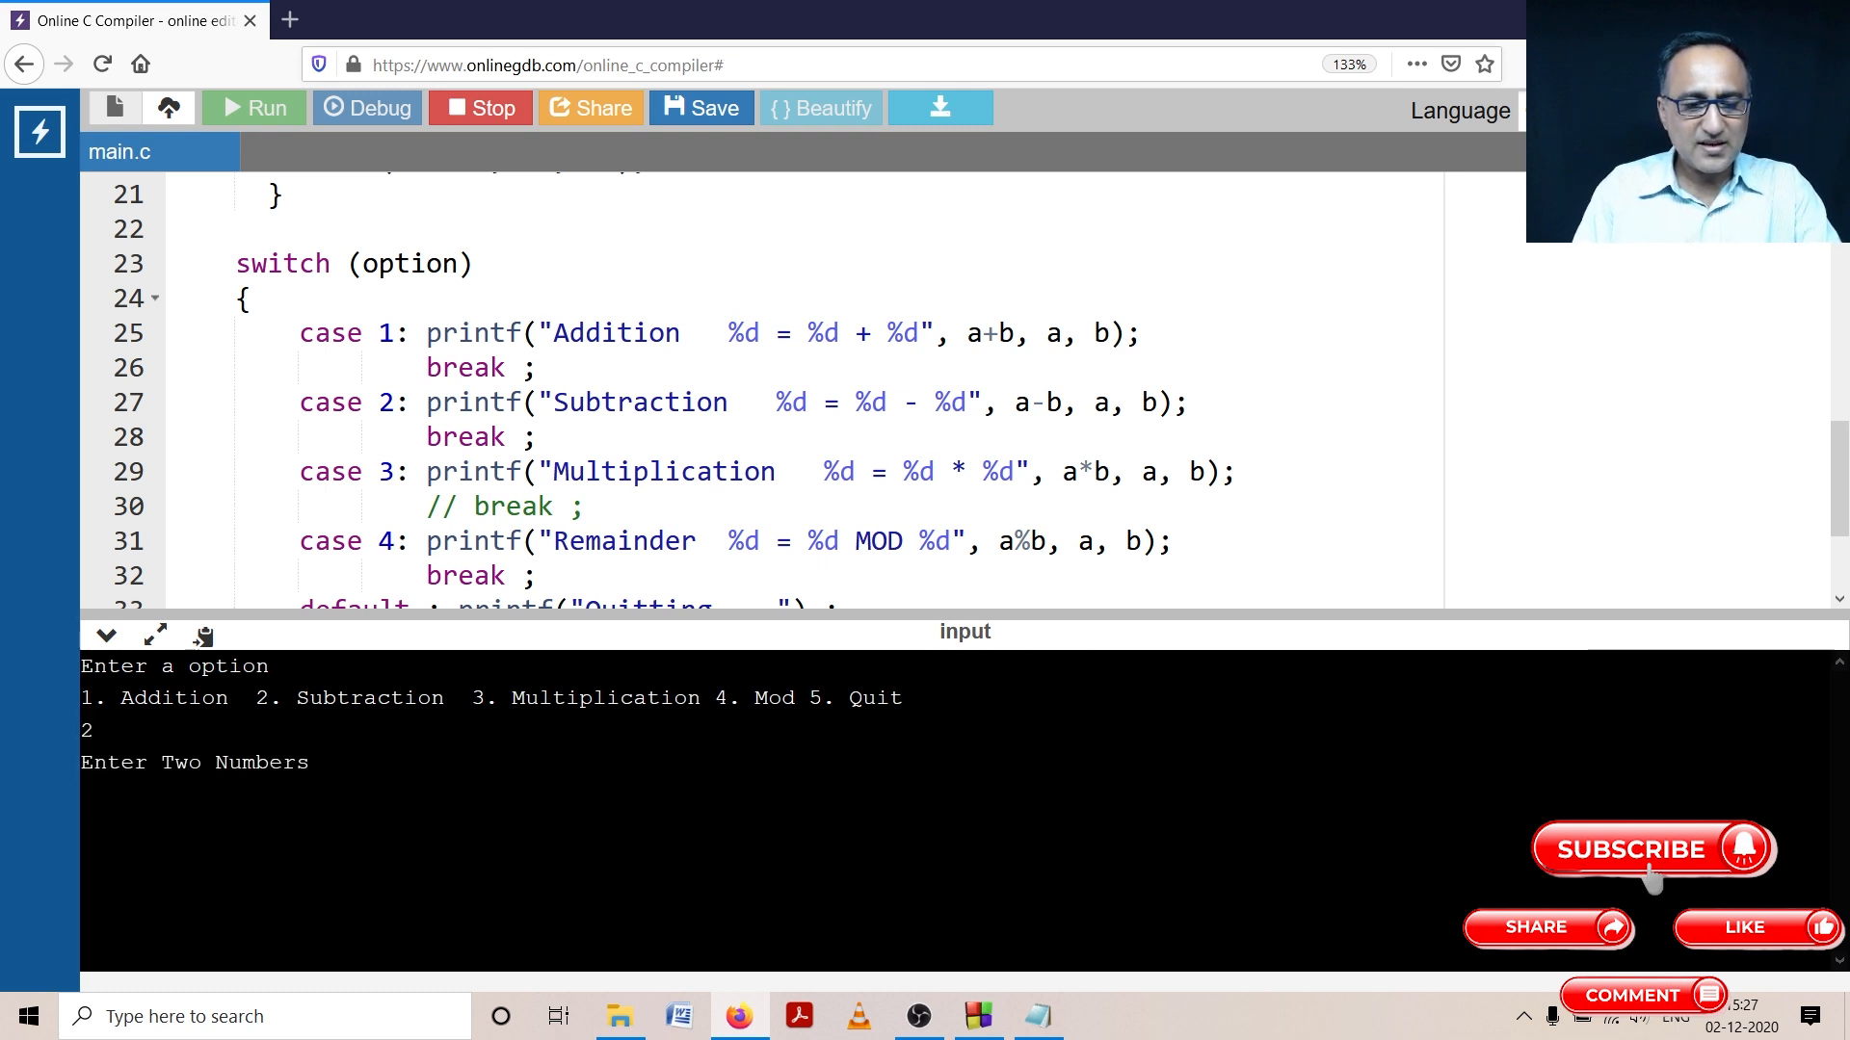
{"action": "type", "text": "300"}
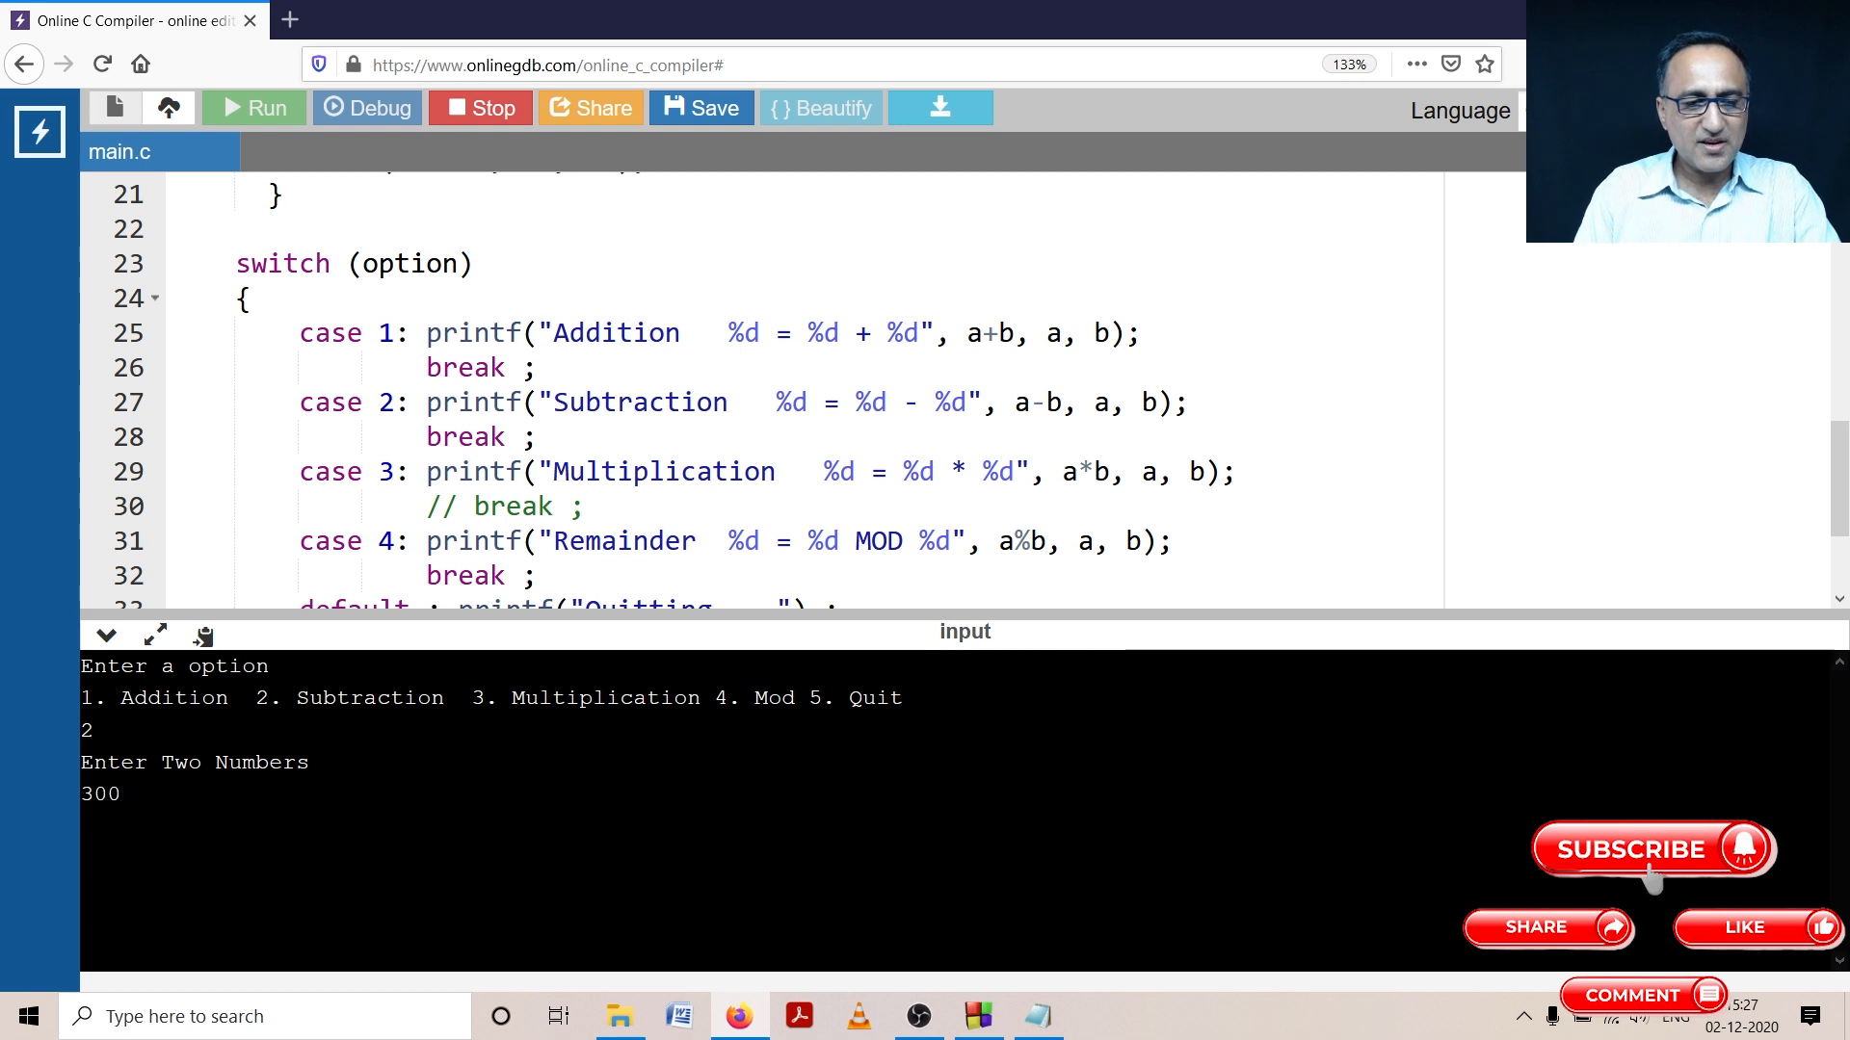
{"action": "type", "text": "56"}
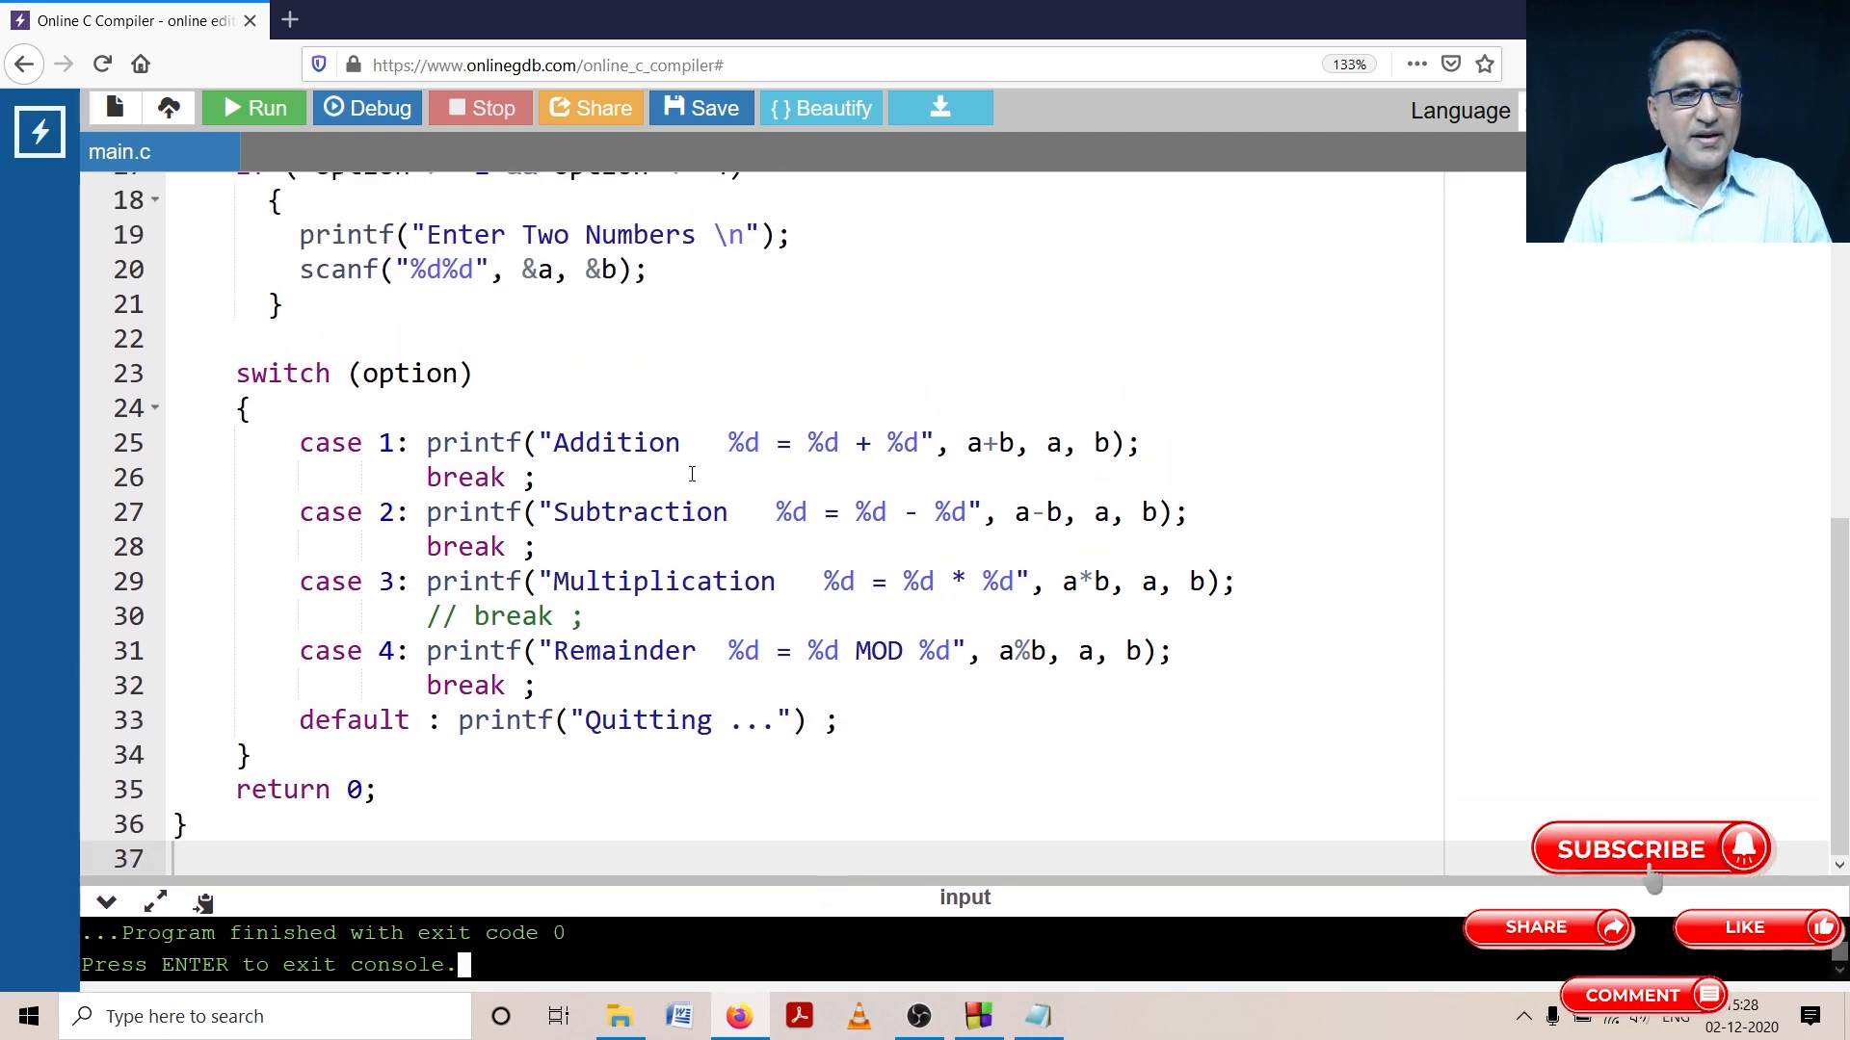
Step: Uncomment case 3's break on line 30 and scroll the editor to the top
{"action": "scroll", "scroll_direction": "up", "scroll_amount": 3}
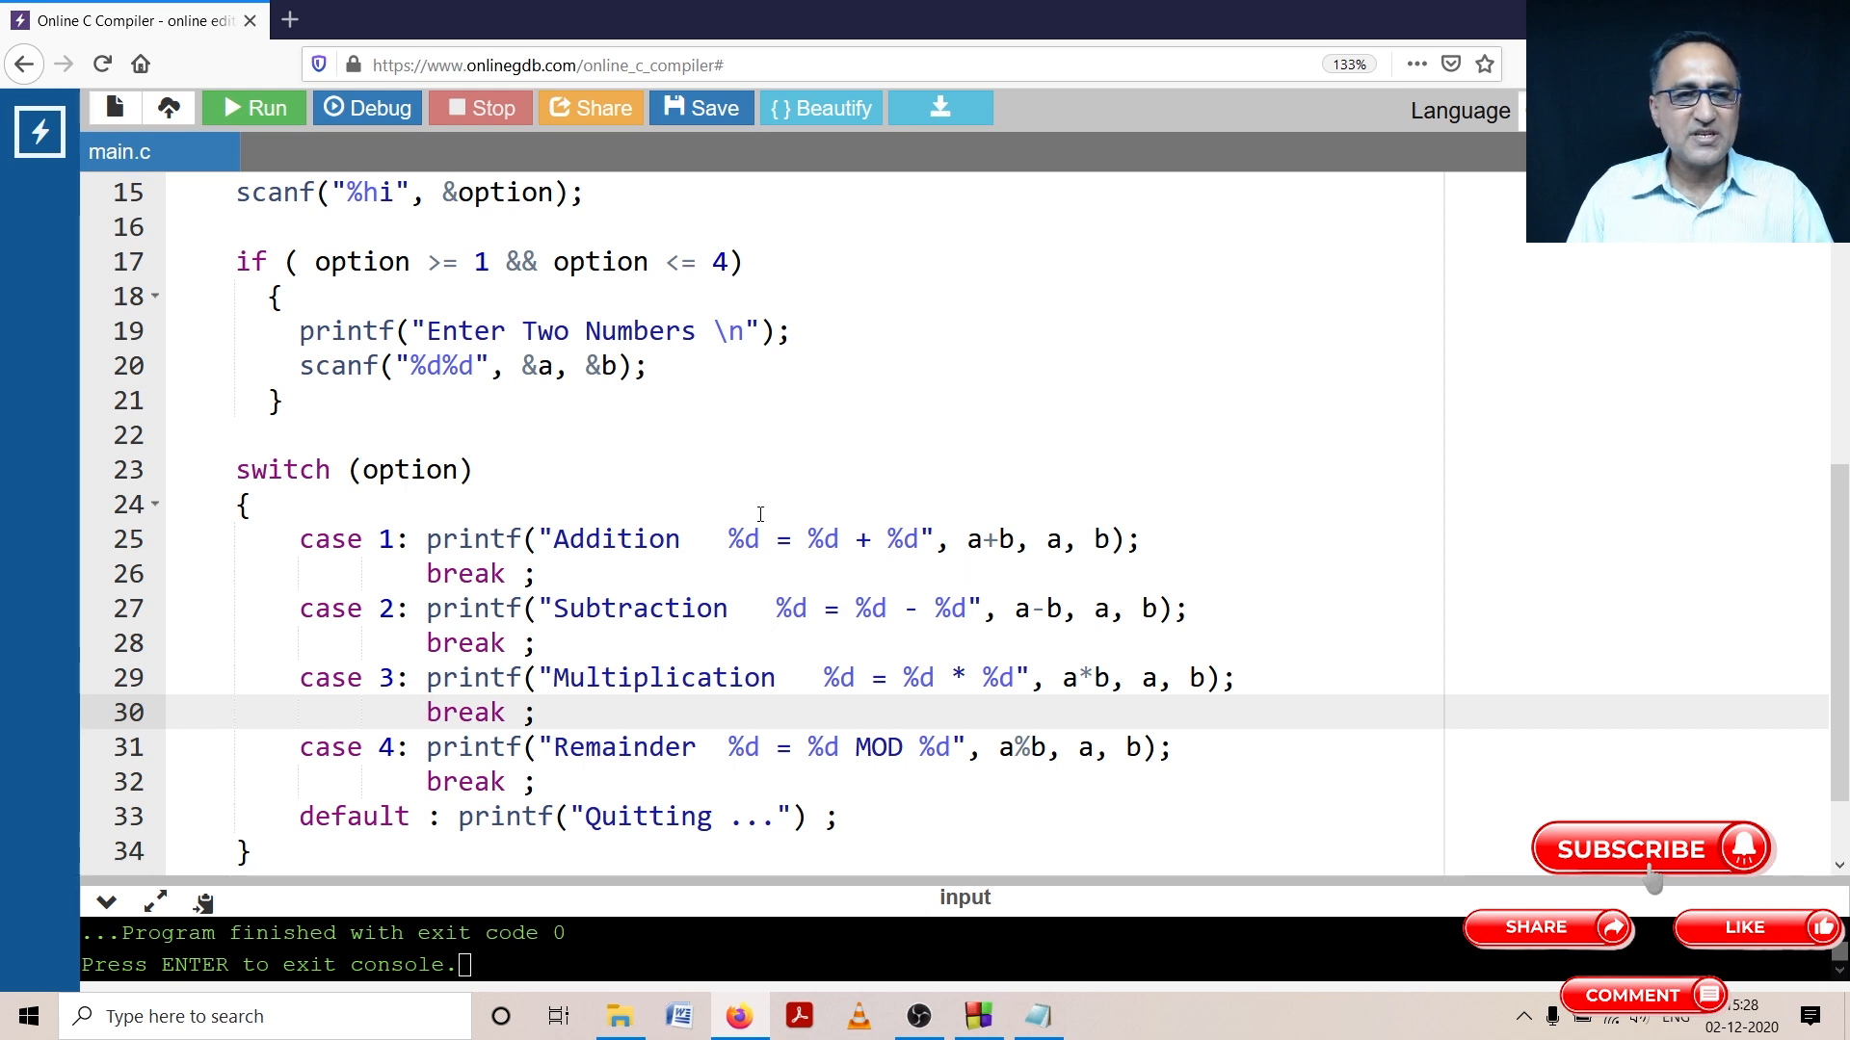
{"action": "scroll", "scroll_direction": "up", "scroll_amount": 3}
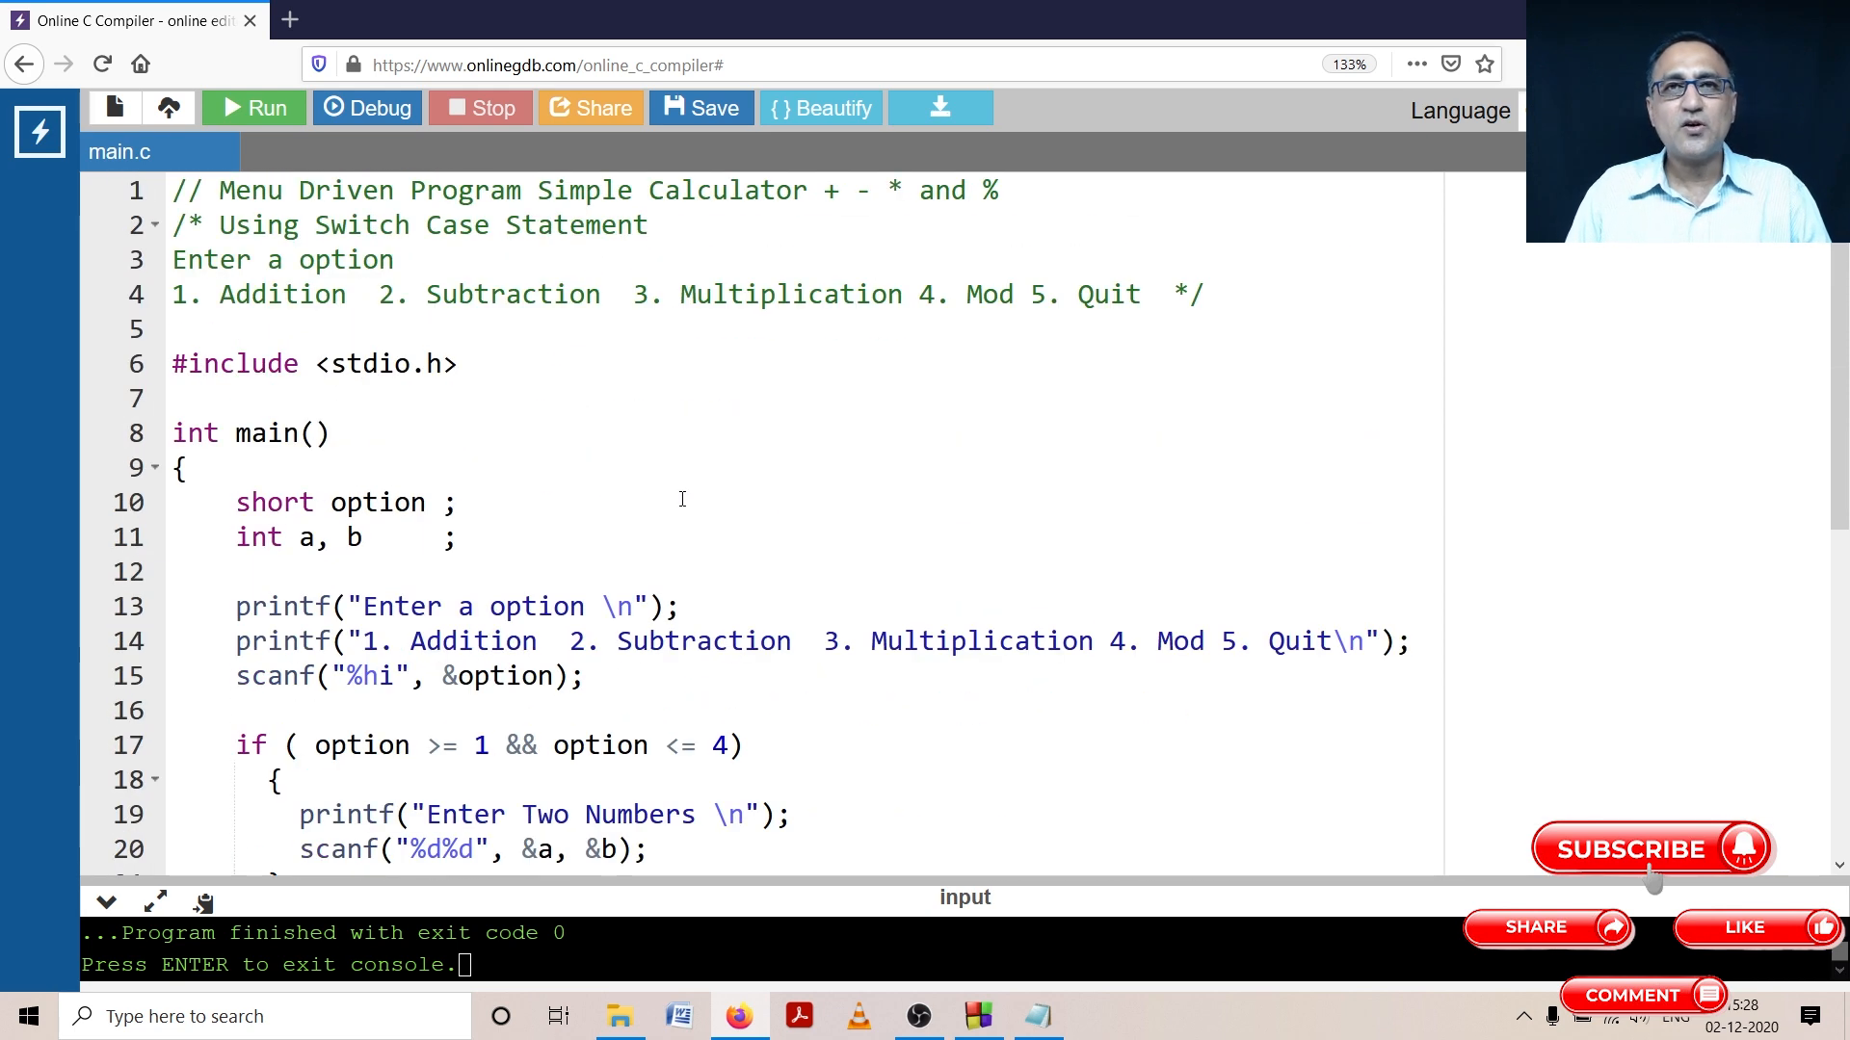